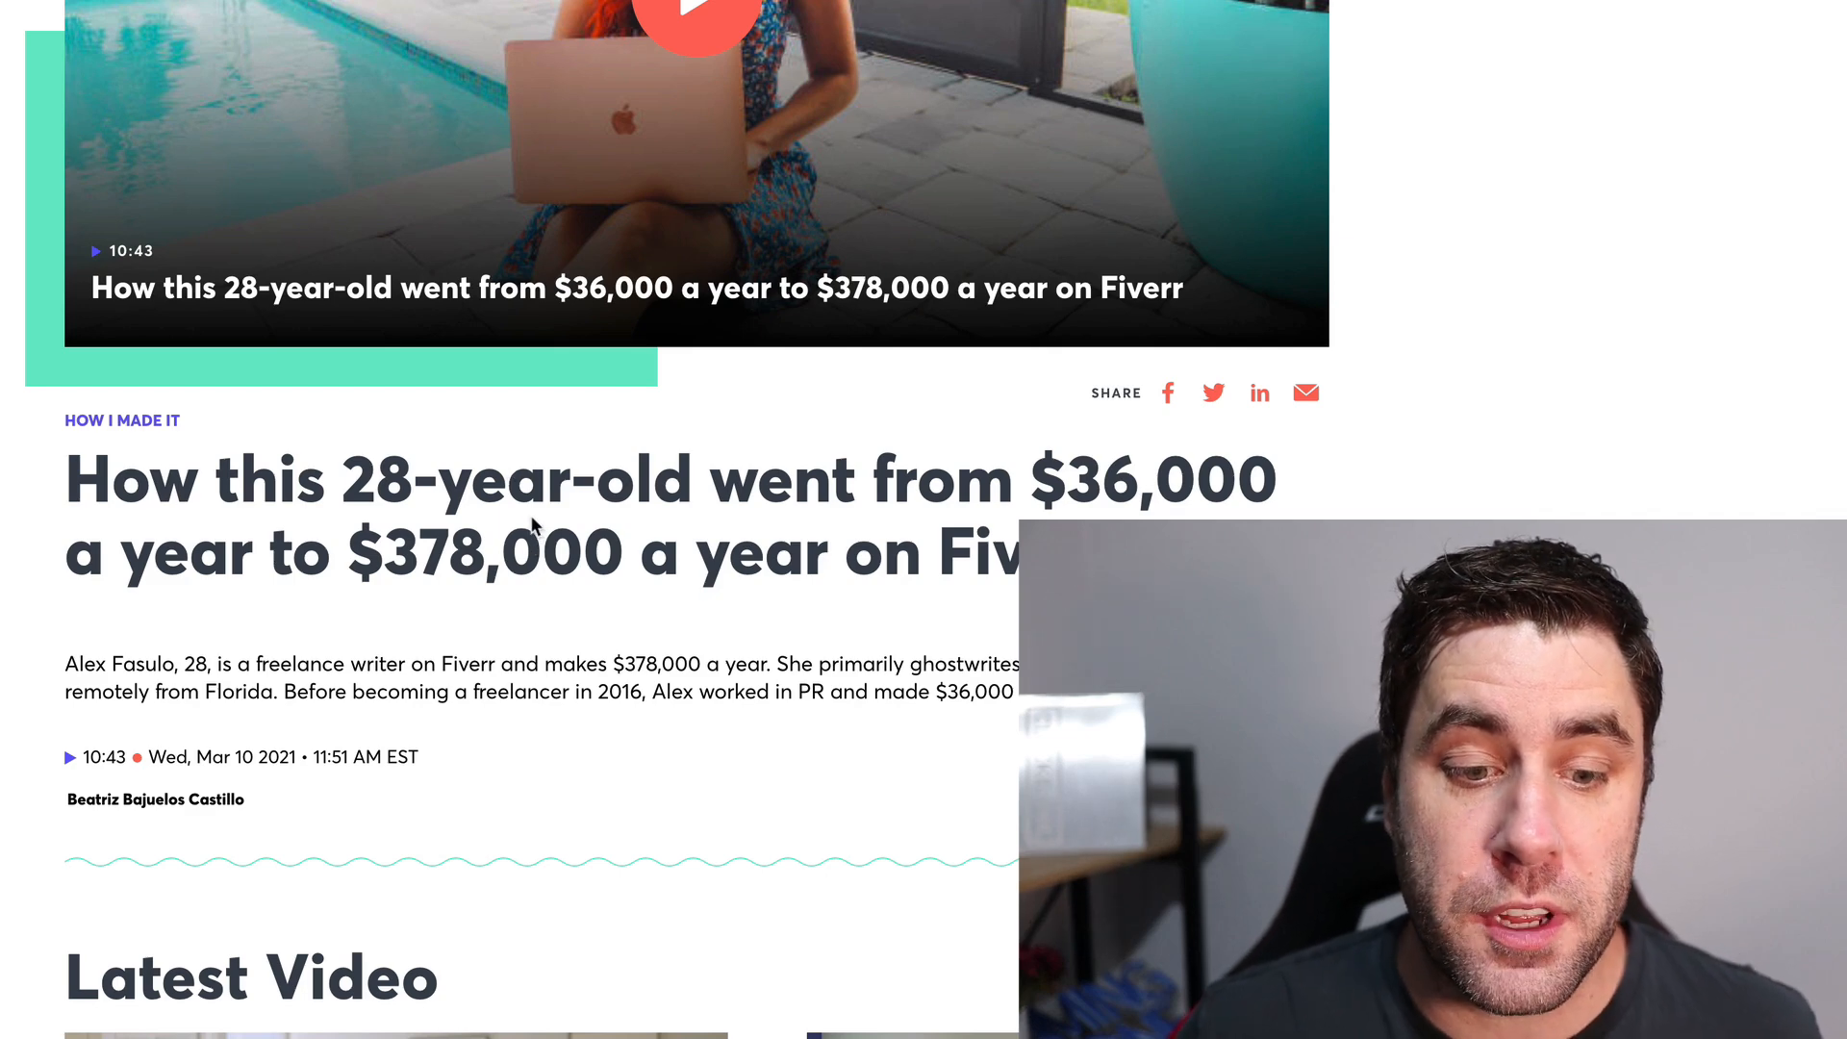
- Calculate the Fiverr earnings breakdowns in Calculator, reaching about 7,115.38 and then 3,600
drag(530, 518, 642, 588)
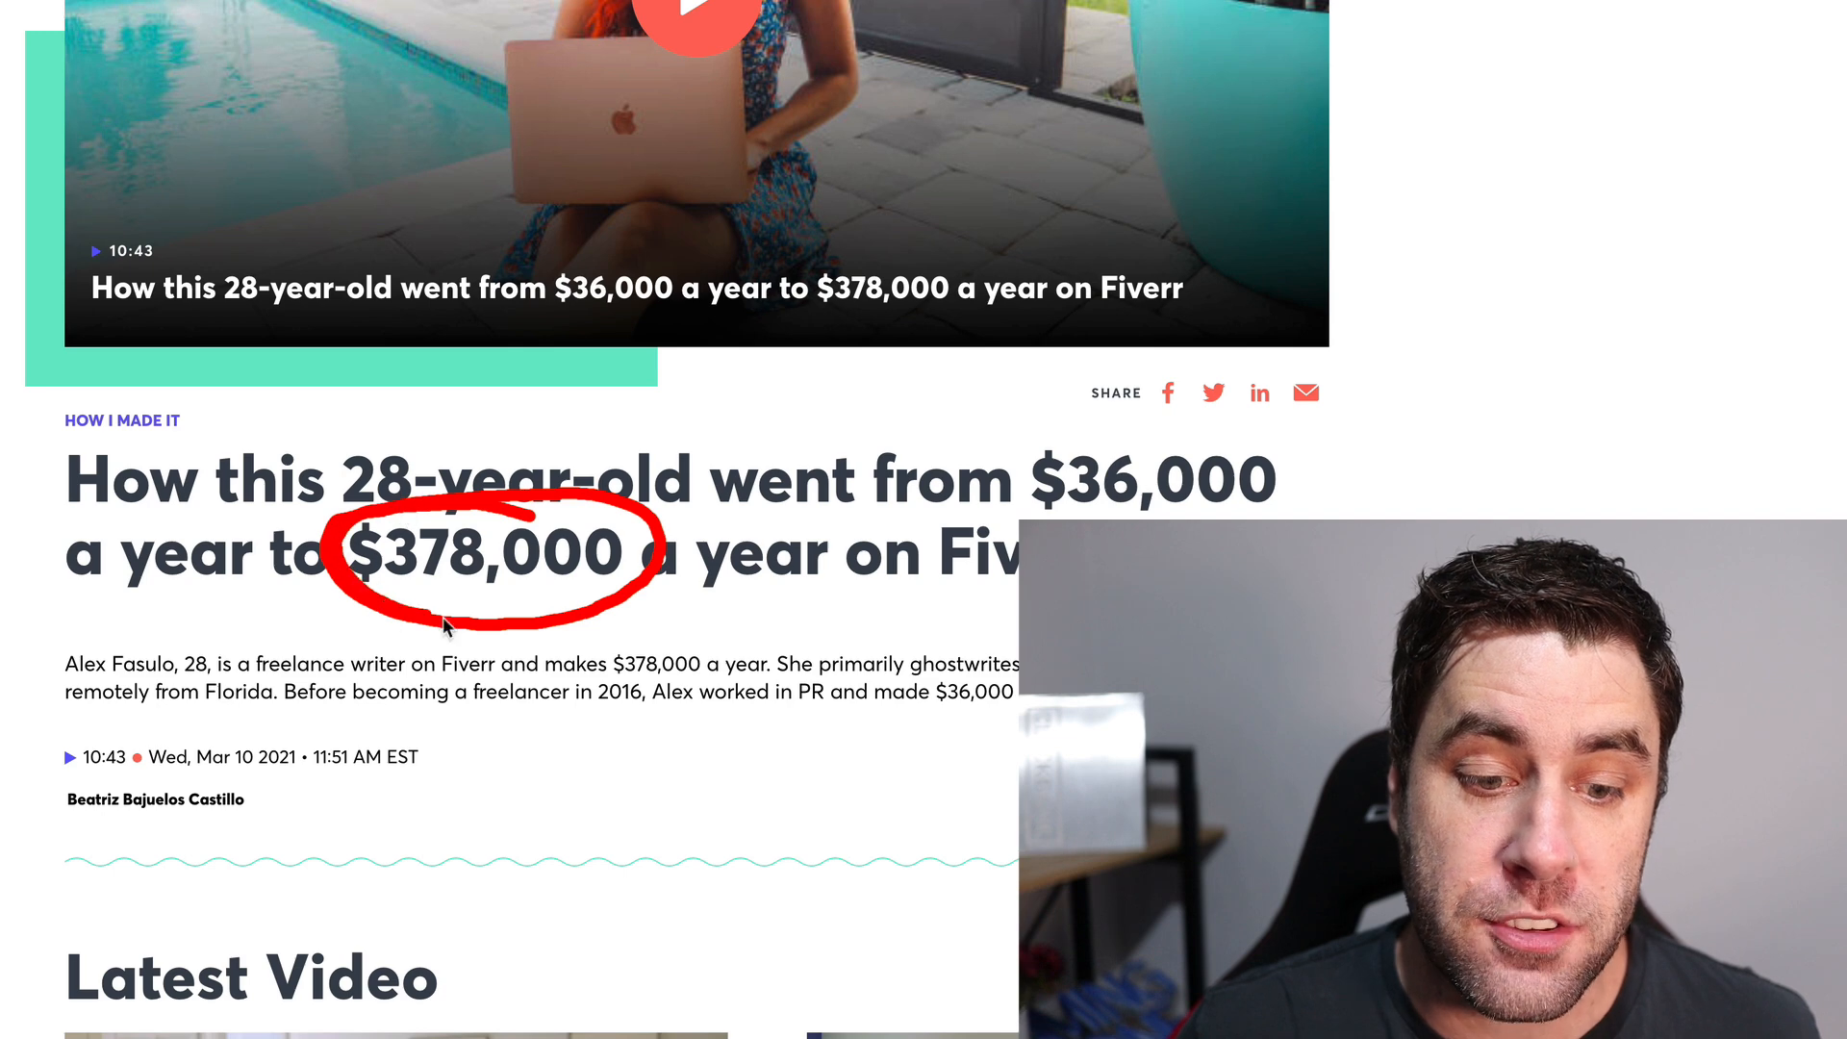
mouse_move(503, 507)
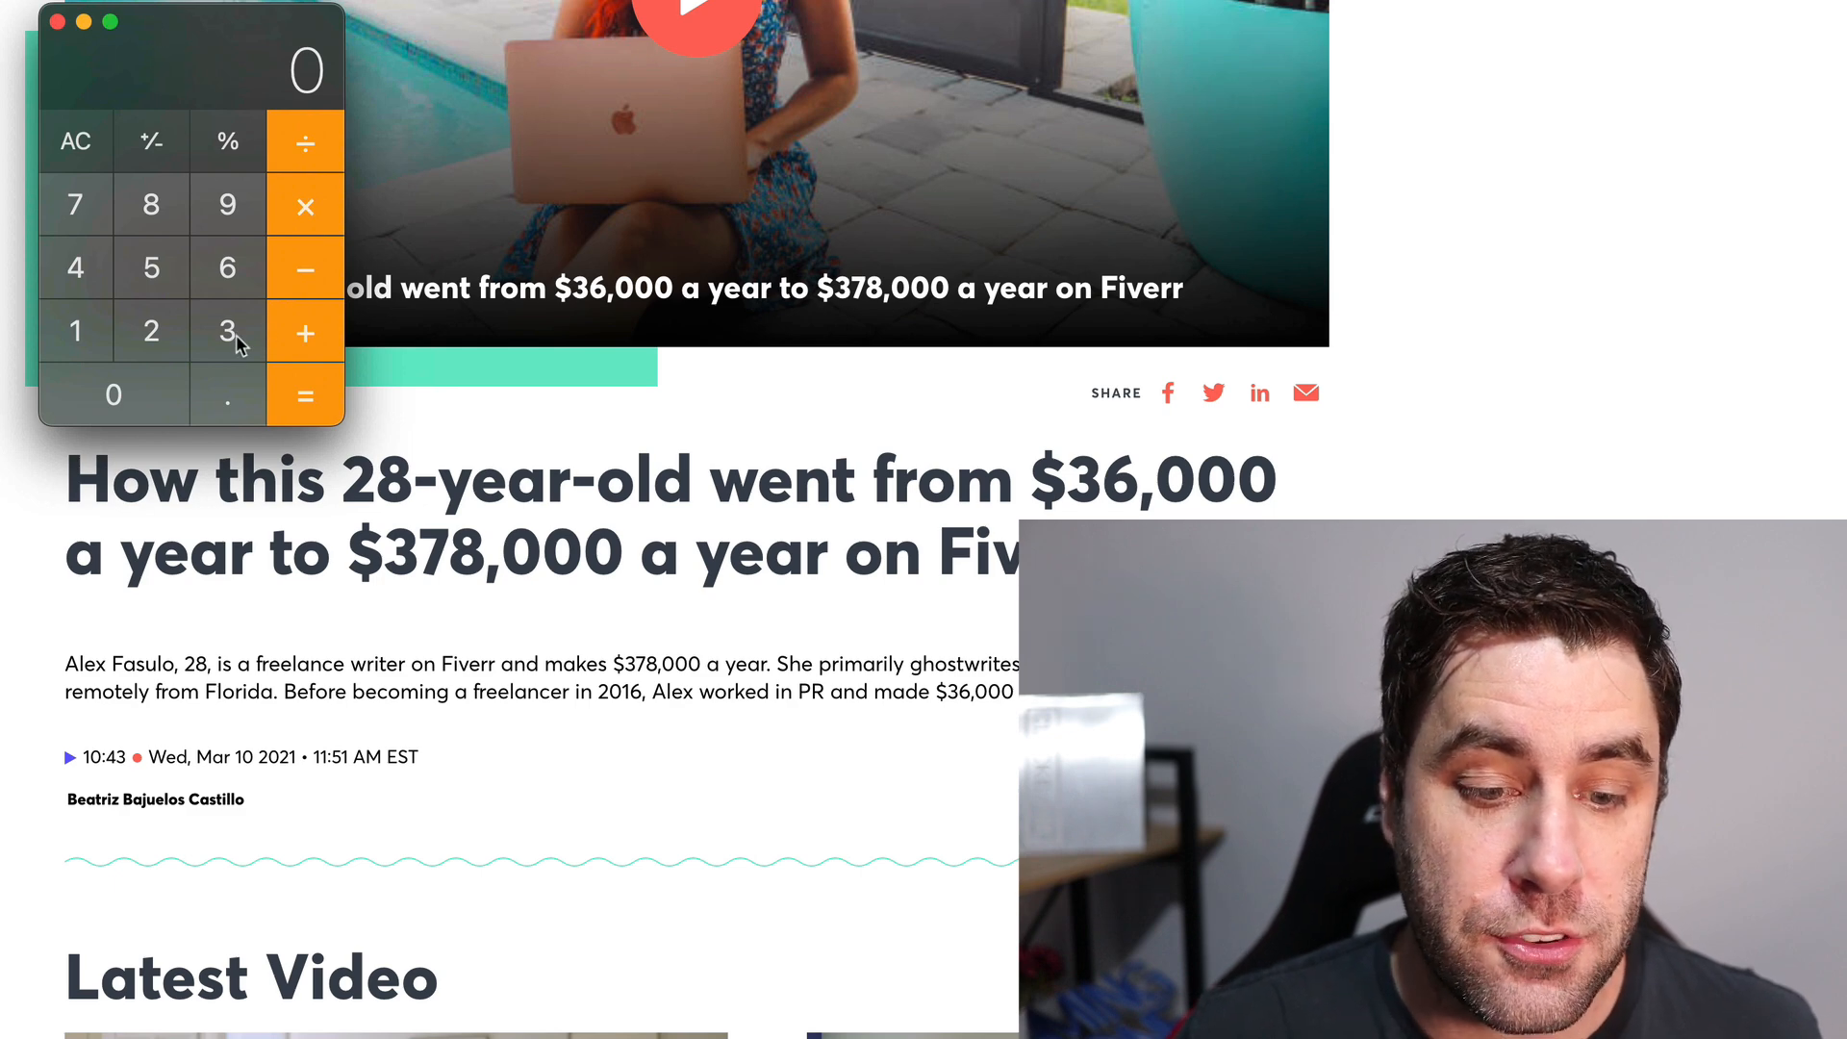
click(113, 395)
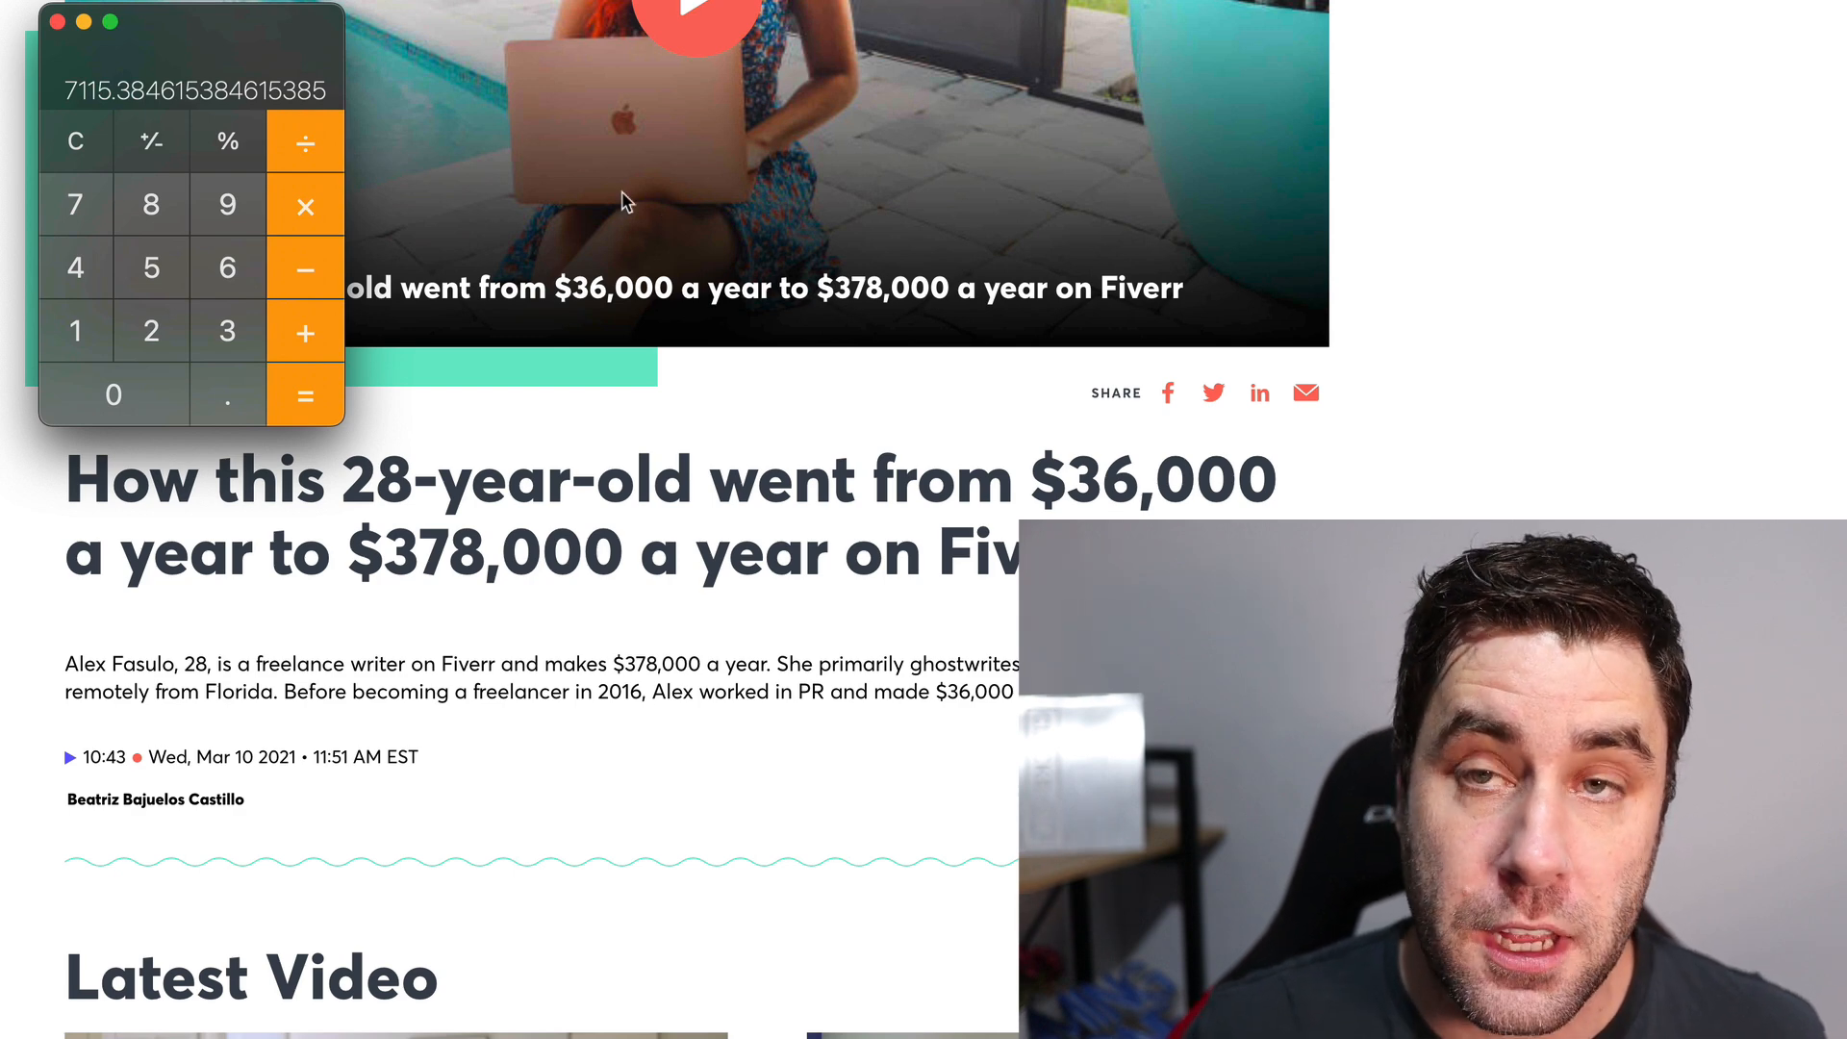
click(74, 141)
text(3600)
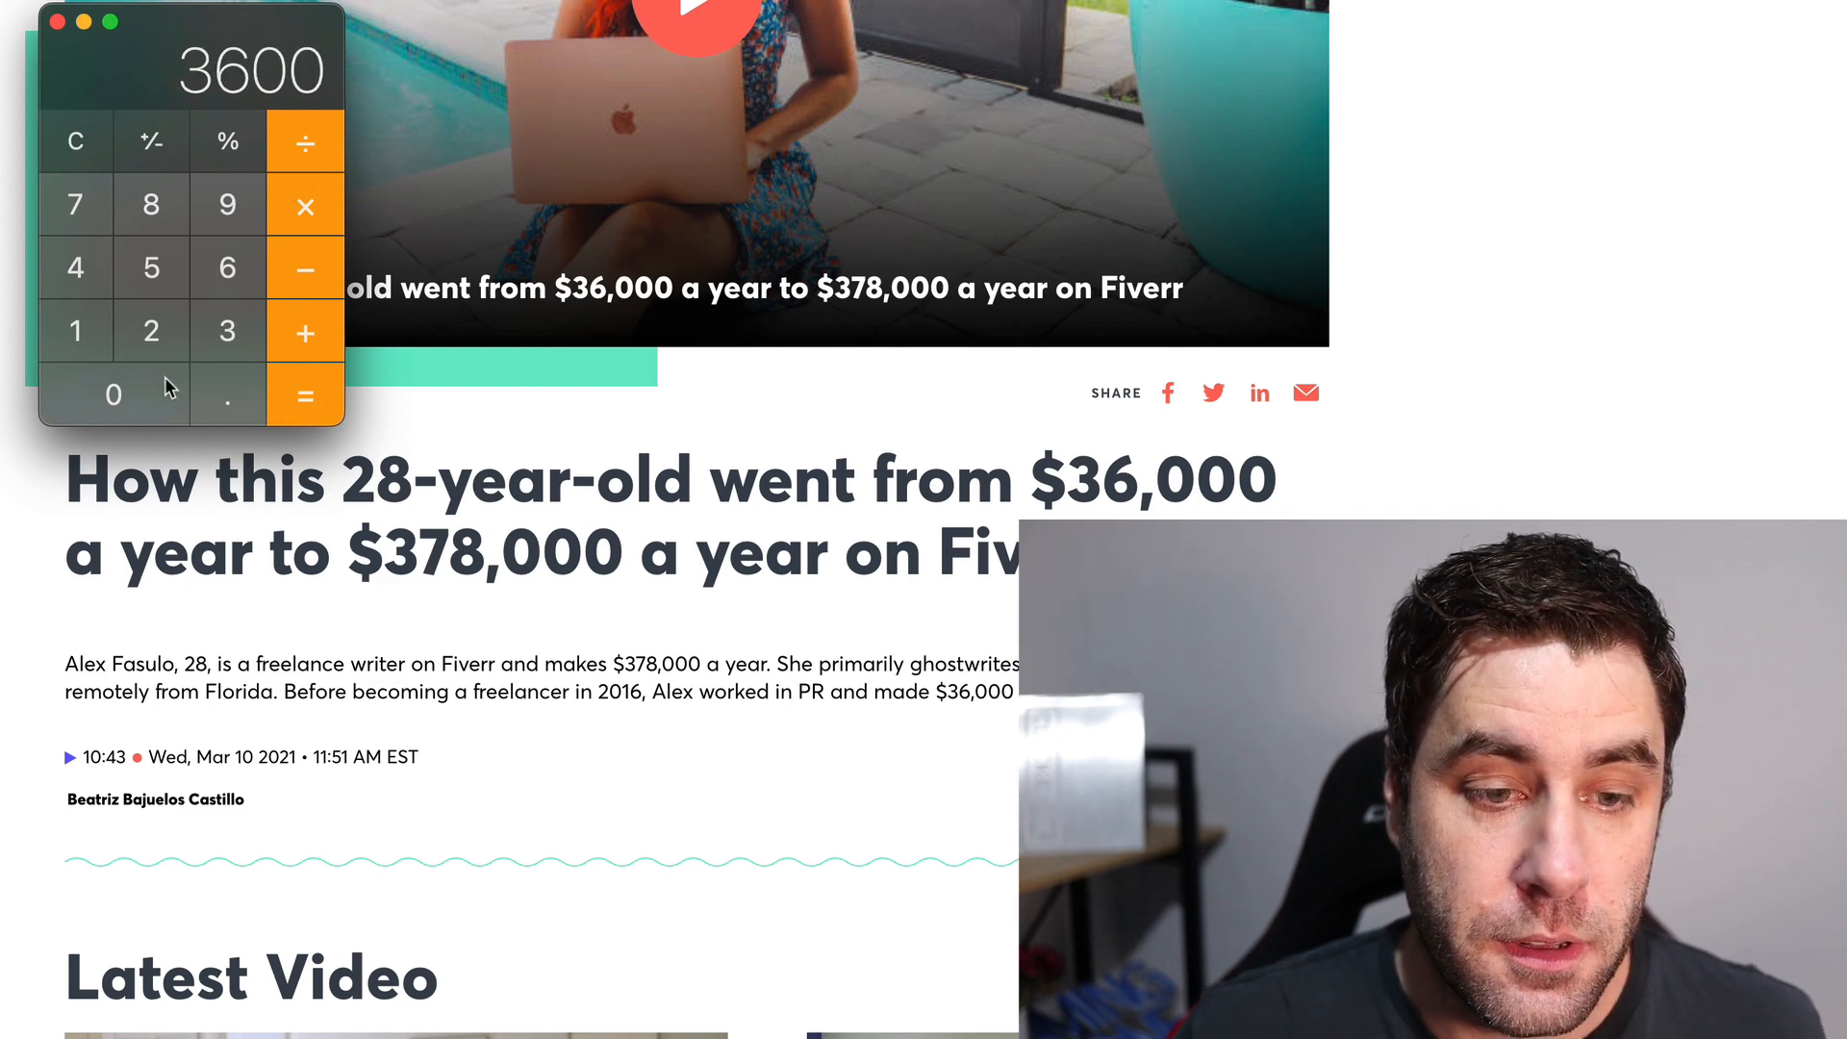
click(305, 395)
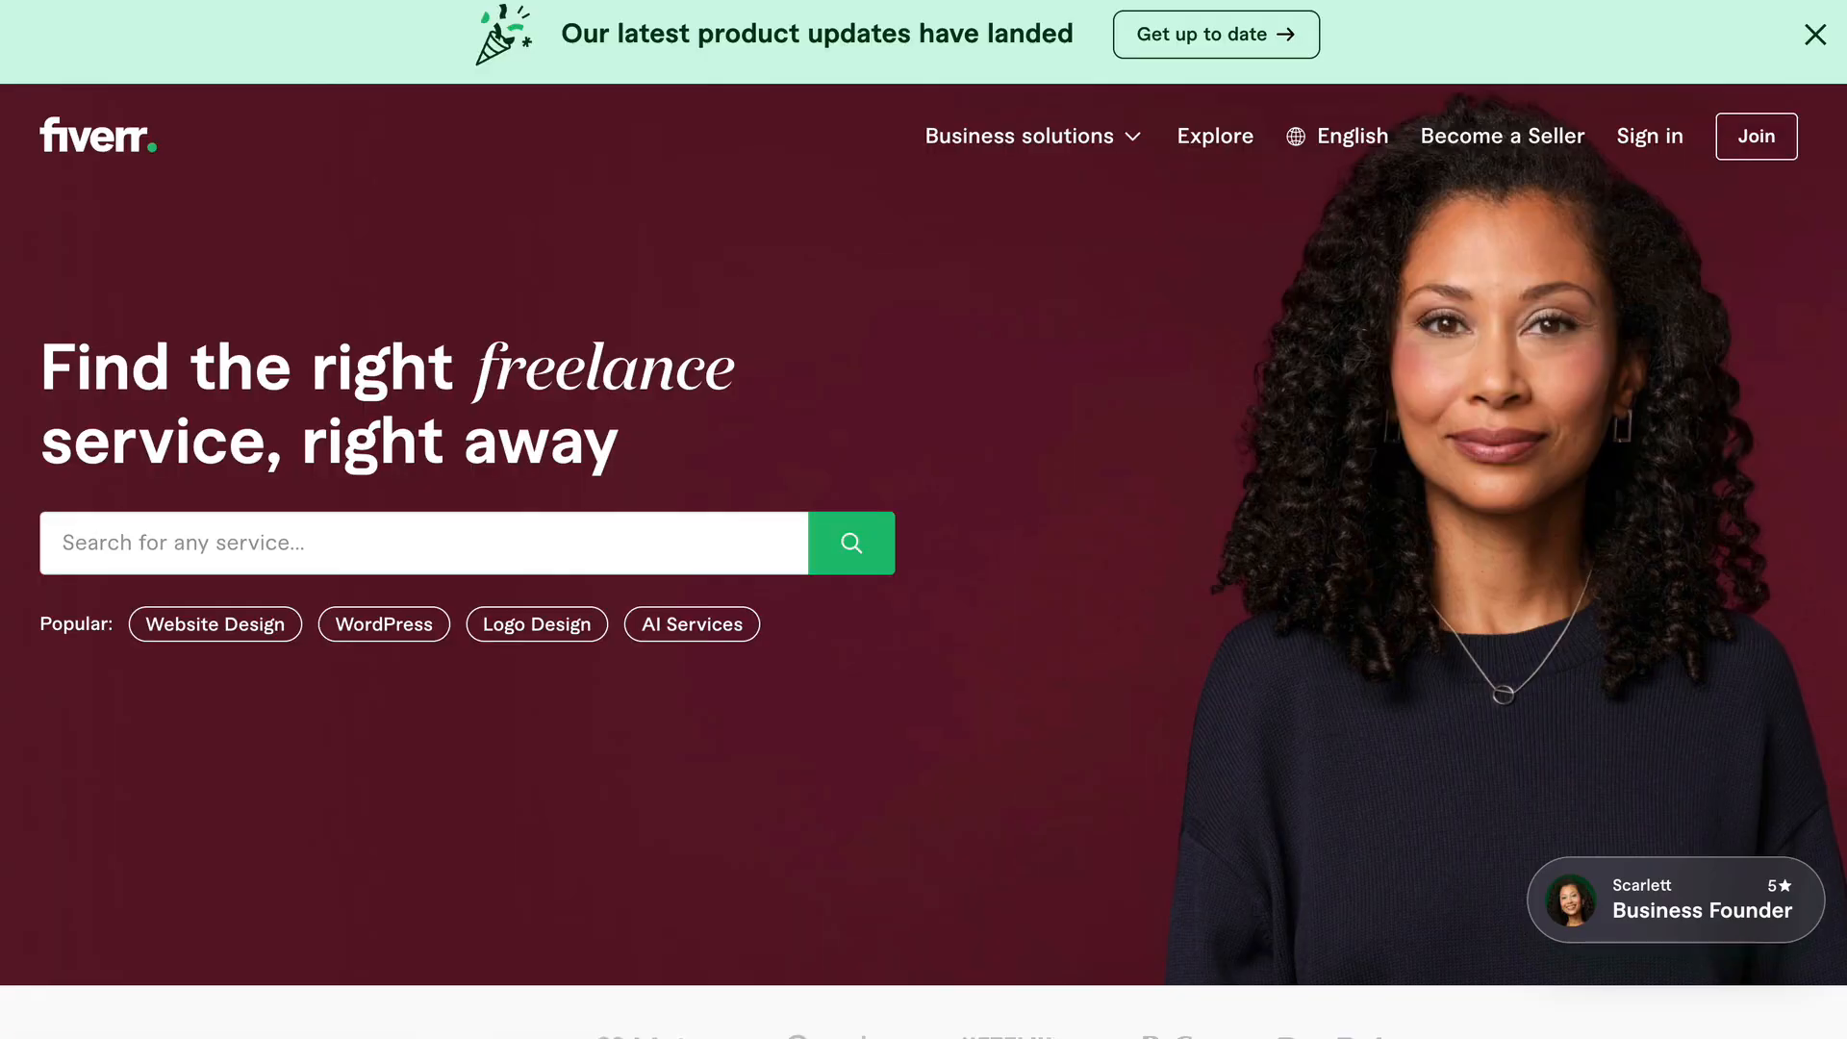
- Scroll the Fiverr homepage past the categories to the 'Guides to help you grow' section
scroll(down, 3)
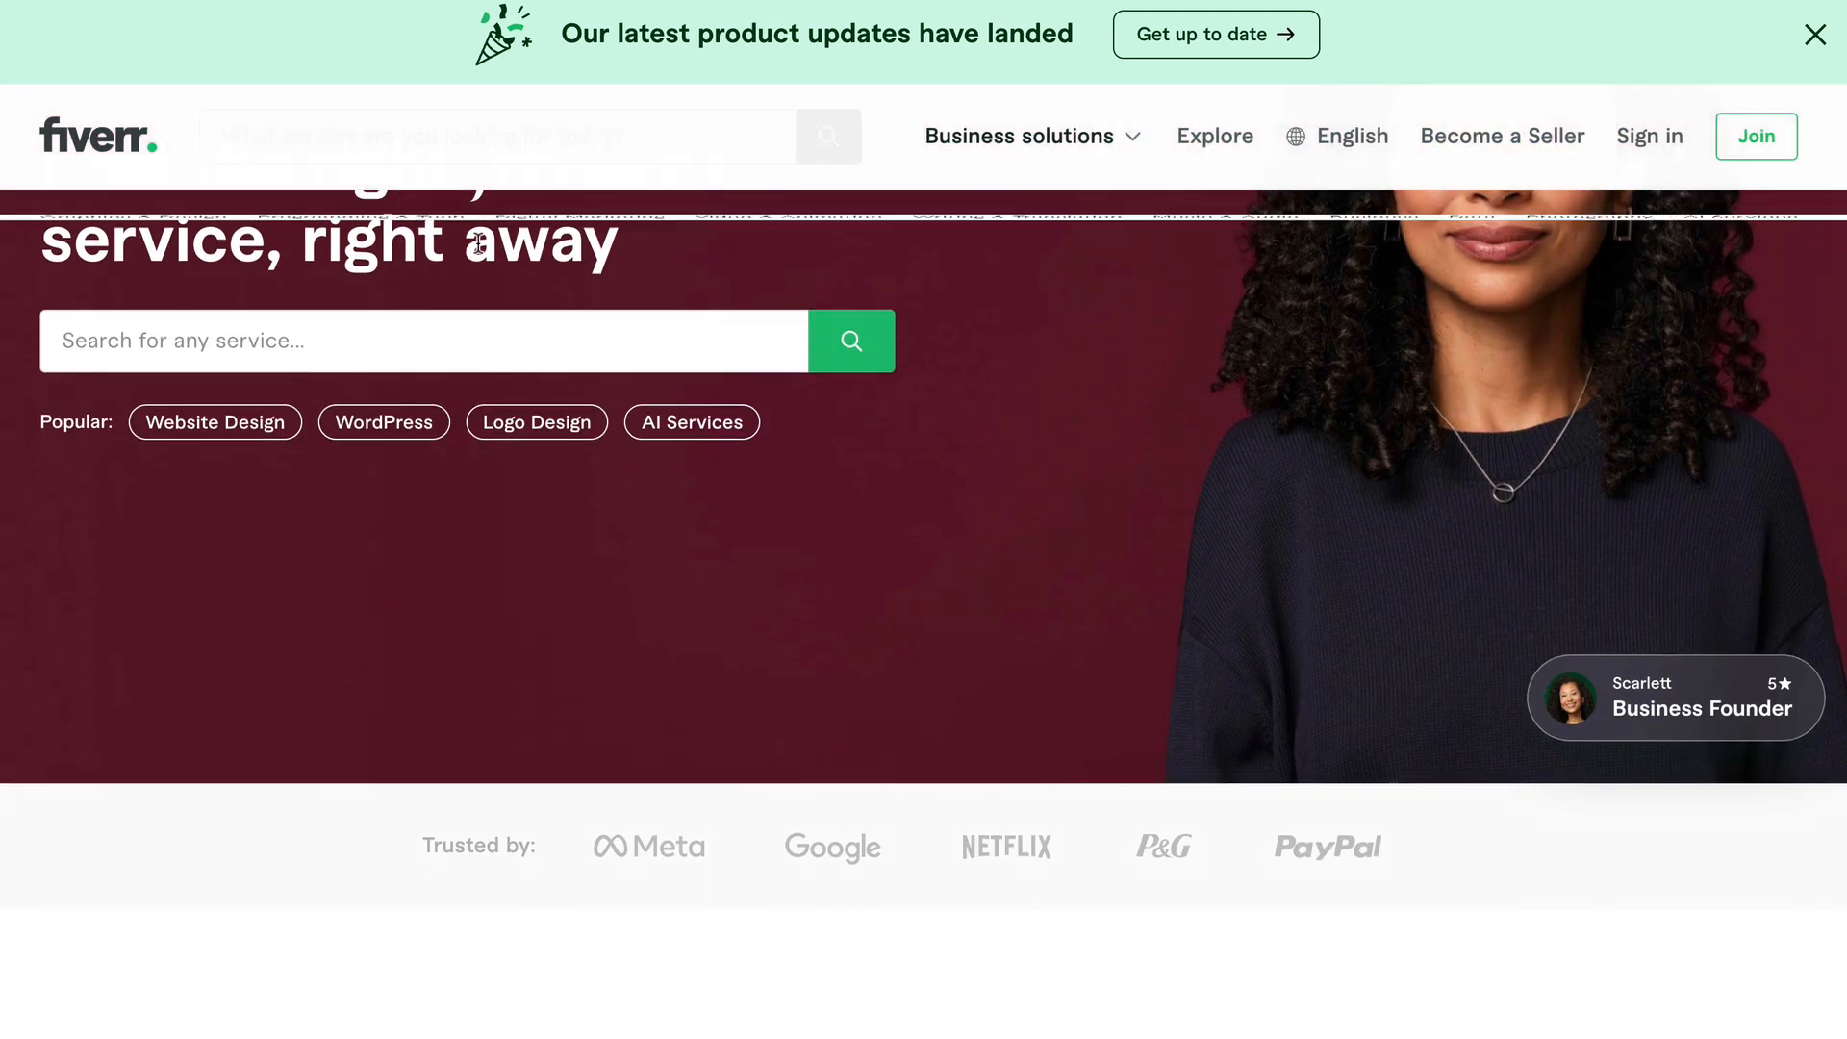
scroll(down, 3)
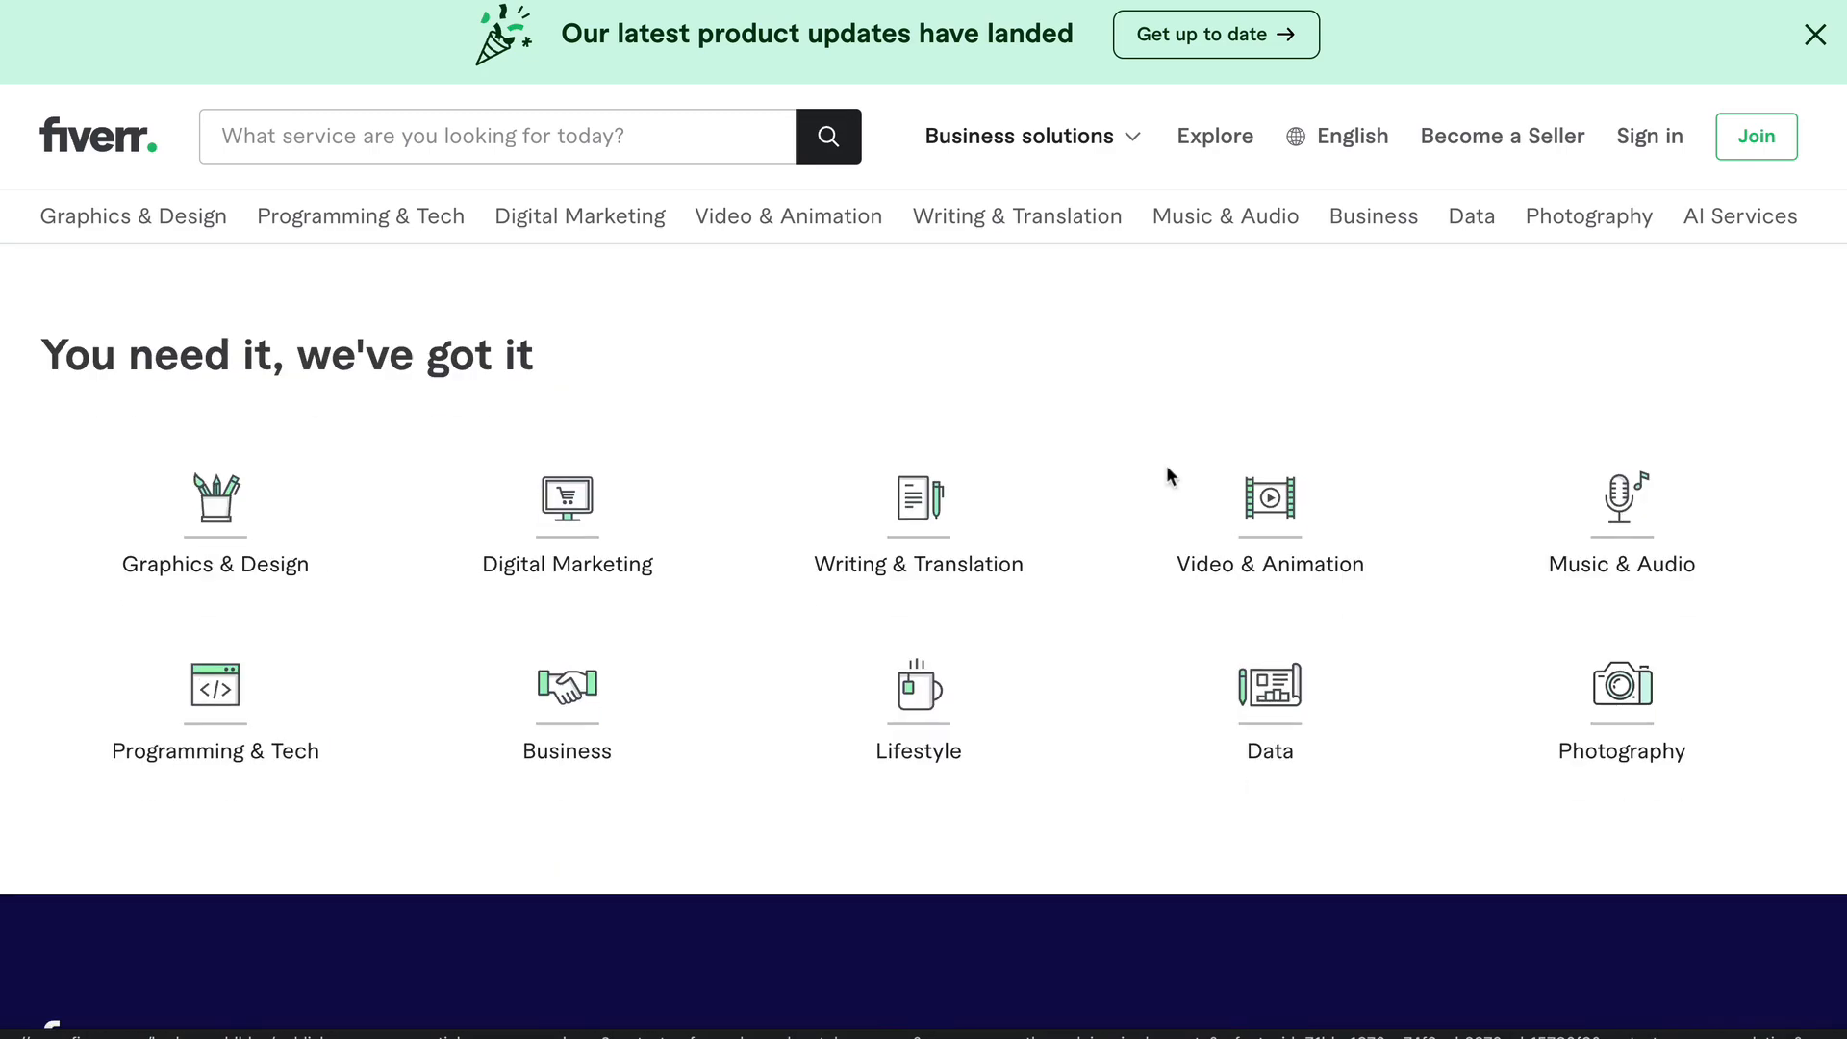
scroll(down, 3)
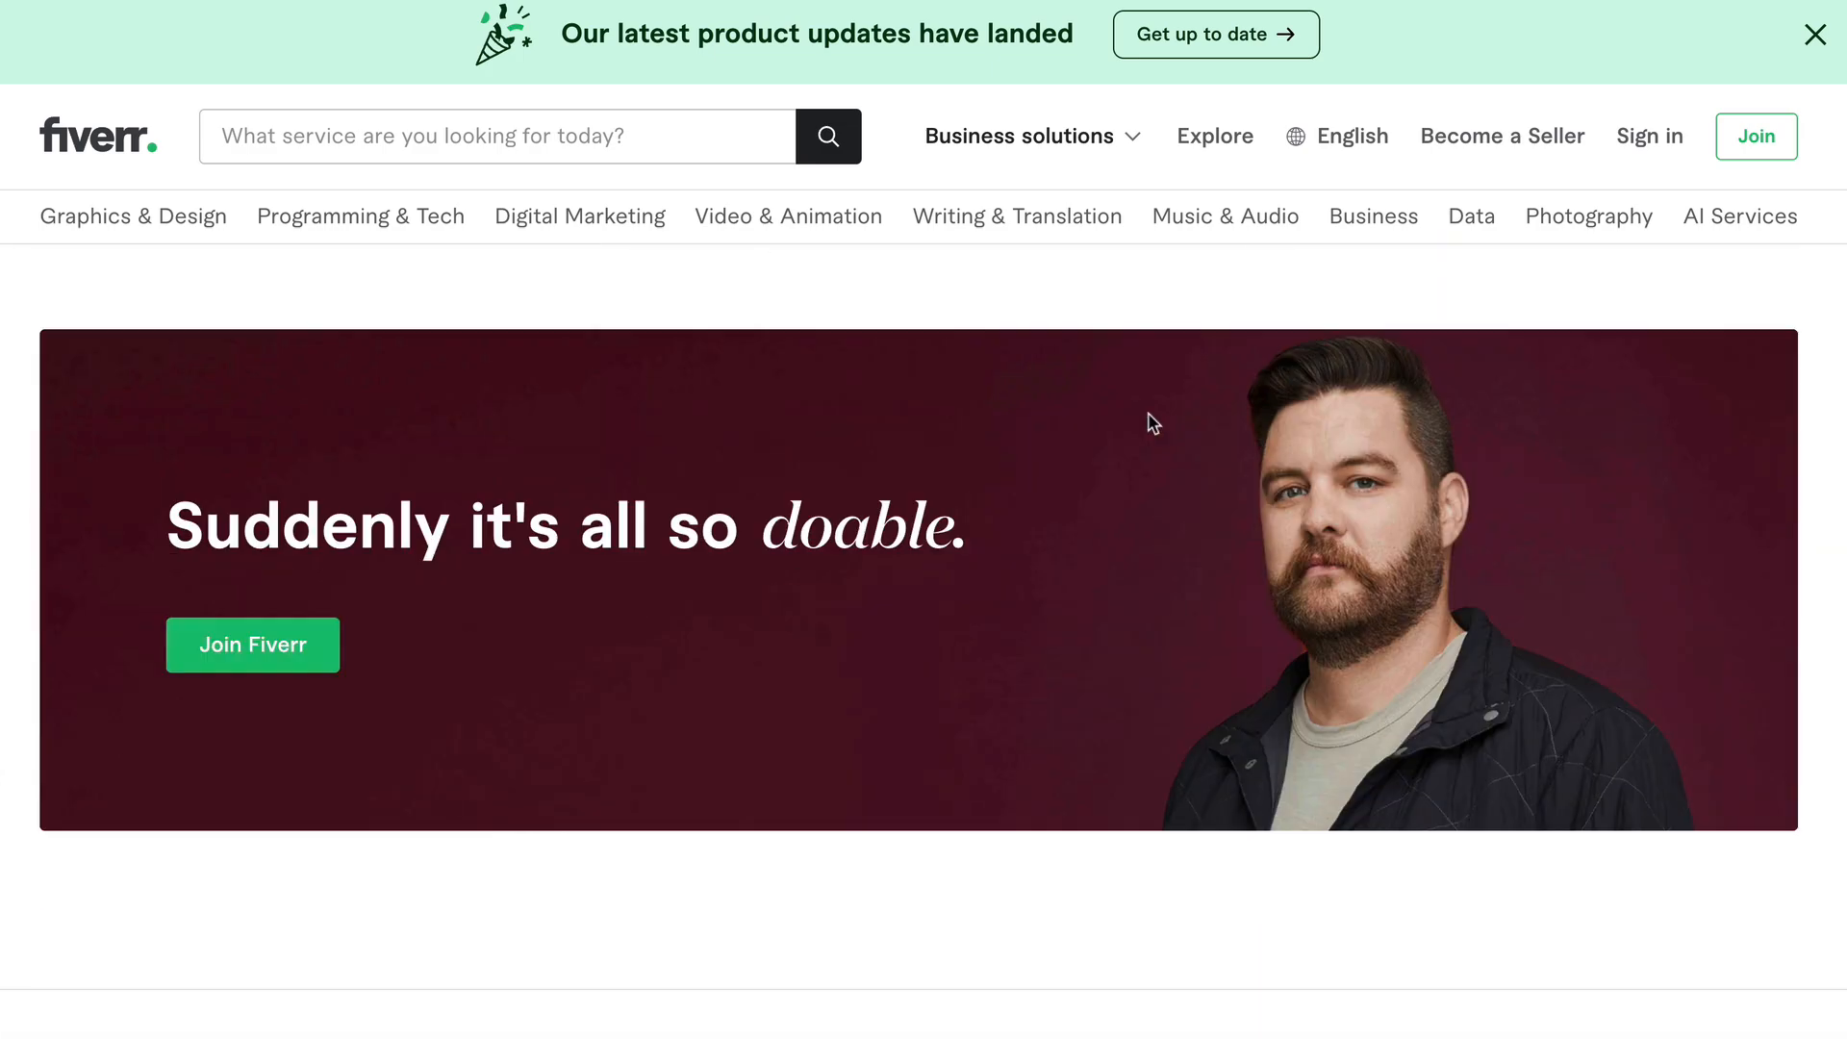
scroll(down, 3)
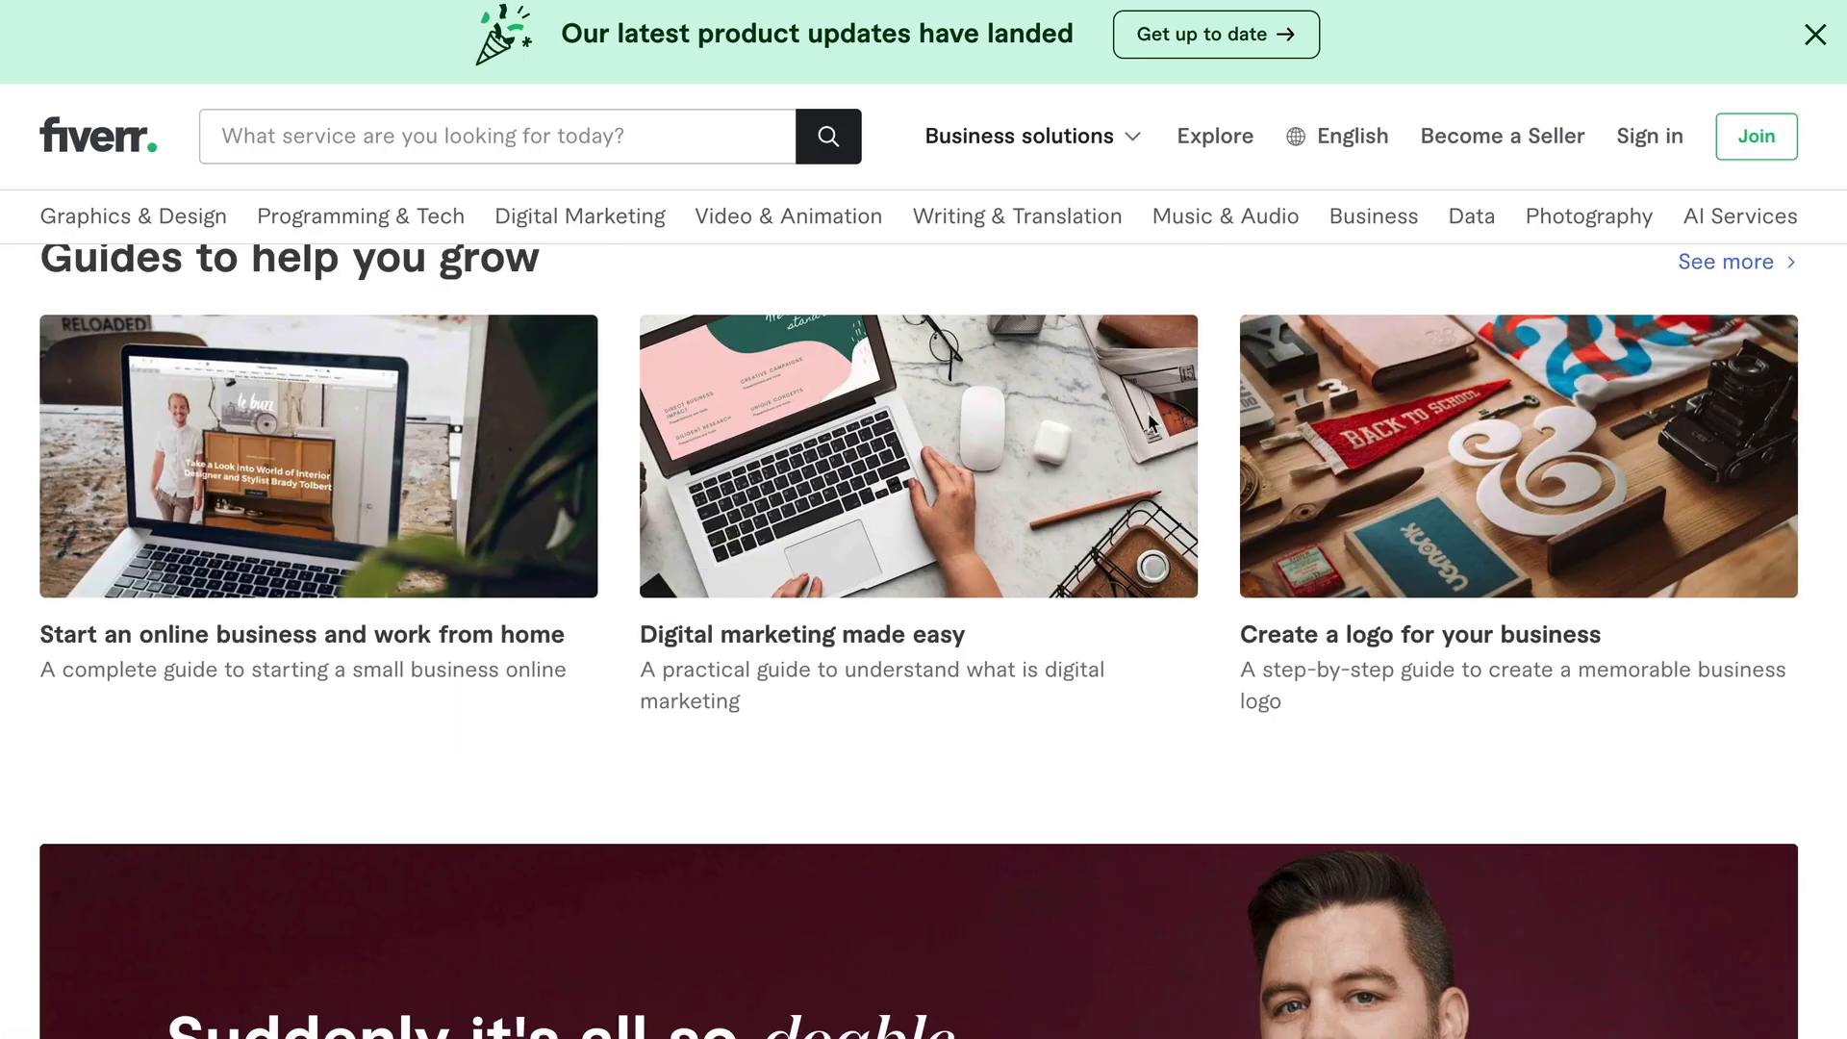
scroll(down, 3)
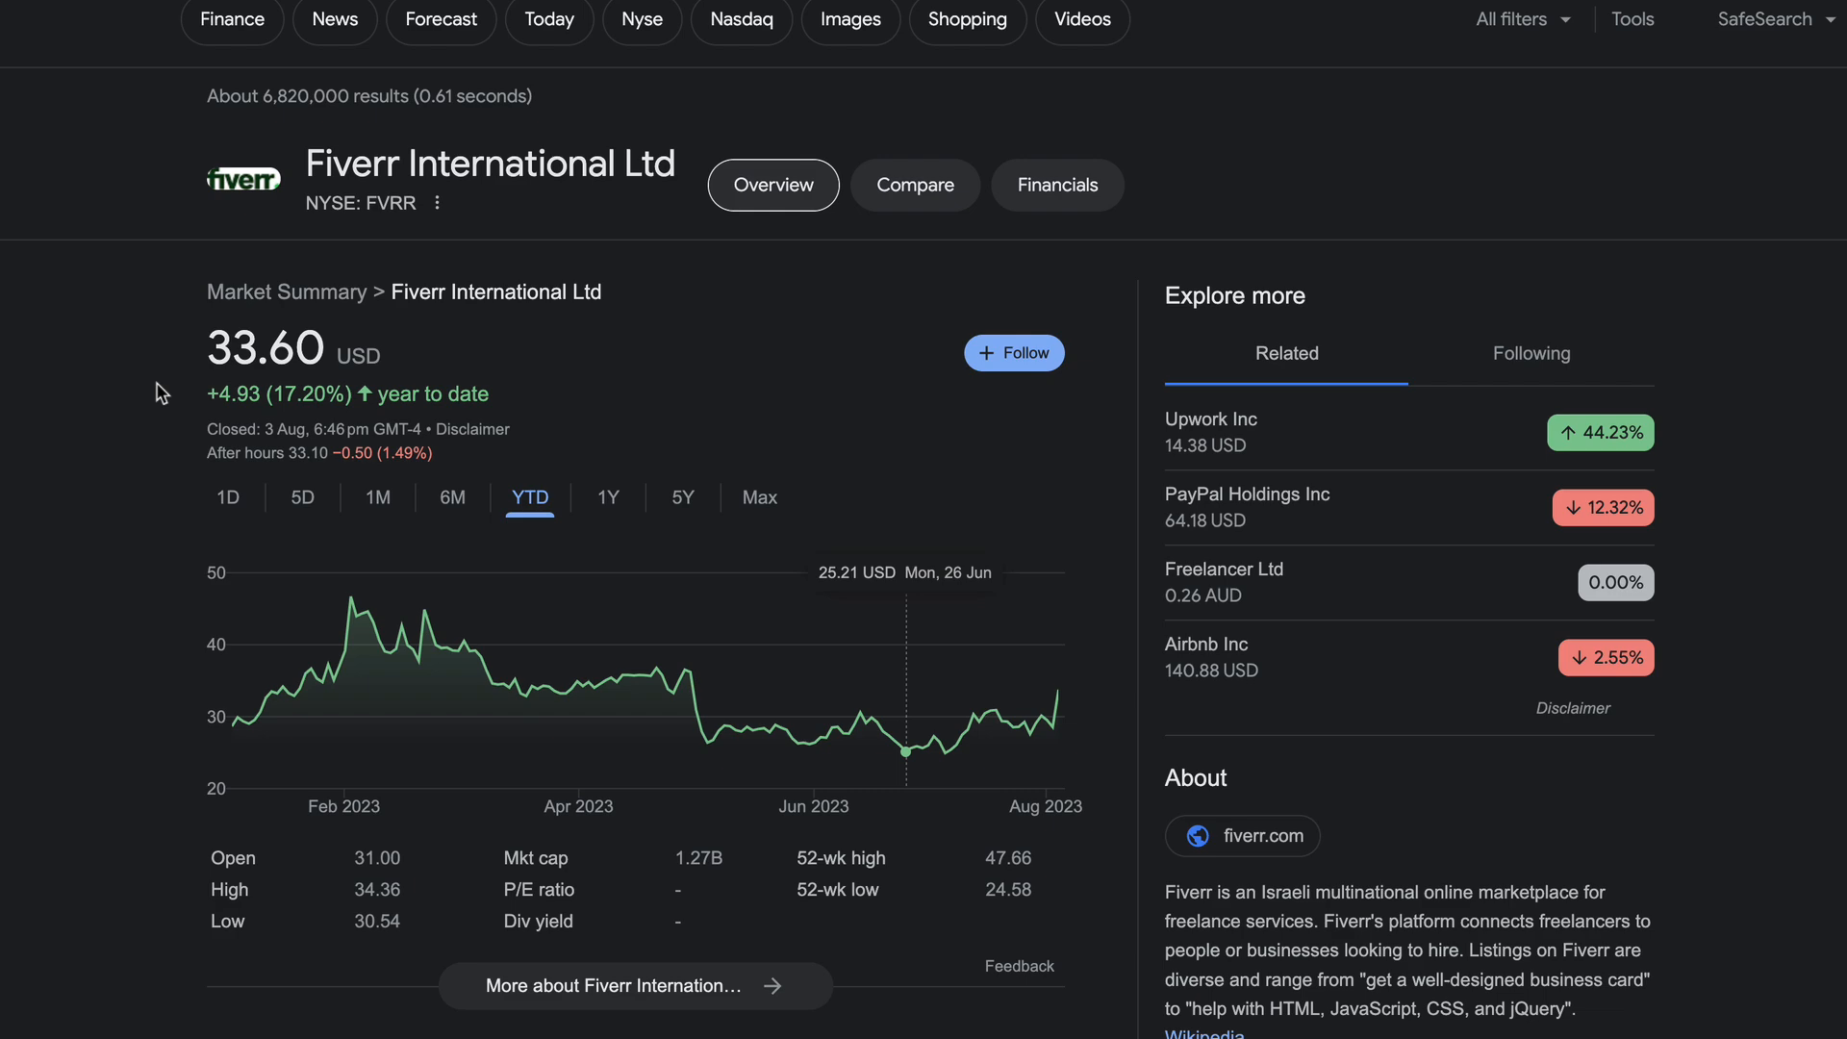
- Start a new Google search for 'chatgpt' from the stock summary page
click(1242, 835)
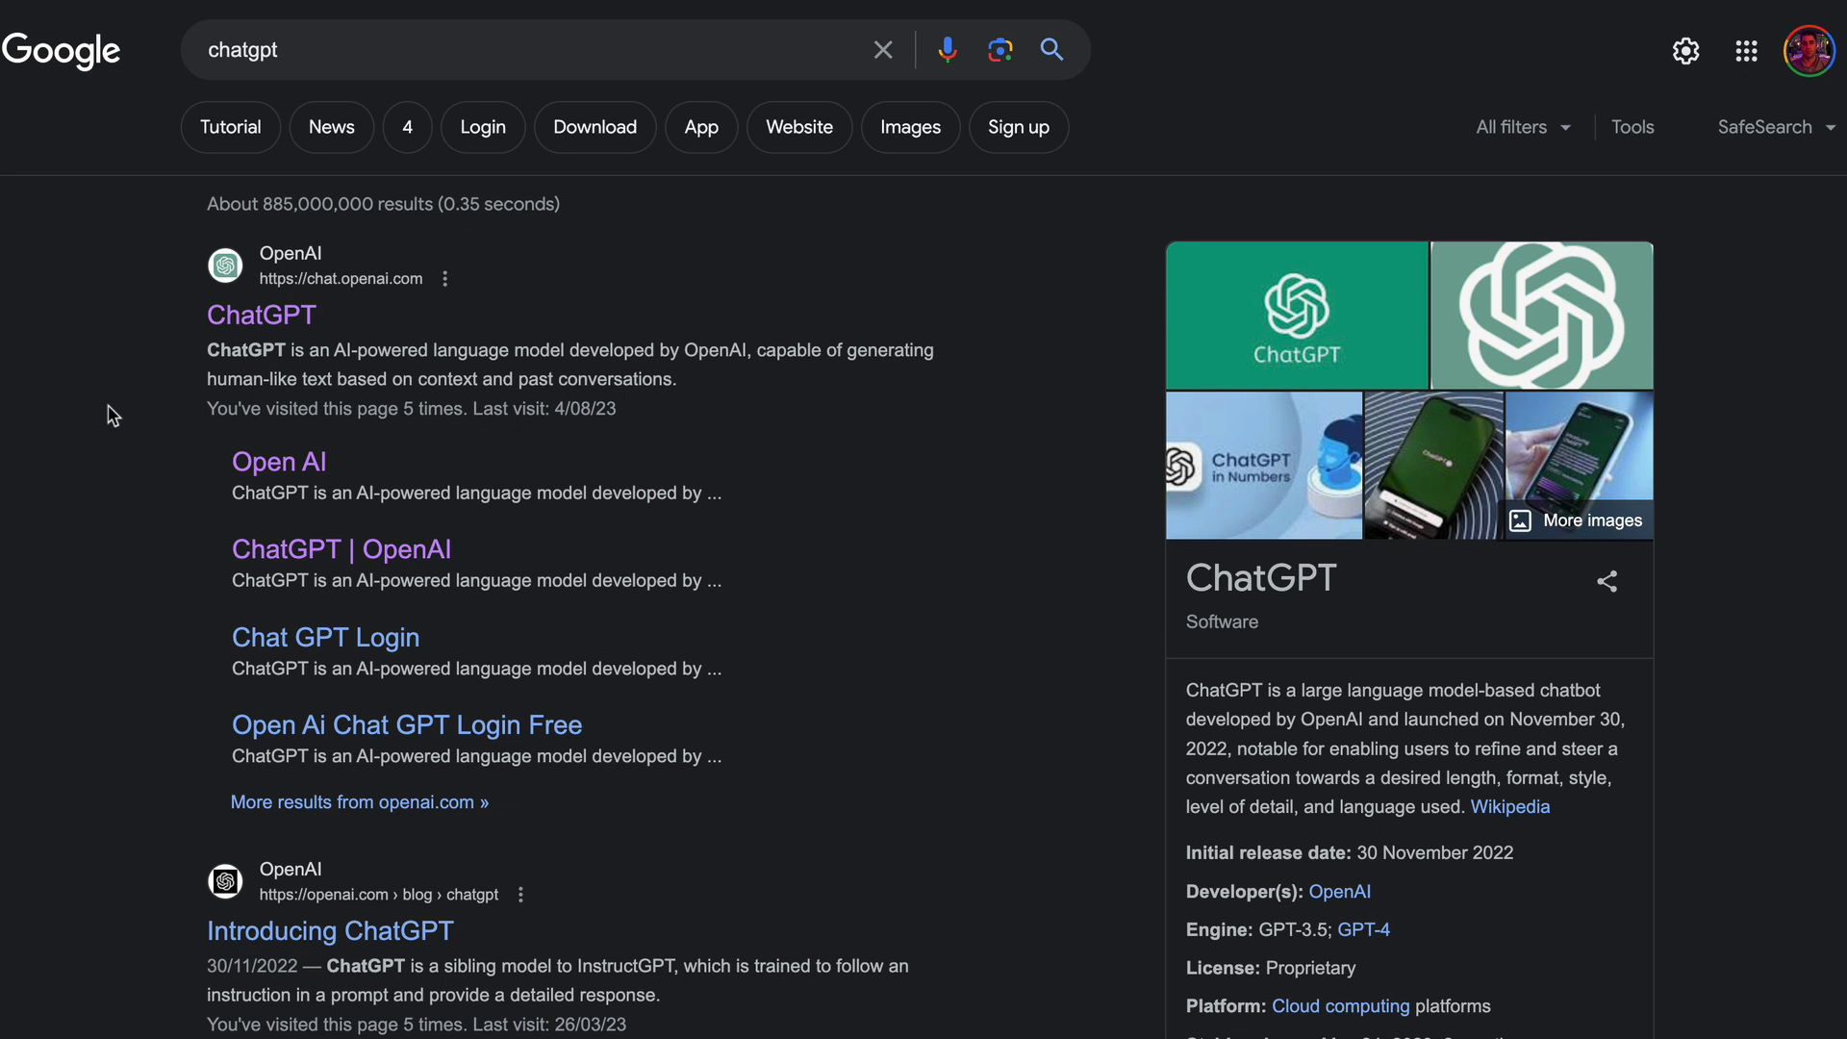
mouse_move(660, 258)
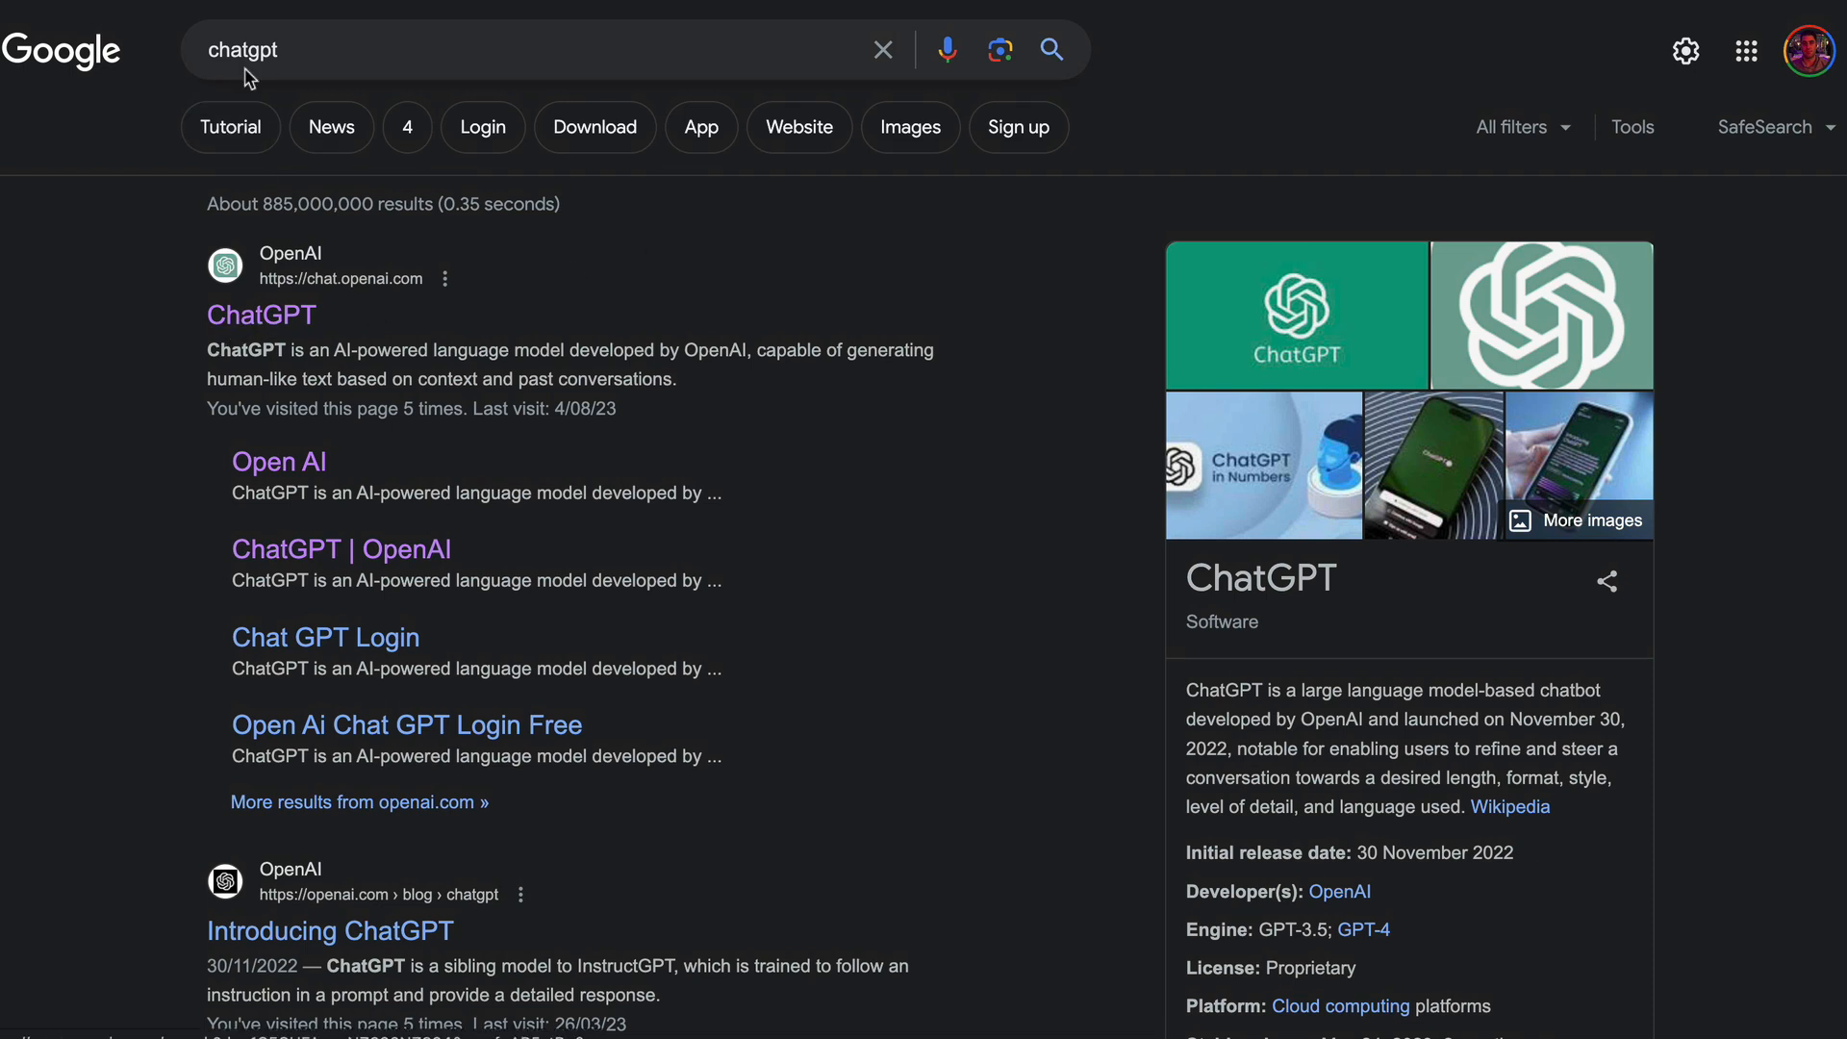
mouse_move(513, 311)
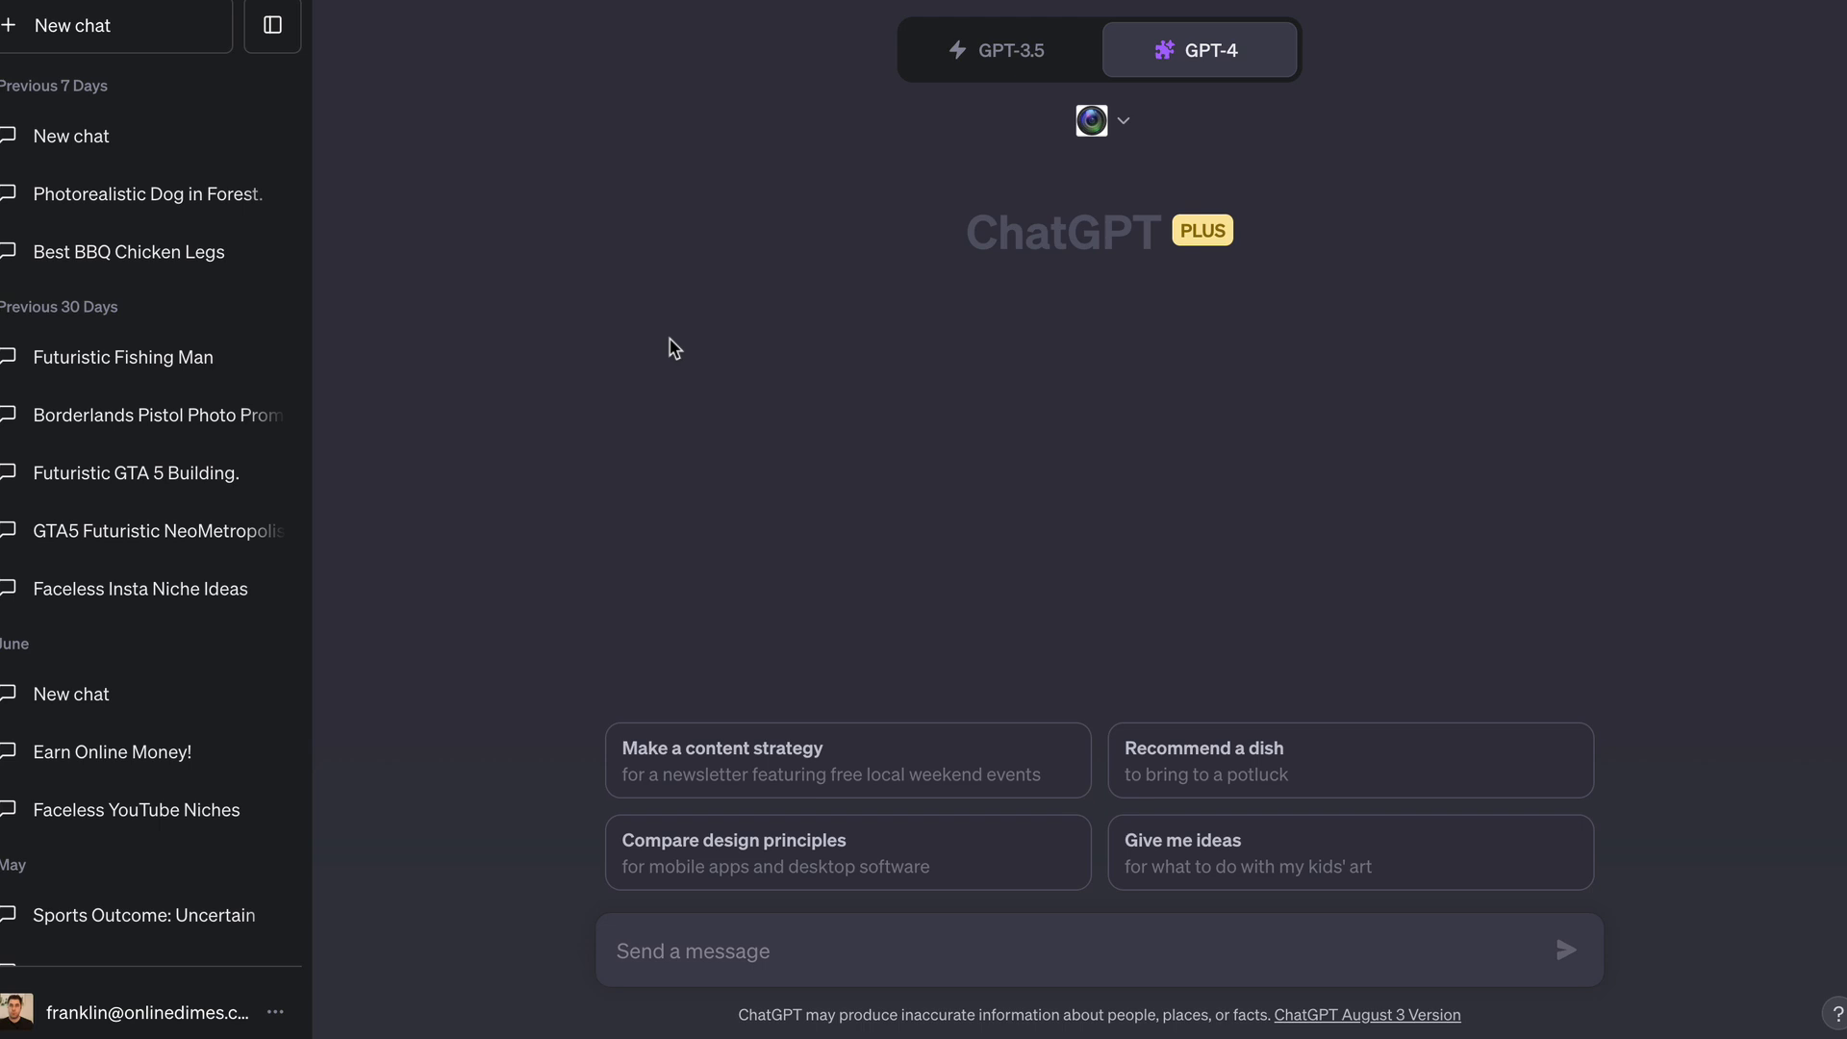
mouse_move(665, 419)
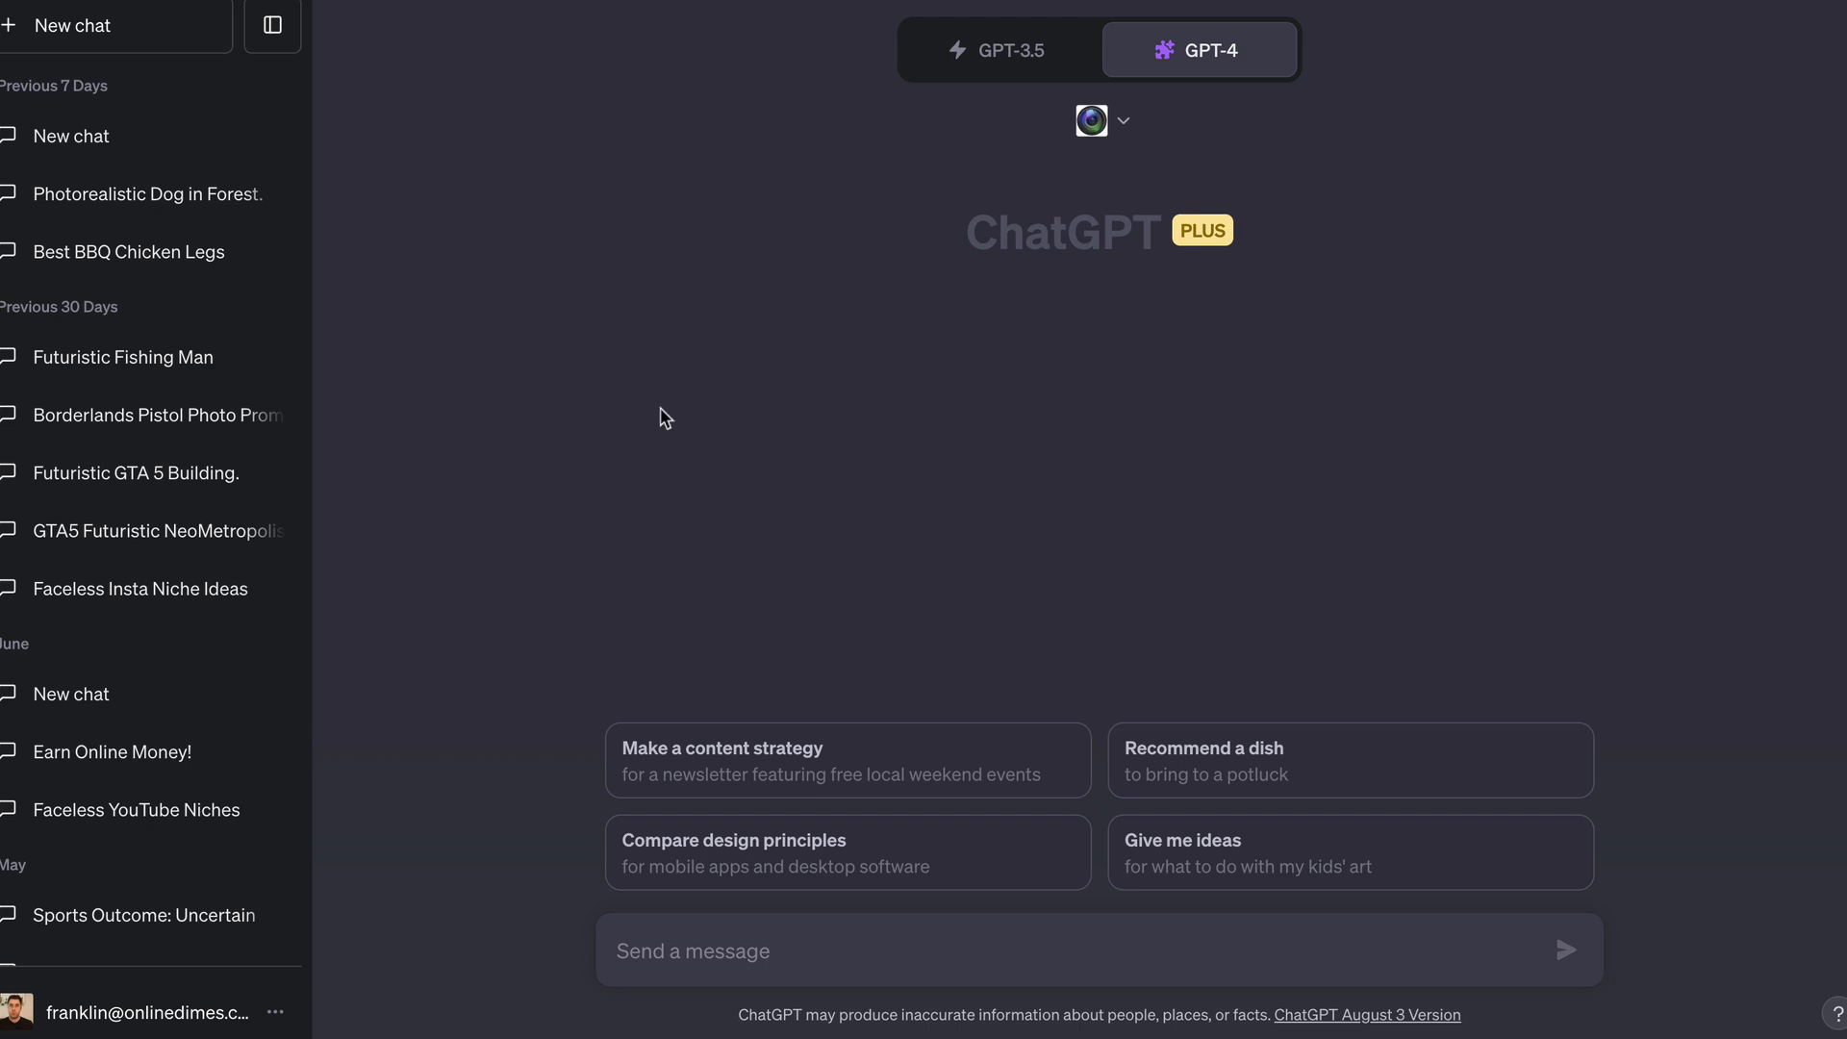
mouse_move(1123, 180)
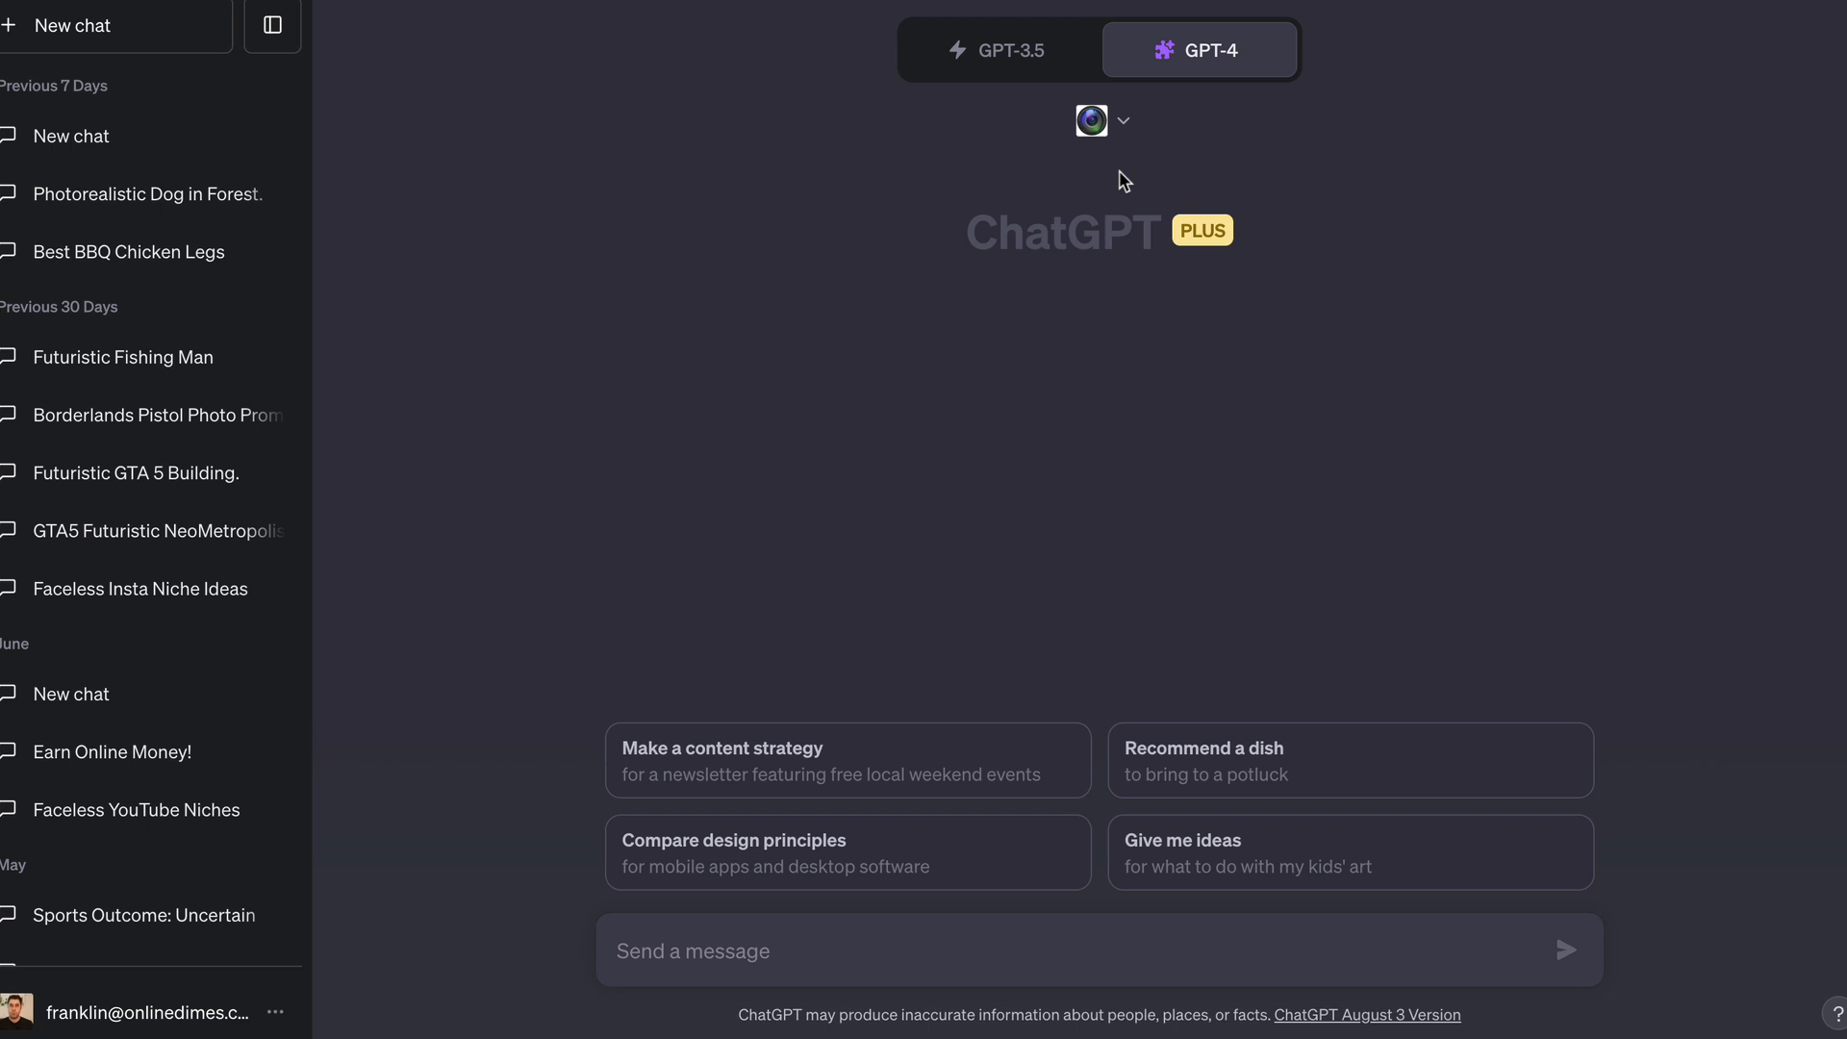
click(1198, 49)
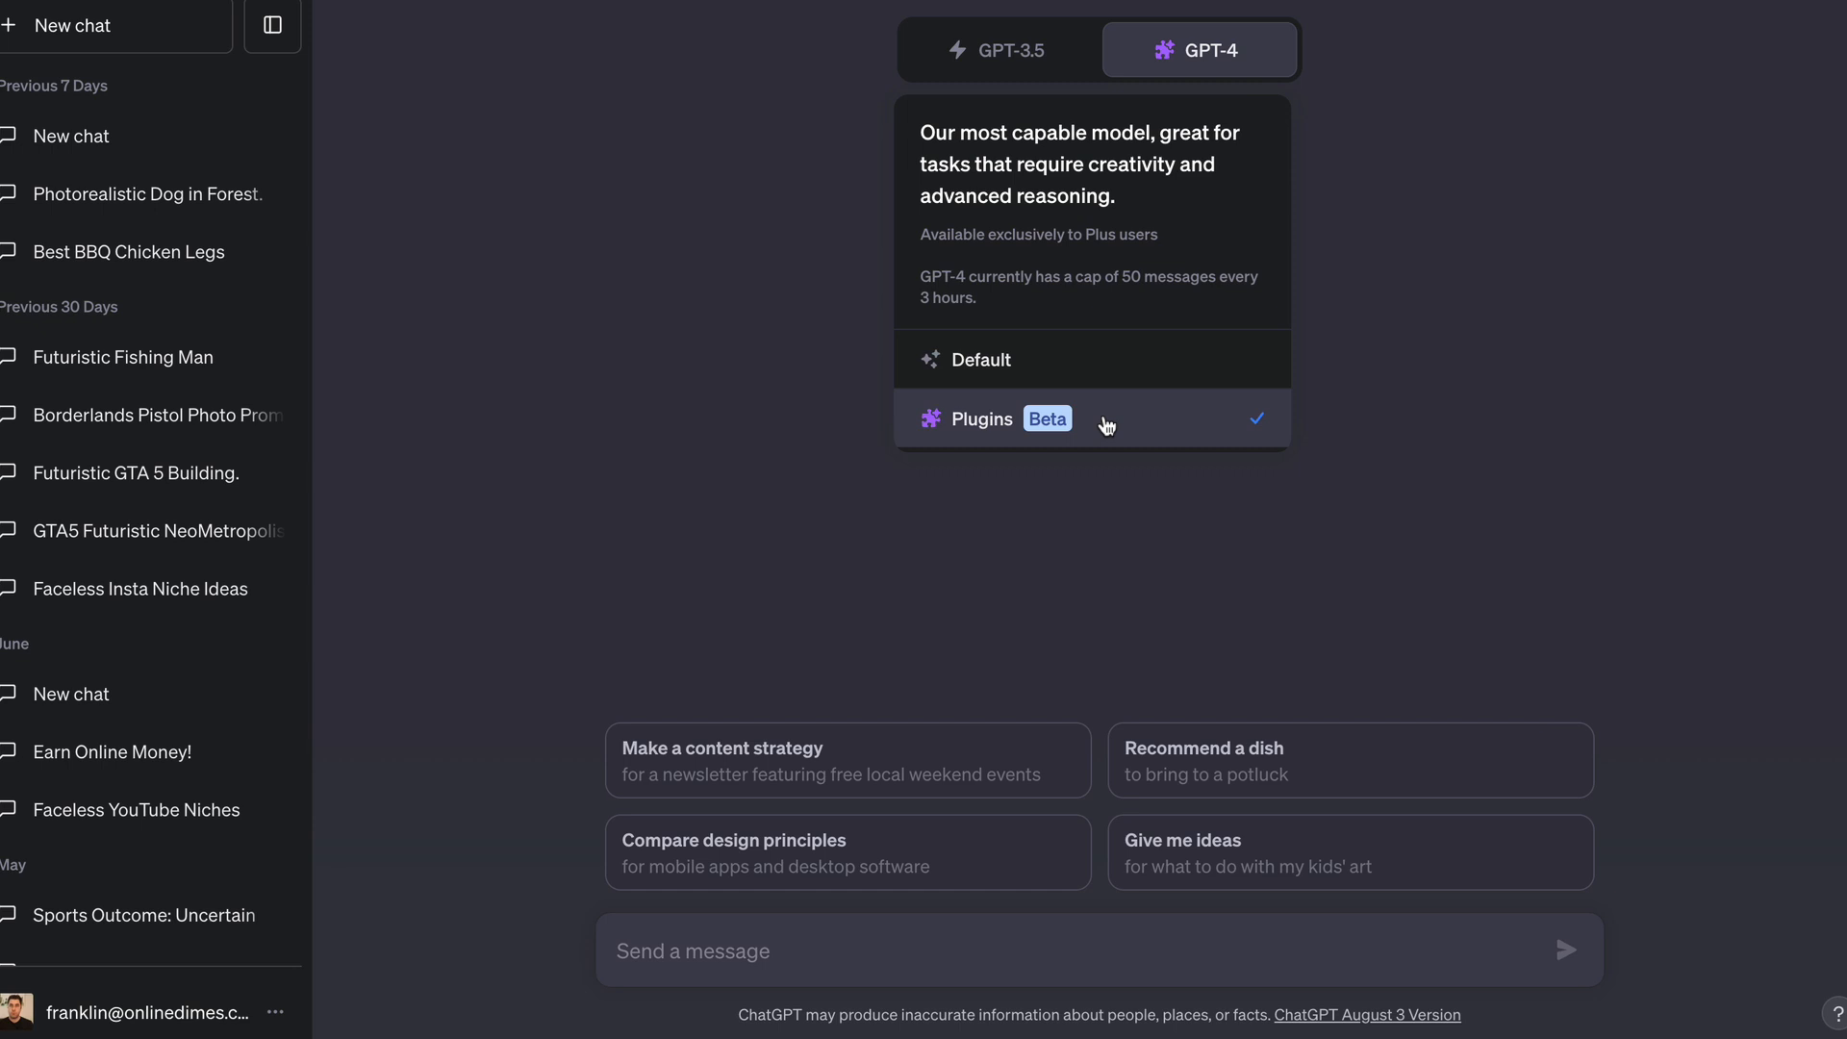
click(979, 418)
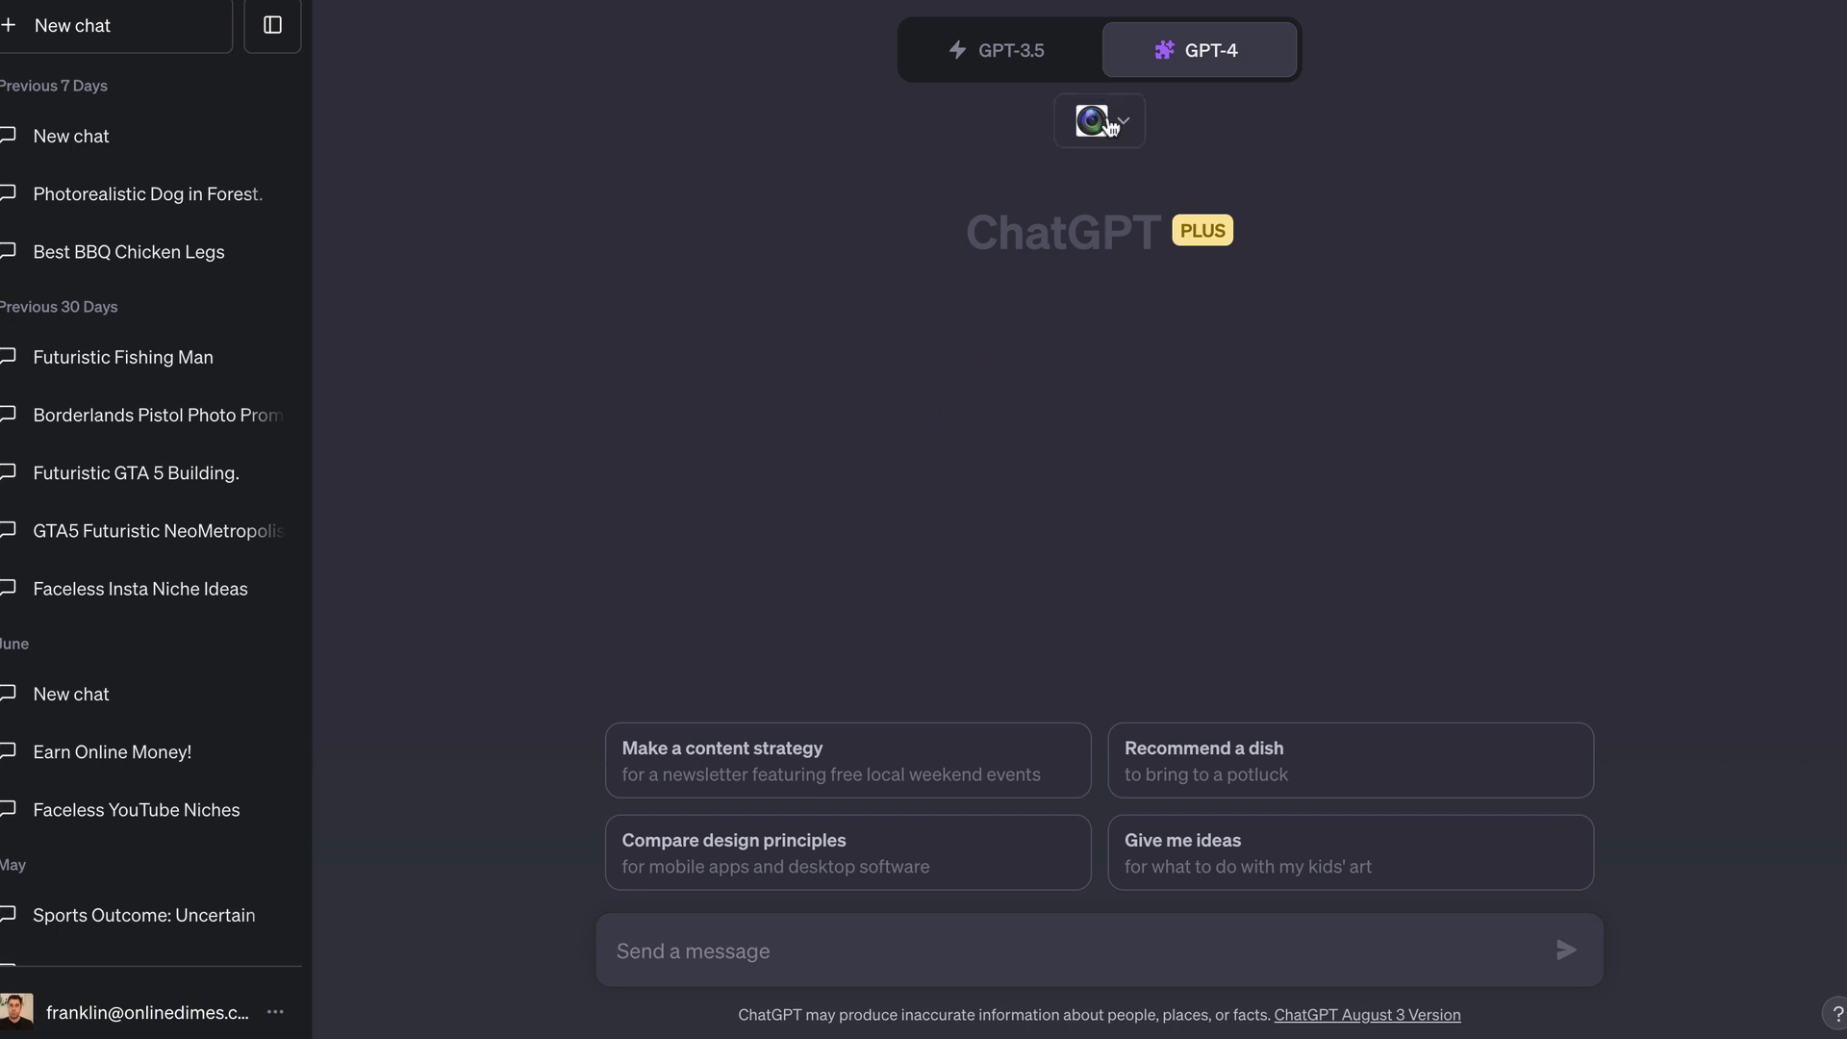
click(1099, 120)
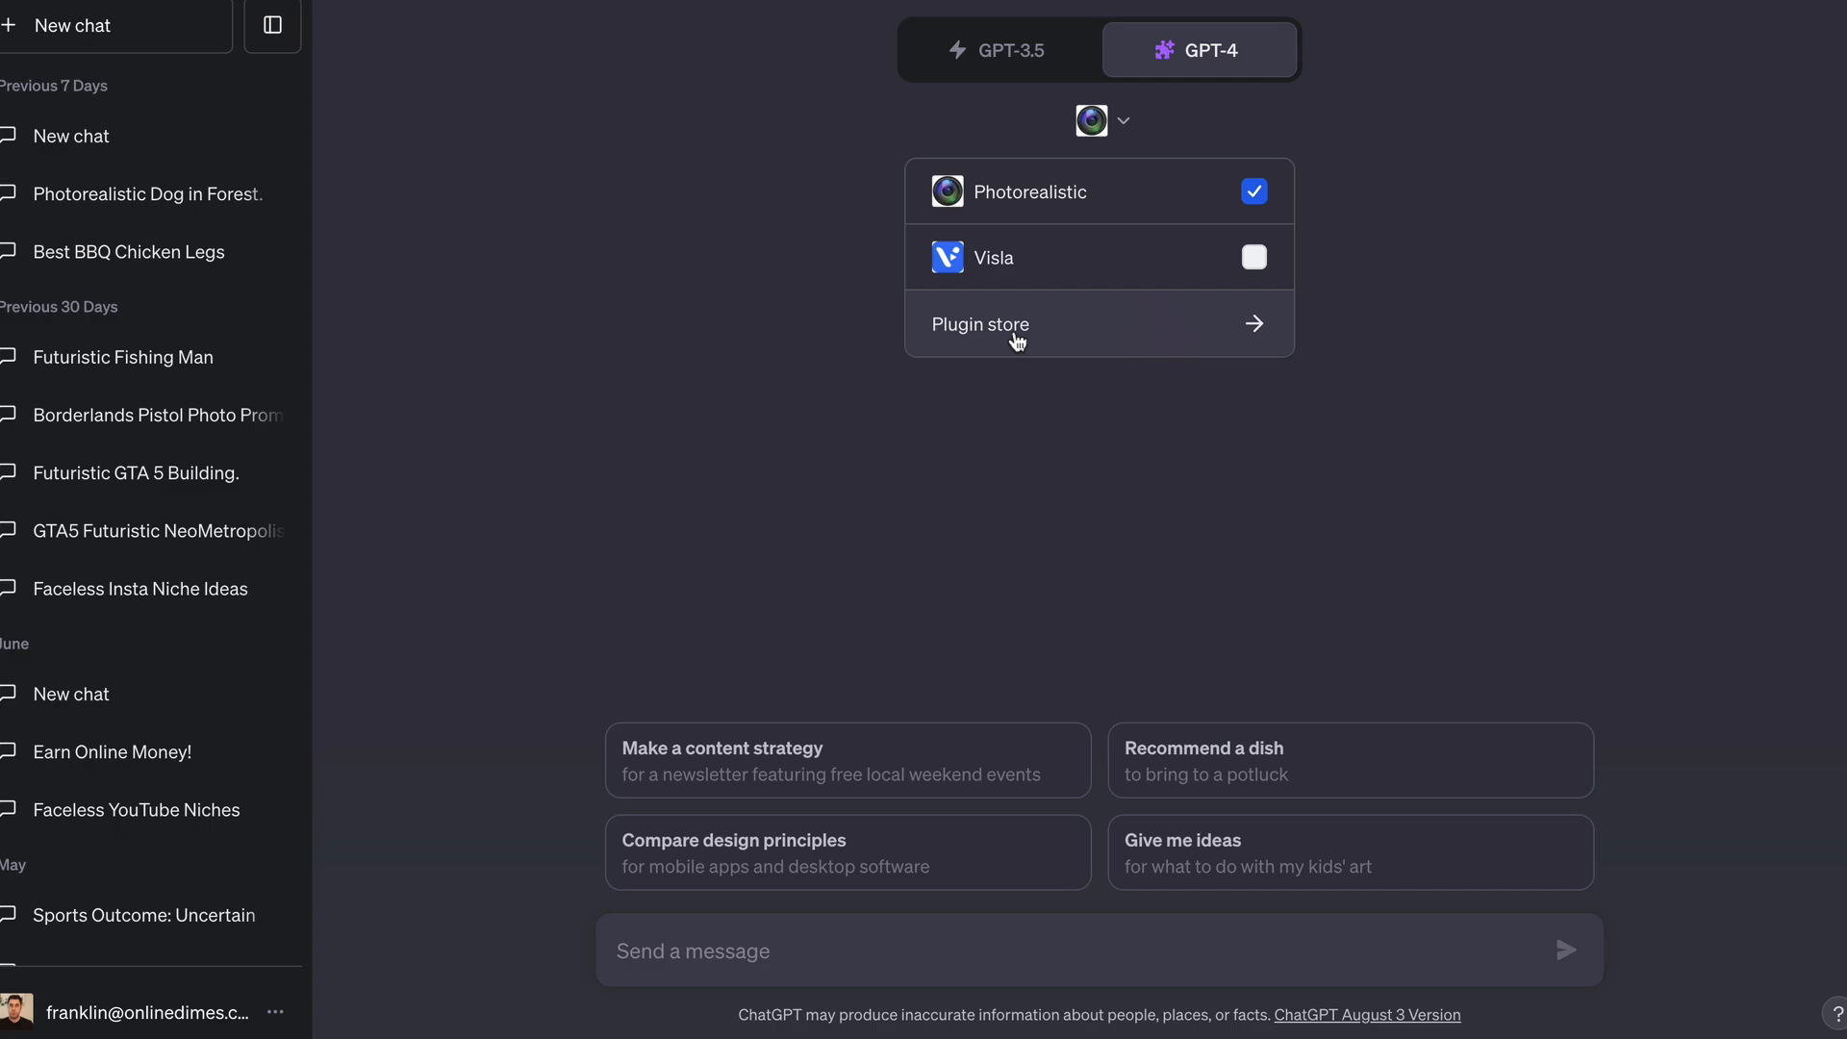
click(979, 324)
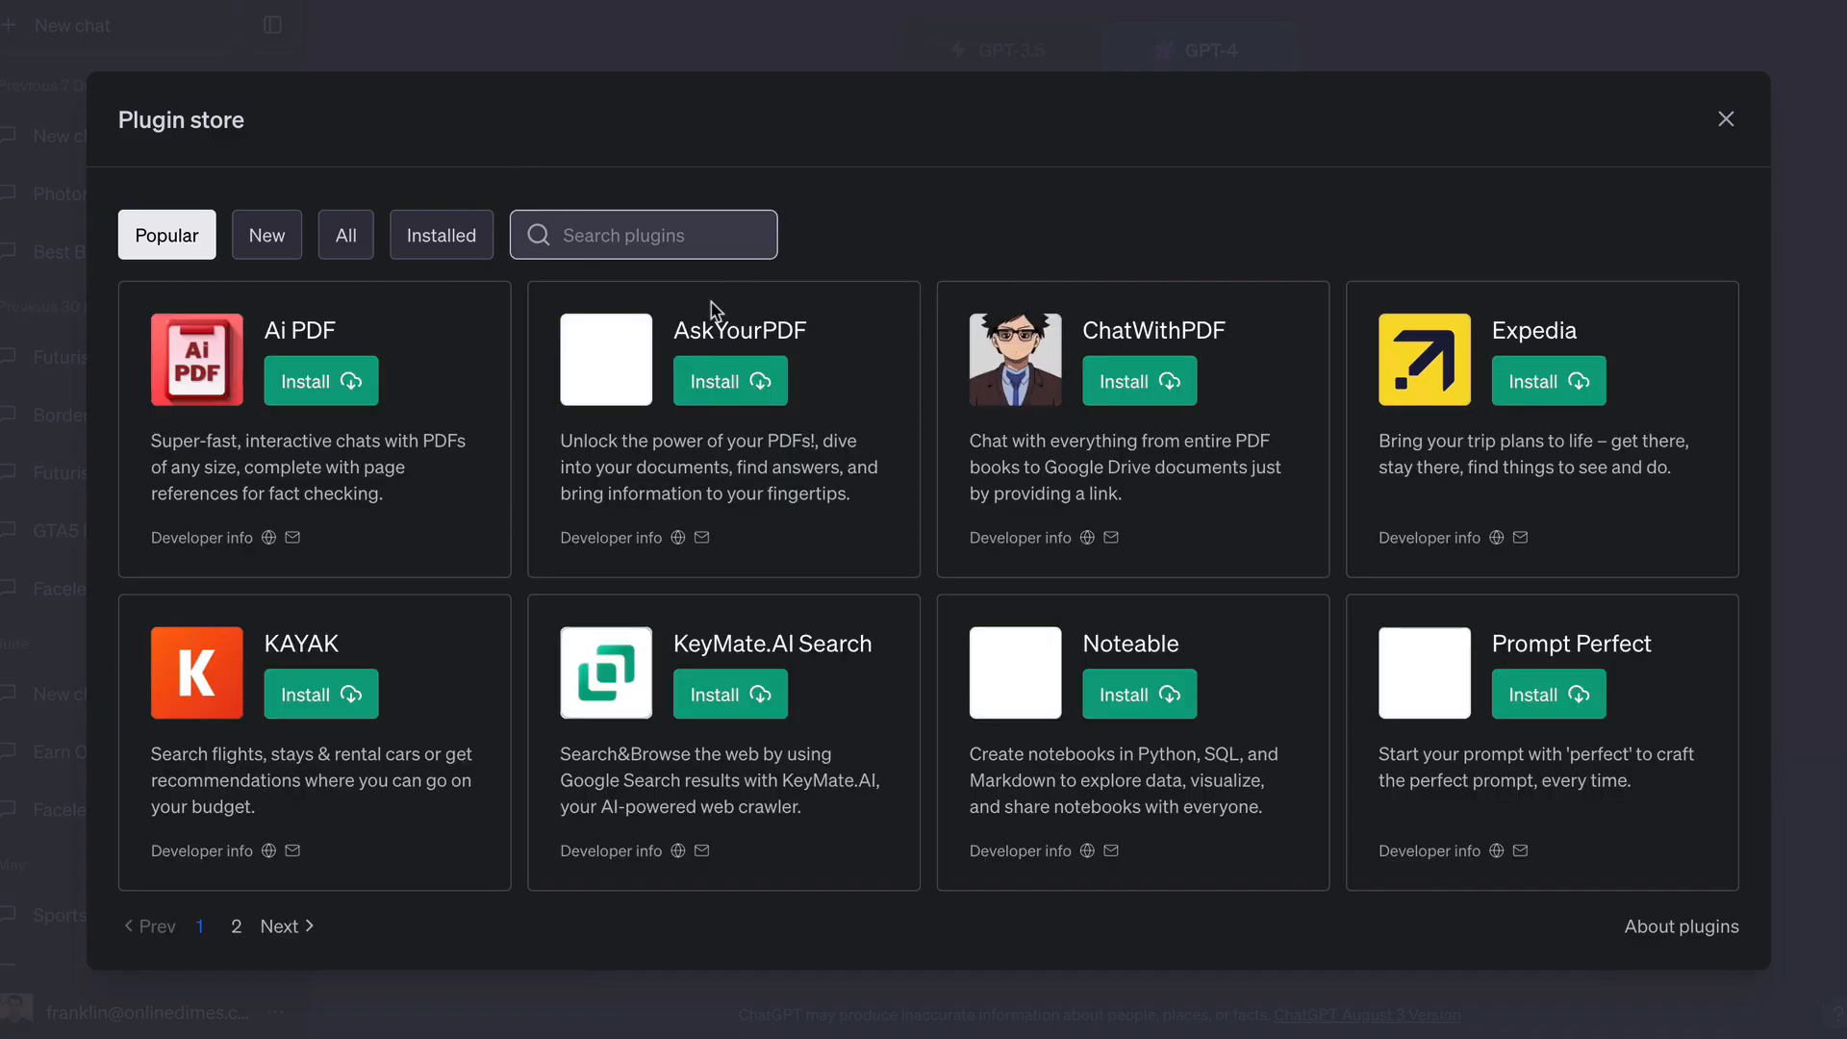
text(photo)
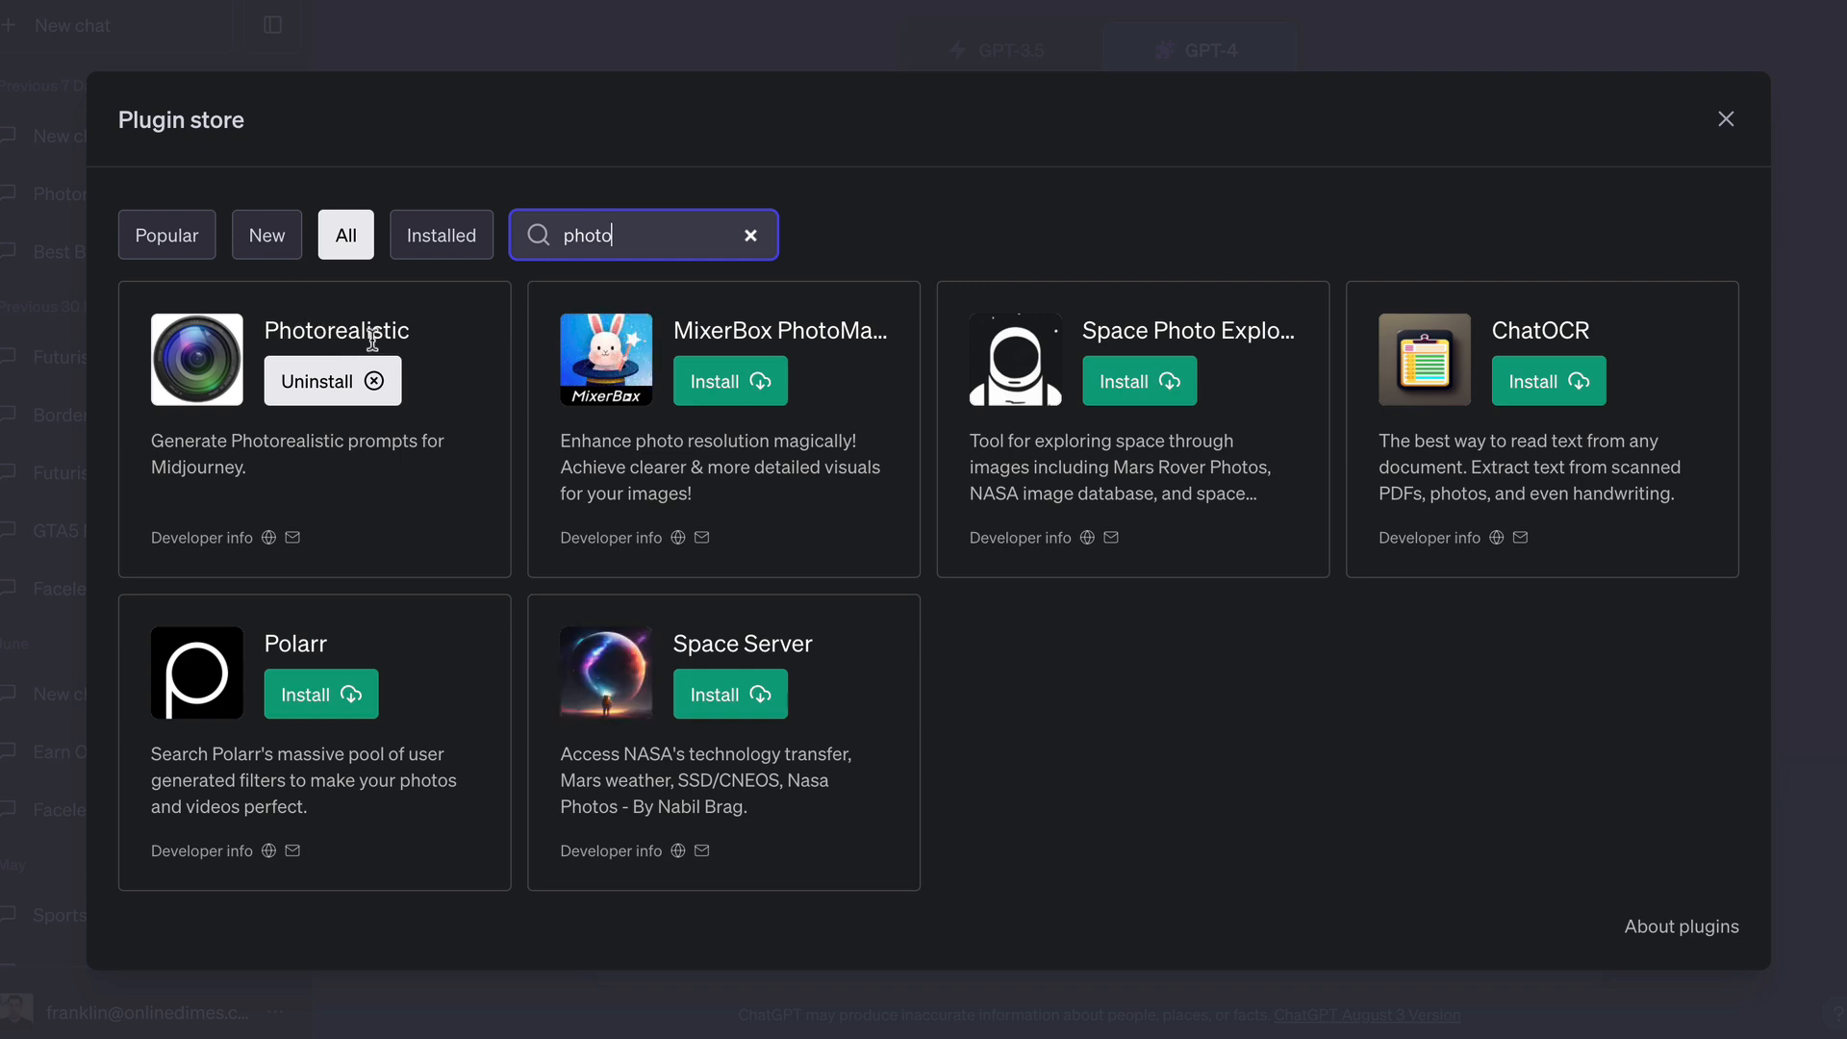
mouse_move(1753, 153)
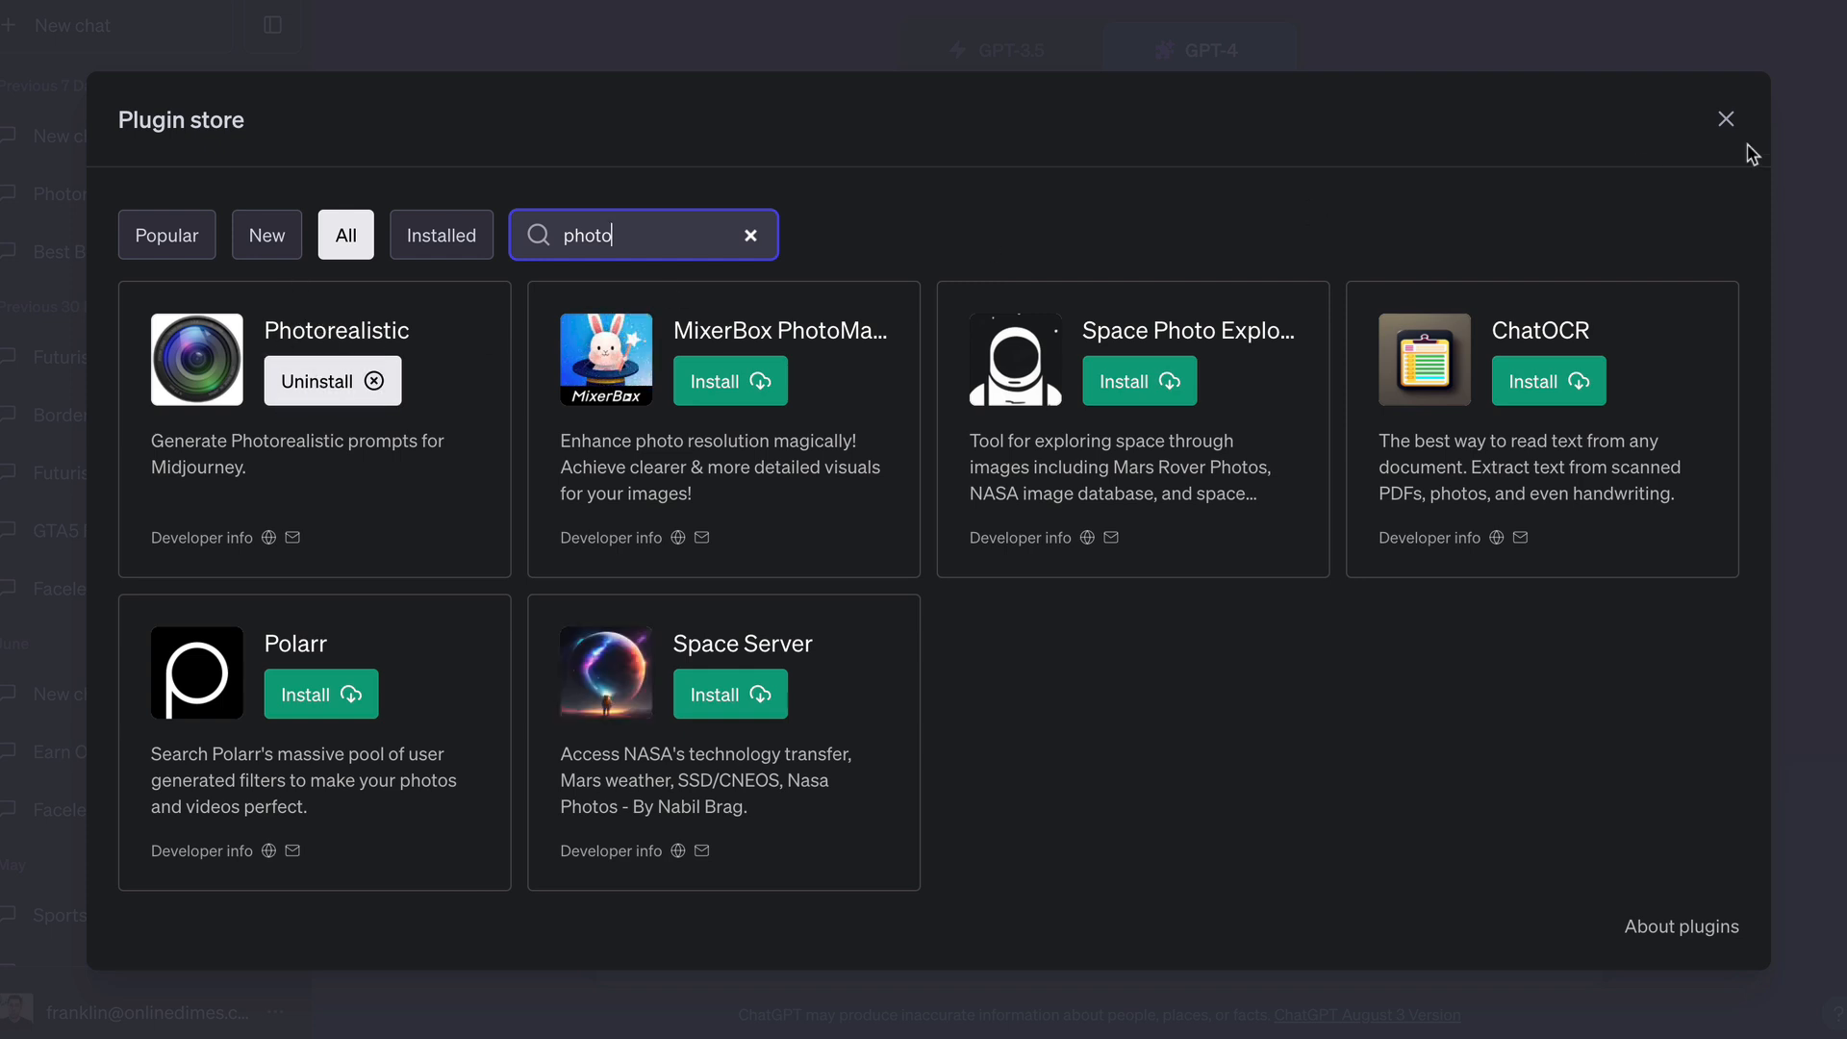
click(1725, 118)
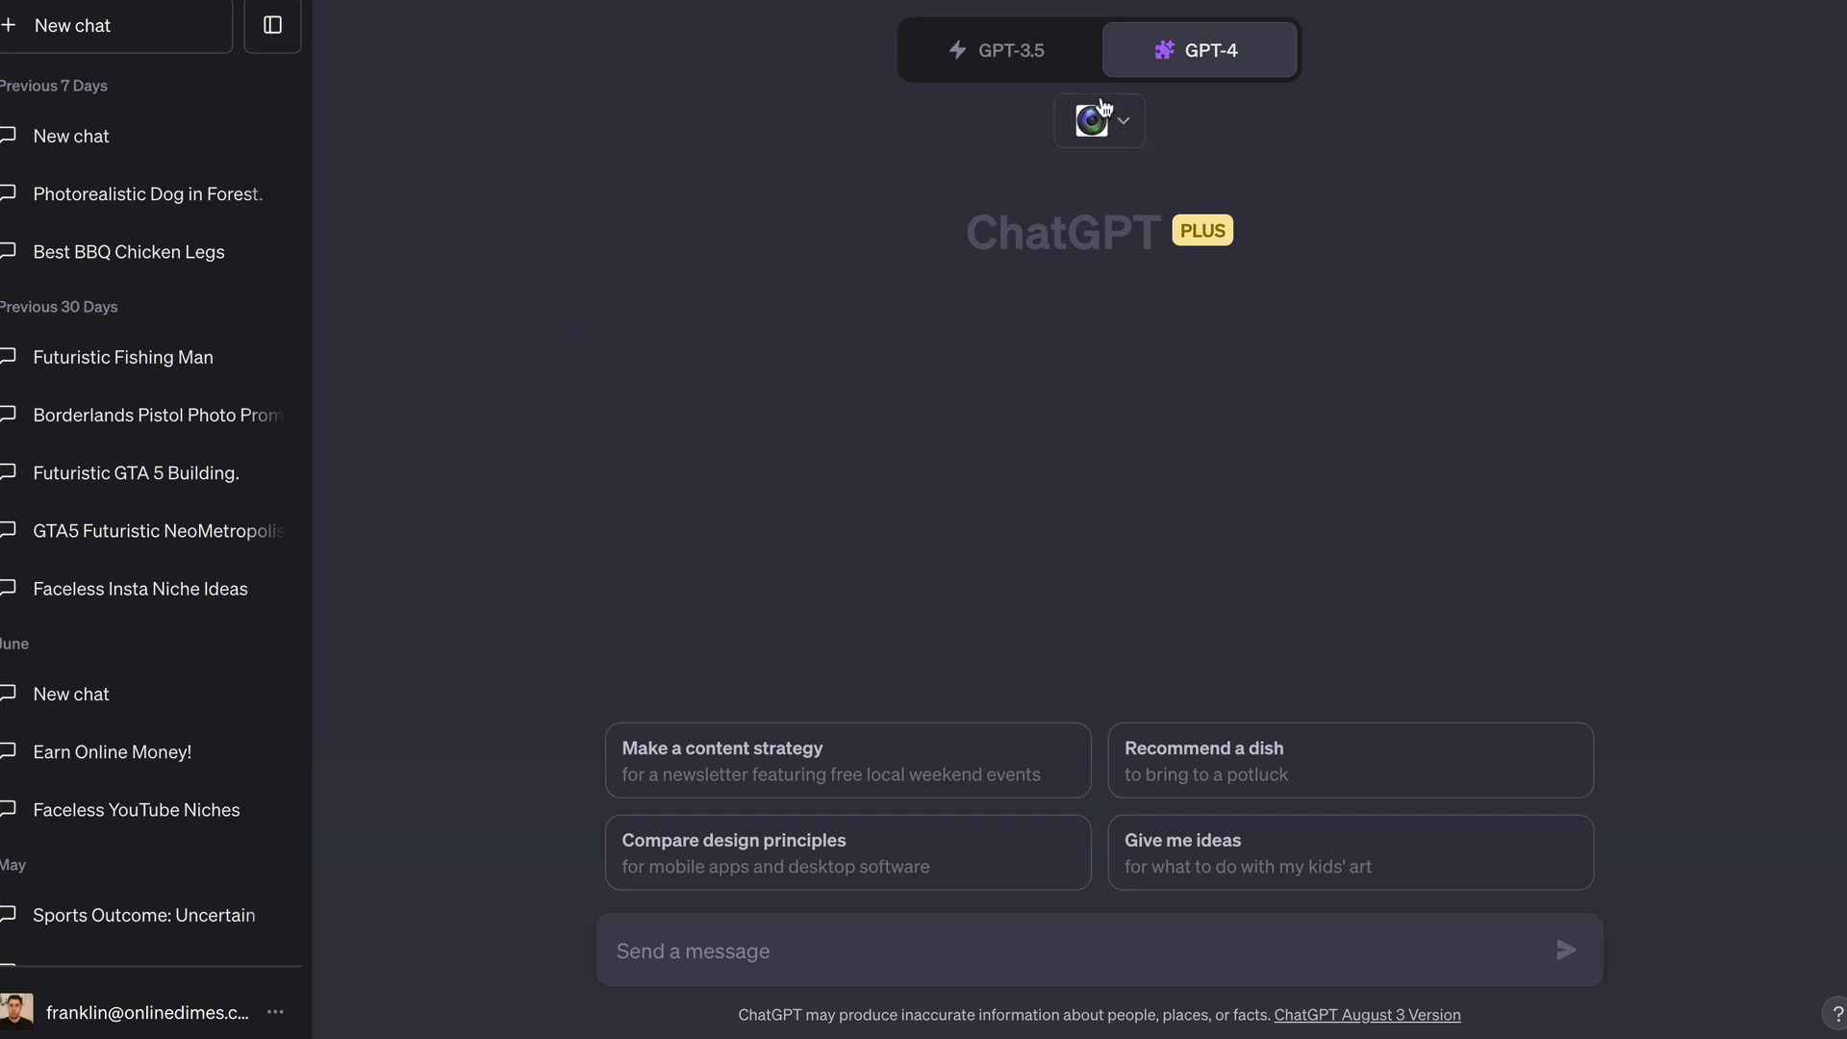
- Ask ChatGPT for 'a image of a wizard casting spells in a dense forest' and select Prompt 1
click(1098, 119)
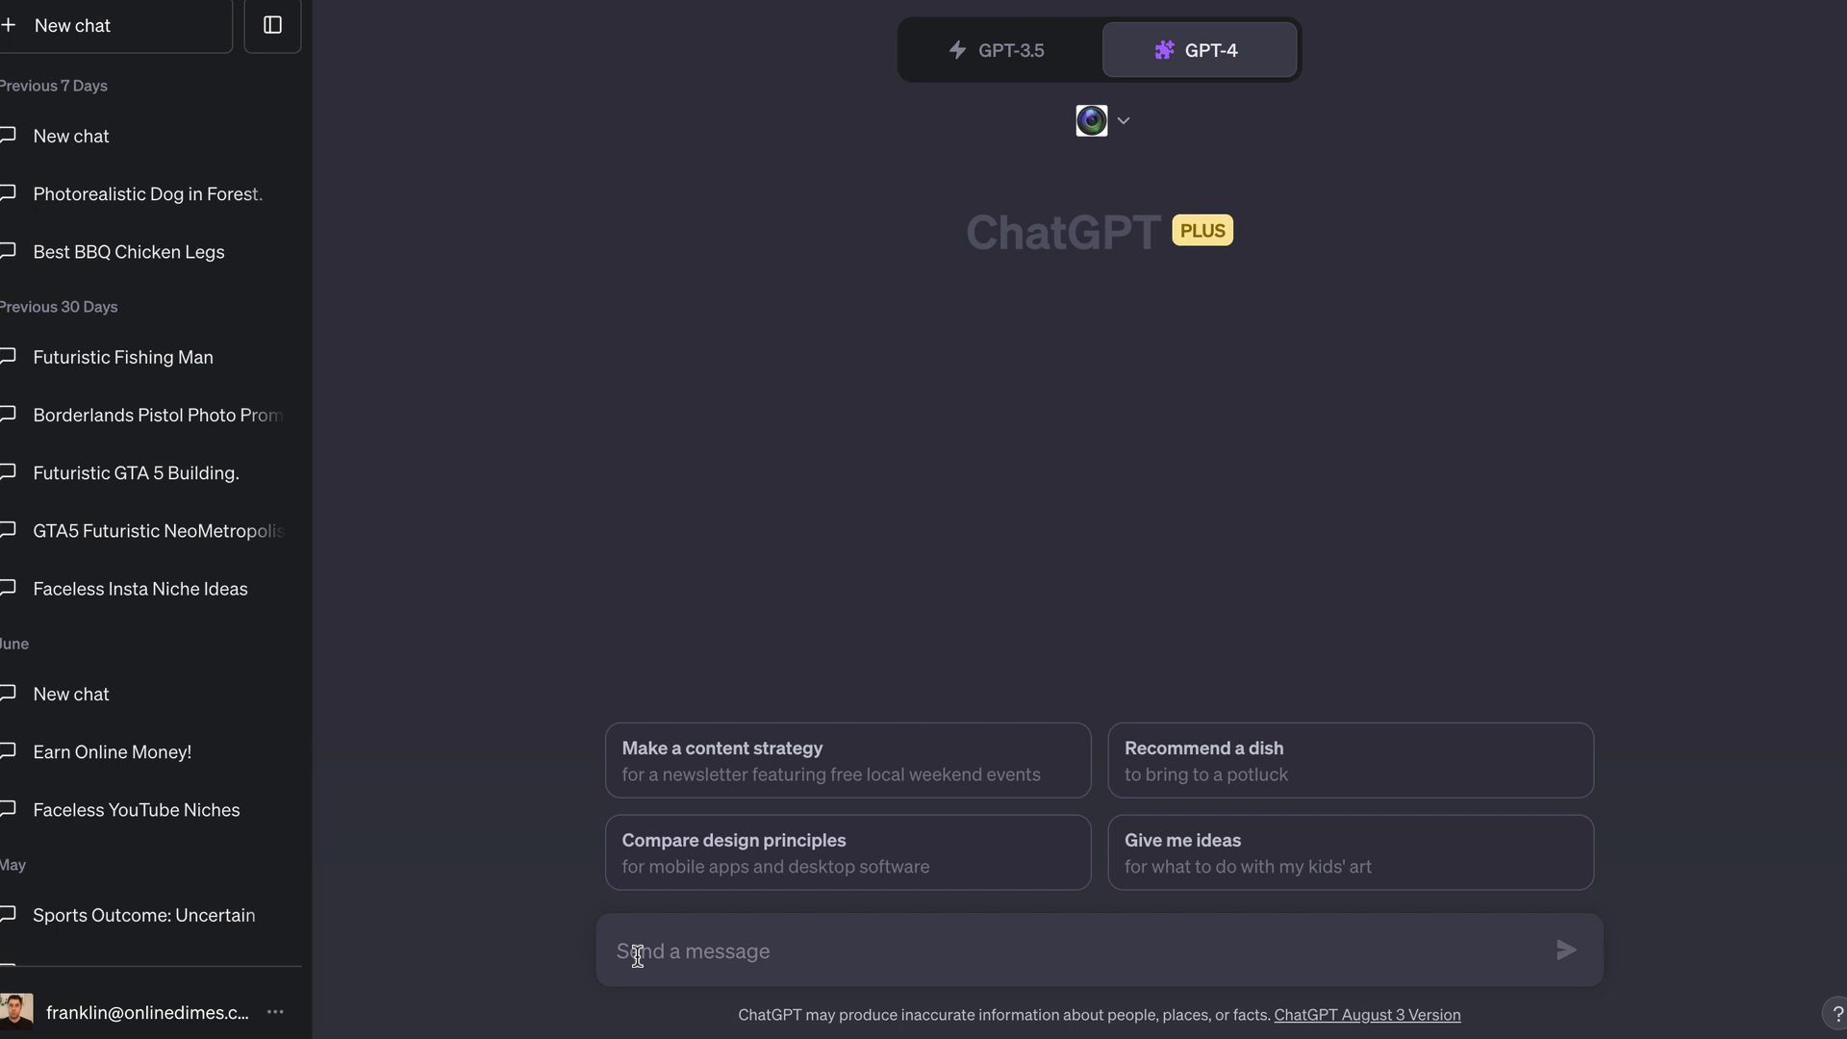
text(a image of a wizard casting spells in a dense forest)
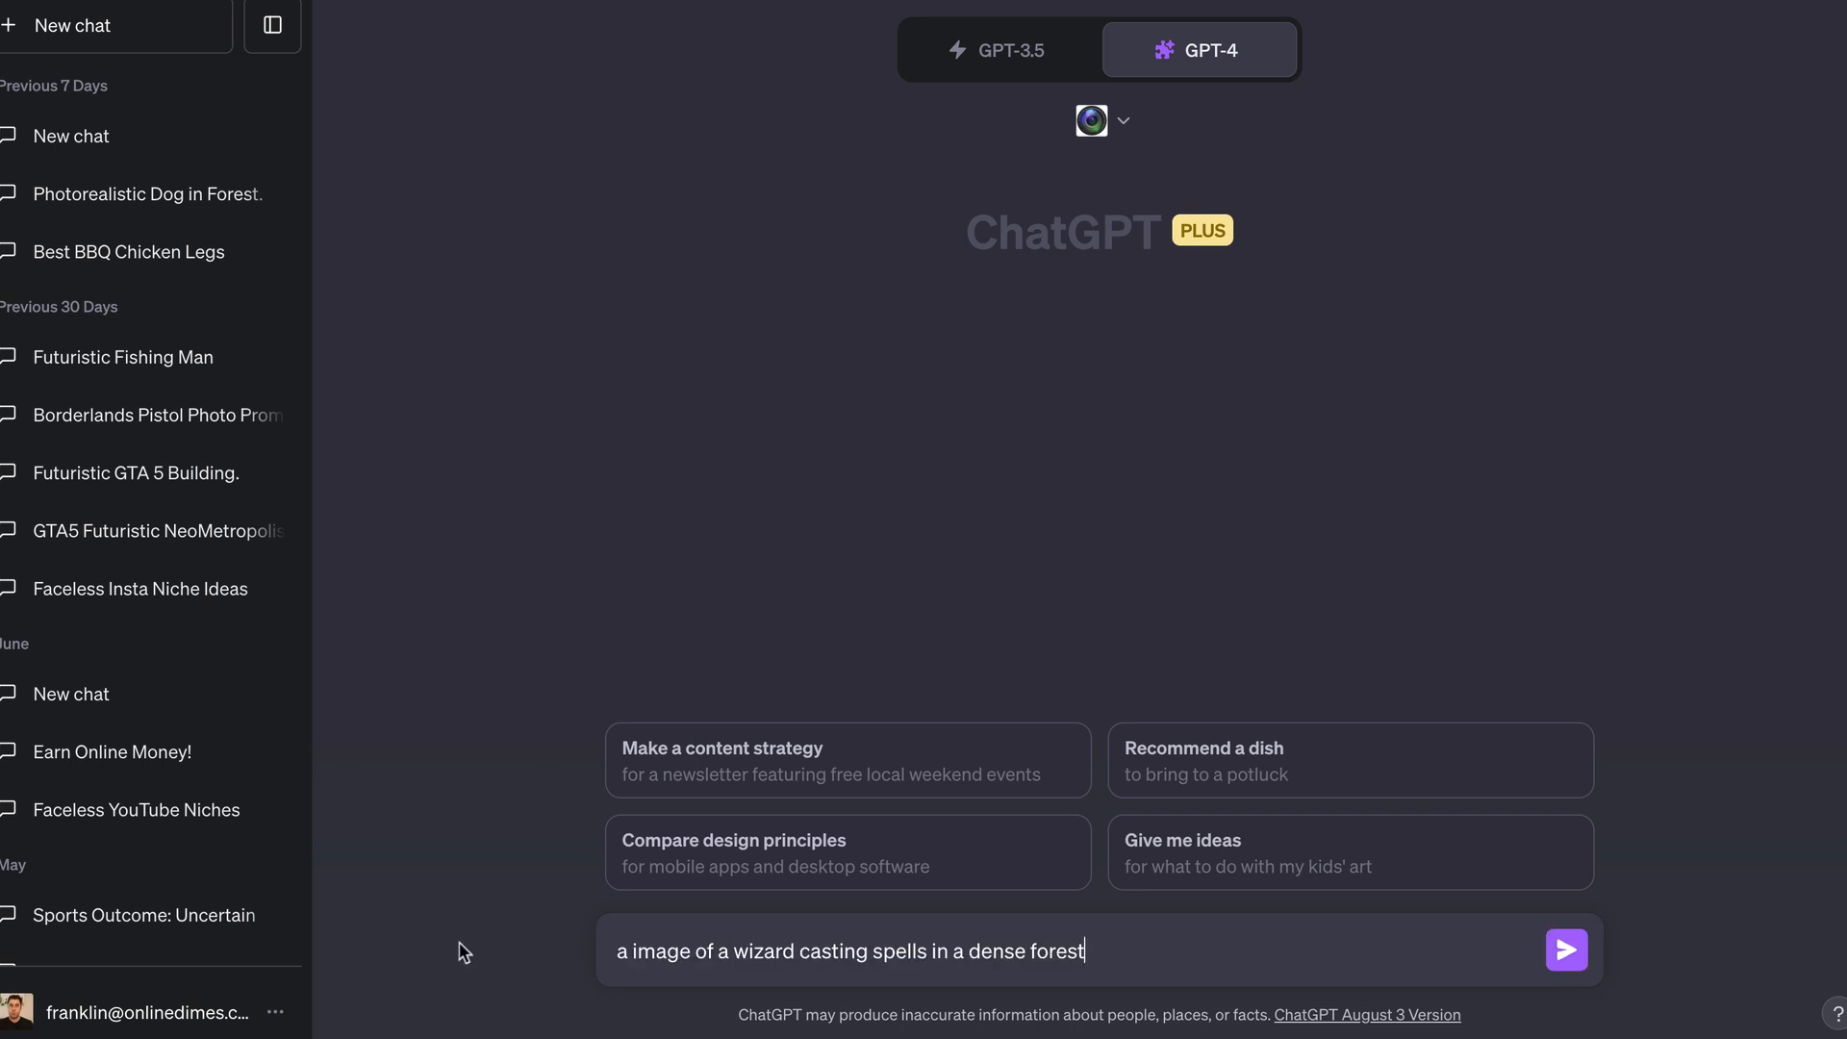
mouse_move(654, 973)
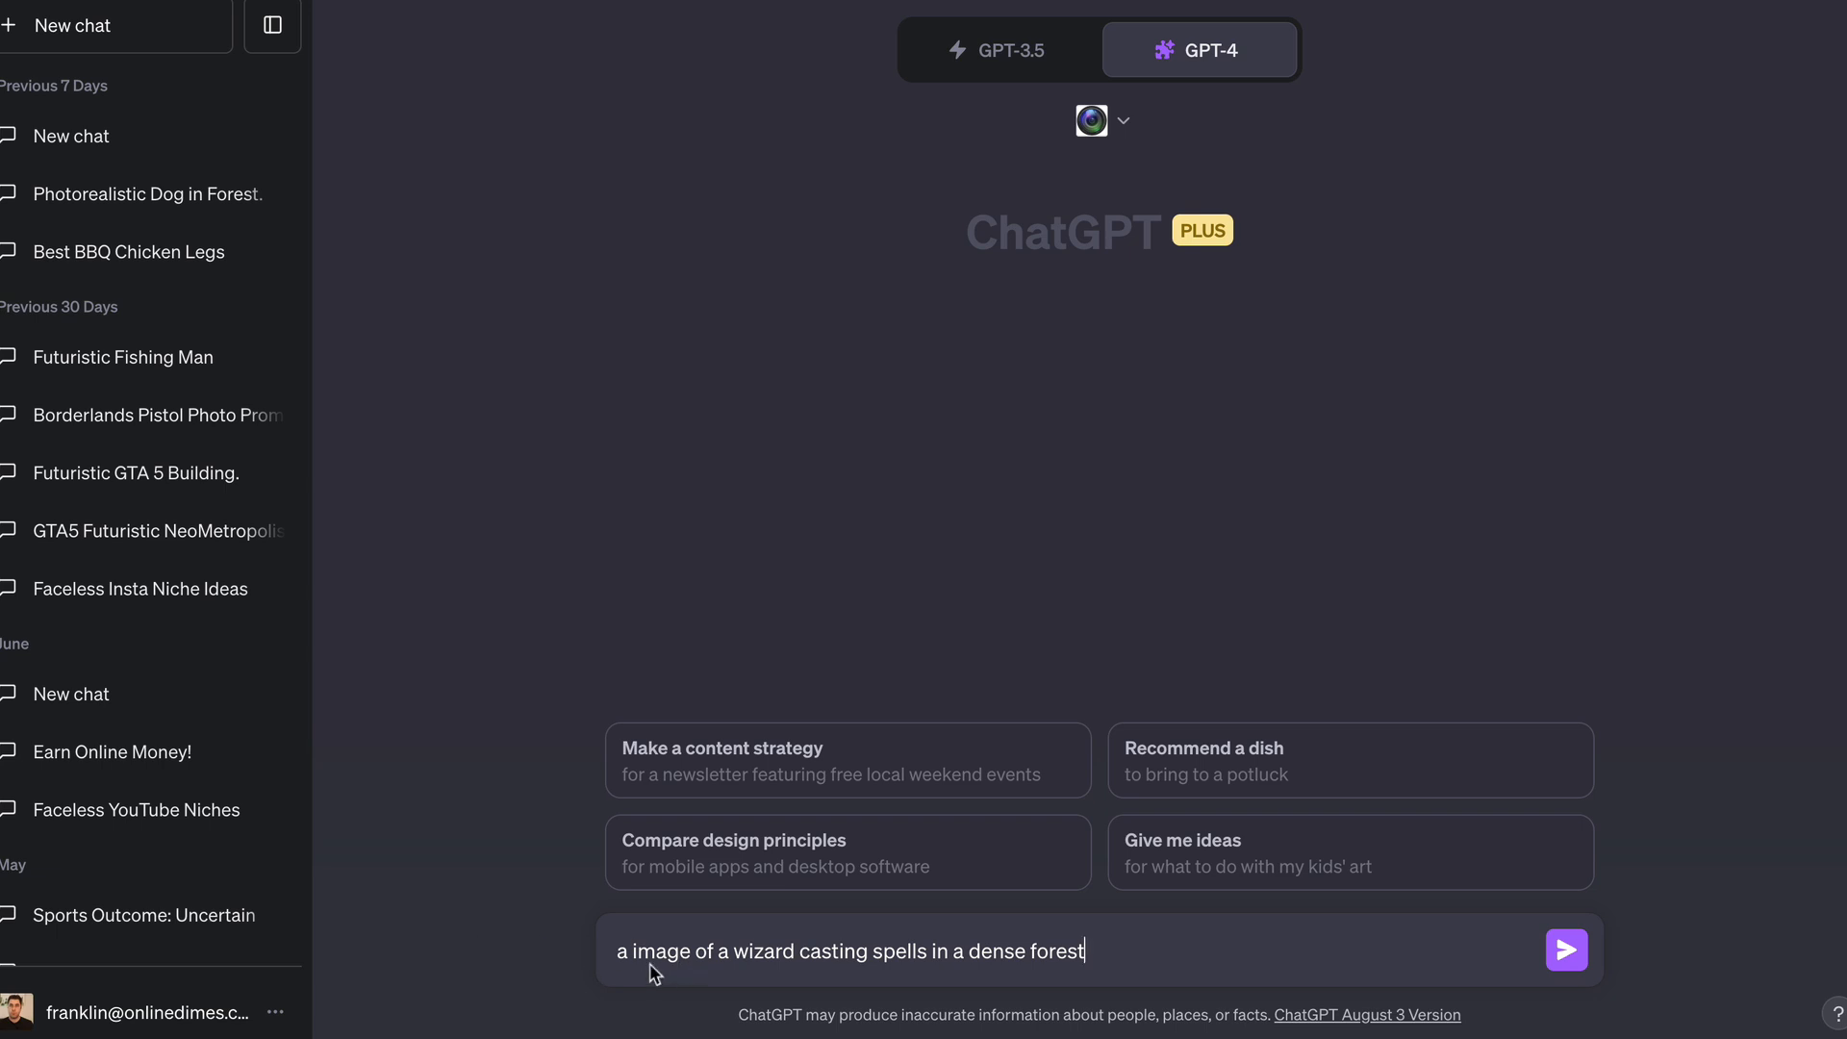
mouse_move(601, 949)
text(n)
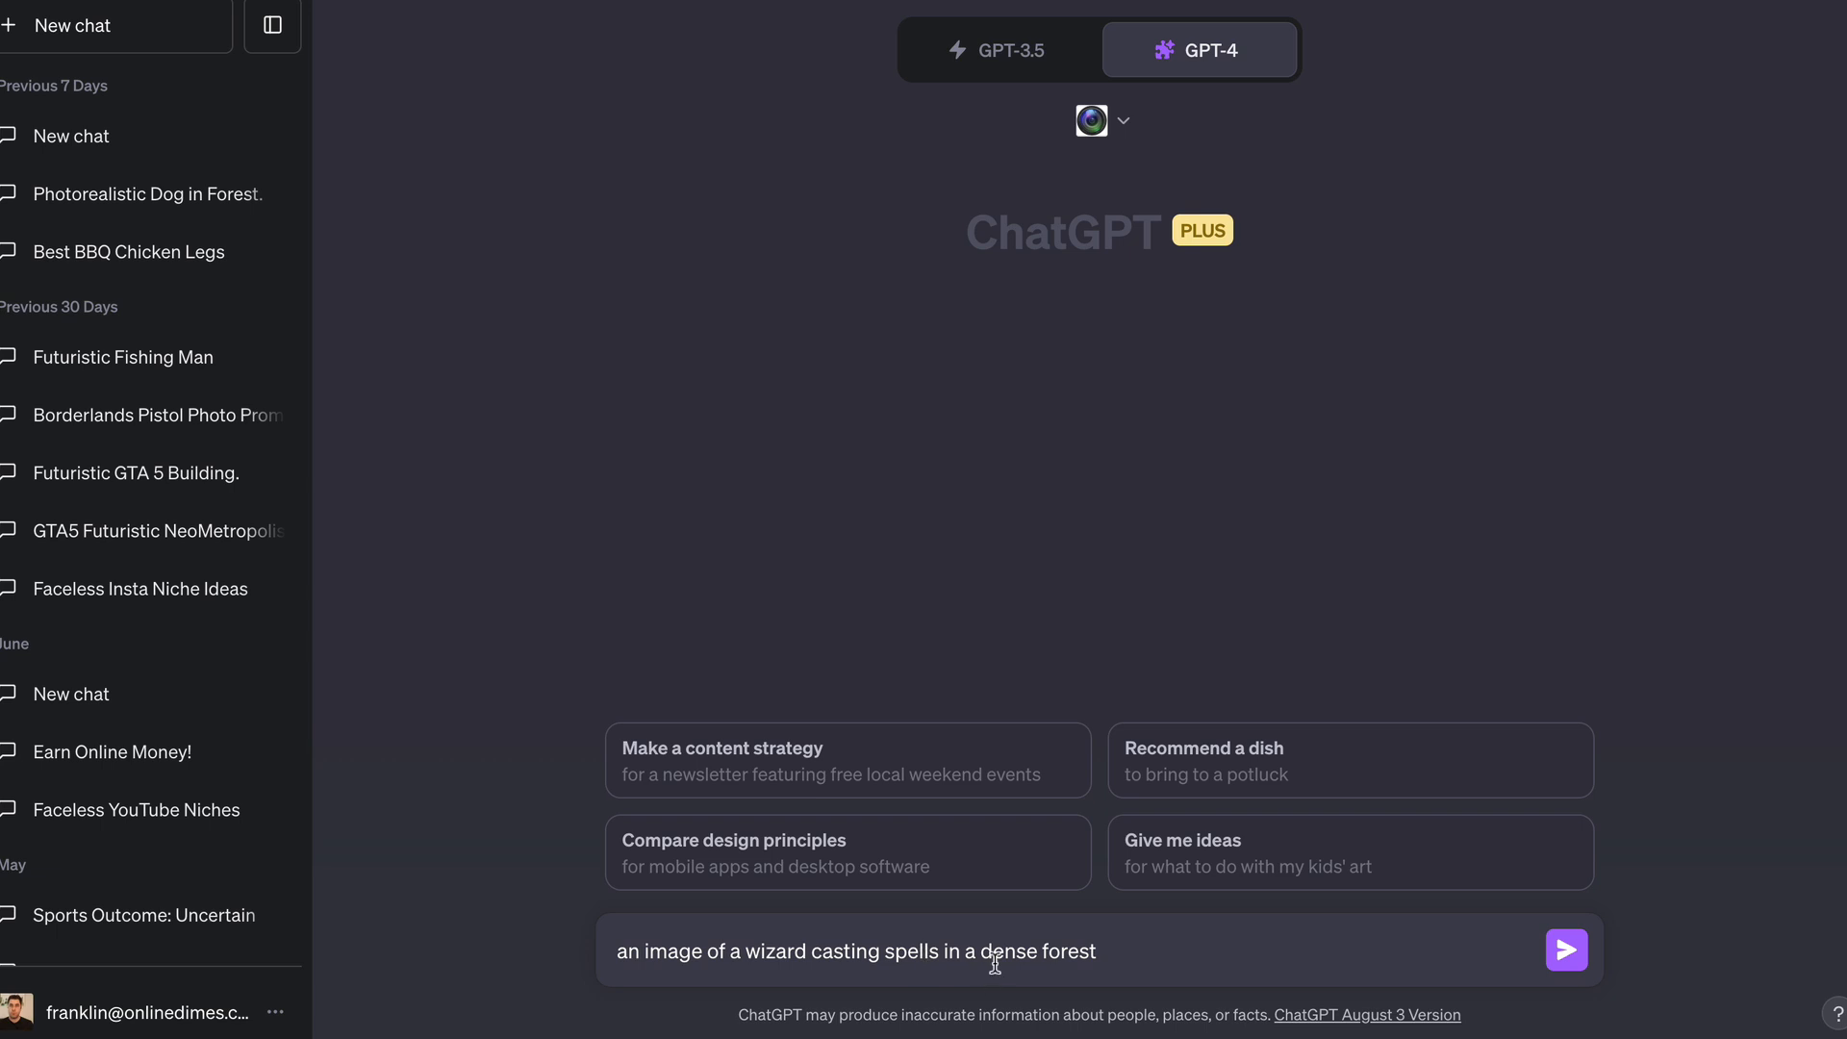
mouse_move(1565, 951)
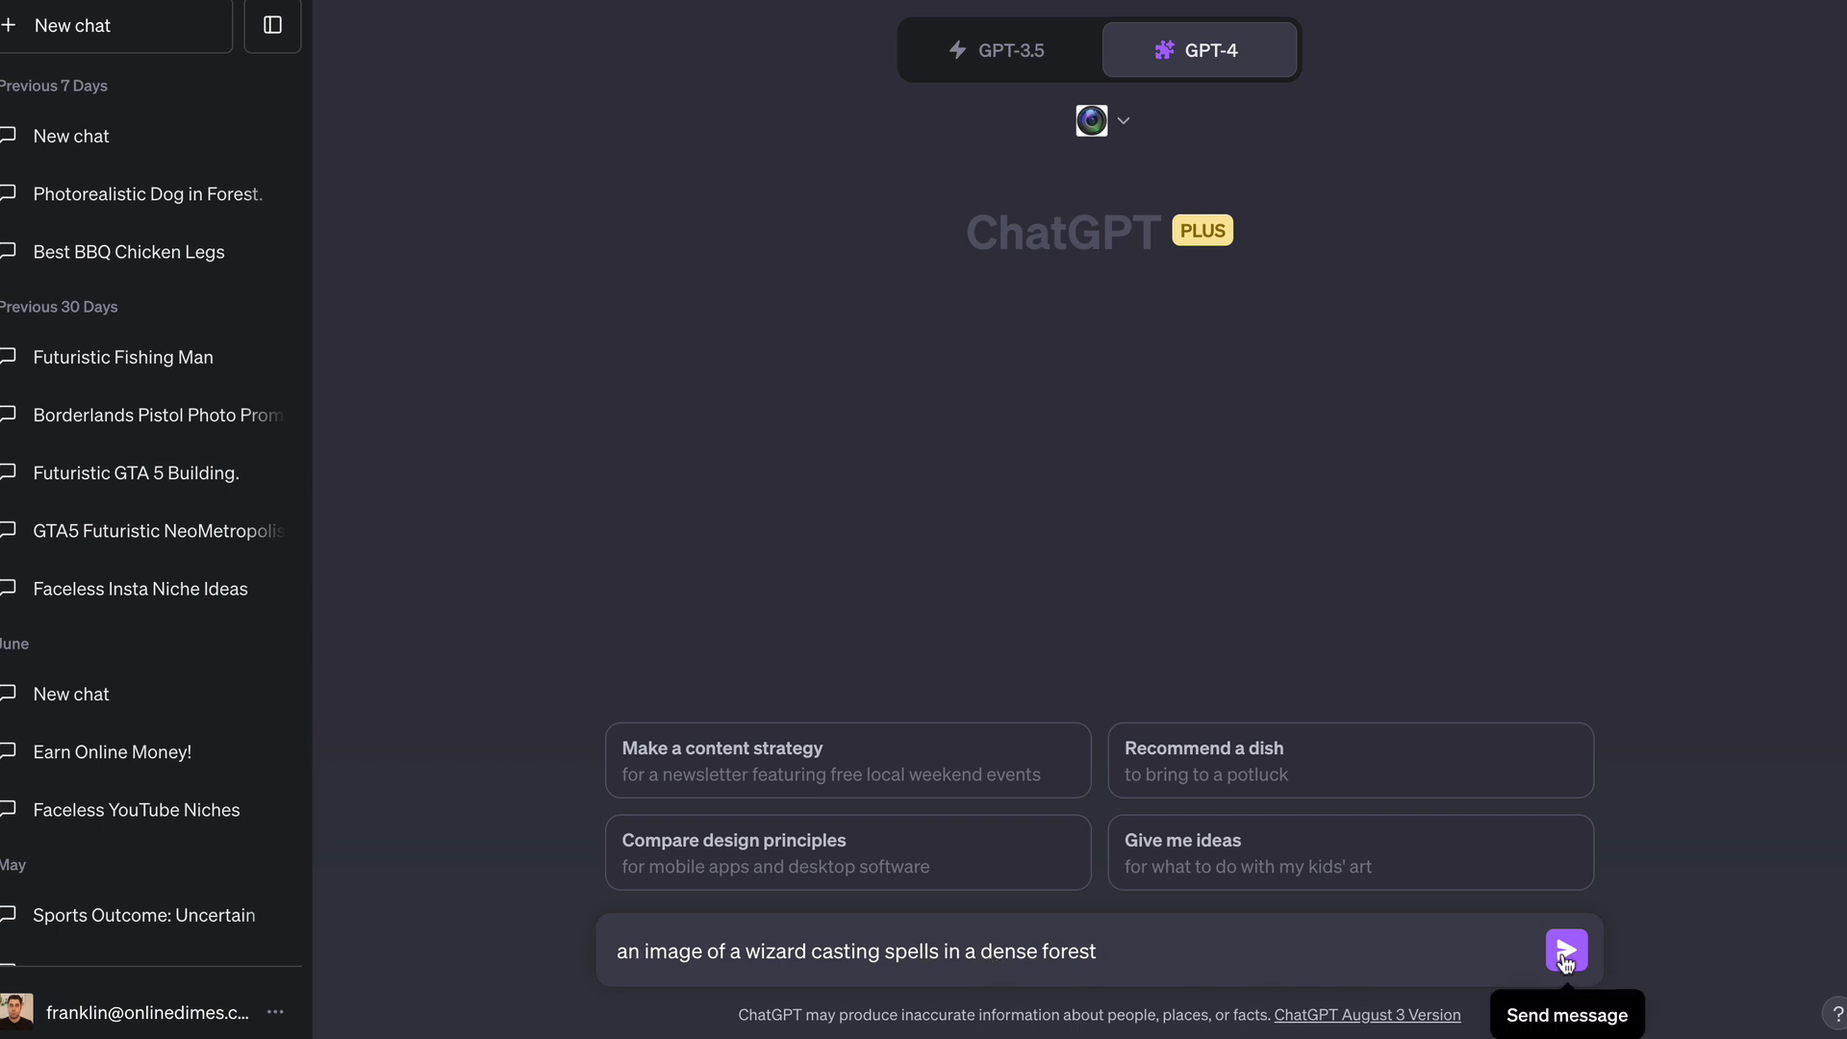
click(1566, 950)
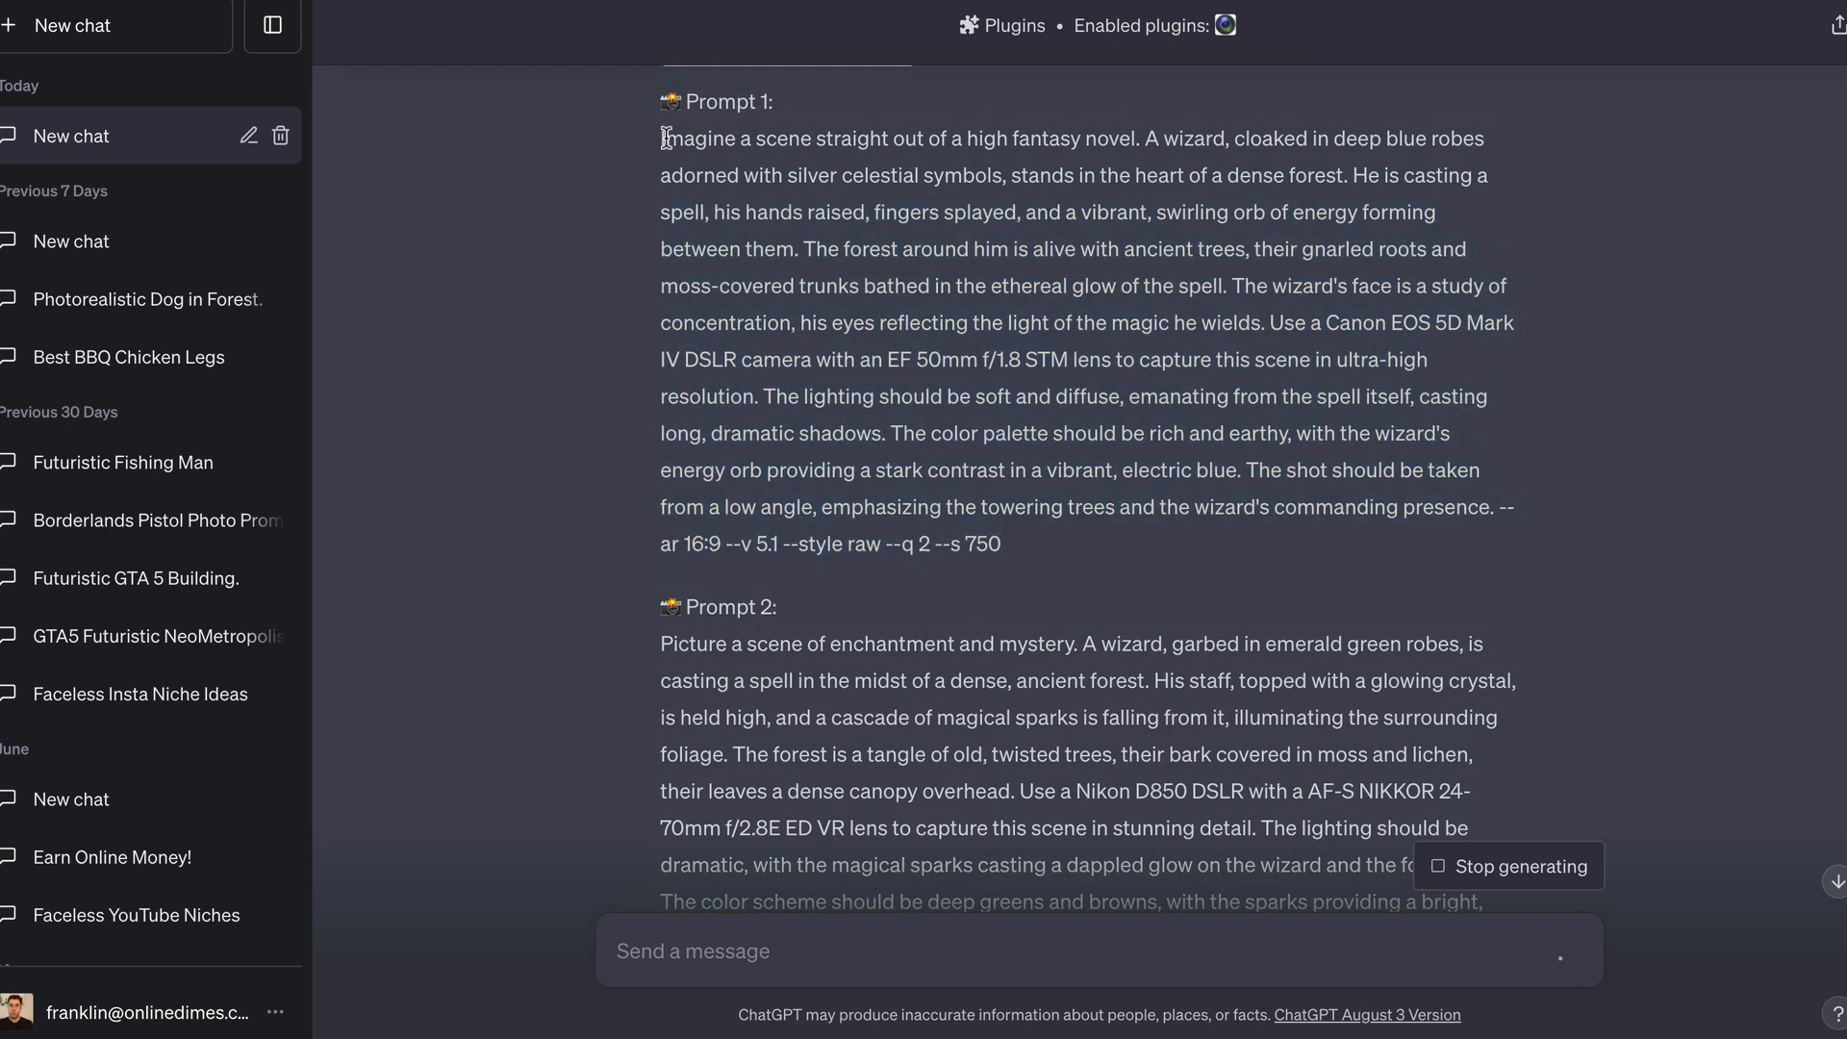
mouse_move(710, 191)
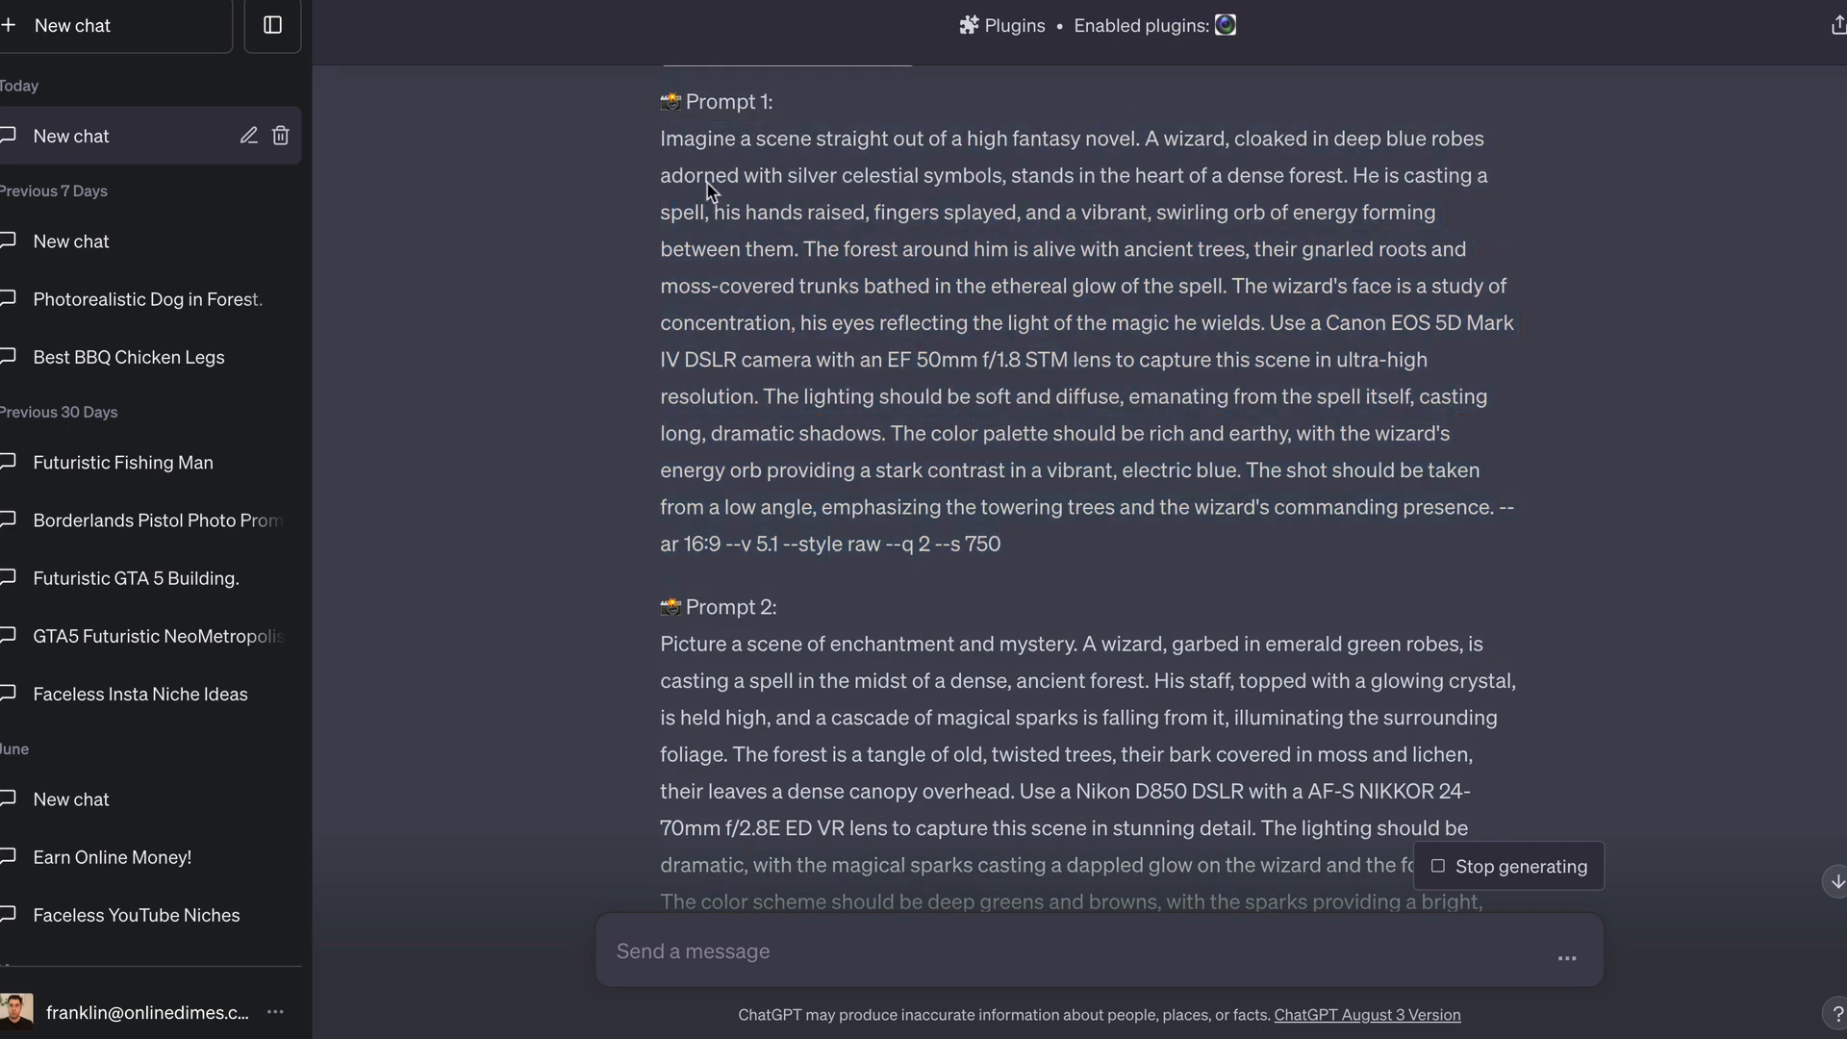
drag(660, 137, 1004, 543)
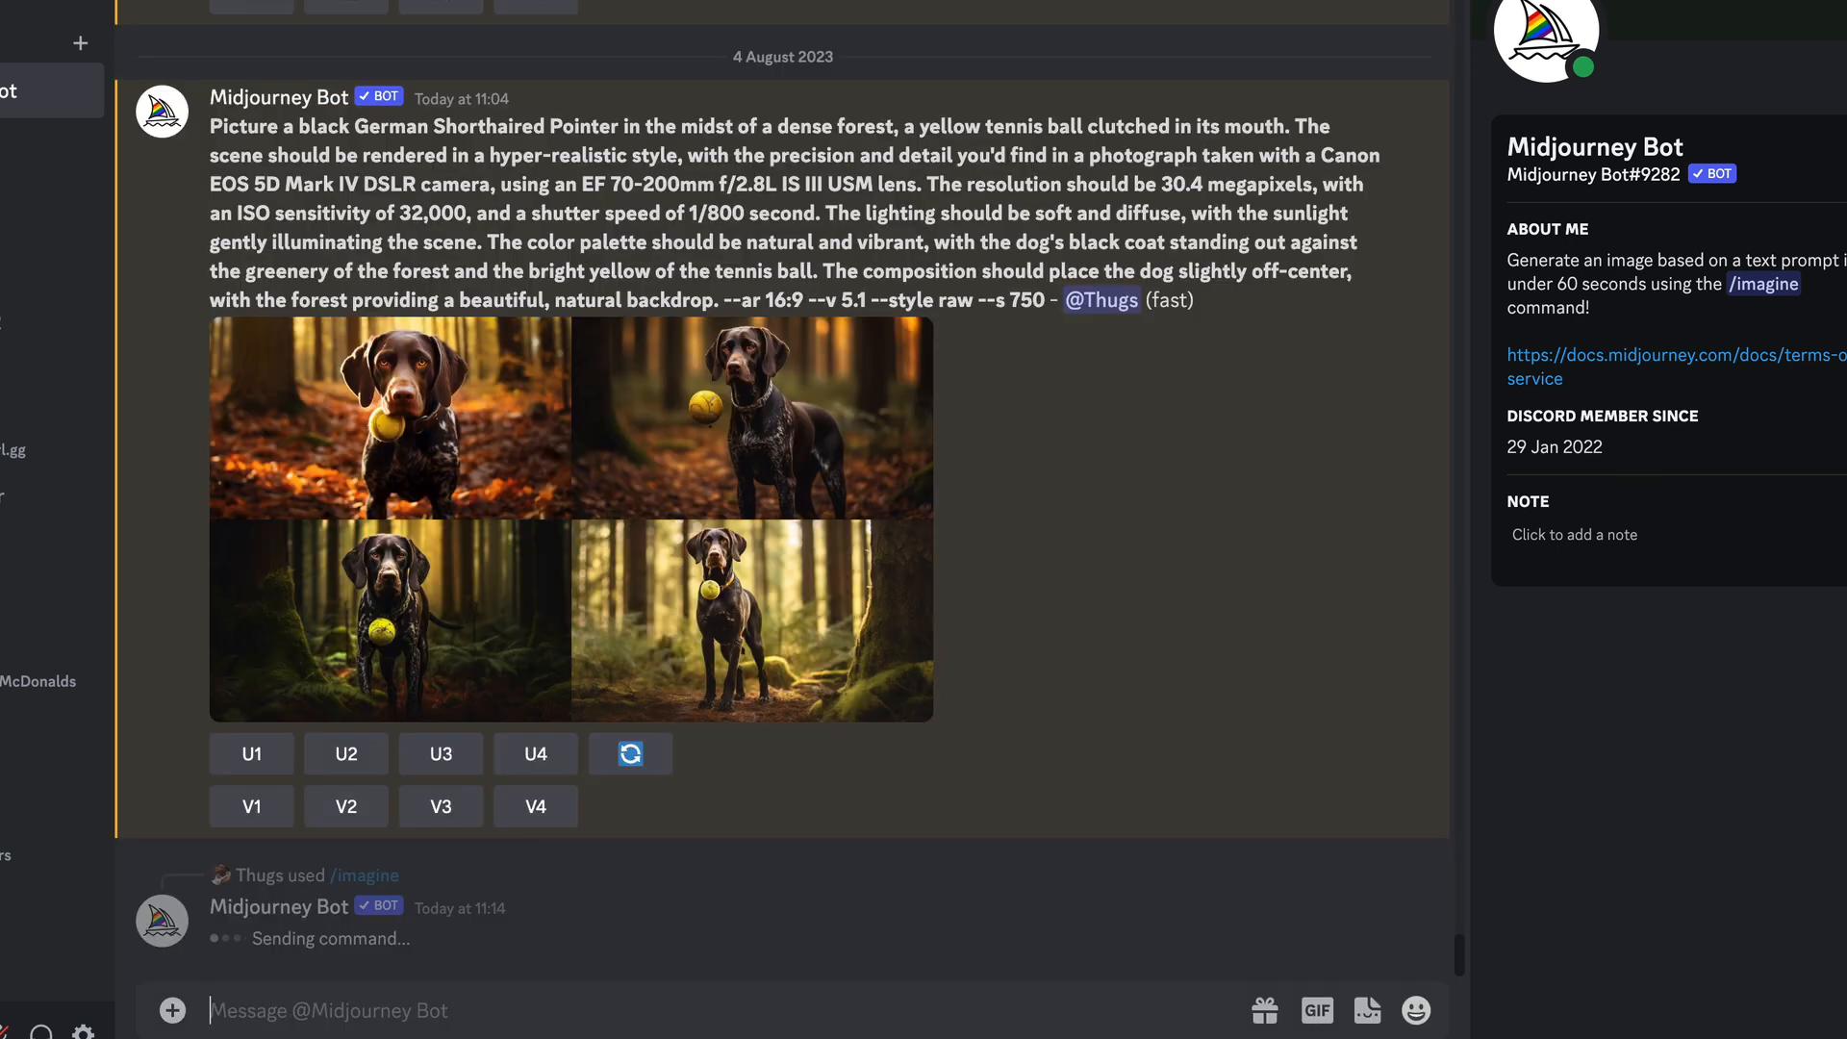
- Scroll to the four wizard-in-forest Midjourney images and right-click the enlarged grid
scroll(down, 3)
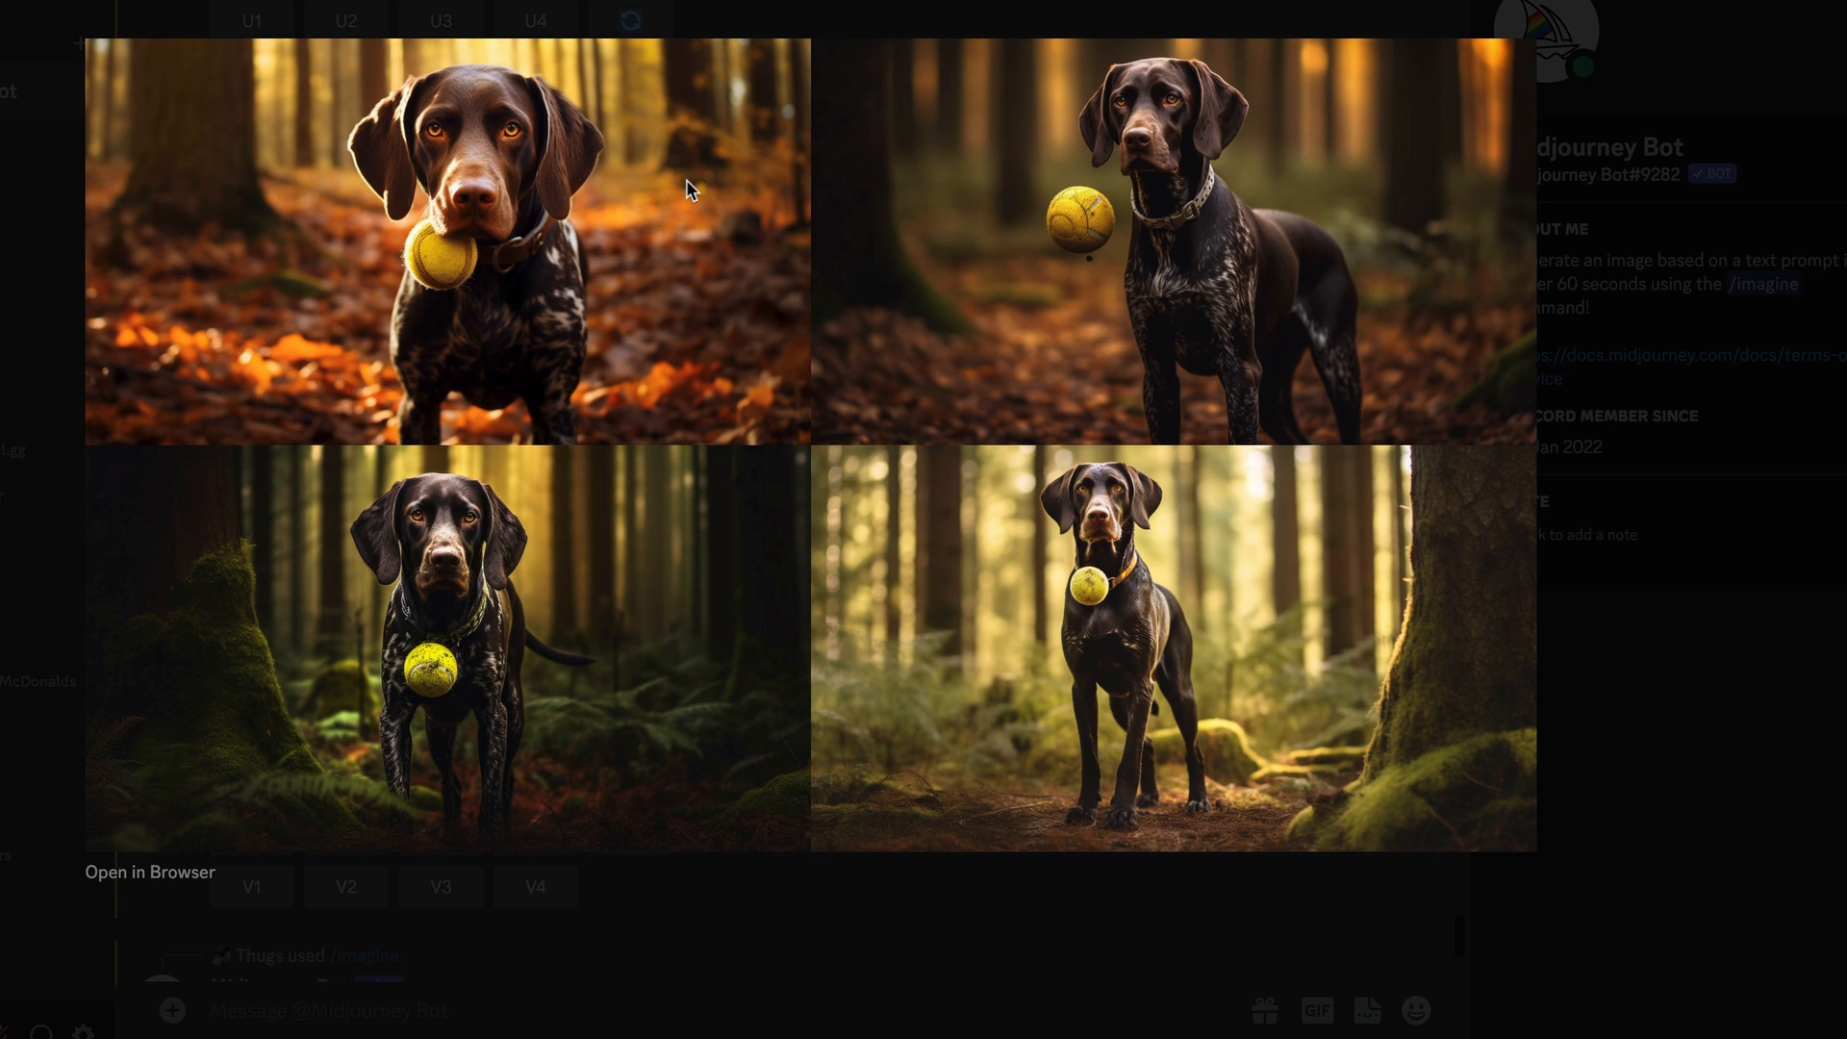
mouse_move(965, 283)
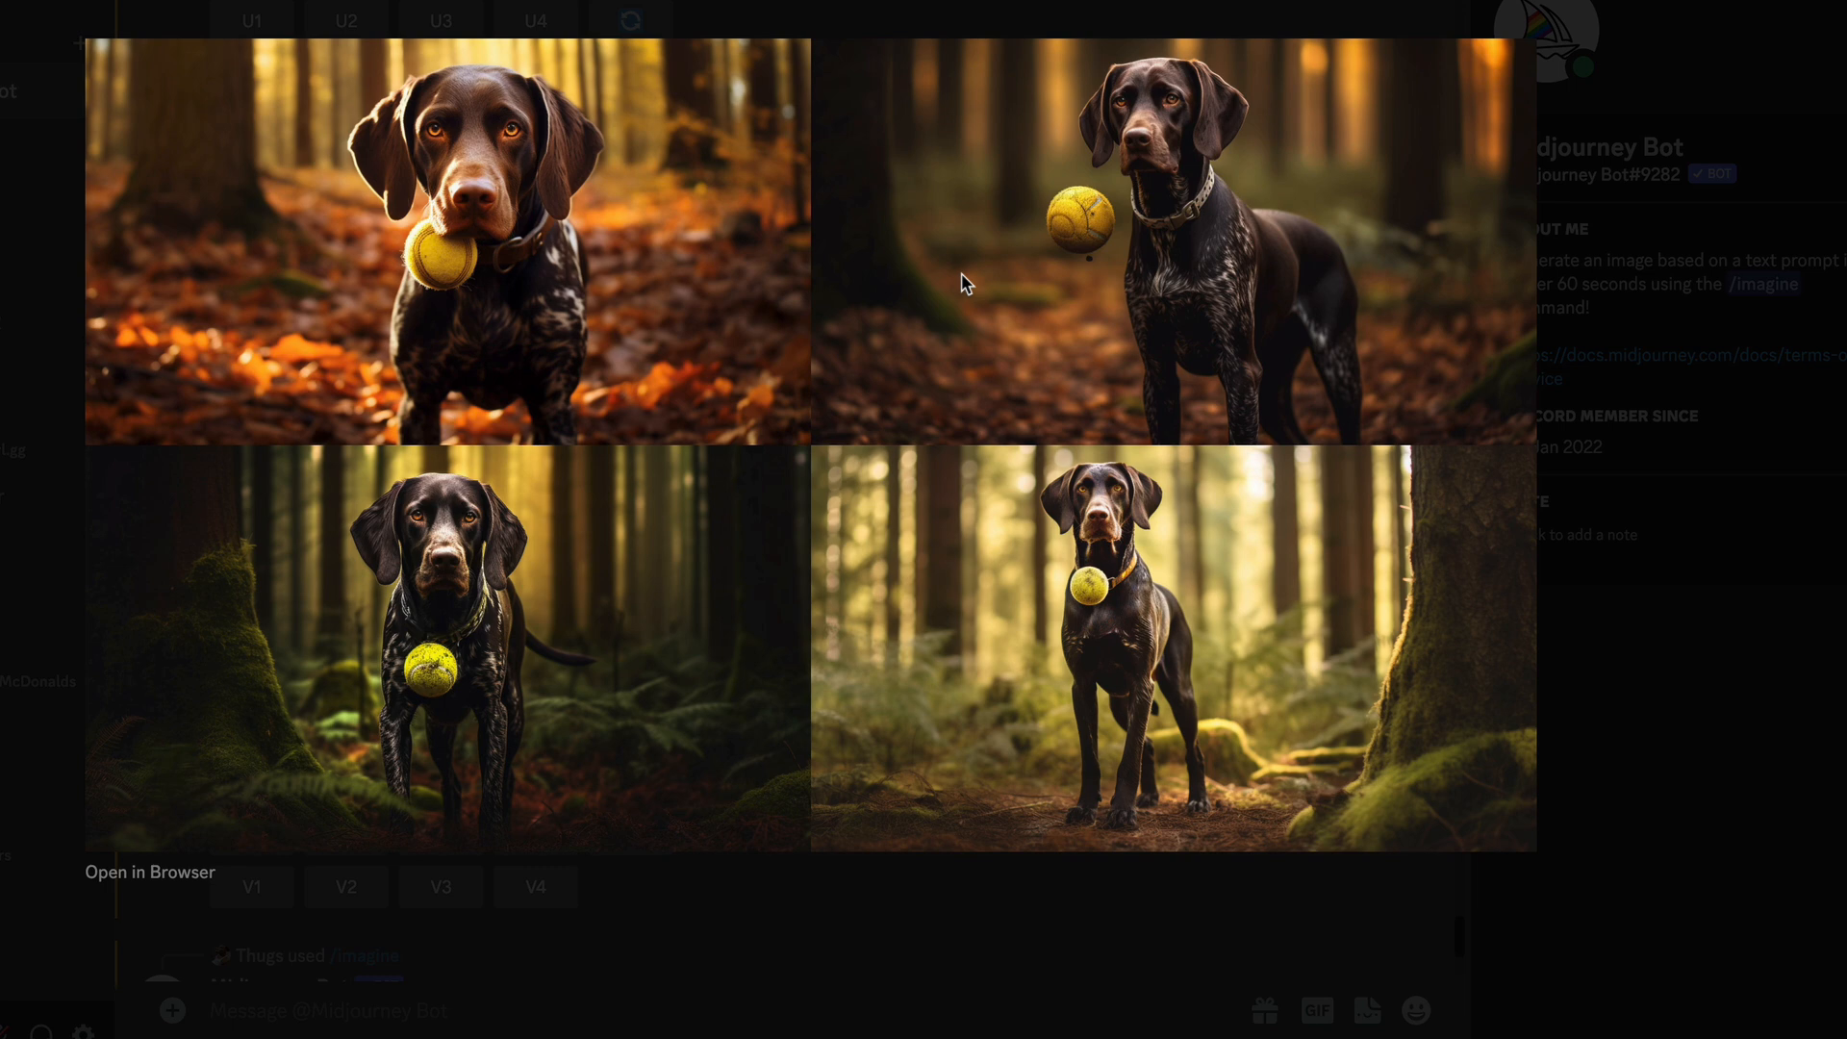
mouse_move(1060, 248)
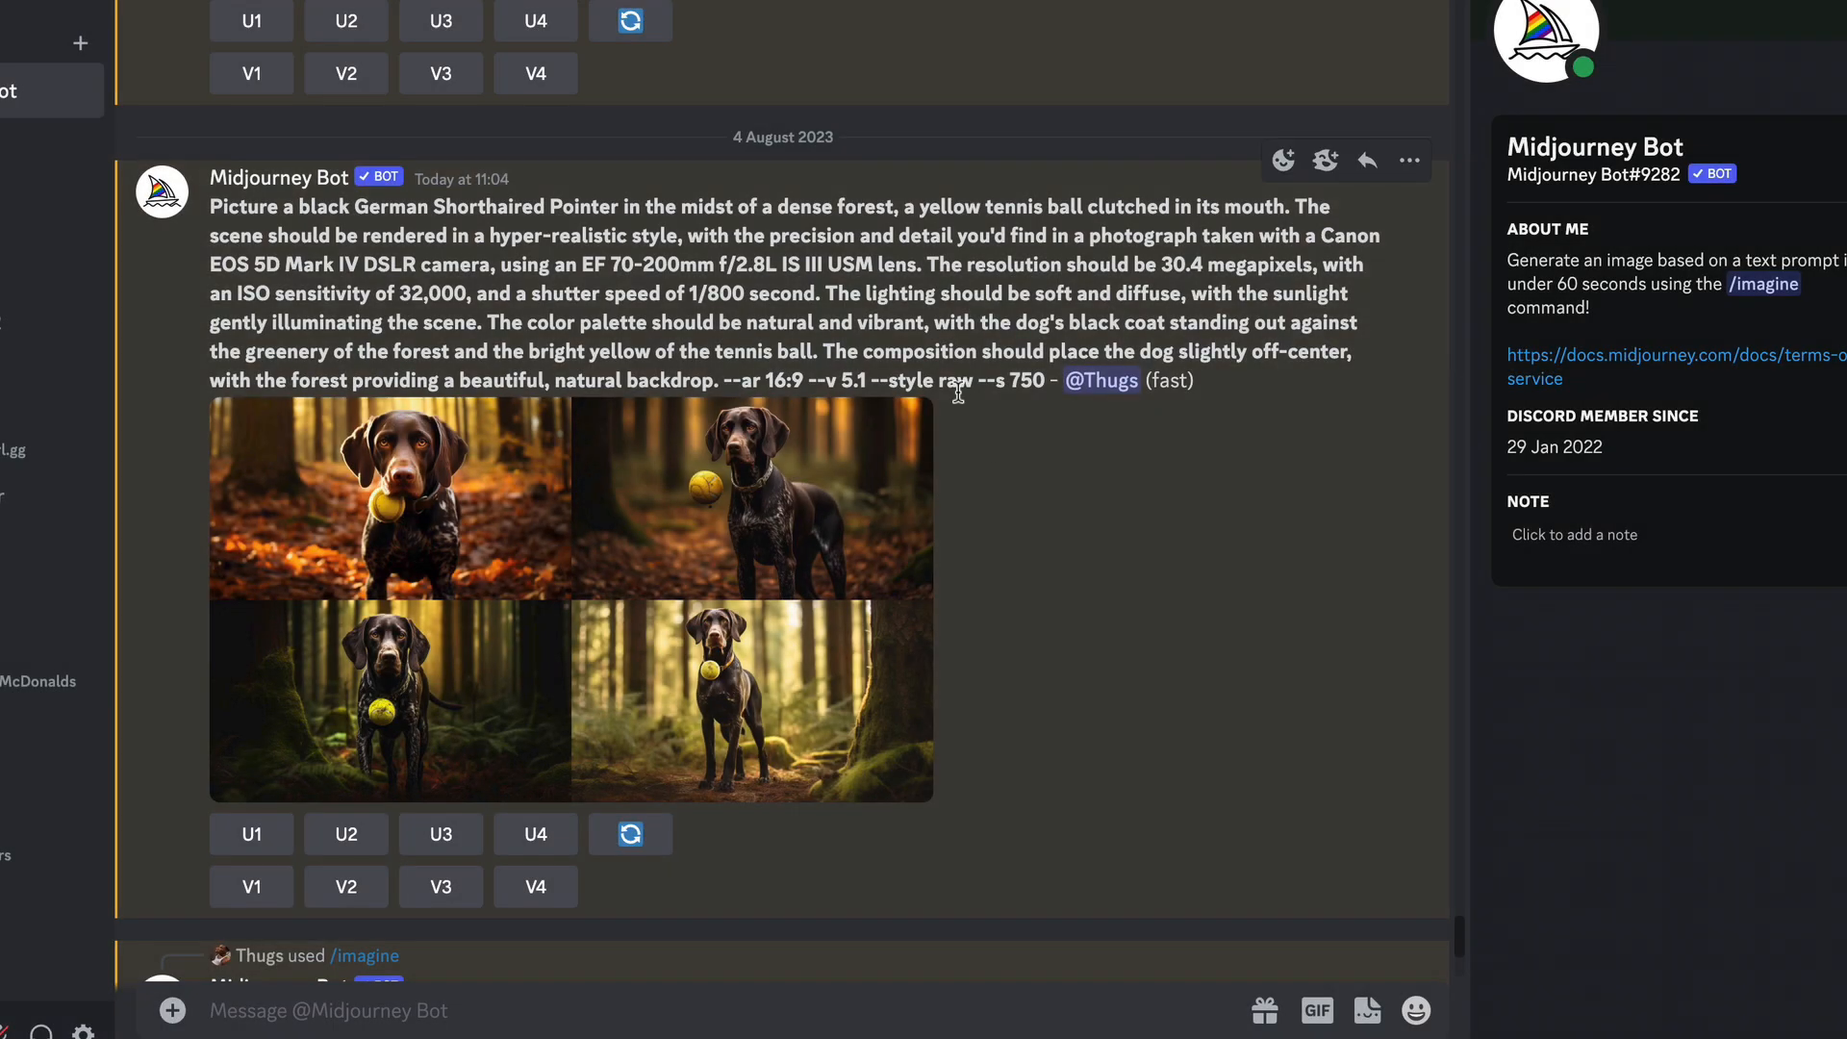
scroll(down, 3)
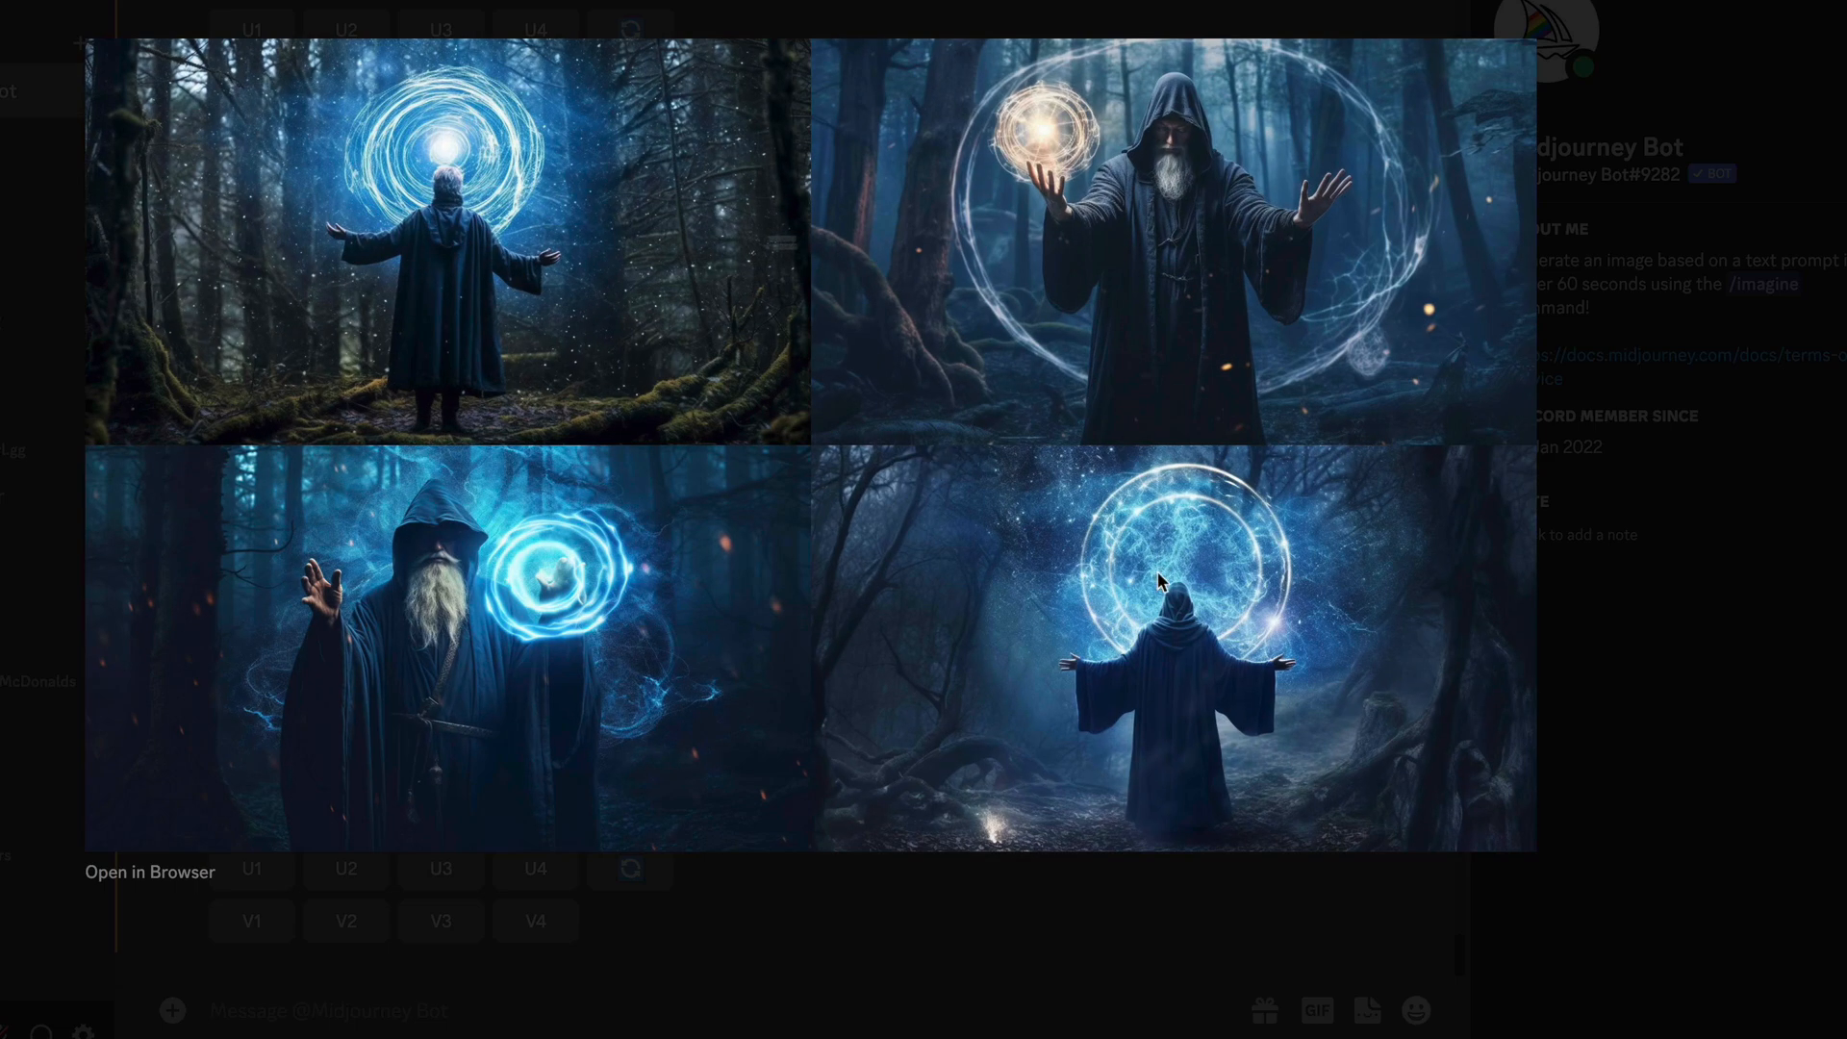
mouse_move(1249, 536)
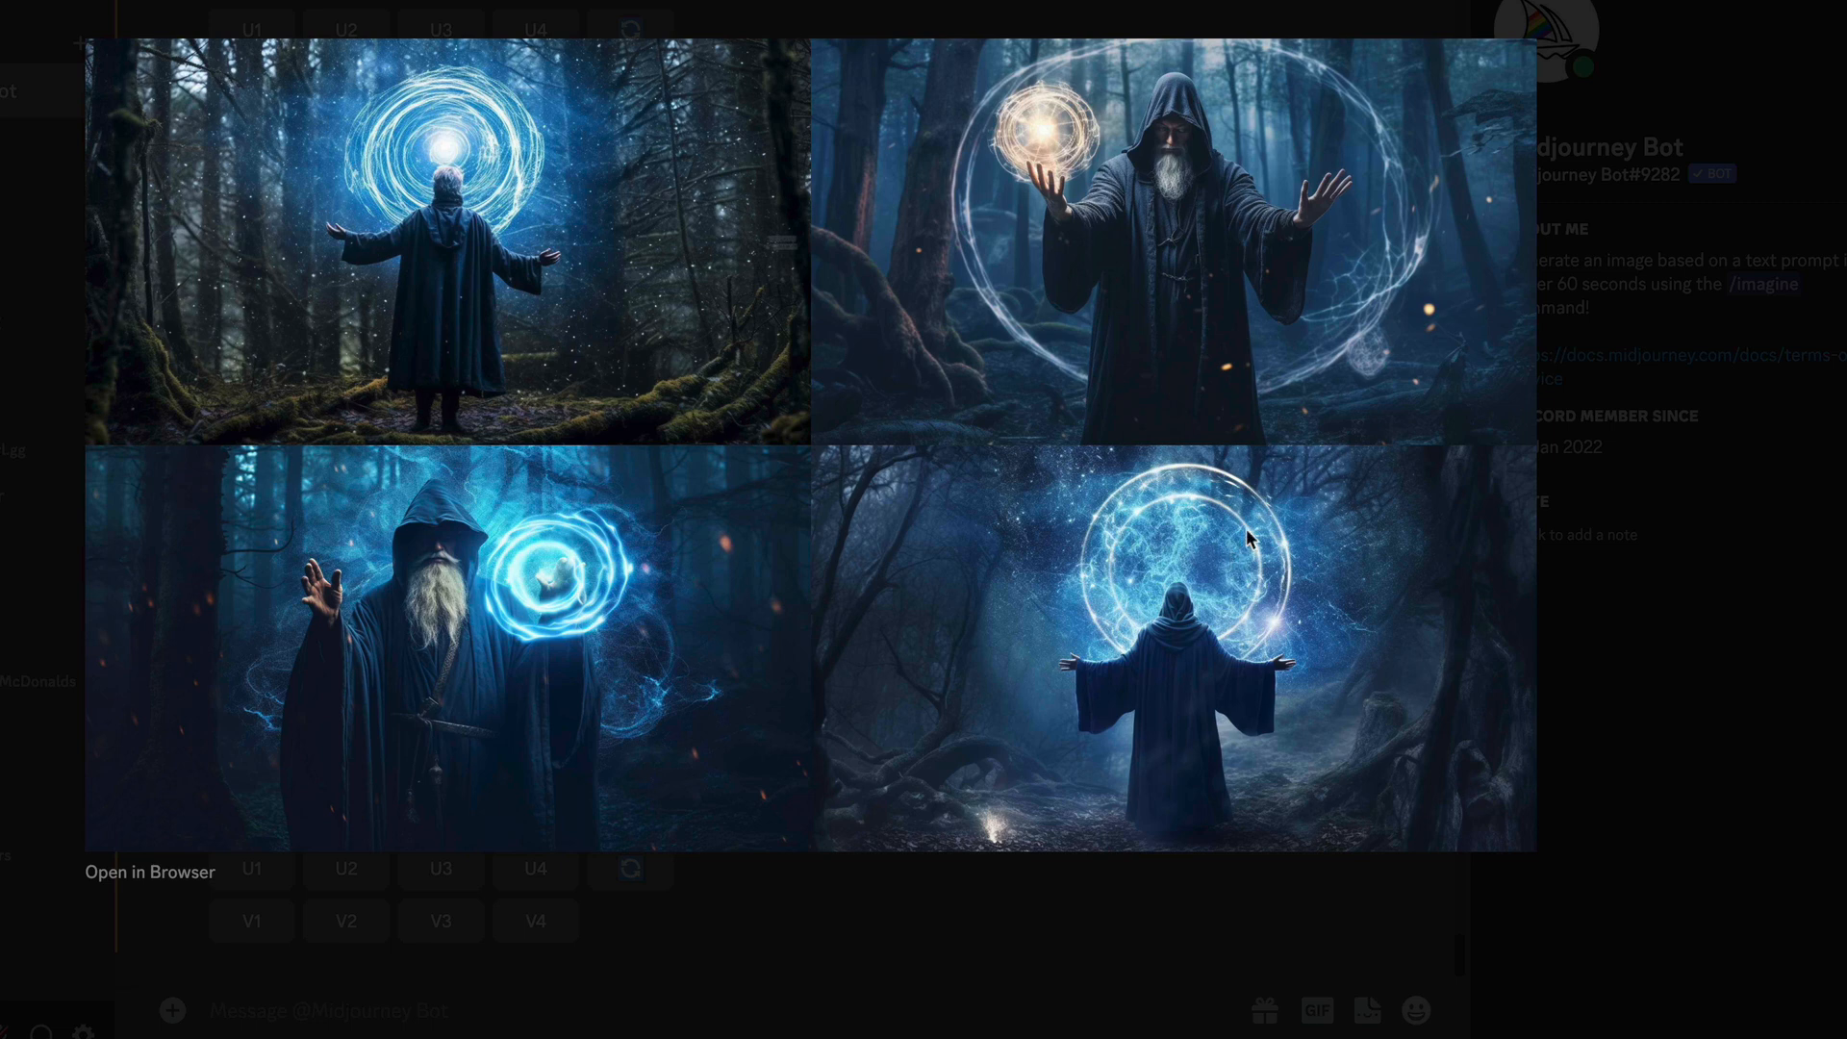
mouse_move(1328, 204)
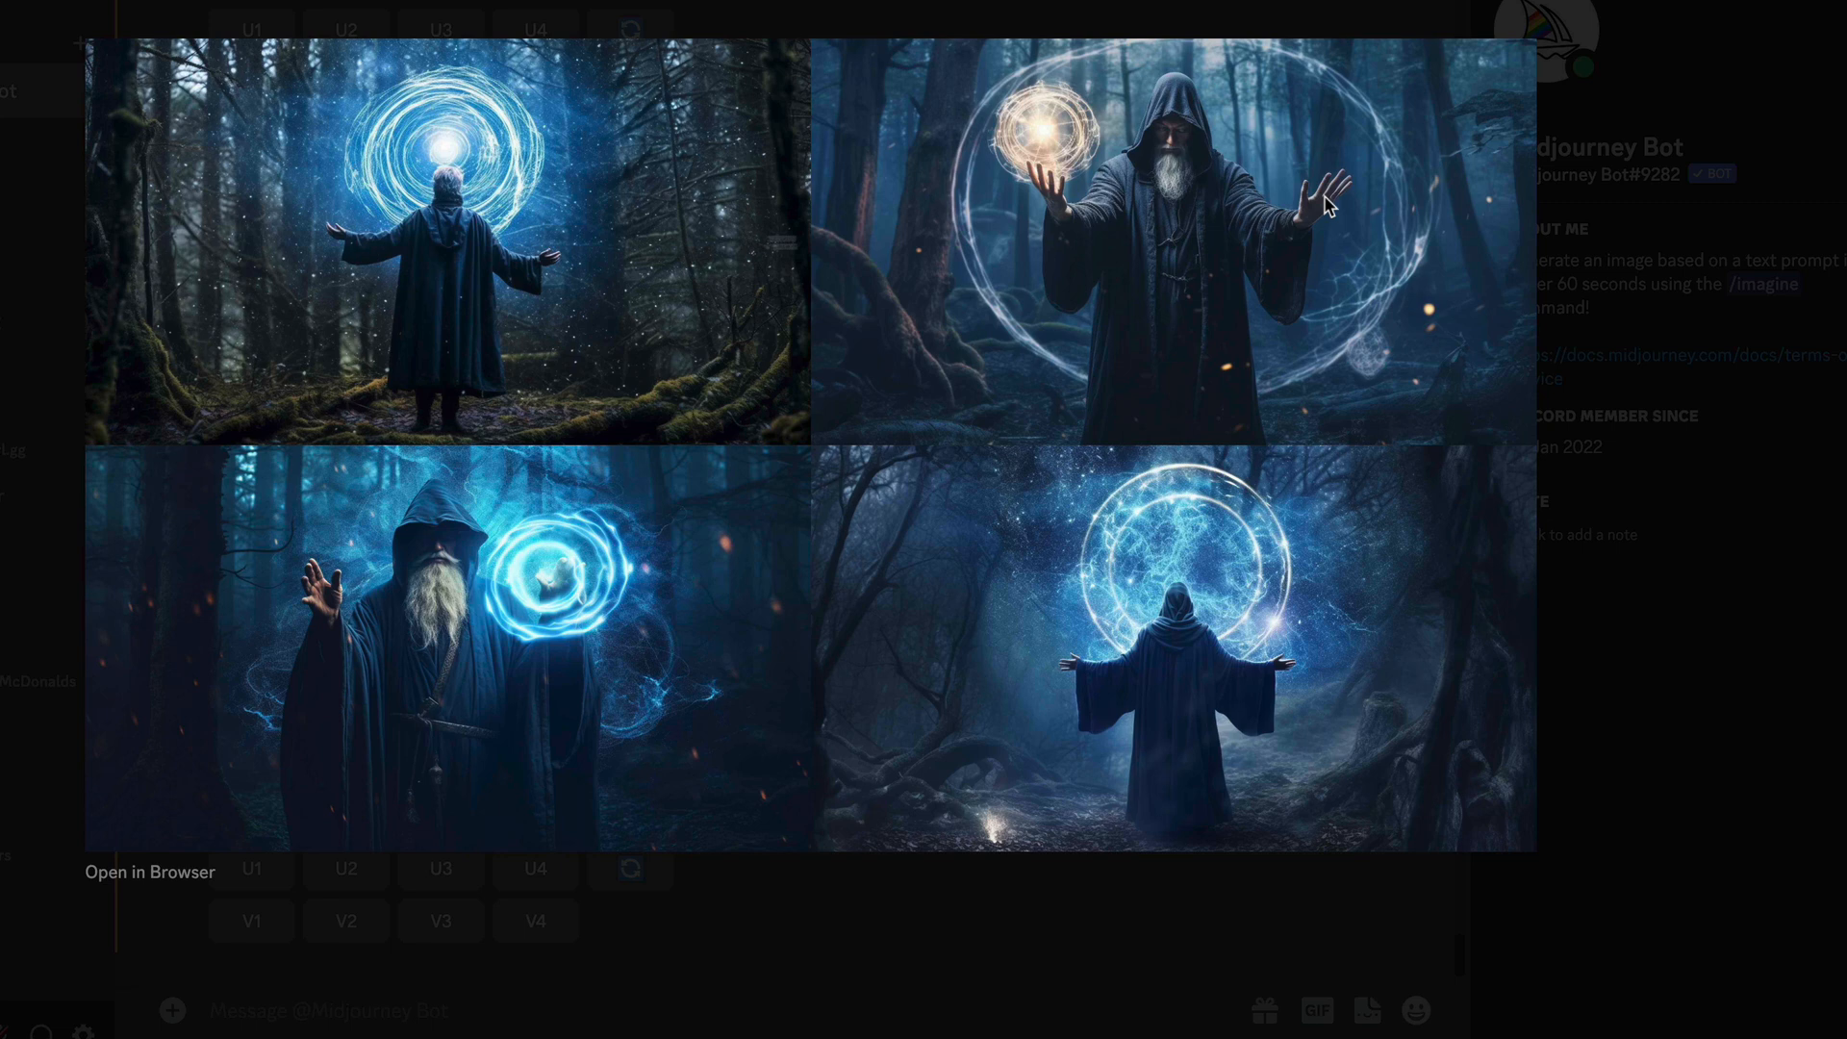
right_click(1326, 203)
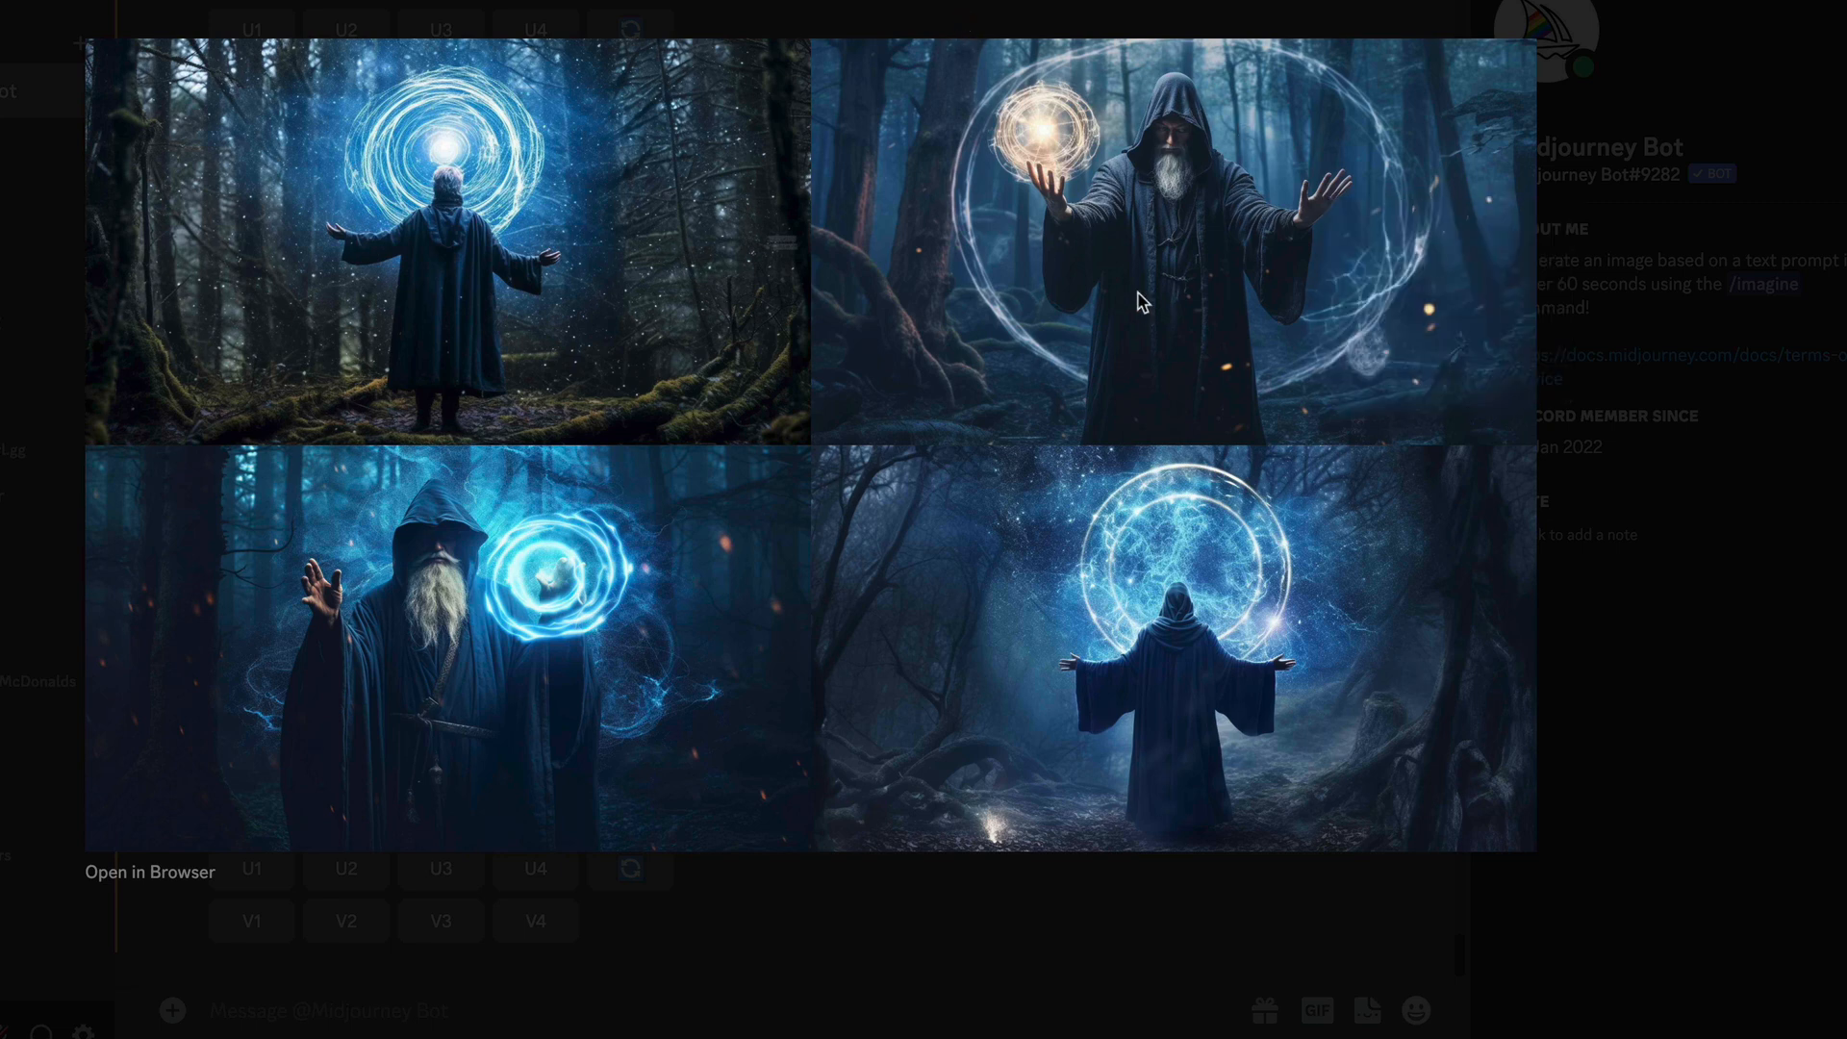
mouse_move(530, 174)
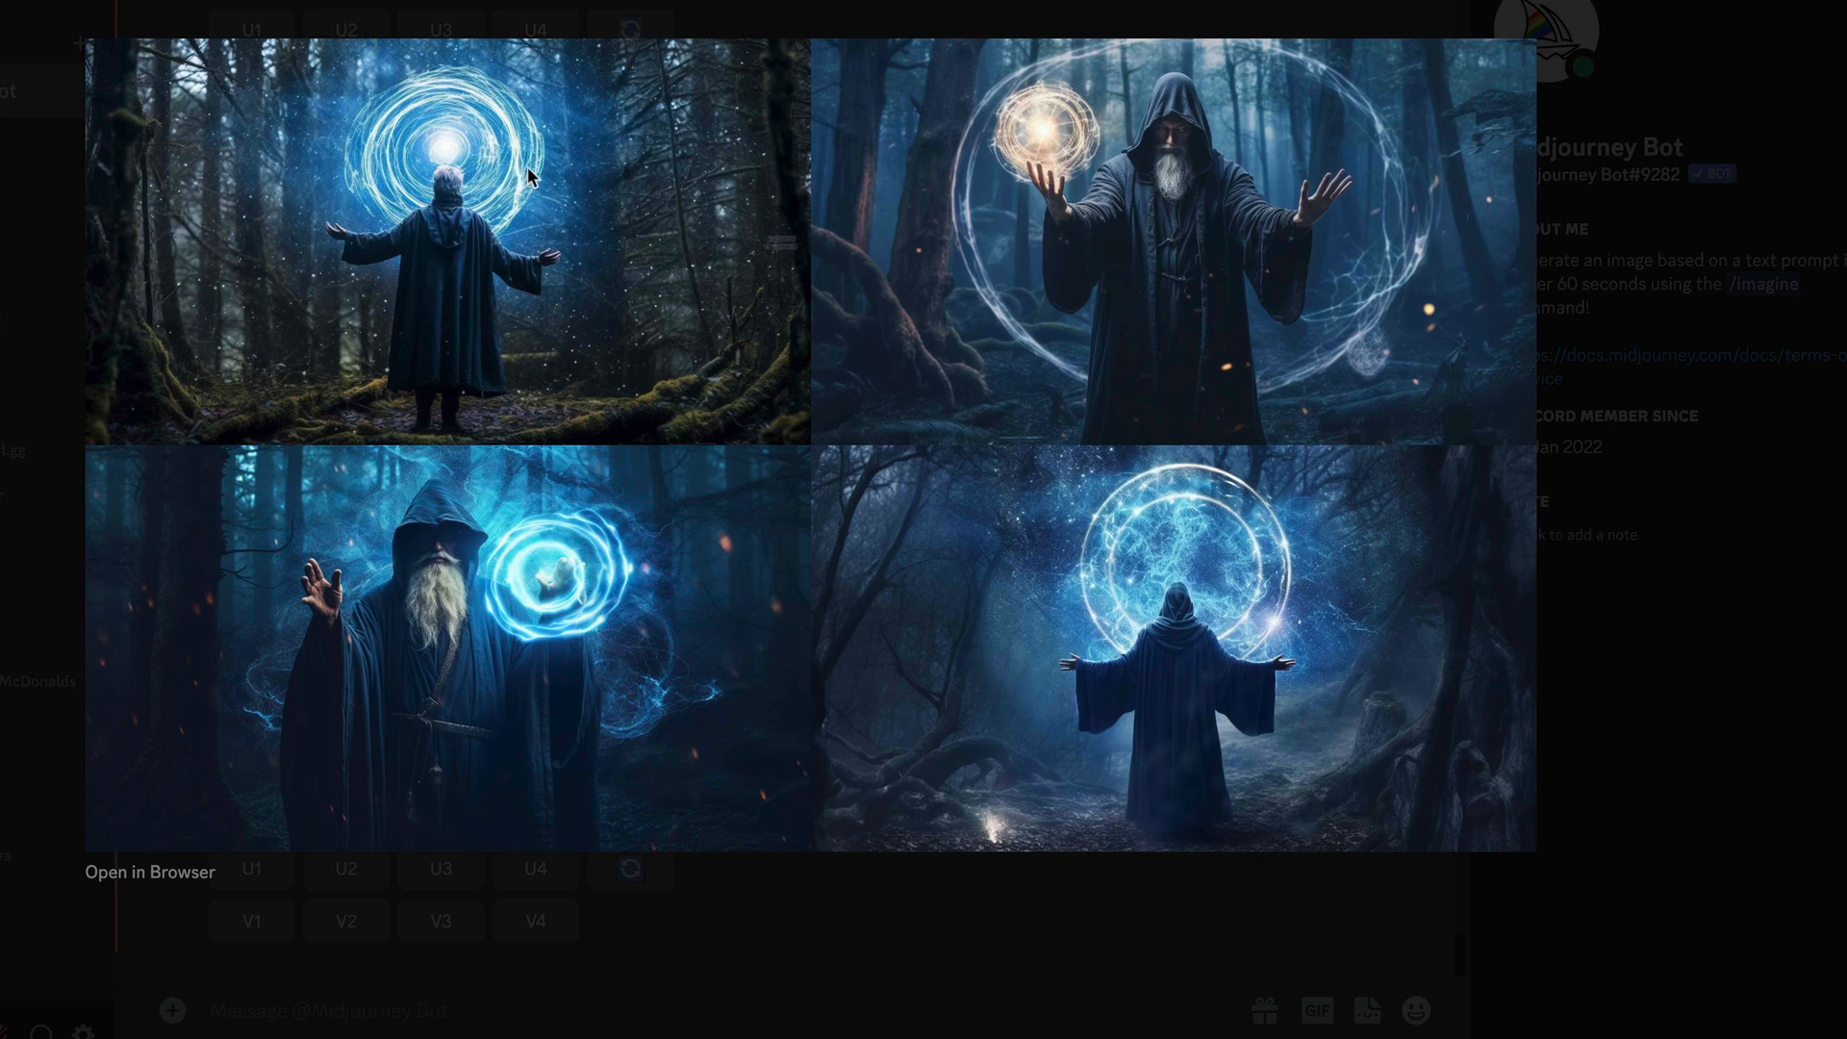
mouse_move(740, 233)
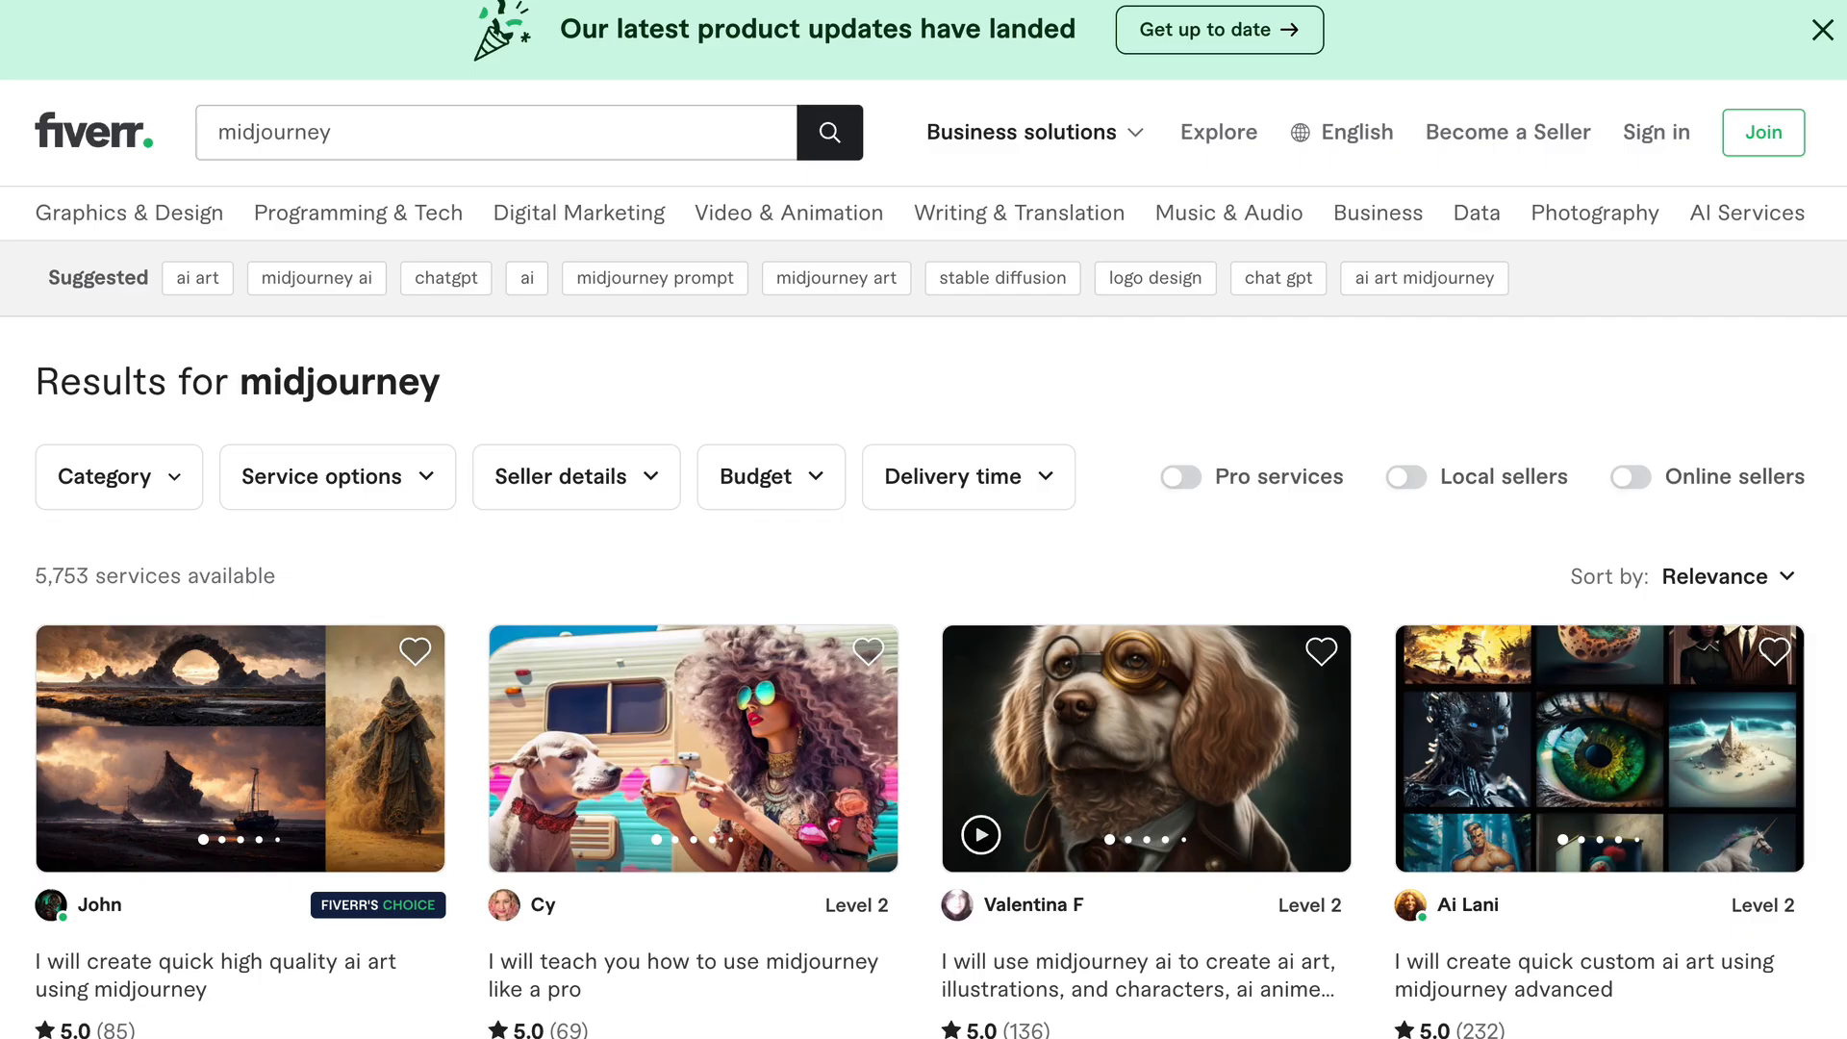
mouse_move(691, 379)
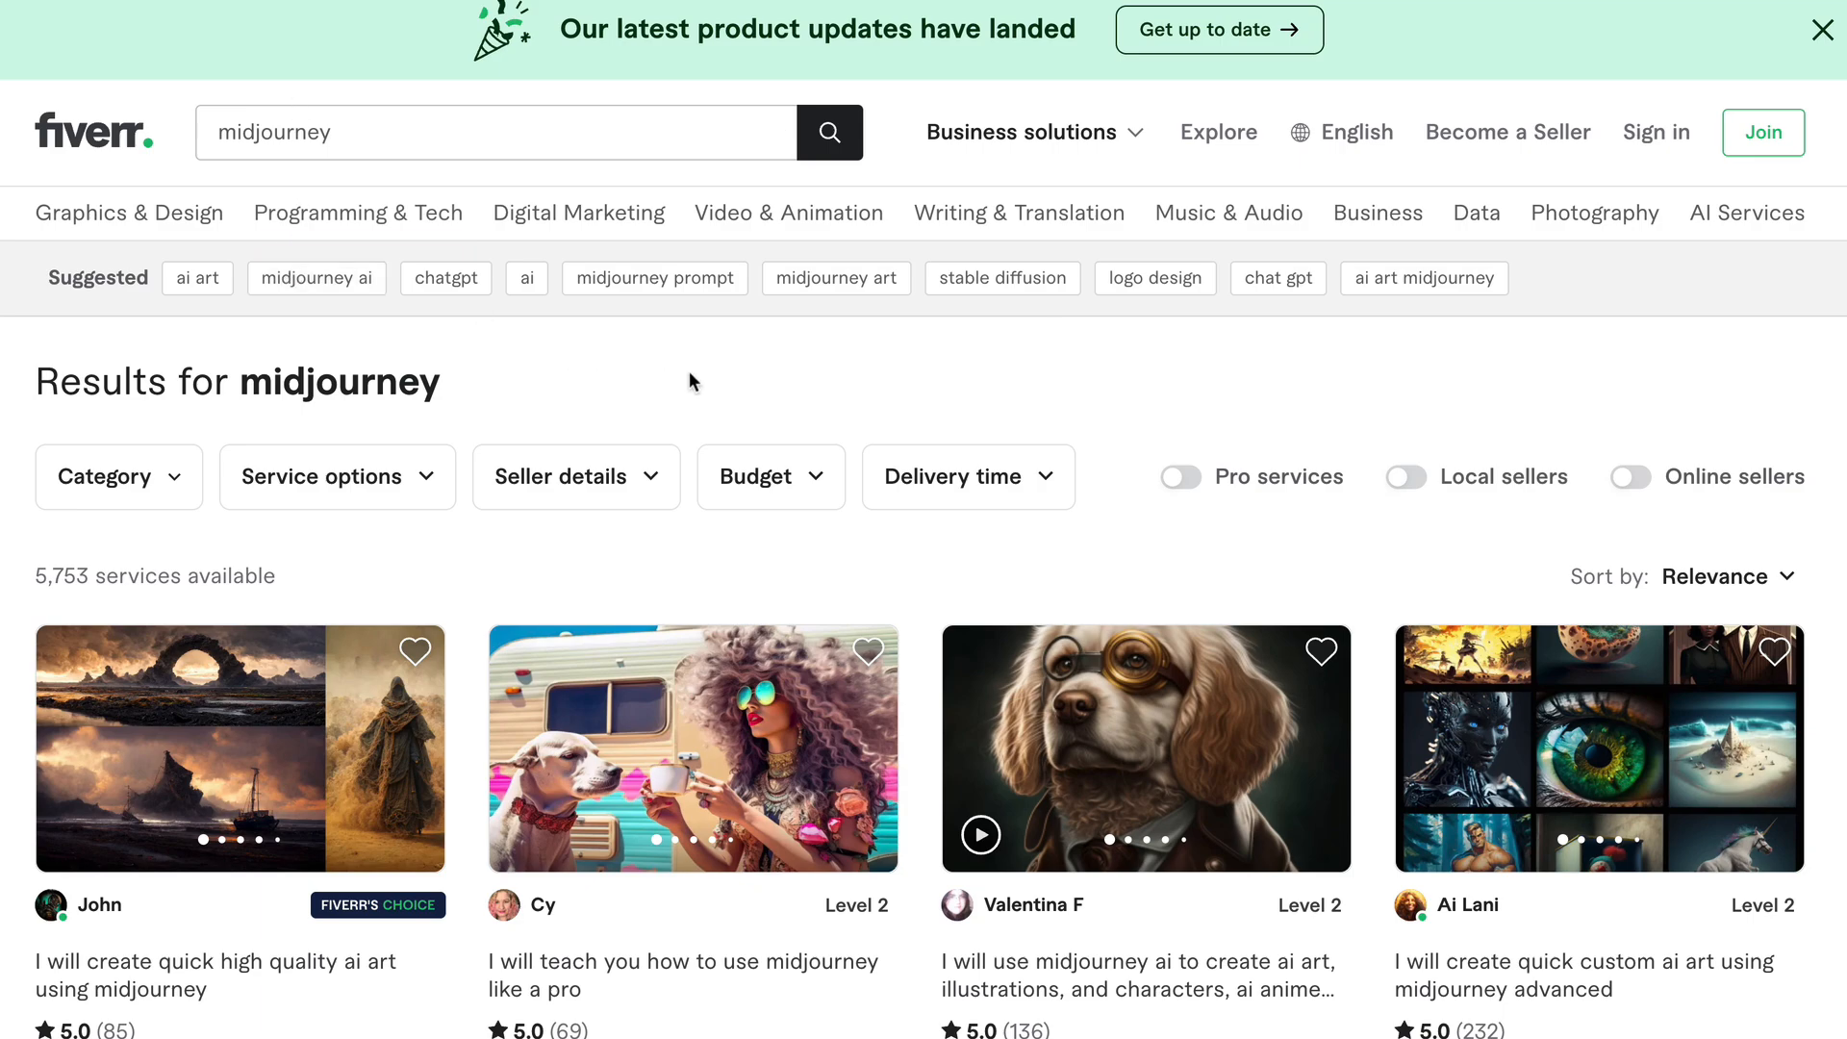
scroll(down, 3)
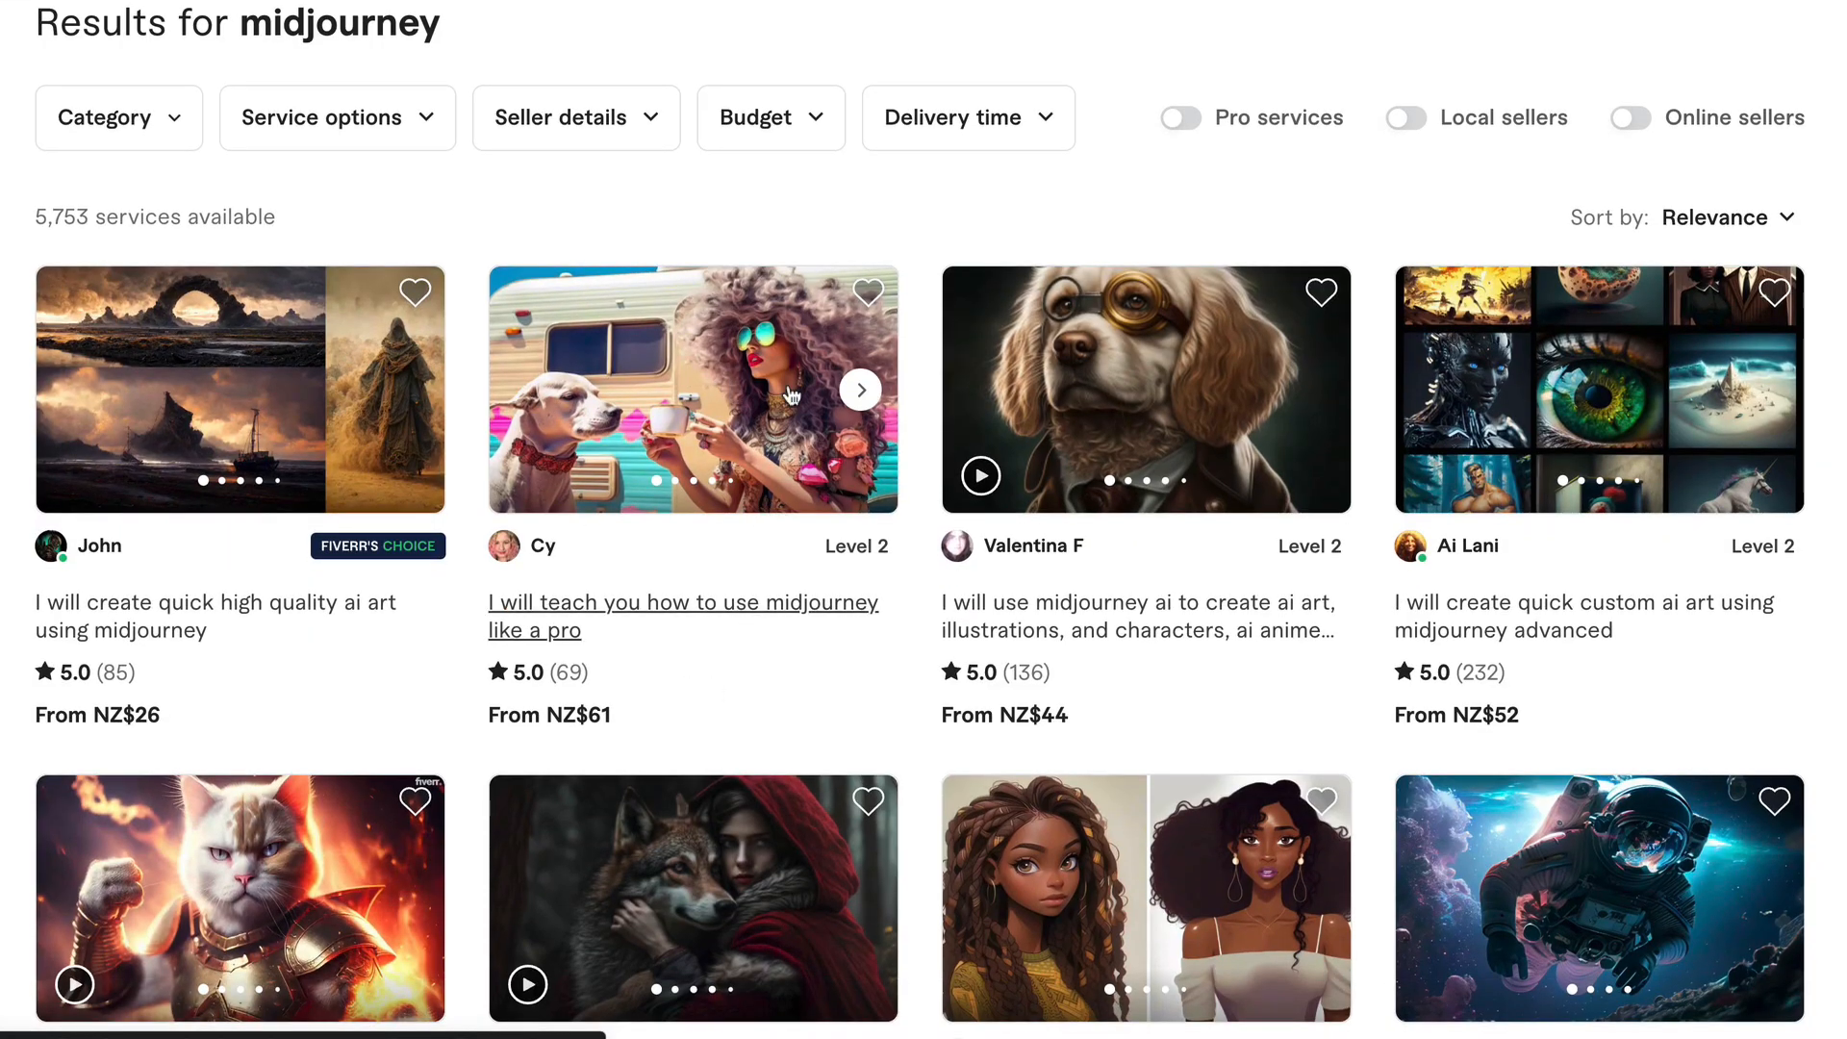
scroll(down, 3)
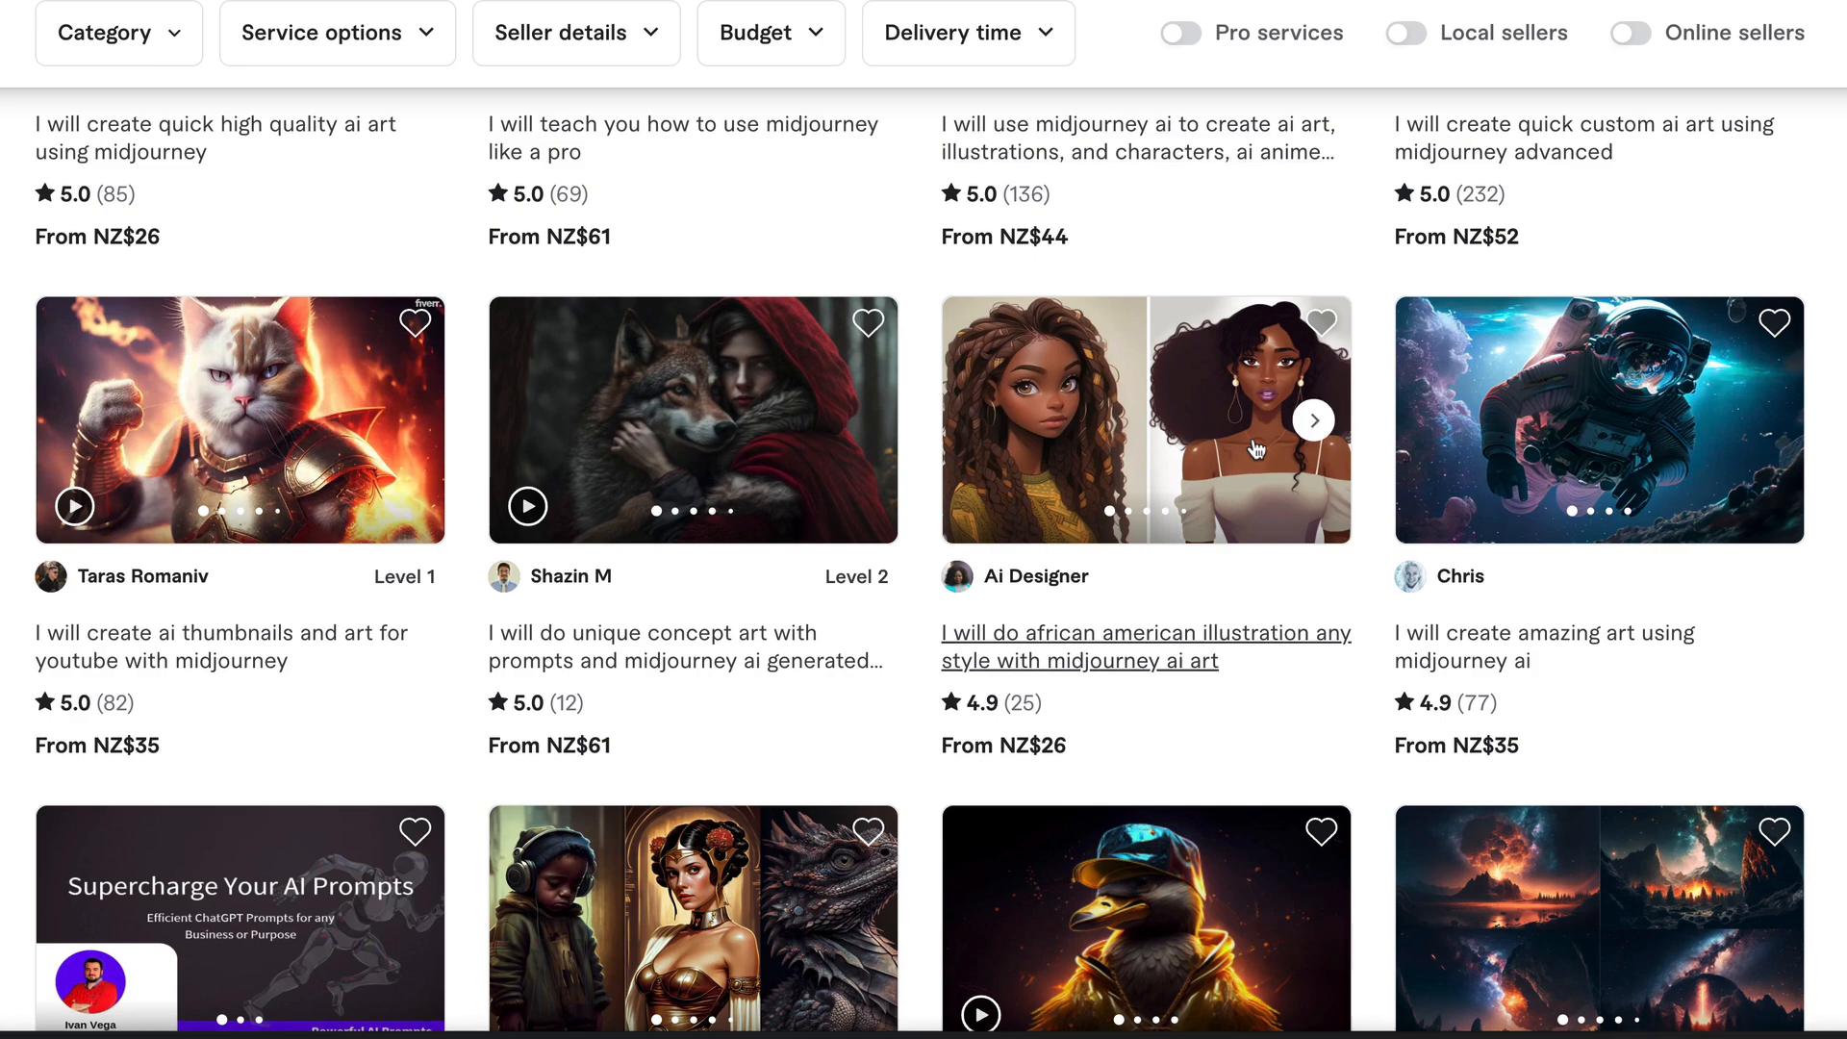
scroll(down, 3)
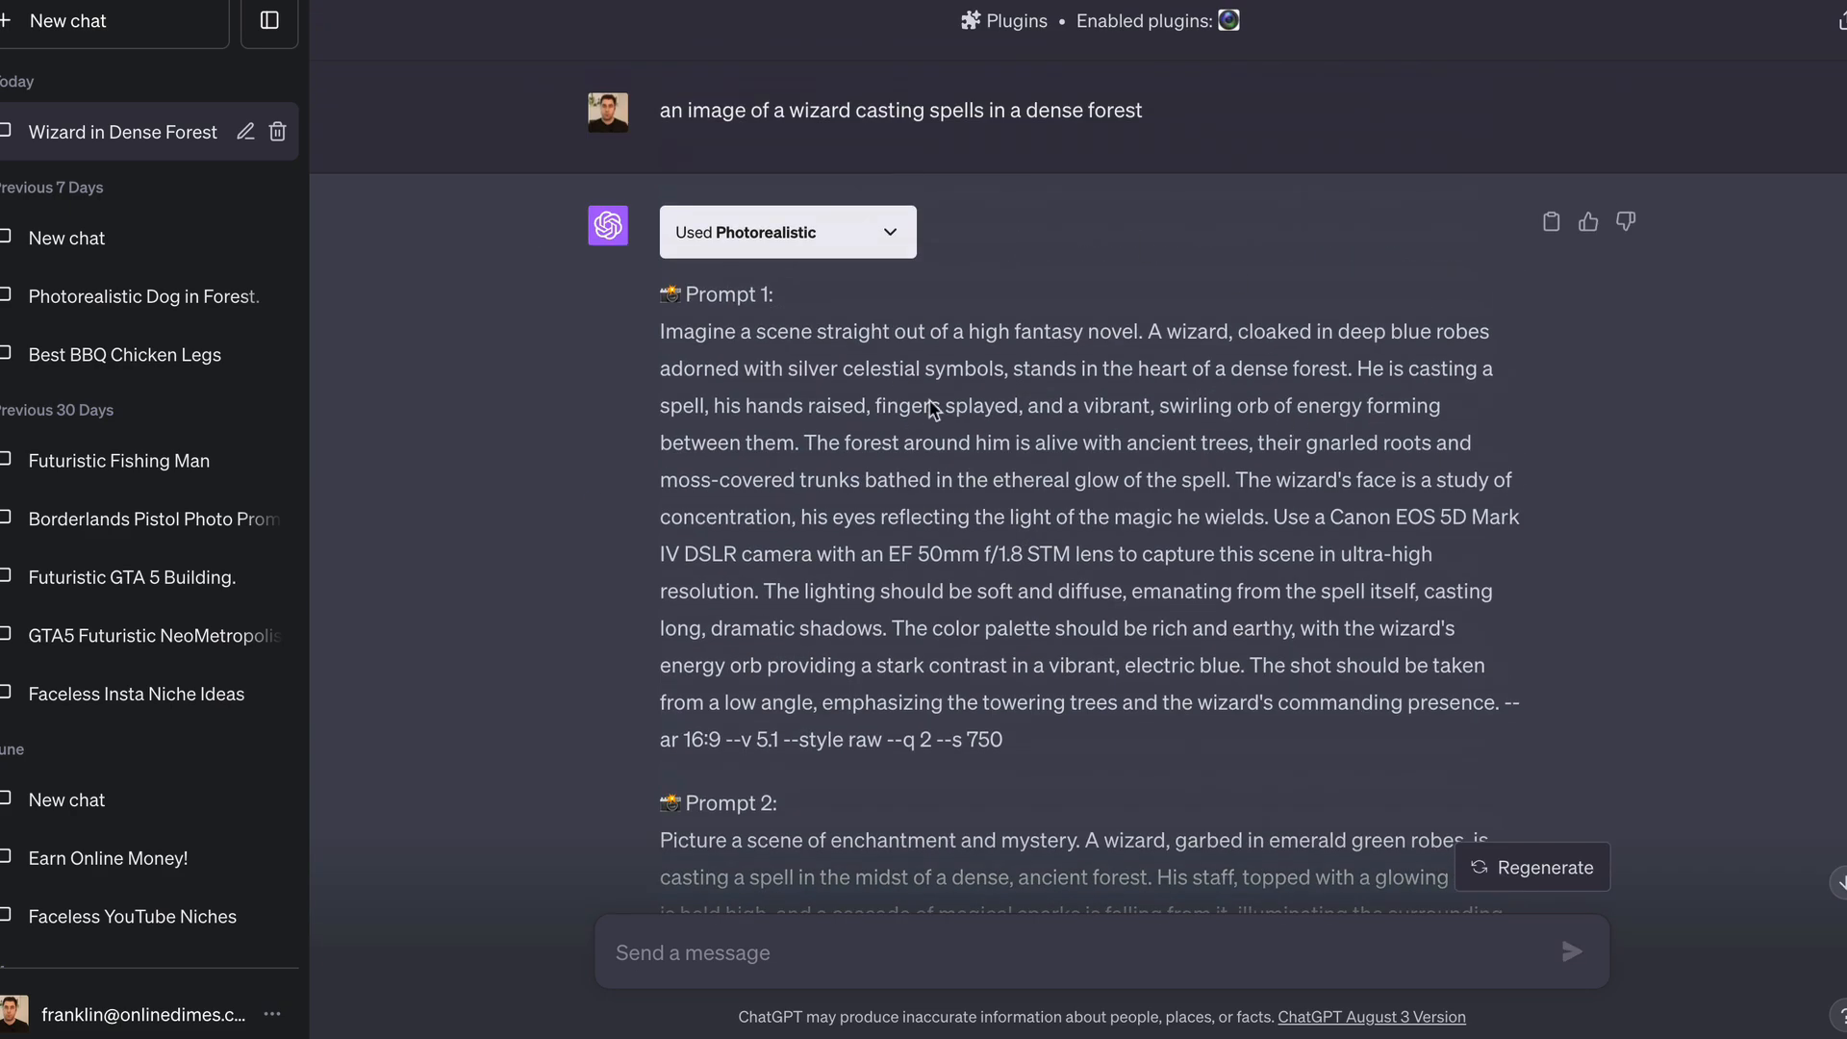
mouse_move(1023, 432)
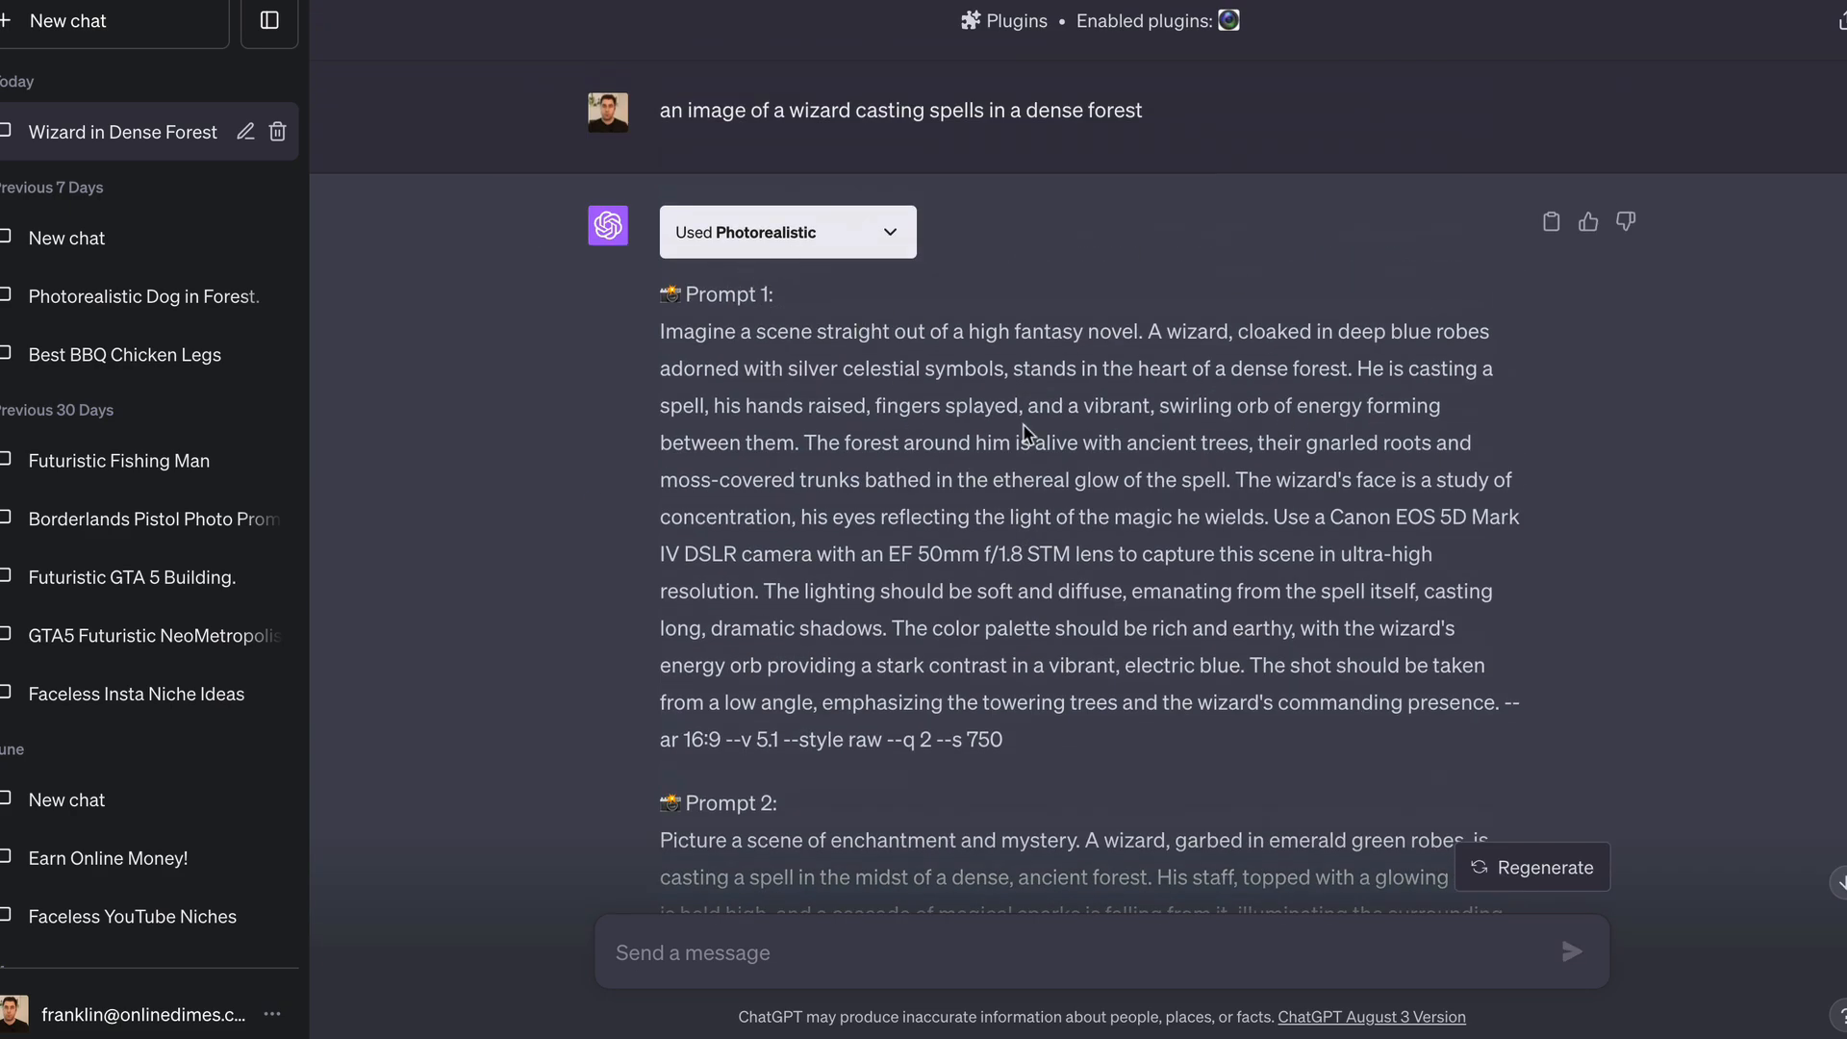
drag(663, 331, 1001, 739)
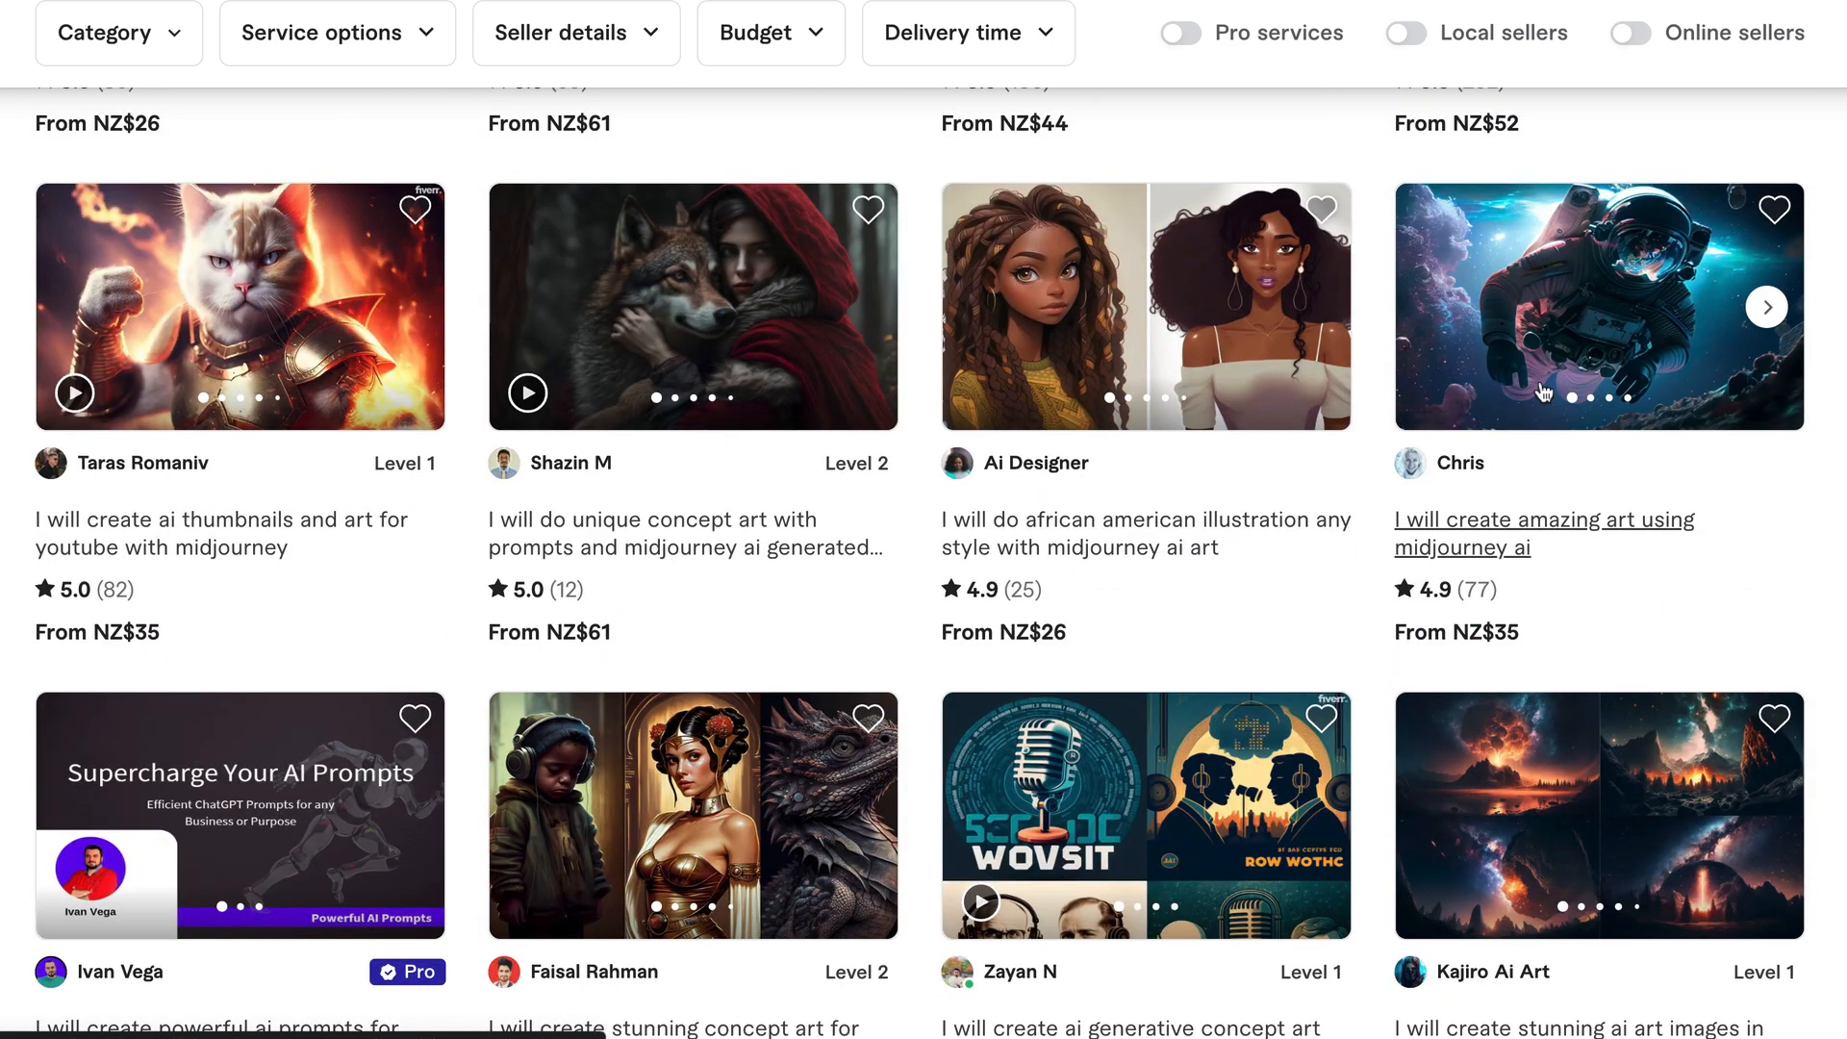
- Open Chris's midjourney art gig and compare its Standard and Premium (NZ$155.64) packages
click(1543, 532)
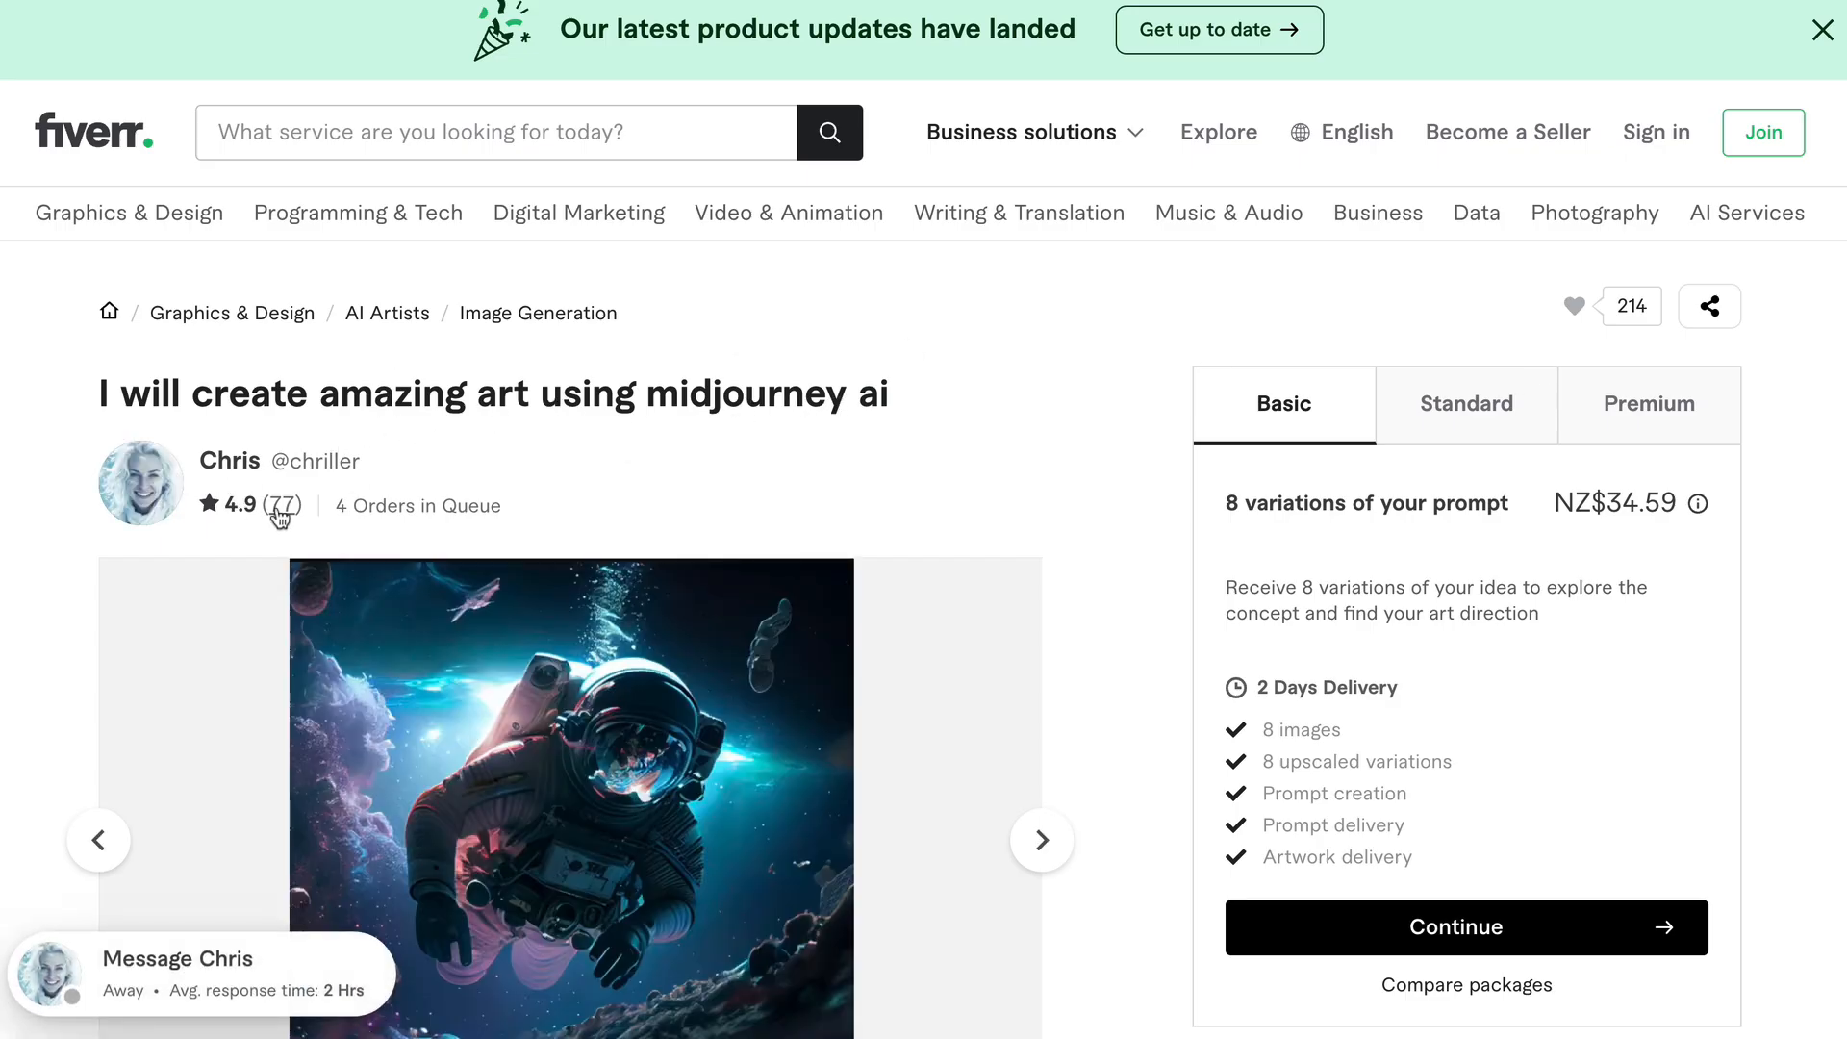
mouse_move(1269, 471)
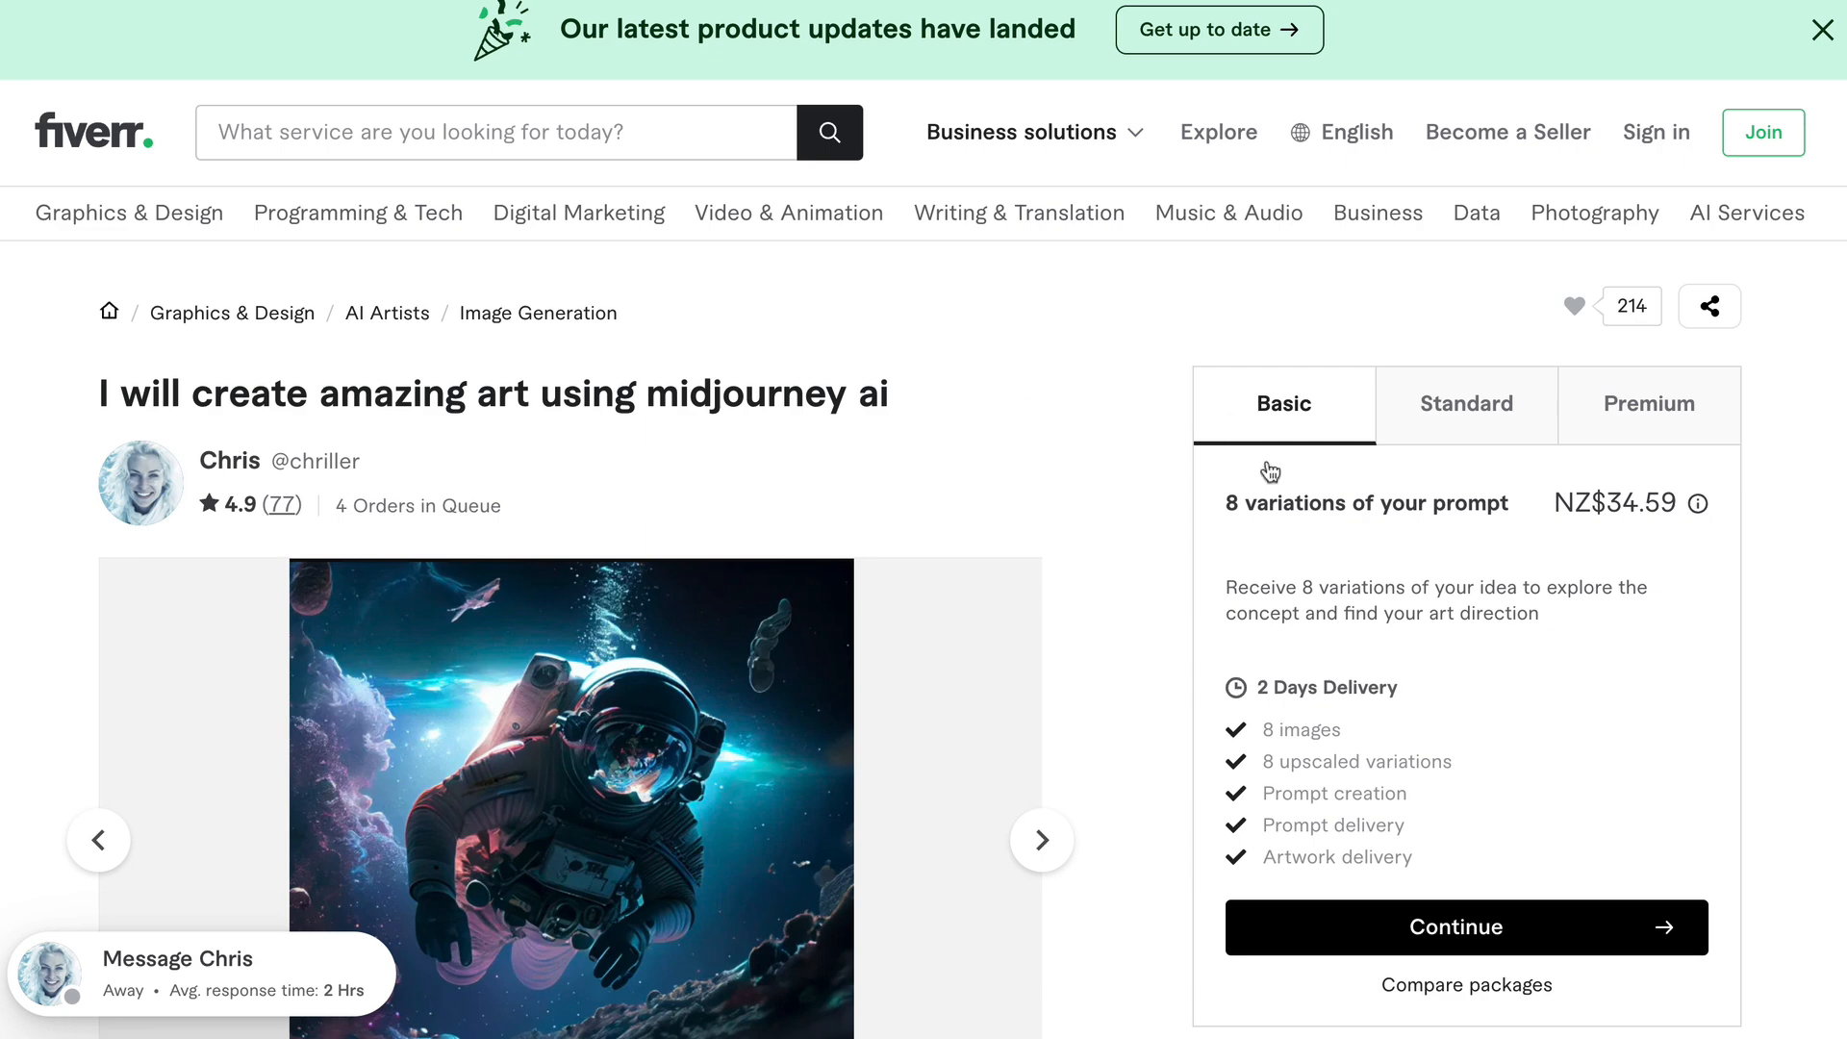
mouse_move(1317, 592)
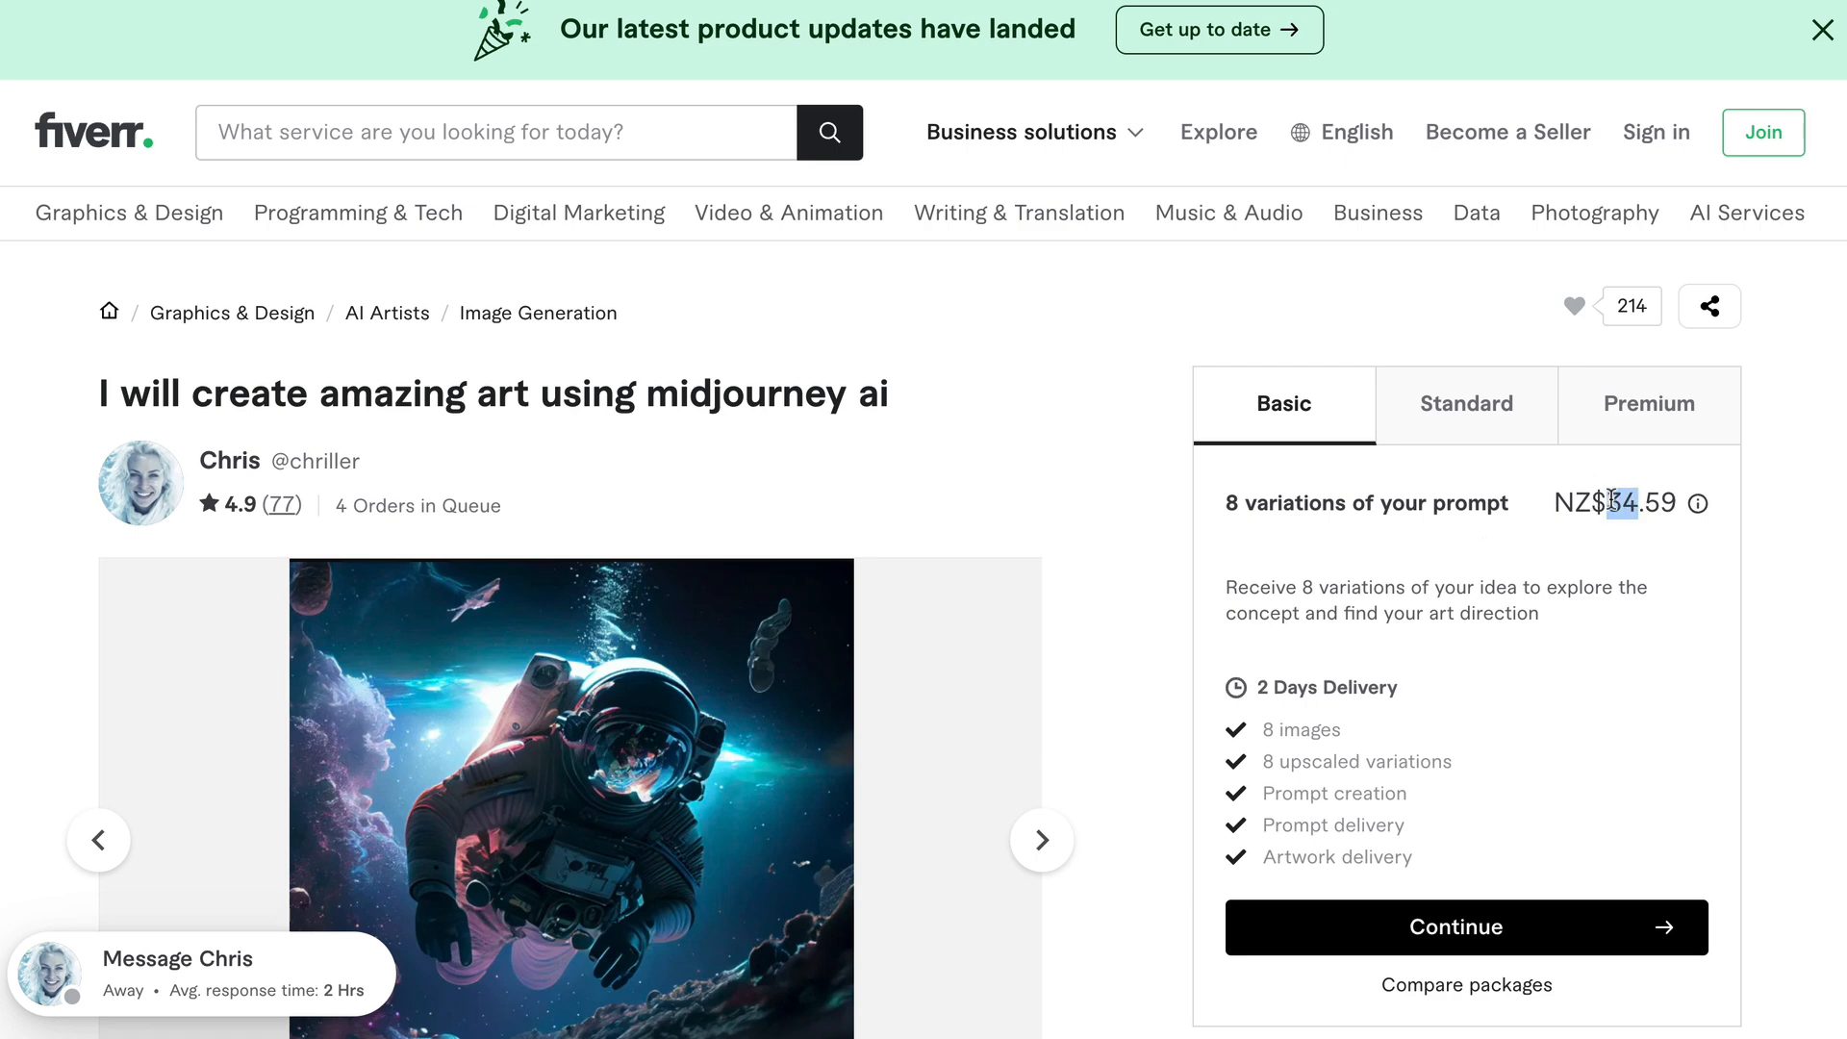
click(1465, 404)
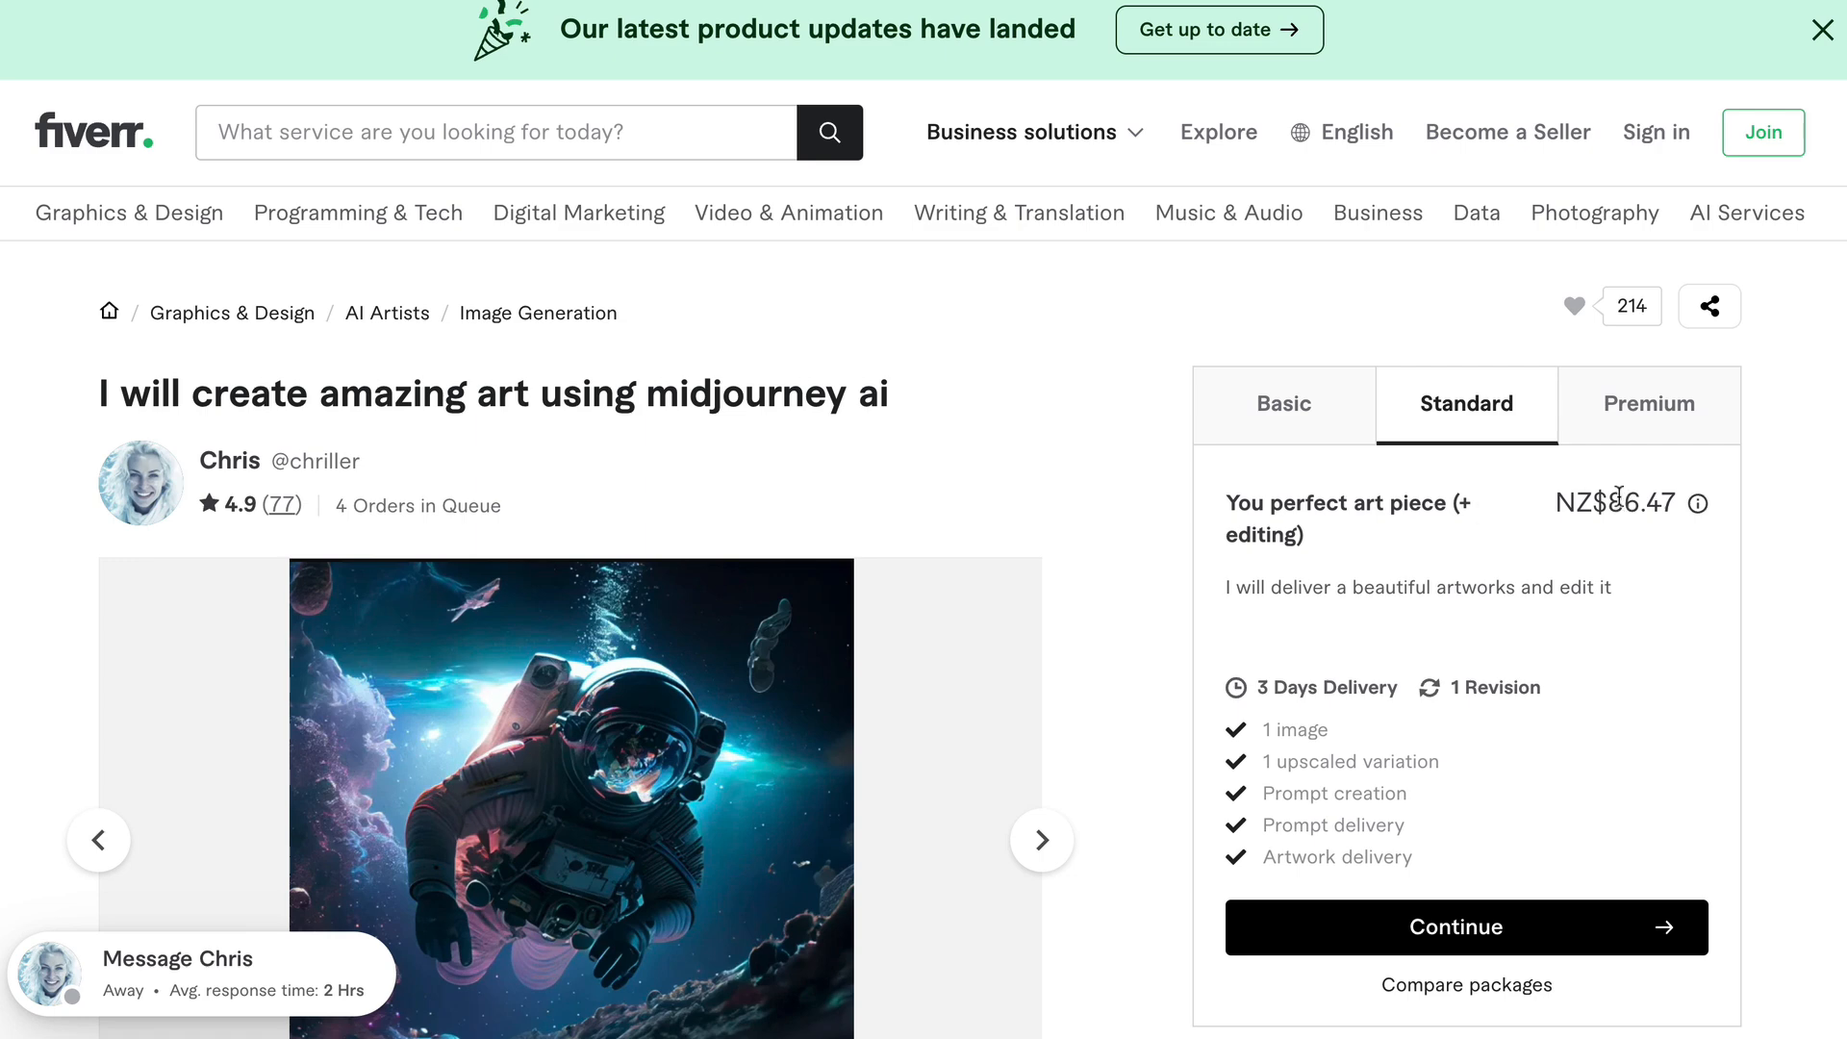
click(1648, 404)
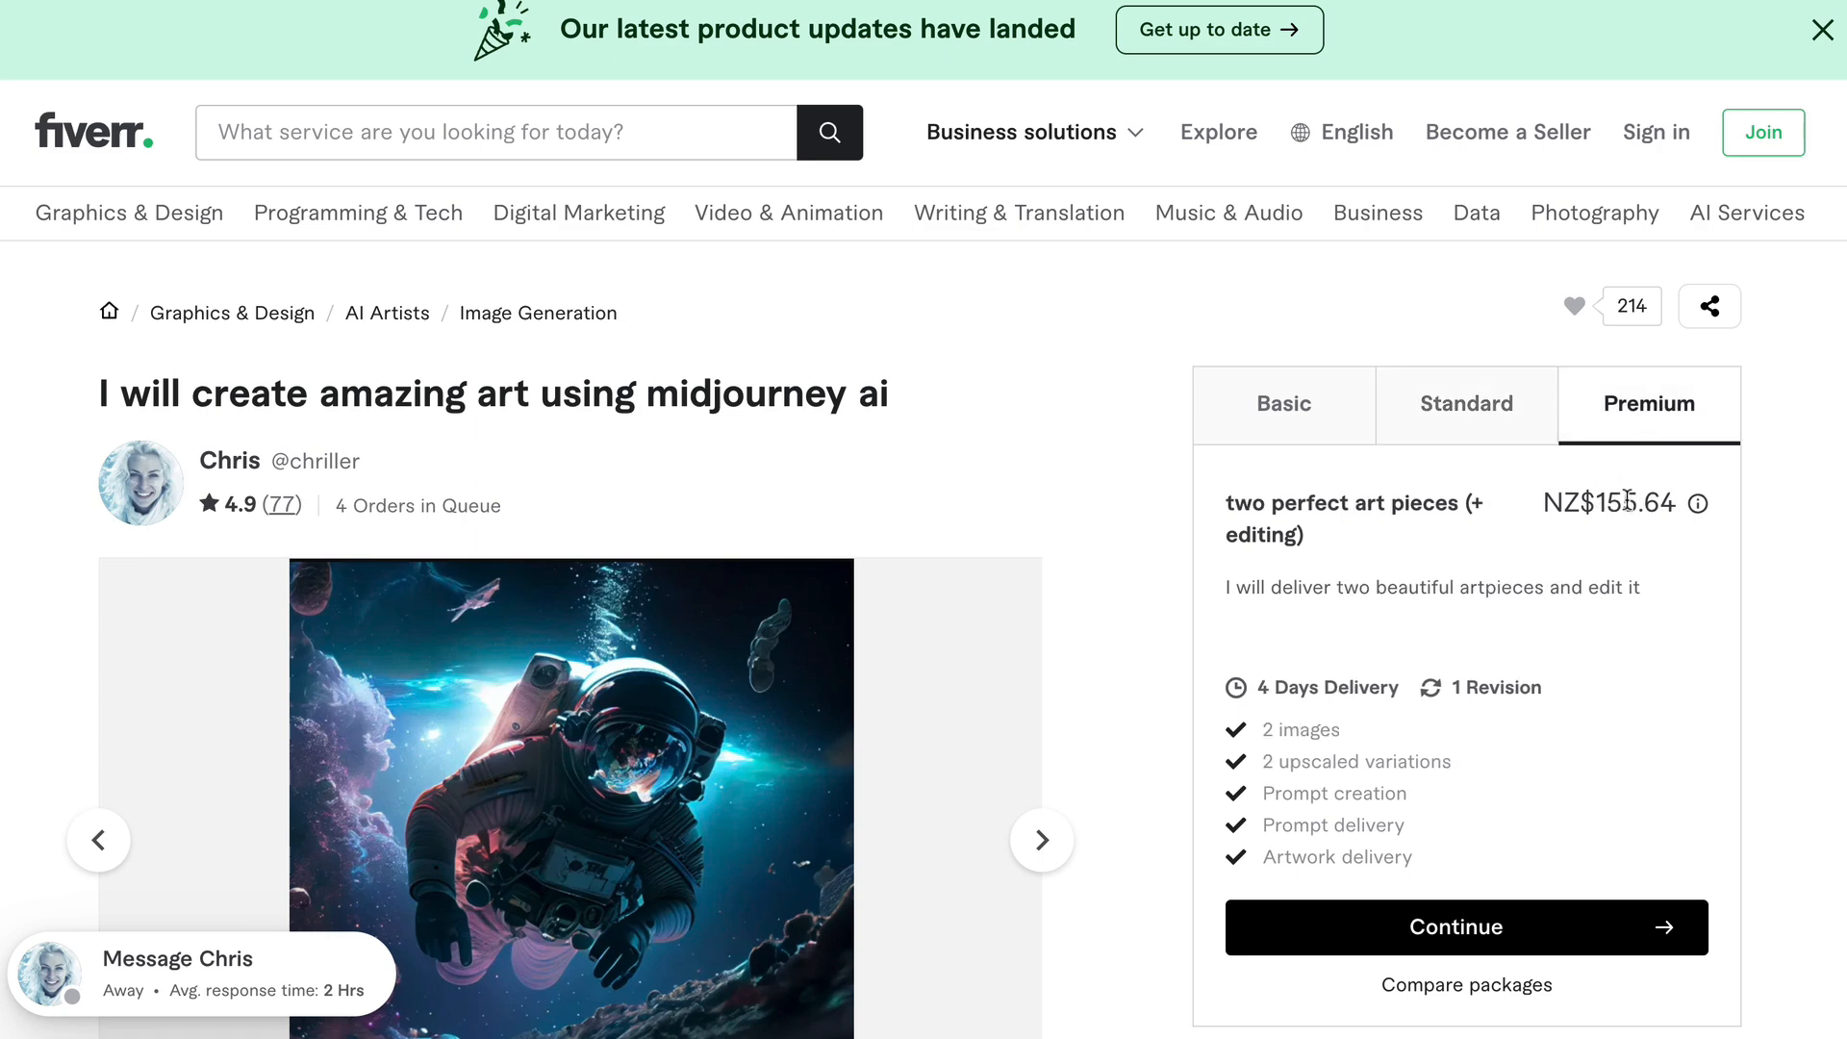
mouse_move(1631, 572)
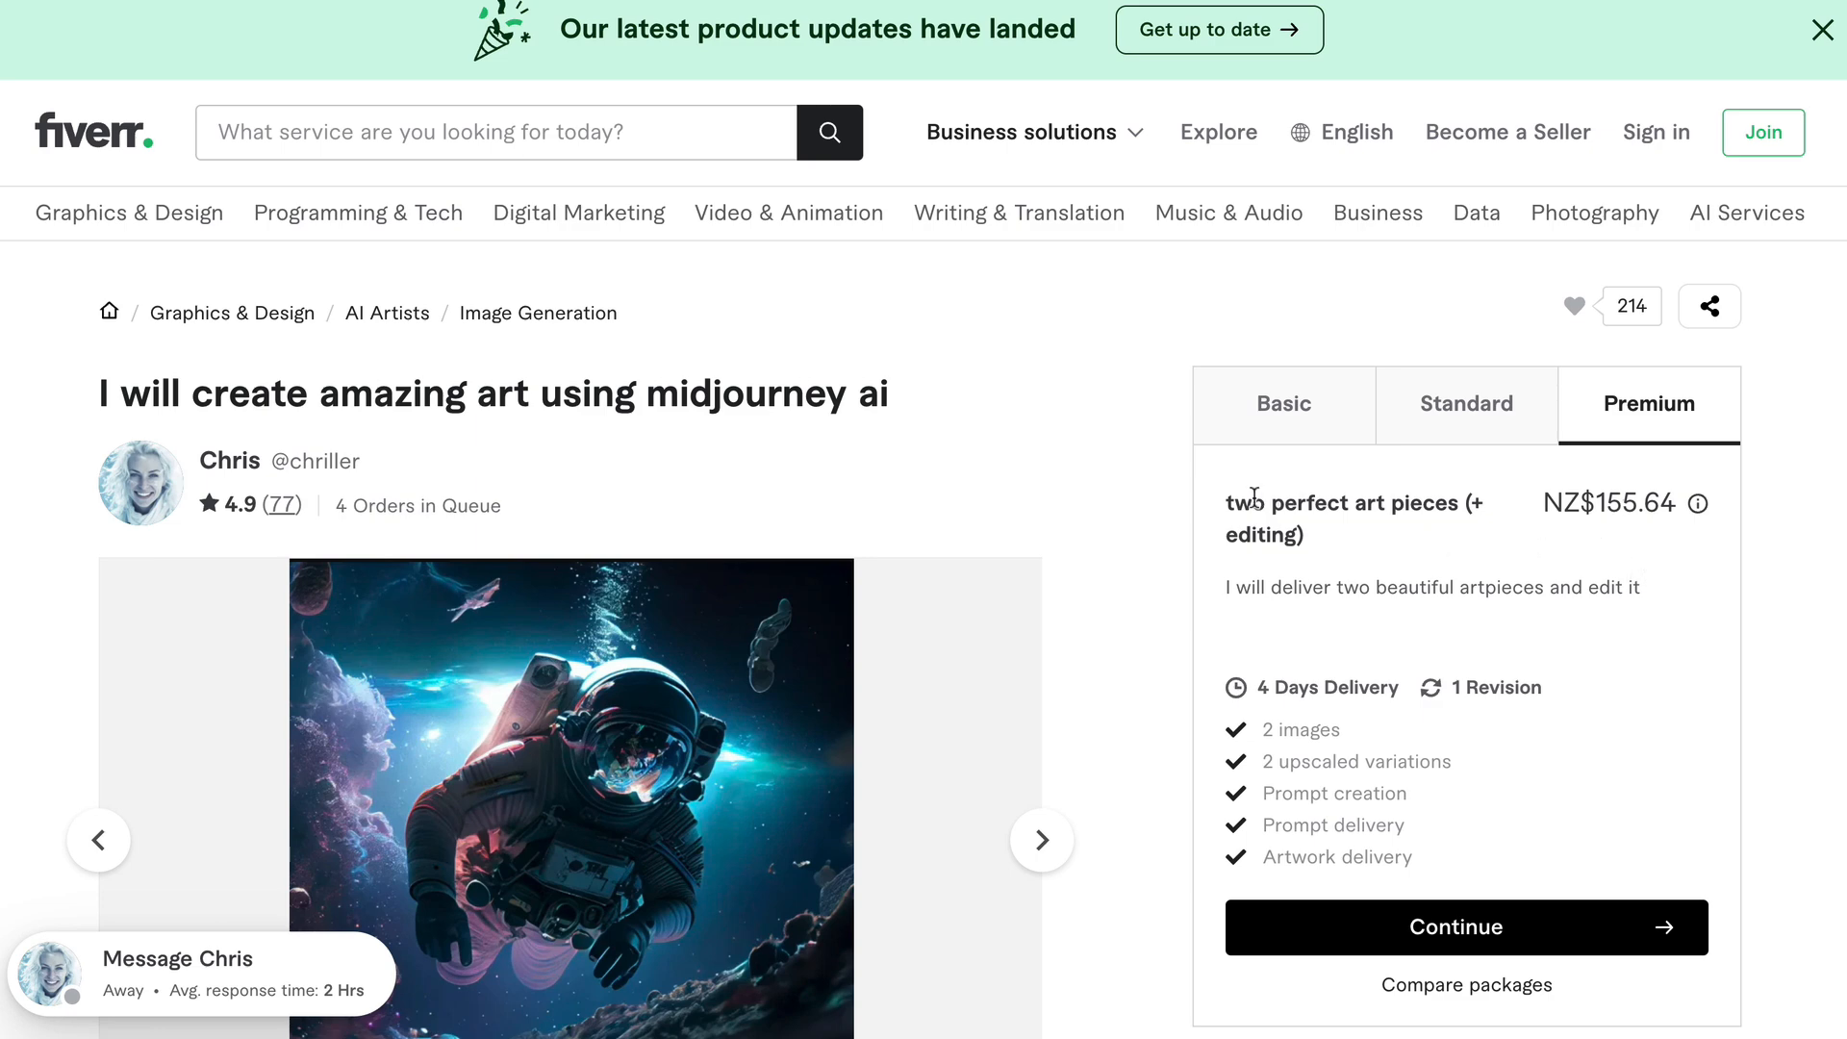
drag(1227, 503, 1305, 535)
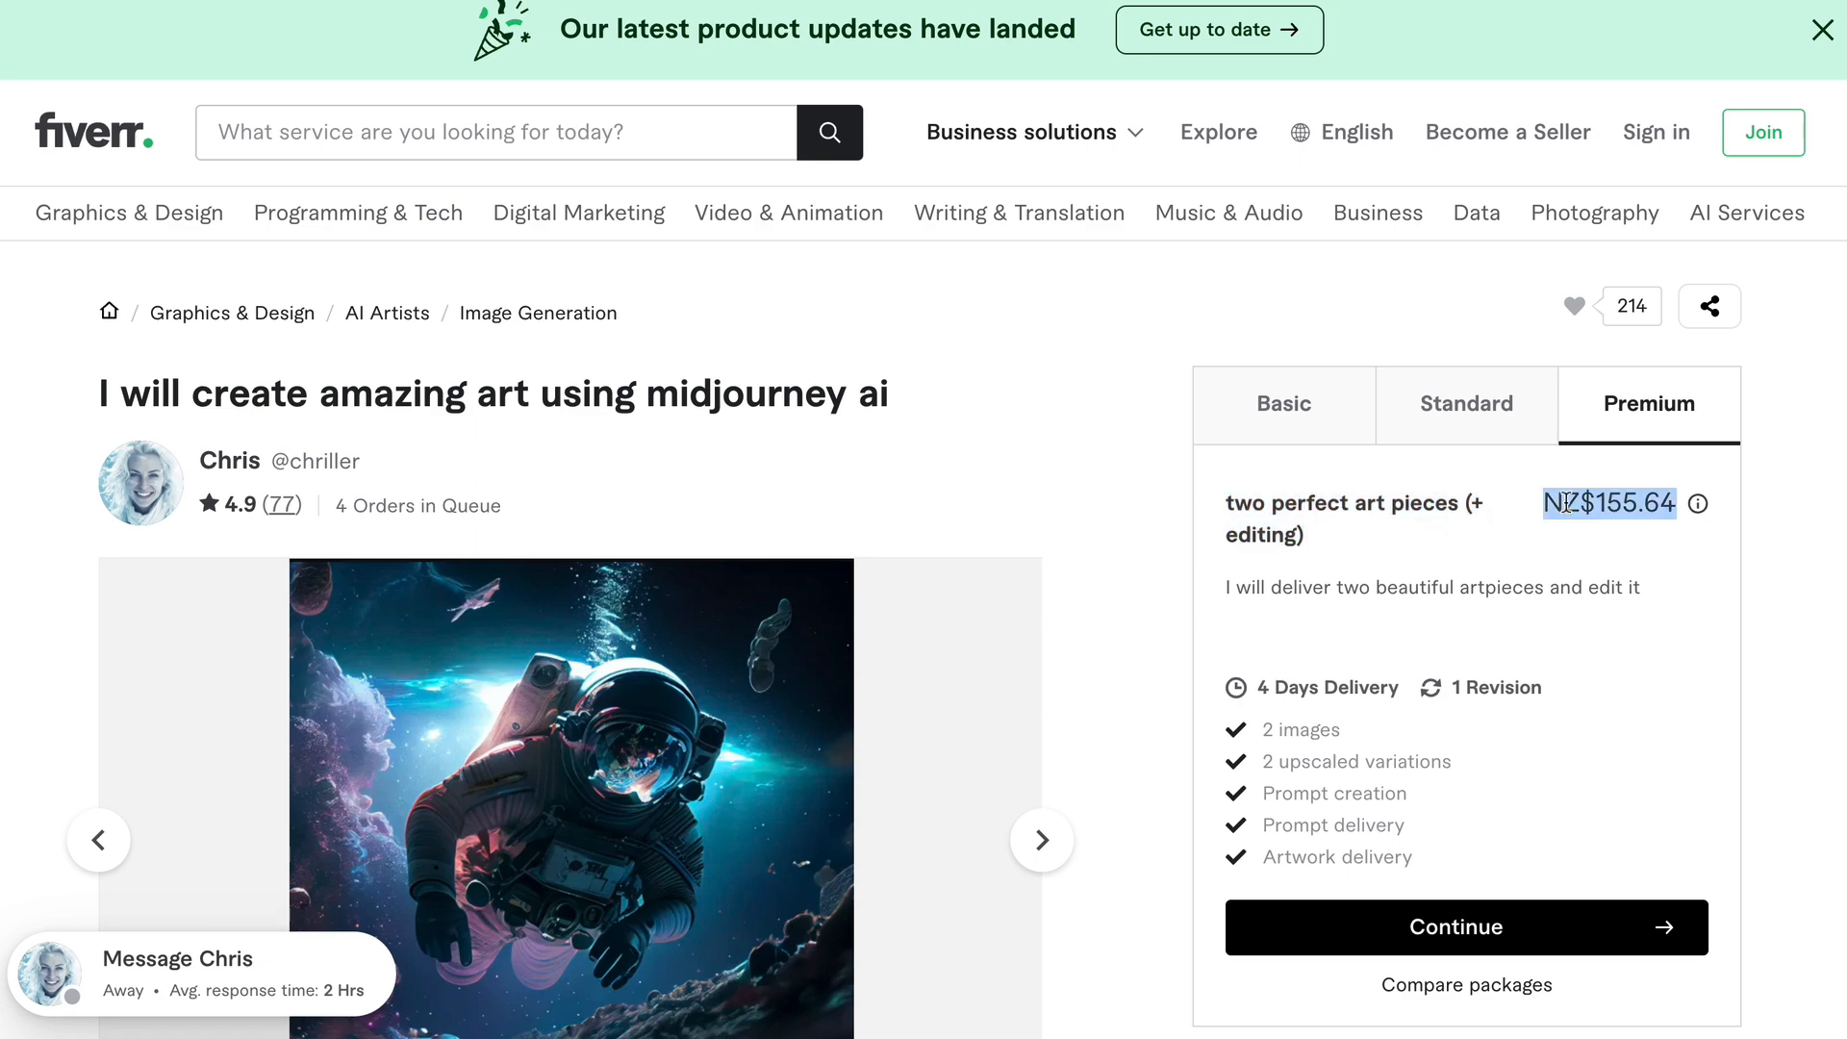
click(1824, 31)
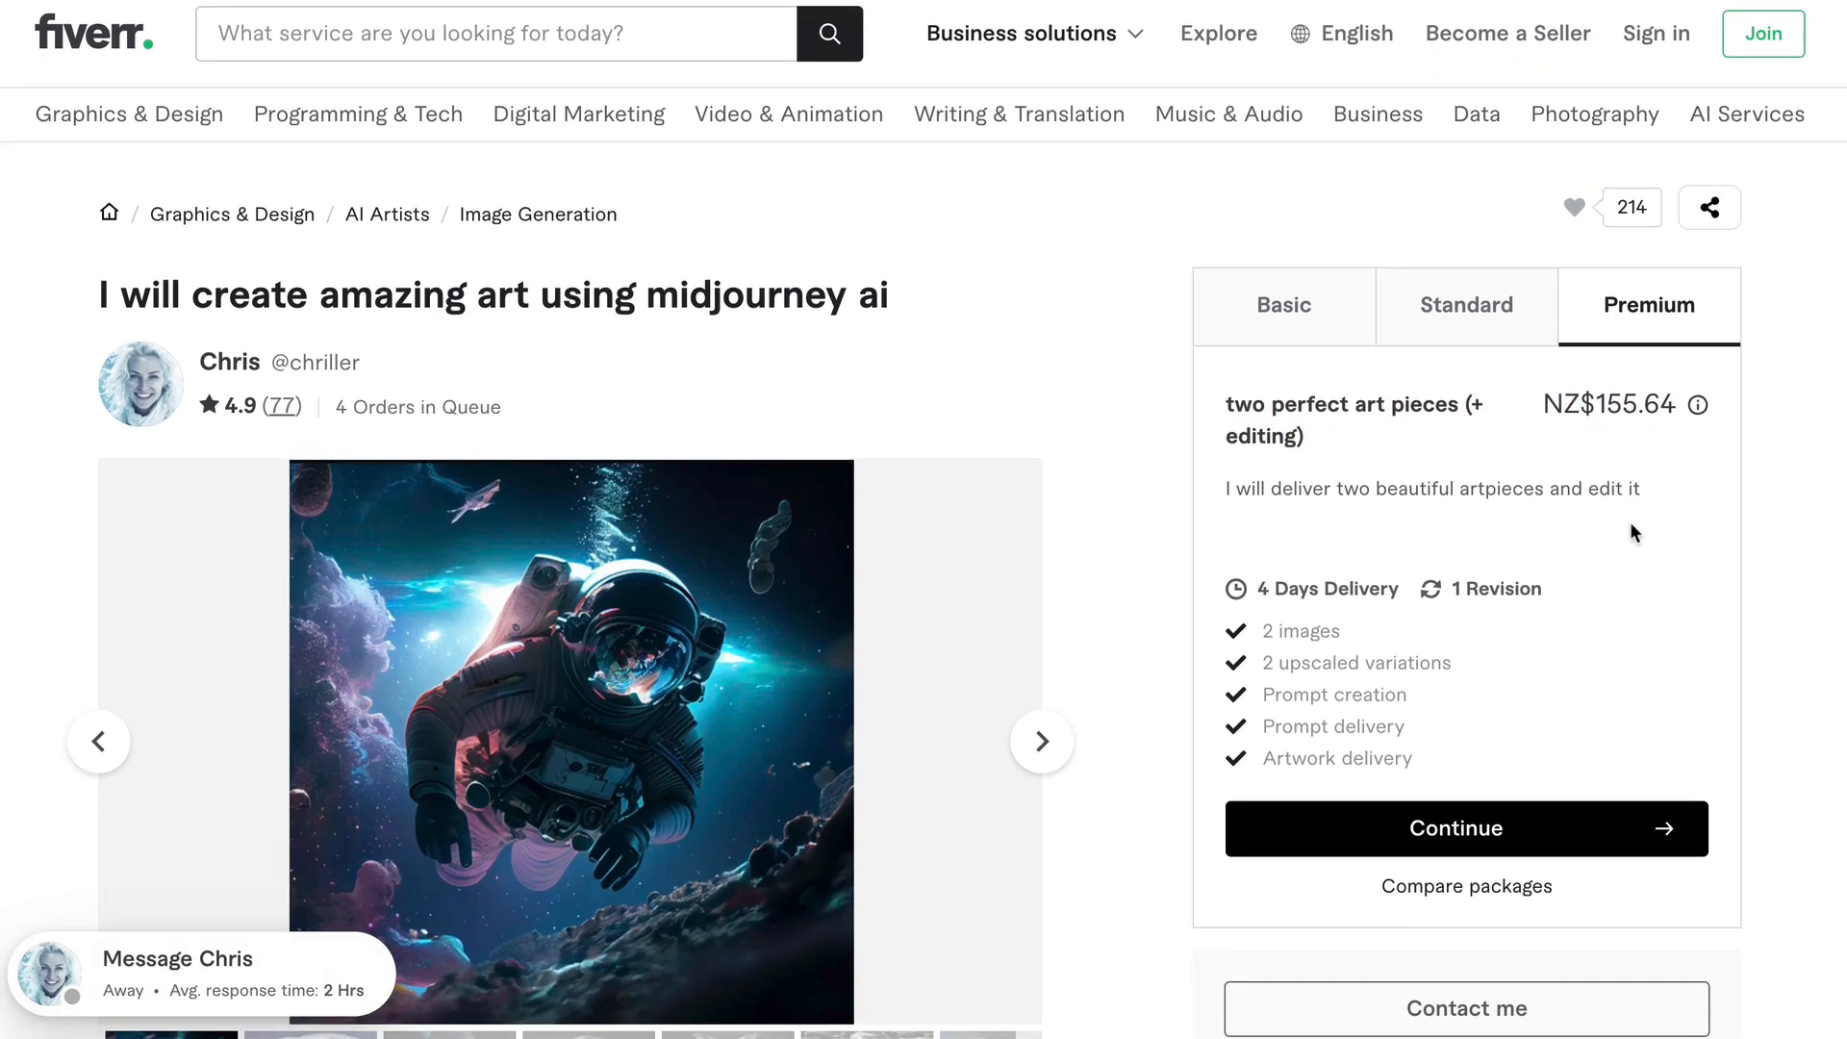
scroll(down, 3)
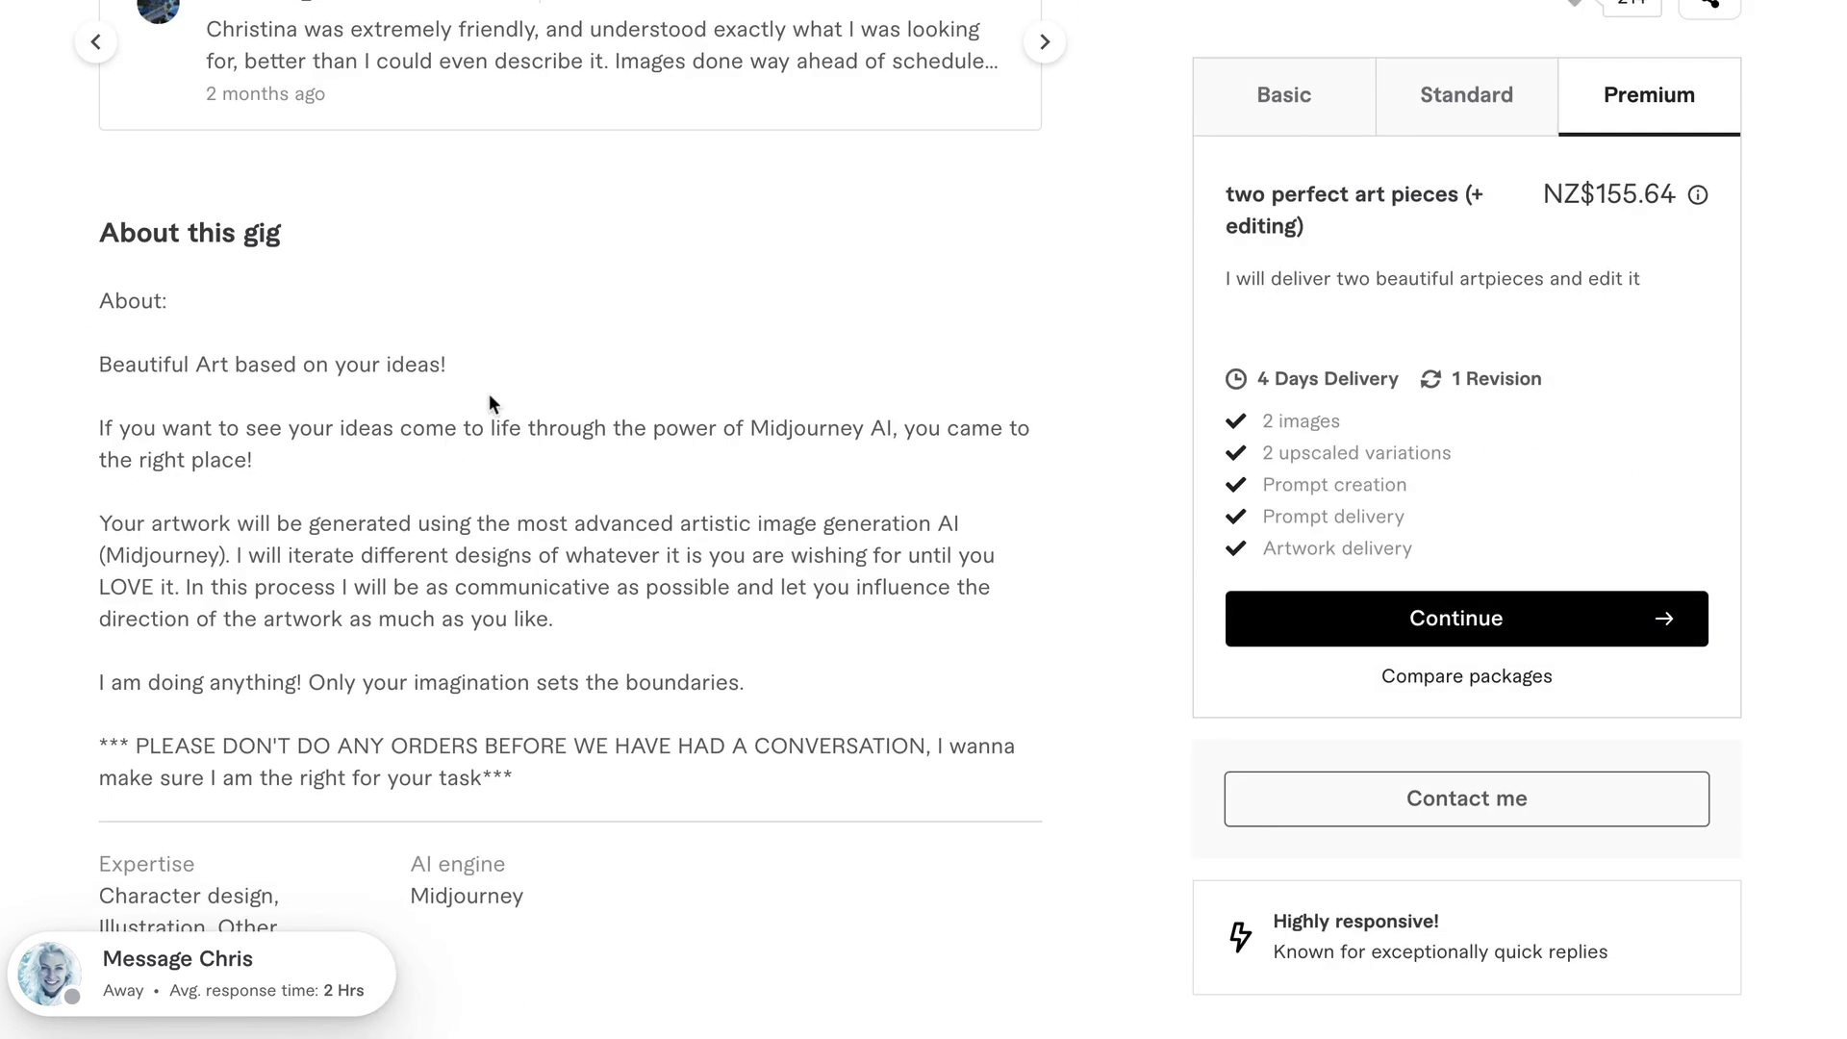
scroll(up, 3)
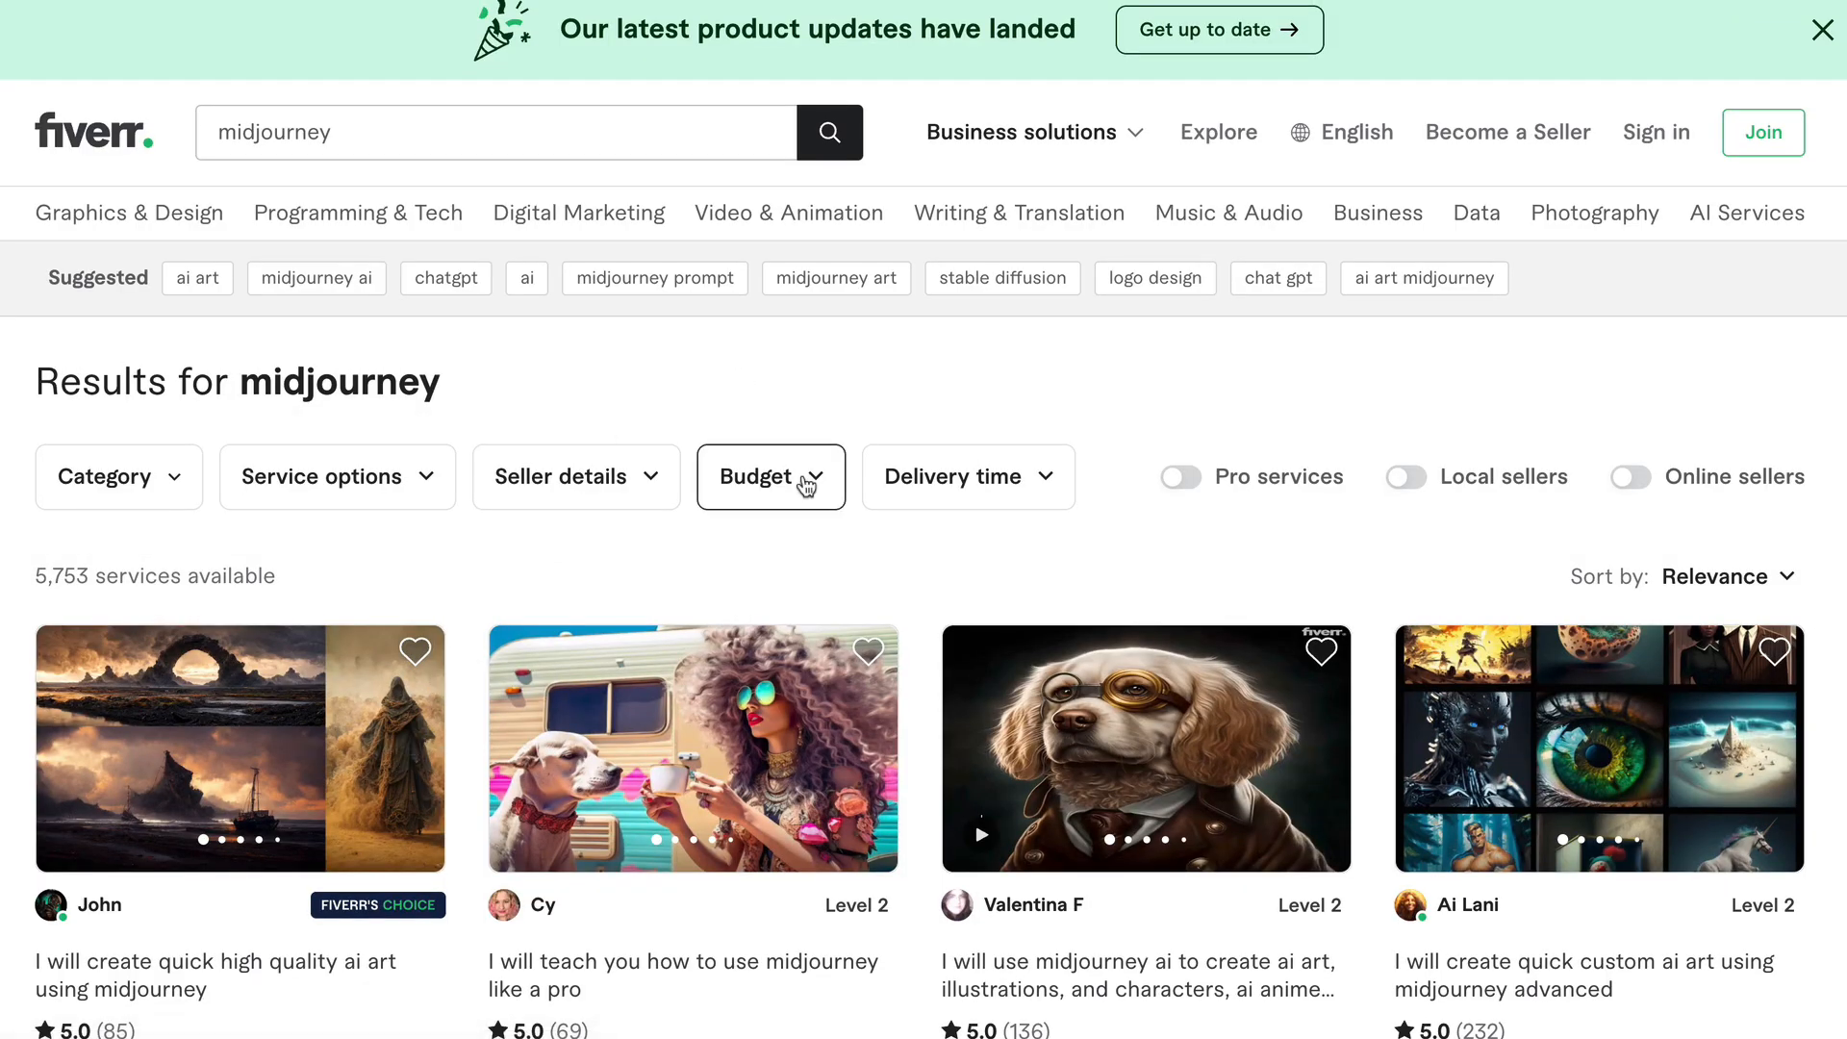
mouse_move(792, 577)
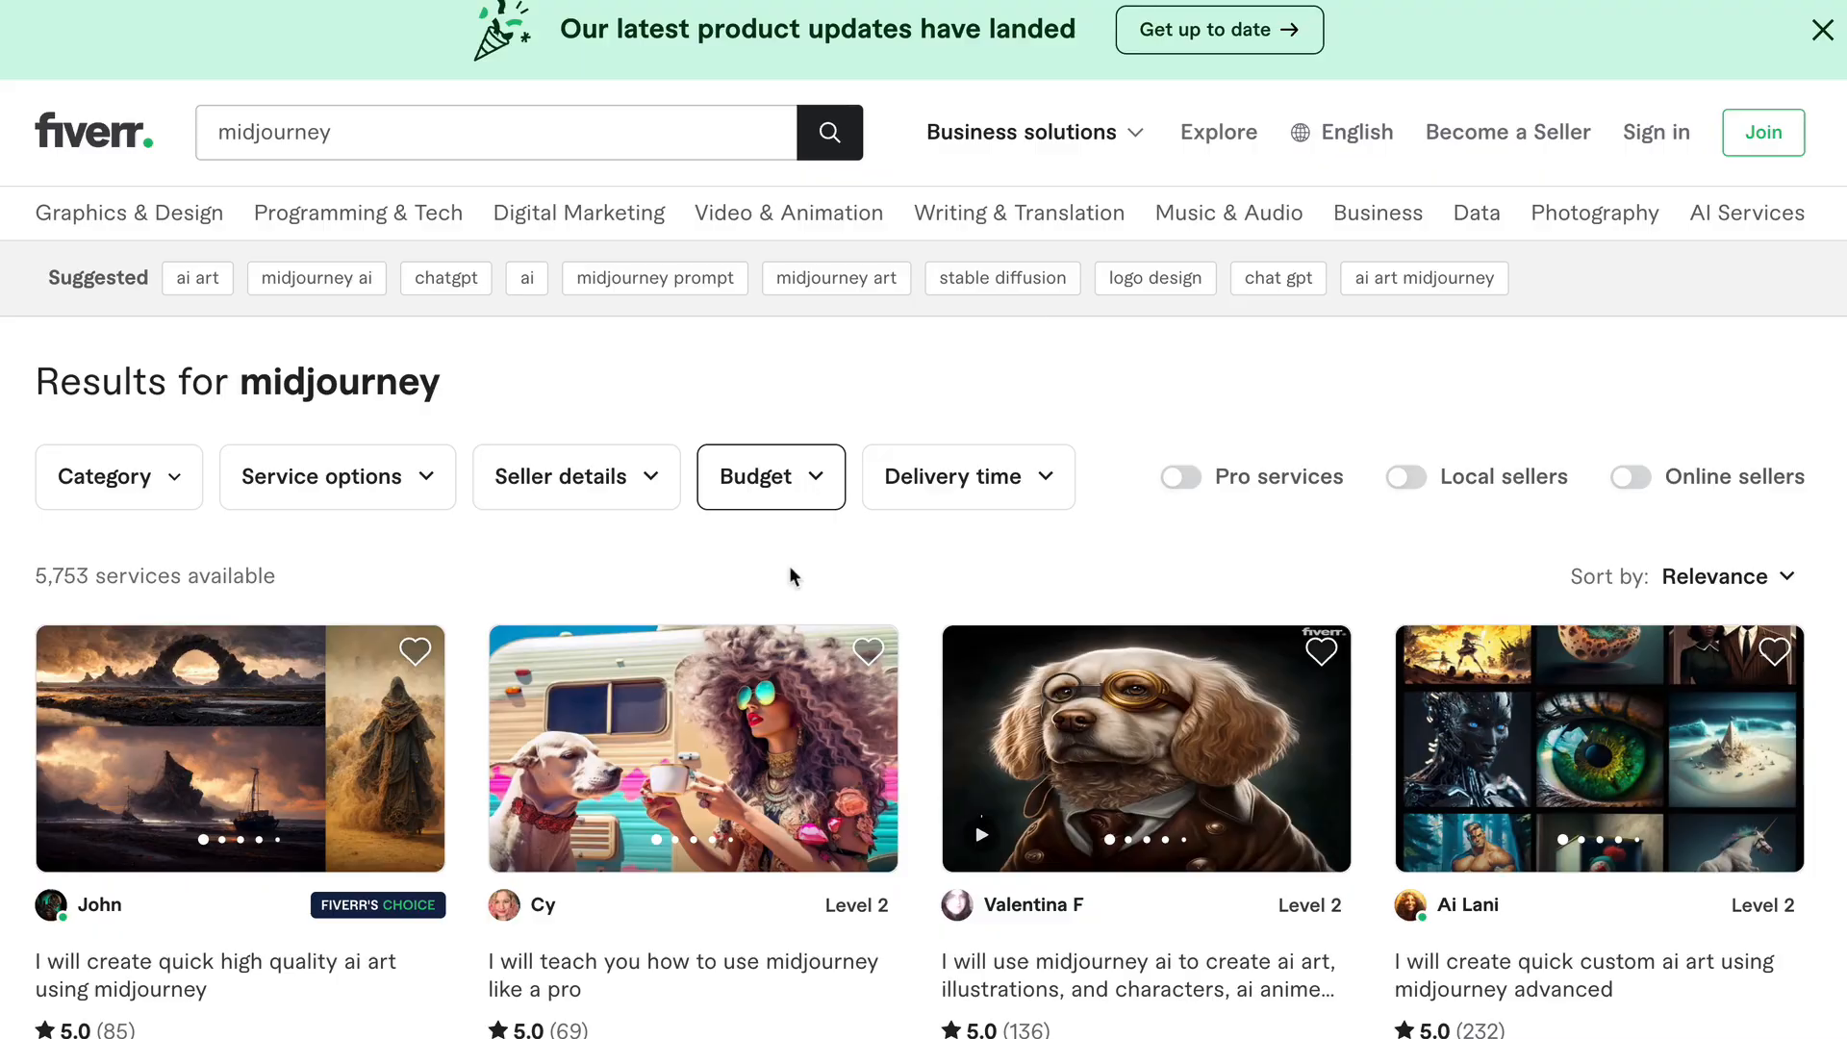
- Open the astronaut 'amazing art using midjourney ai' gig and scroll through its description
scroll(down, 3)
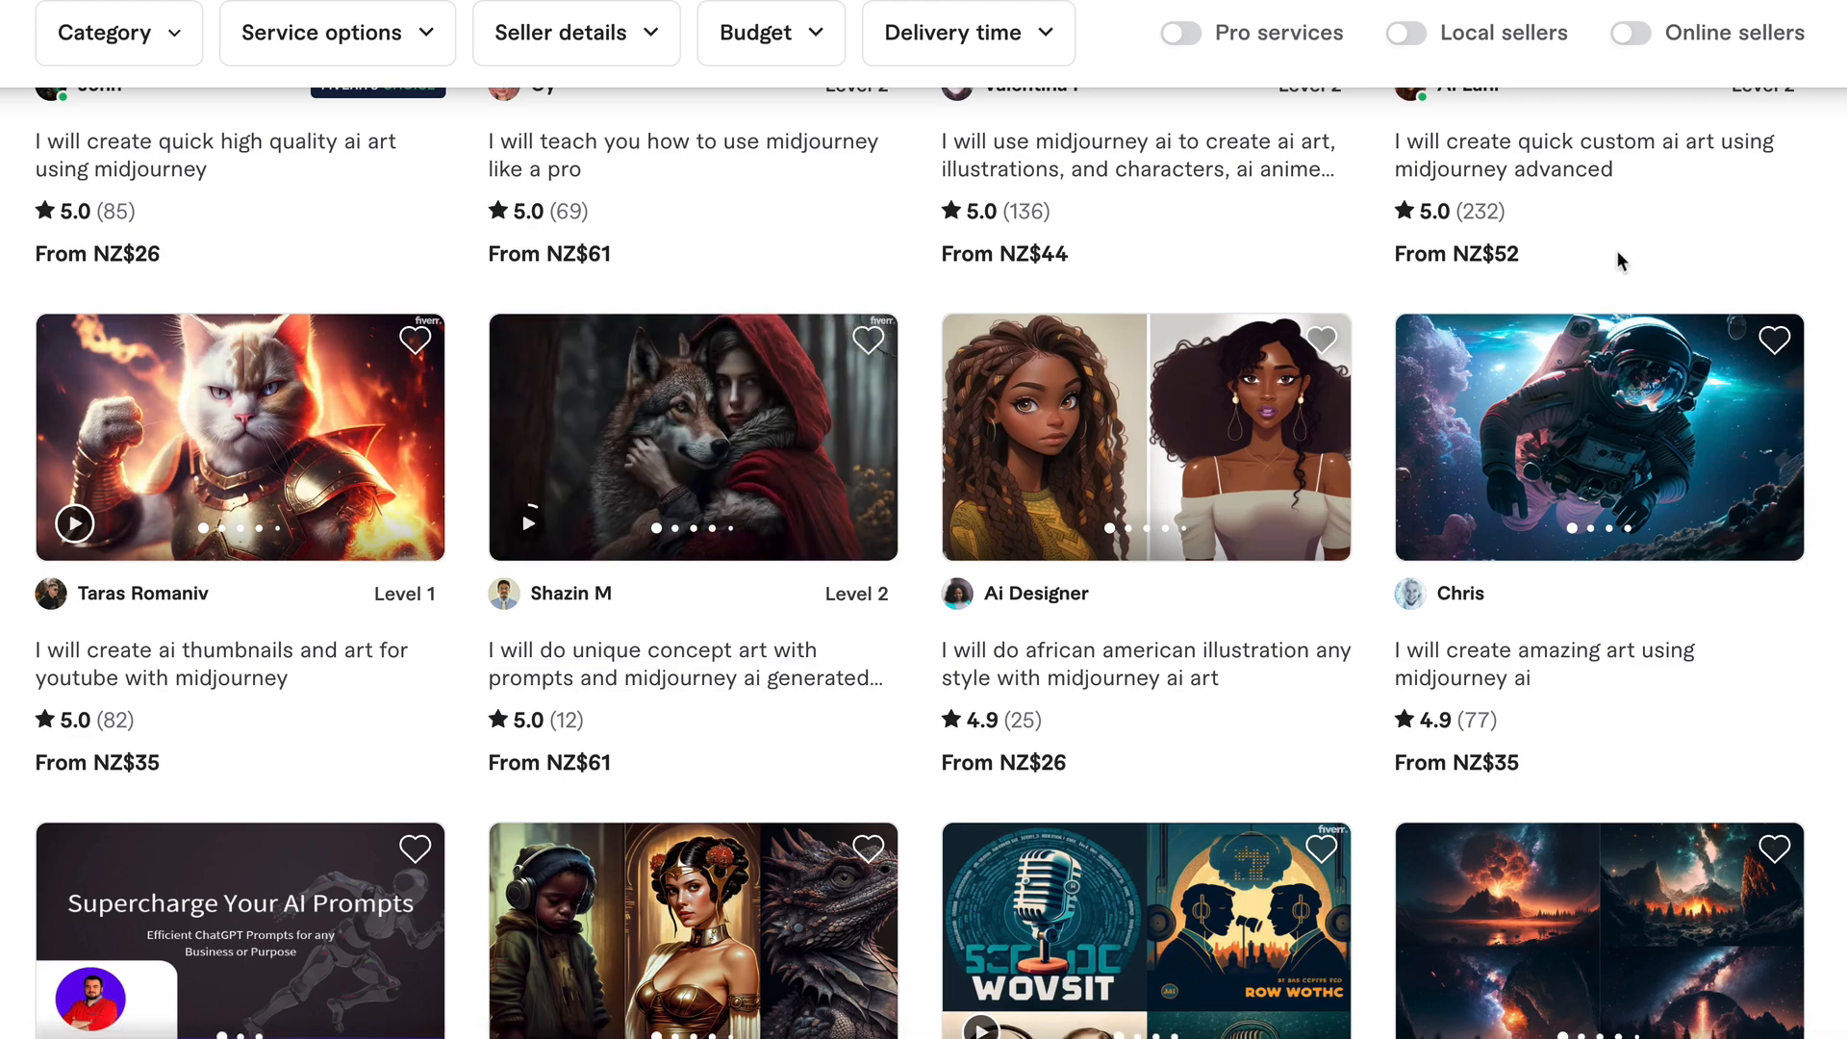
click(1597, 437)
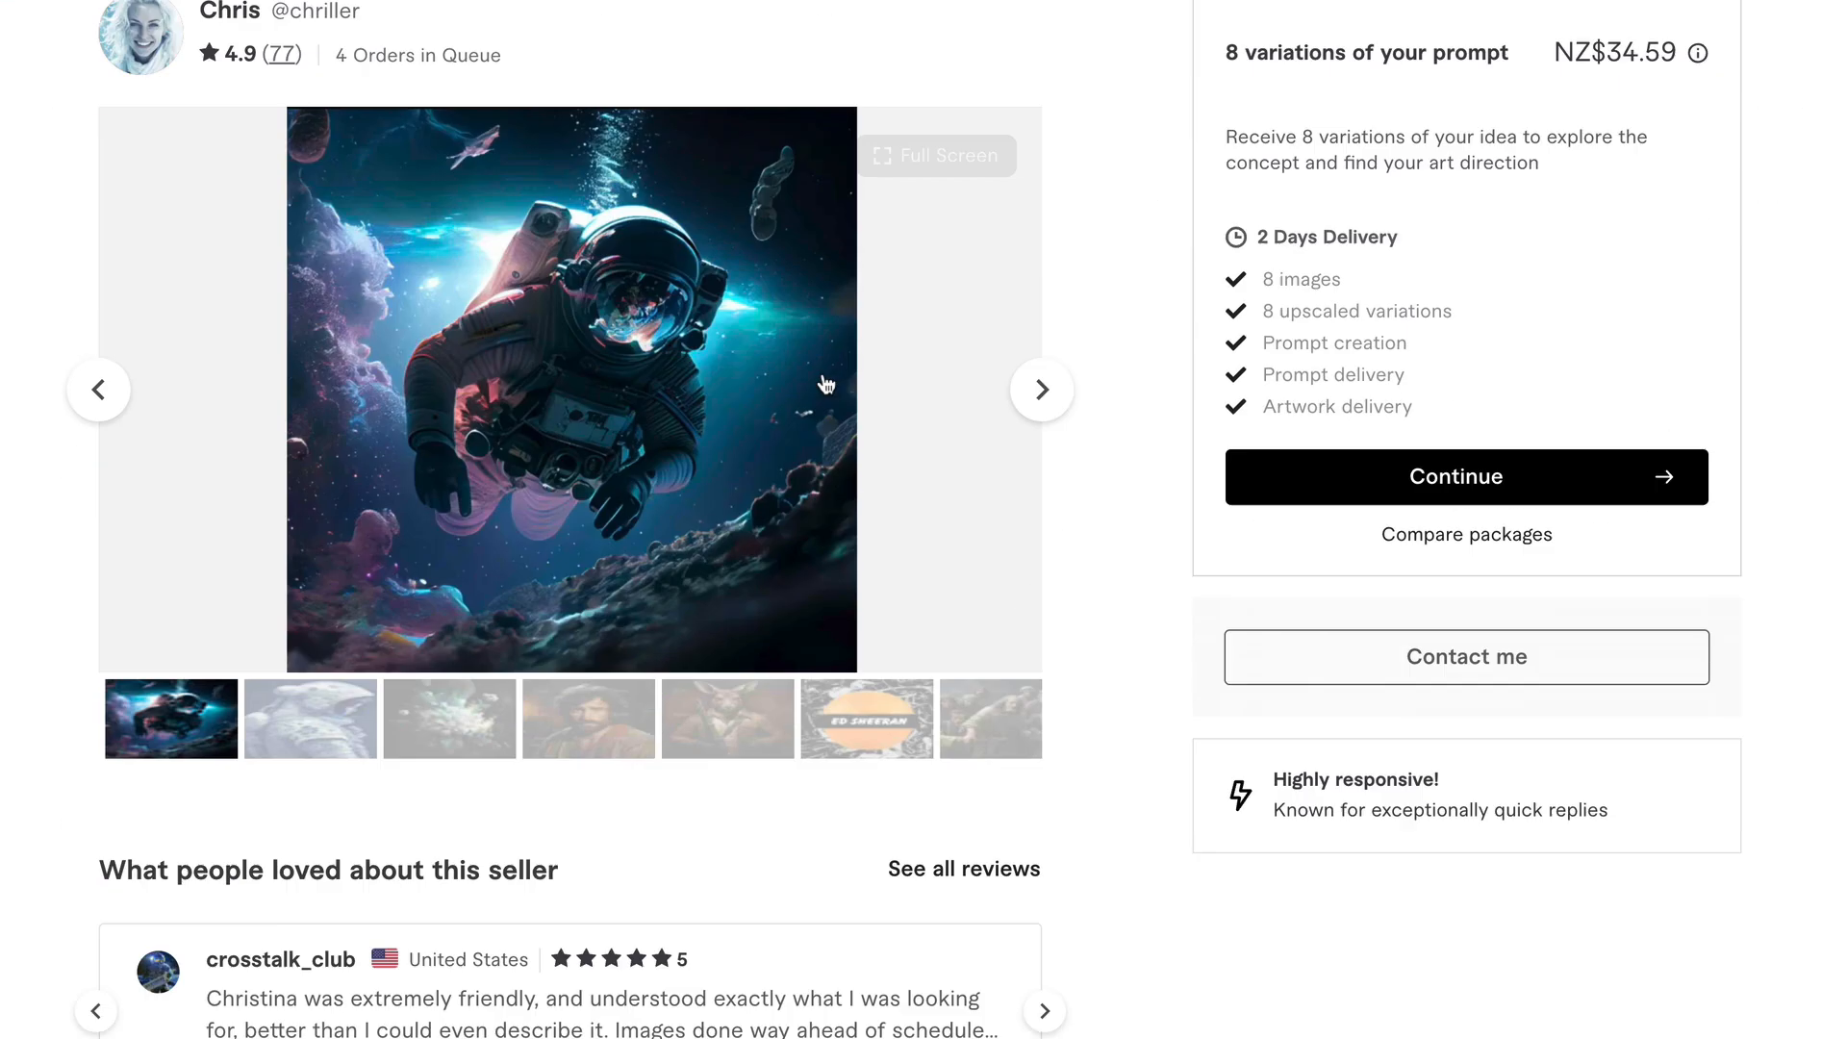
scroll(down, 3)
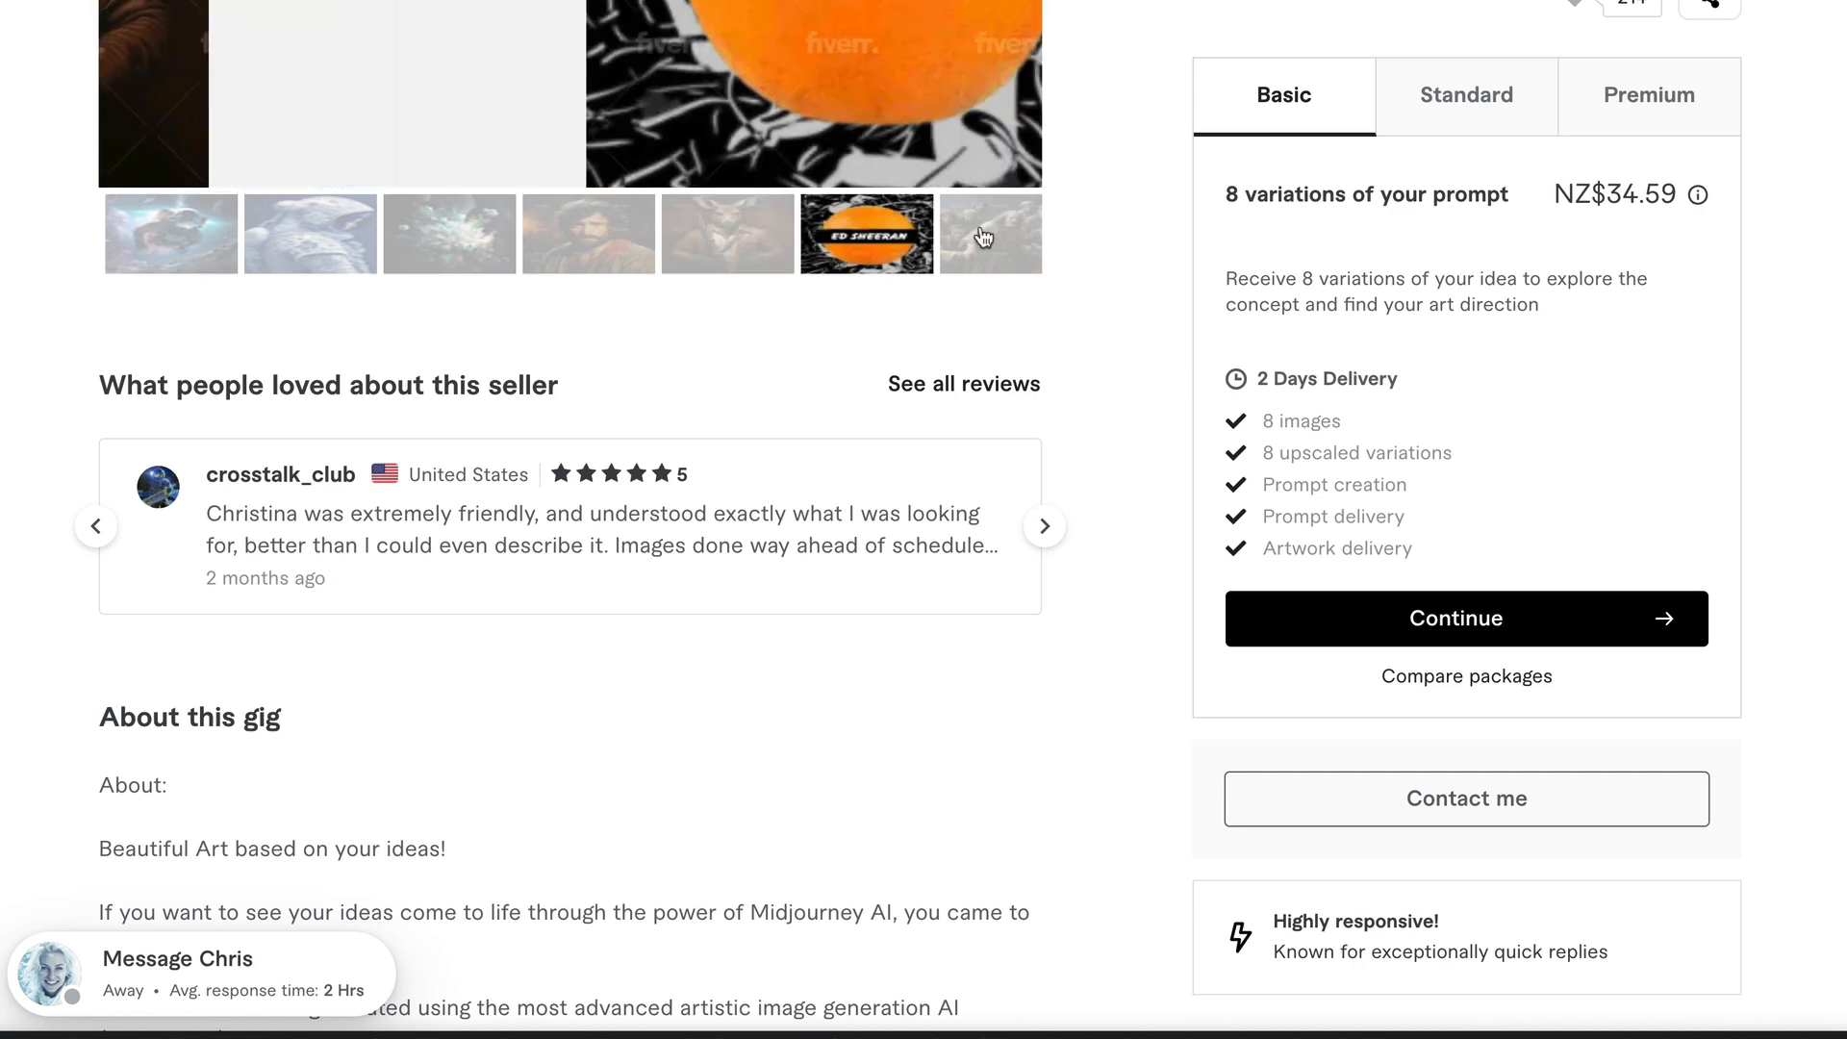
scroll(down, 3)
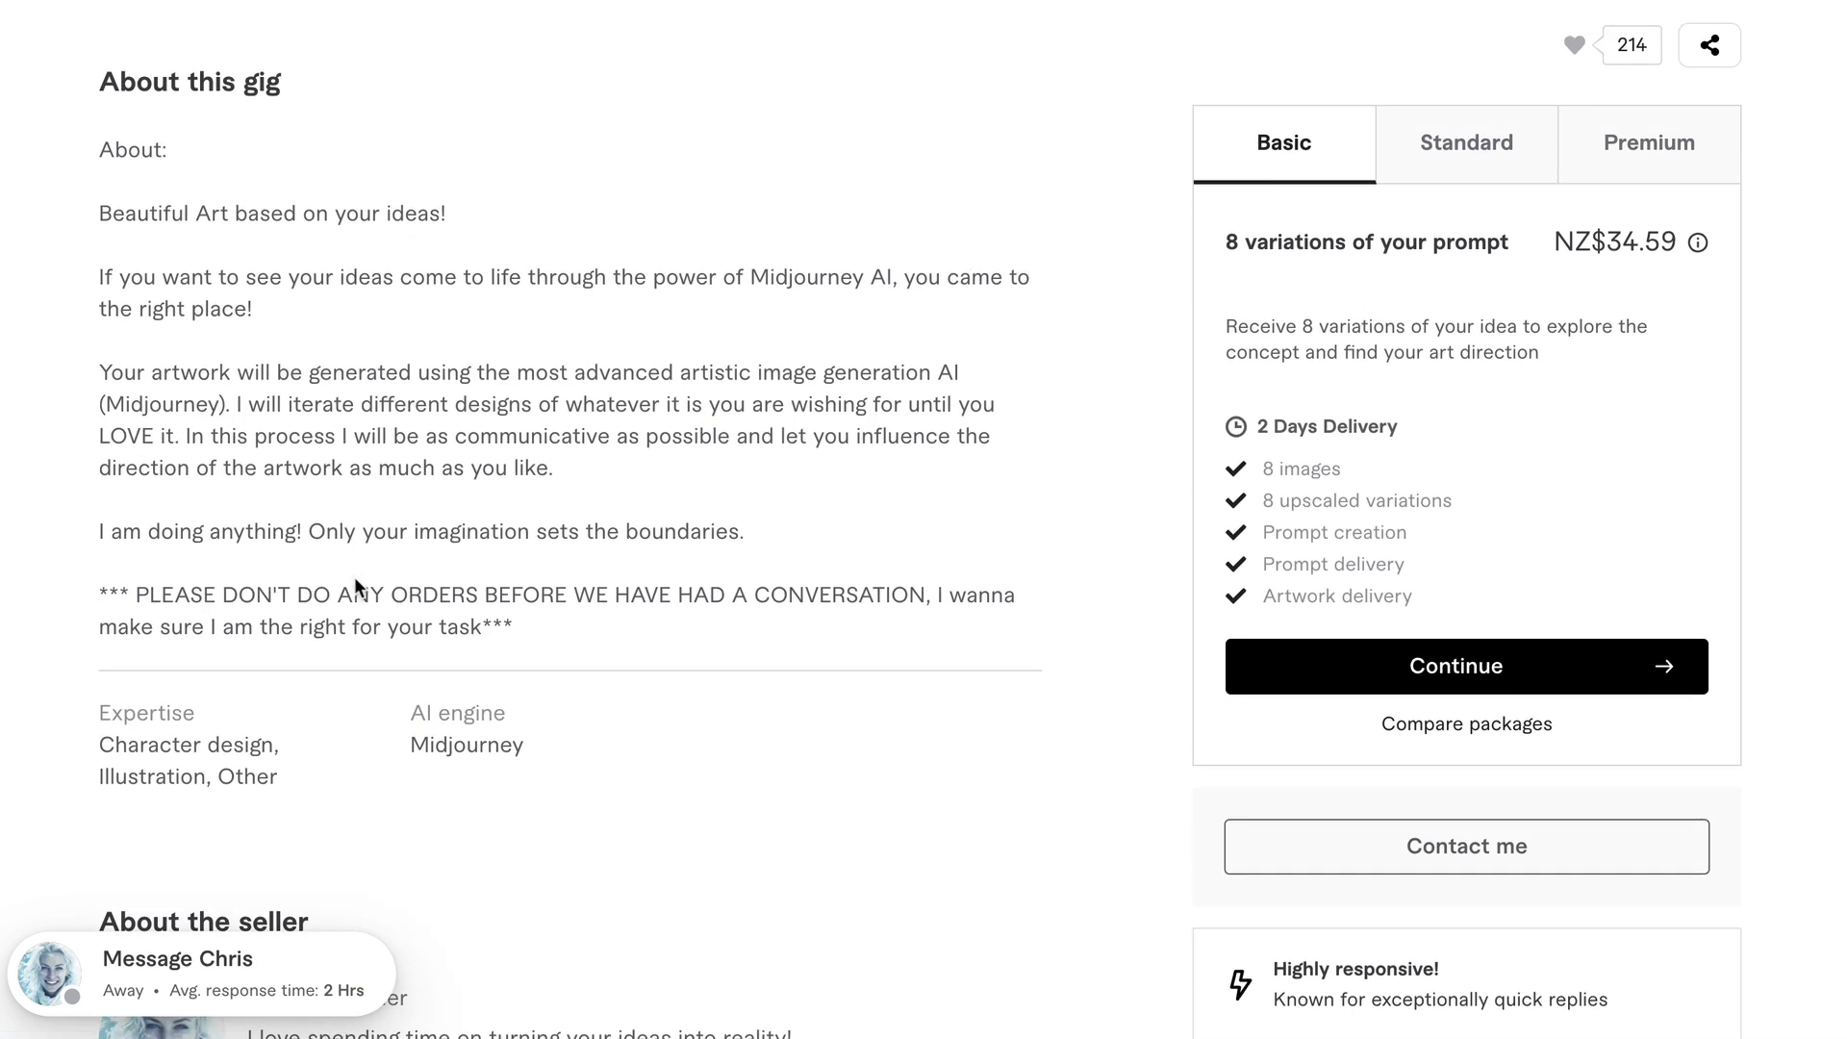
mouse_move(356, 457)
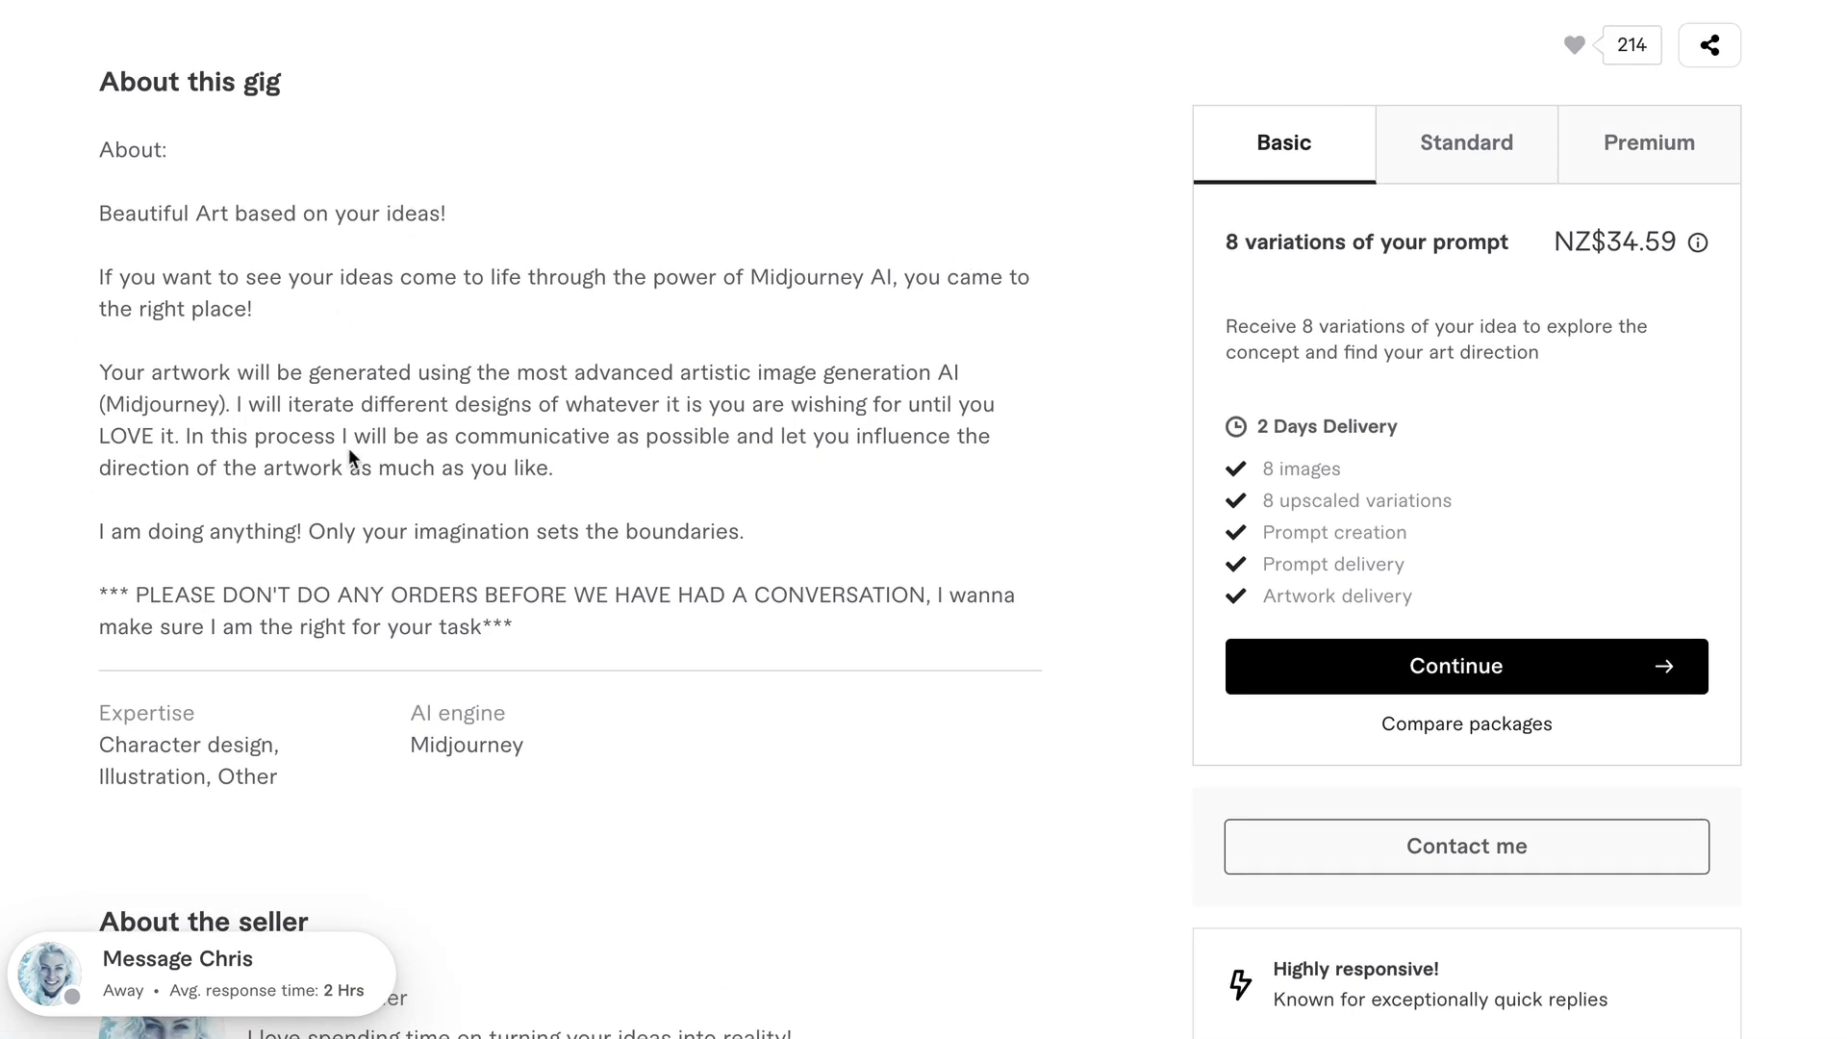
click(1648, 143)
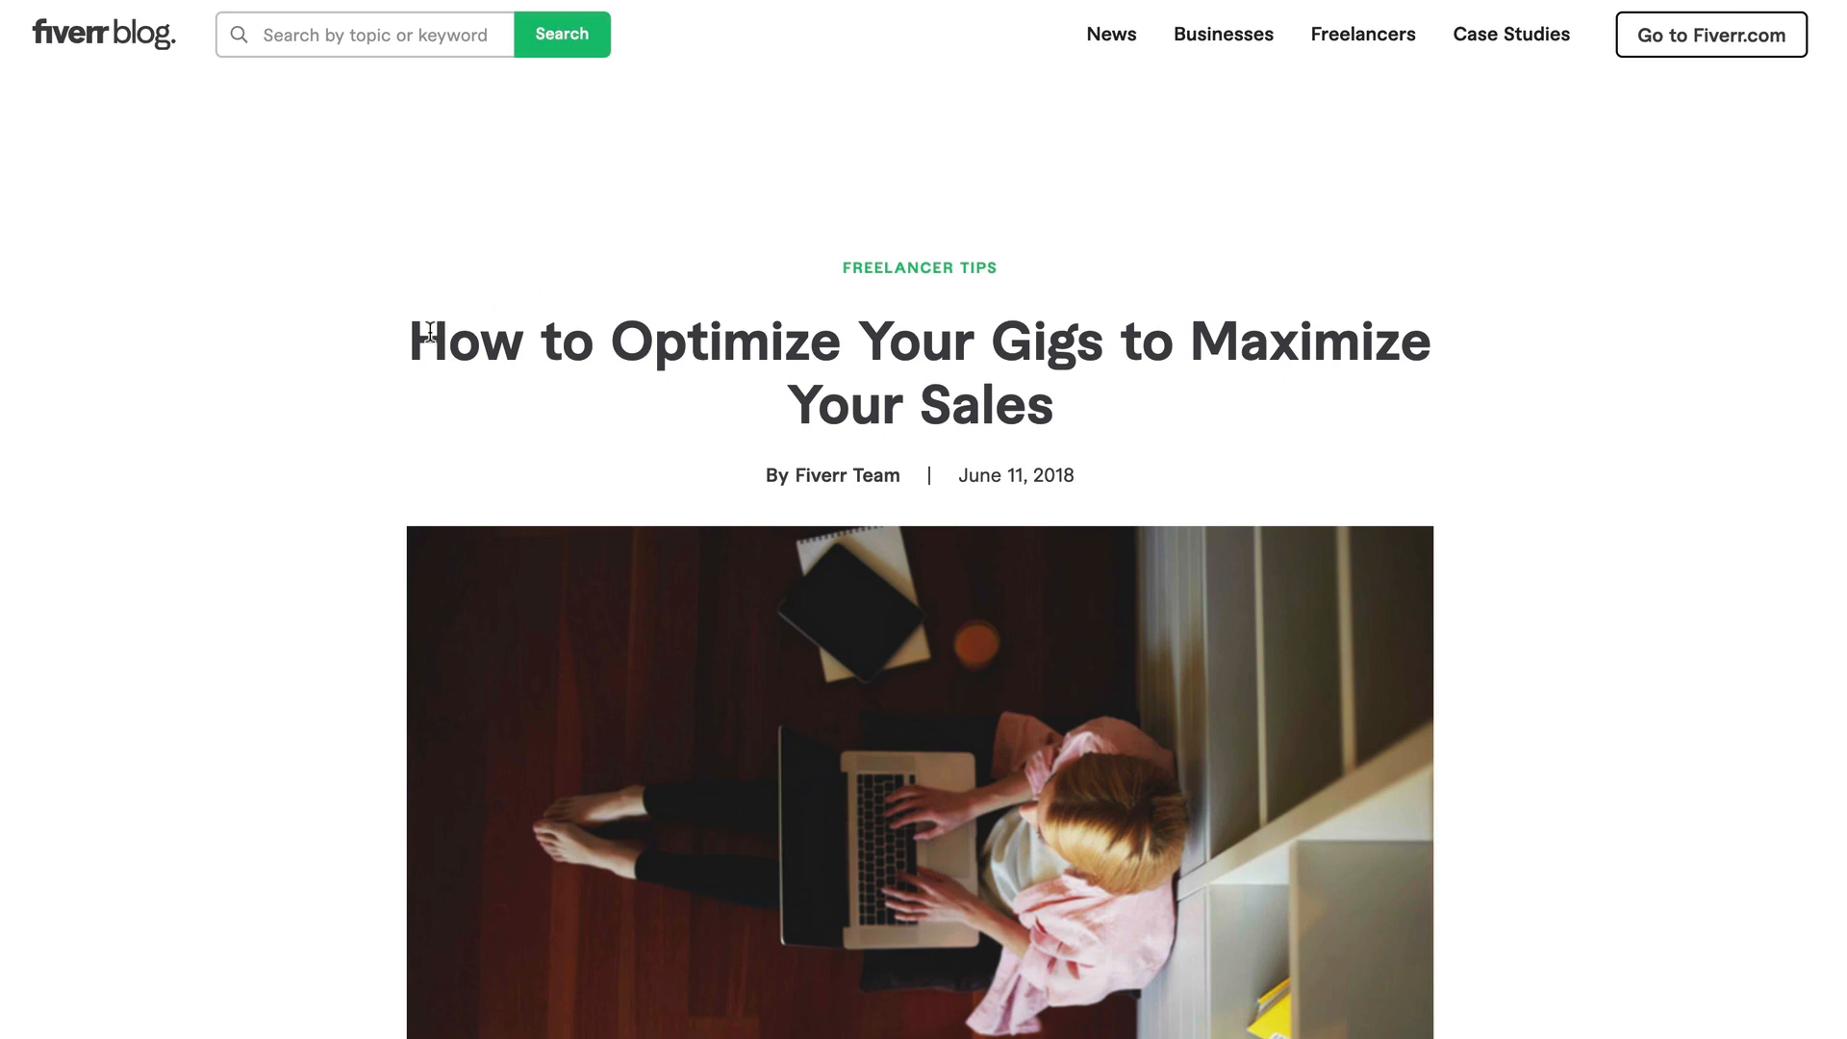
mouse_move(772, 342)
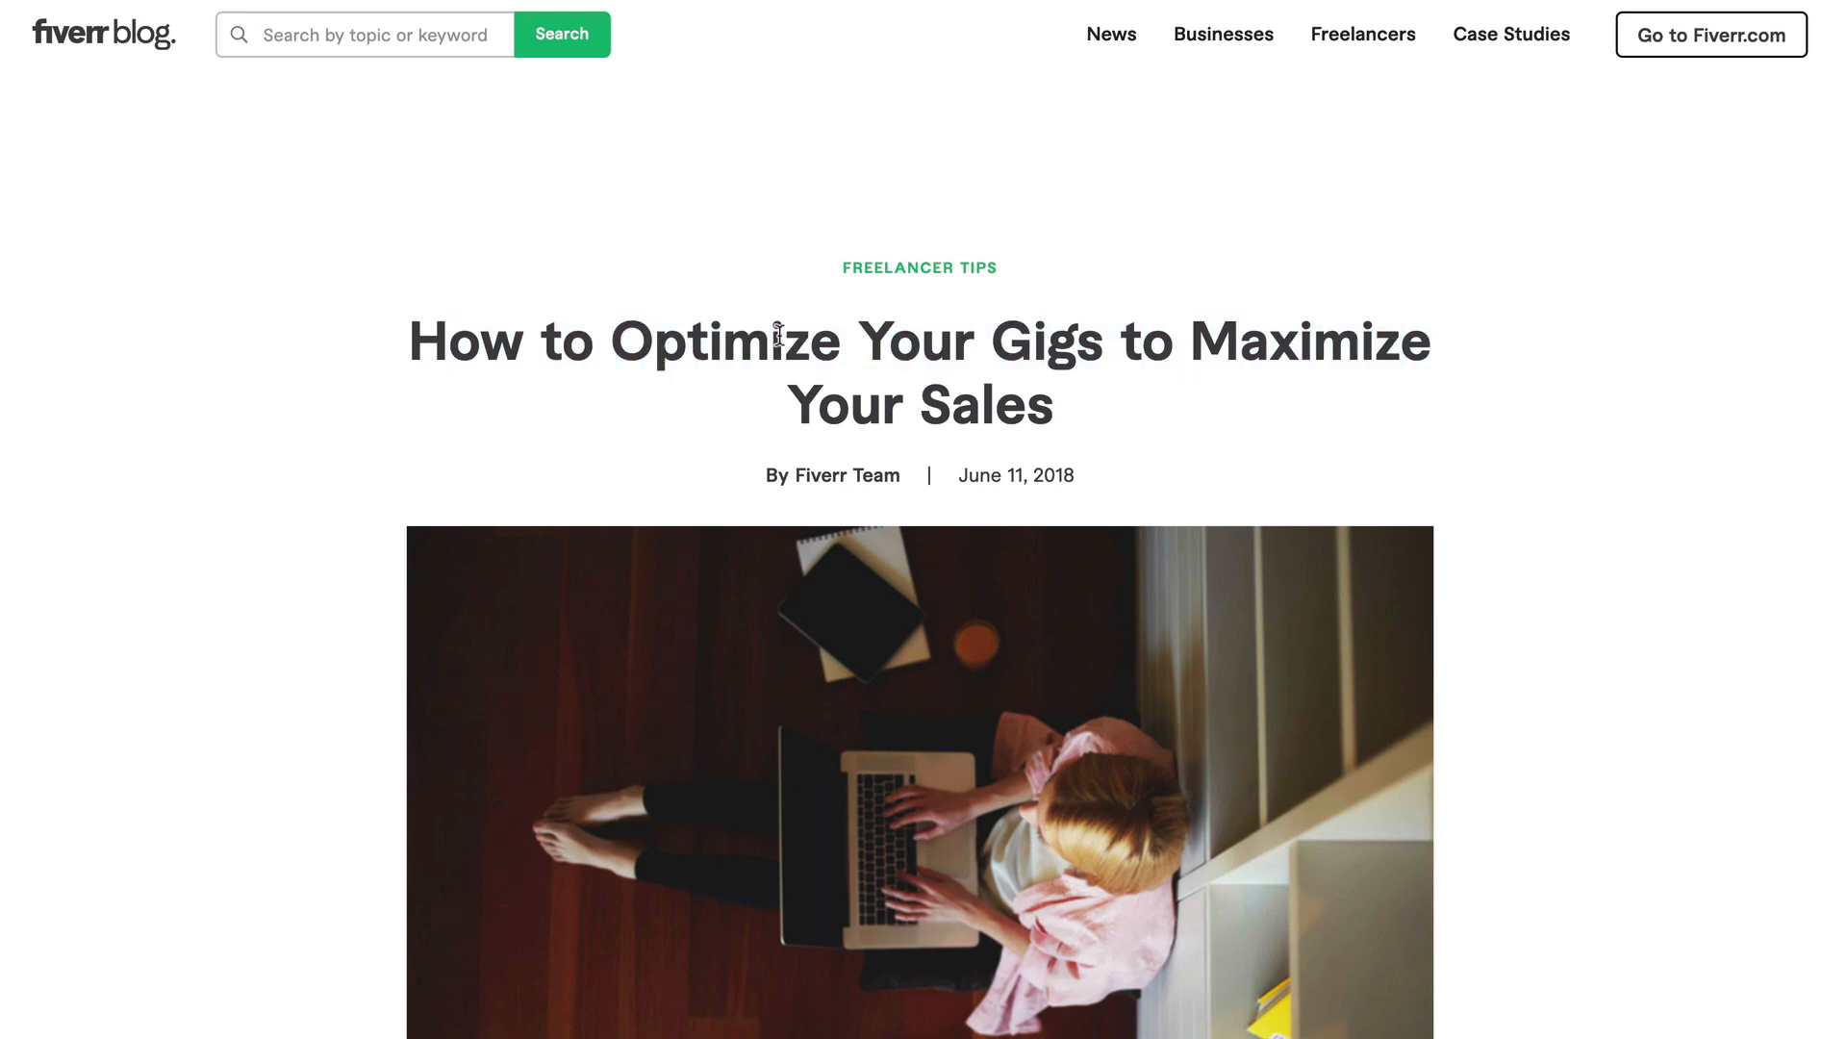
- Read the gig-optimization article down to the 'Make the Most of Packages' section
scroll(down, 3)
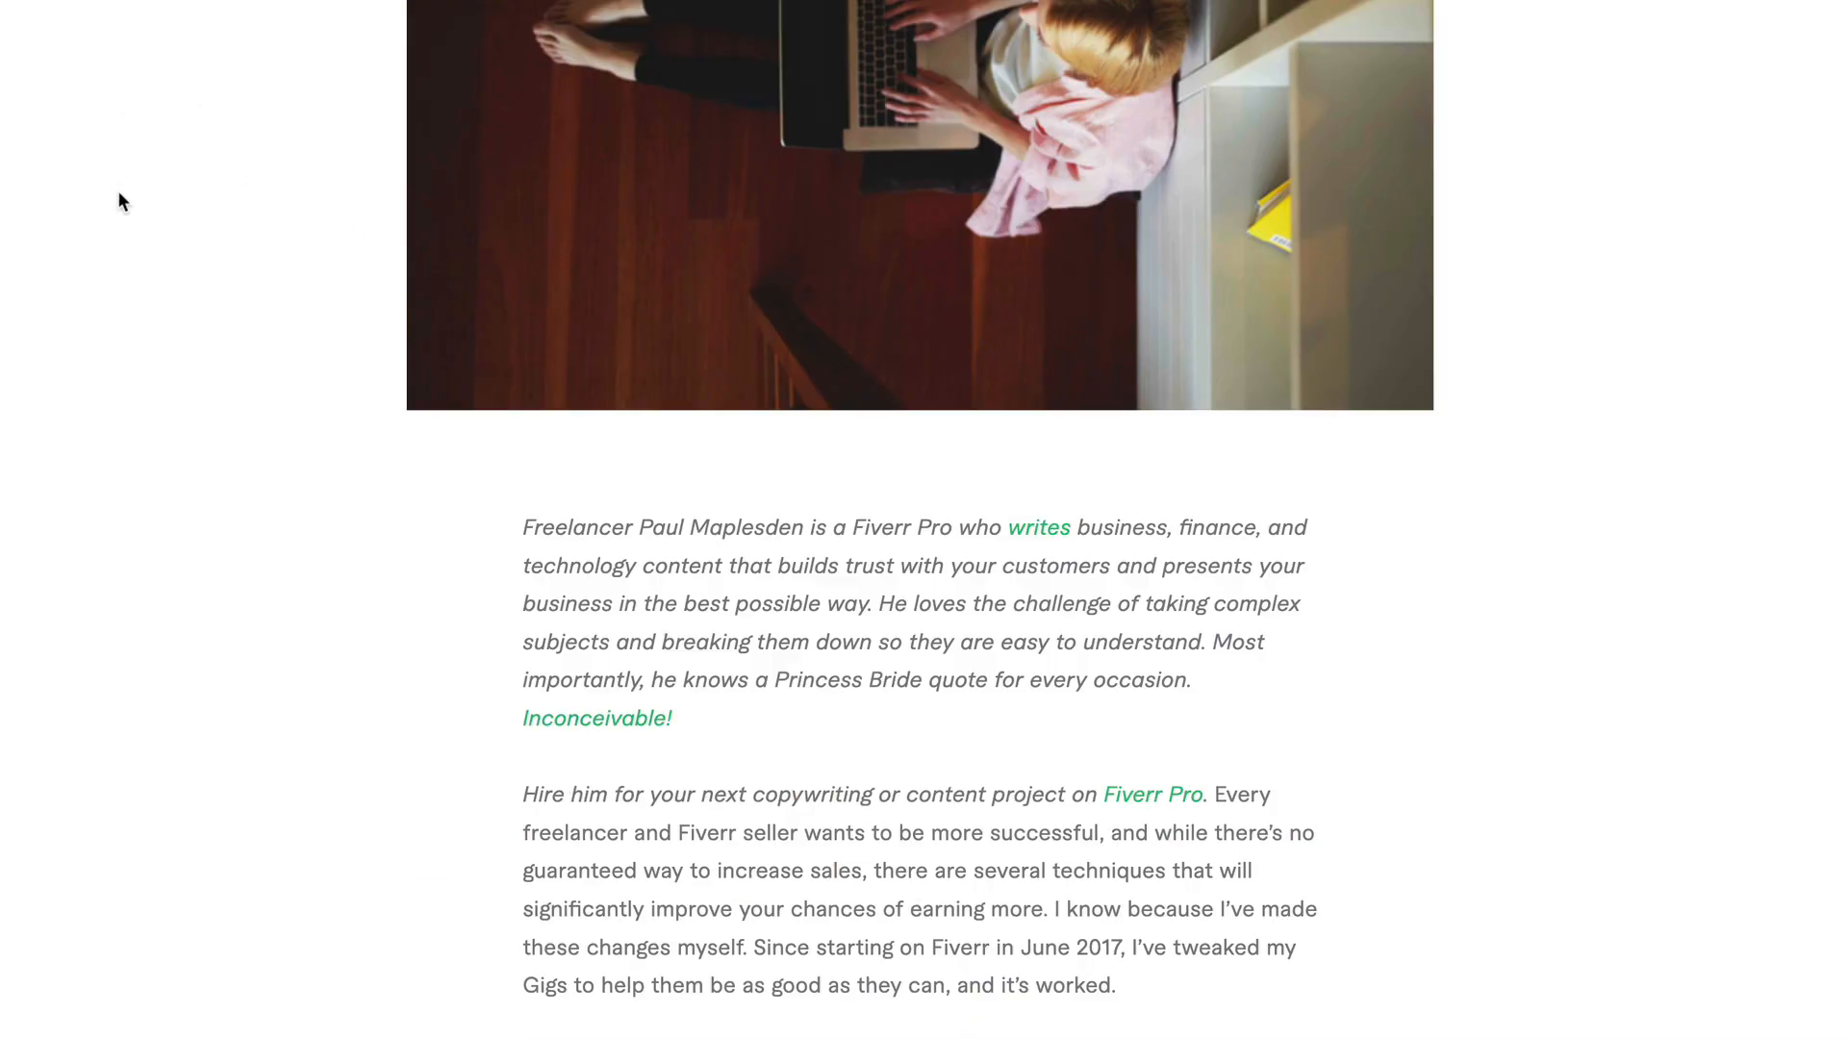
scroll(down, 3)
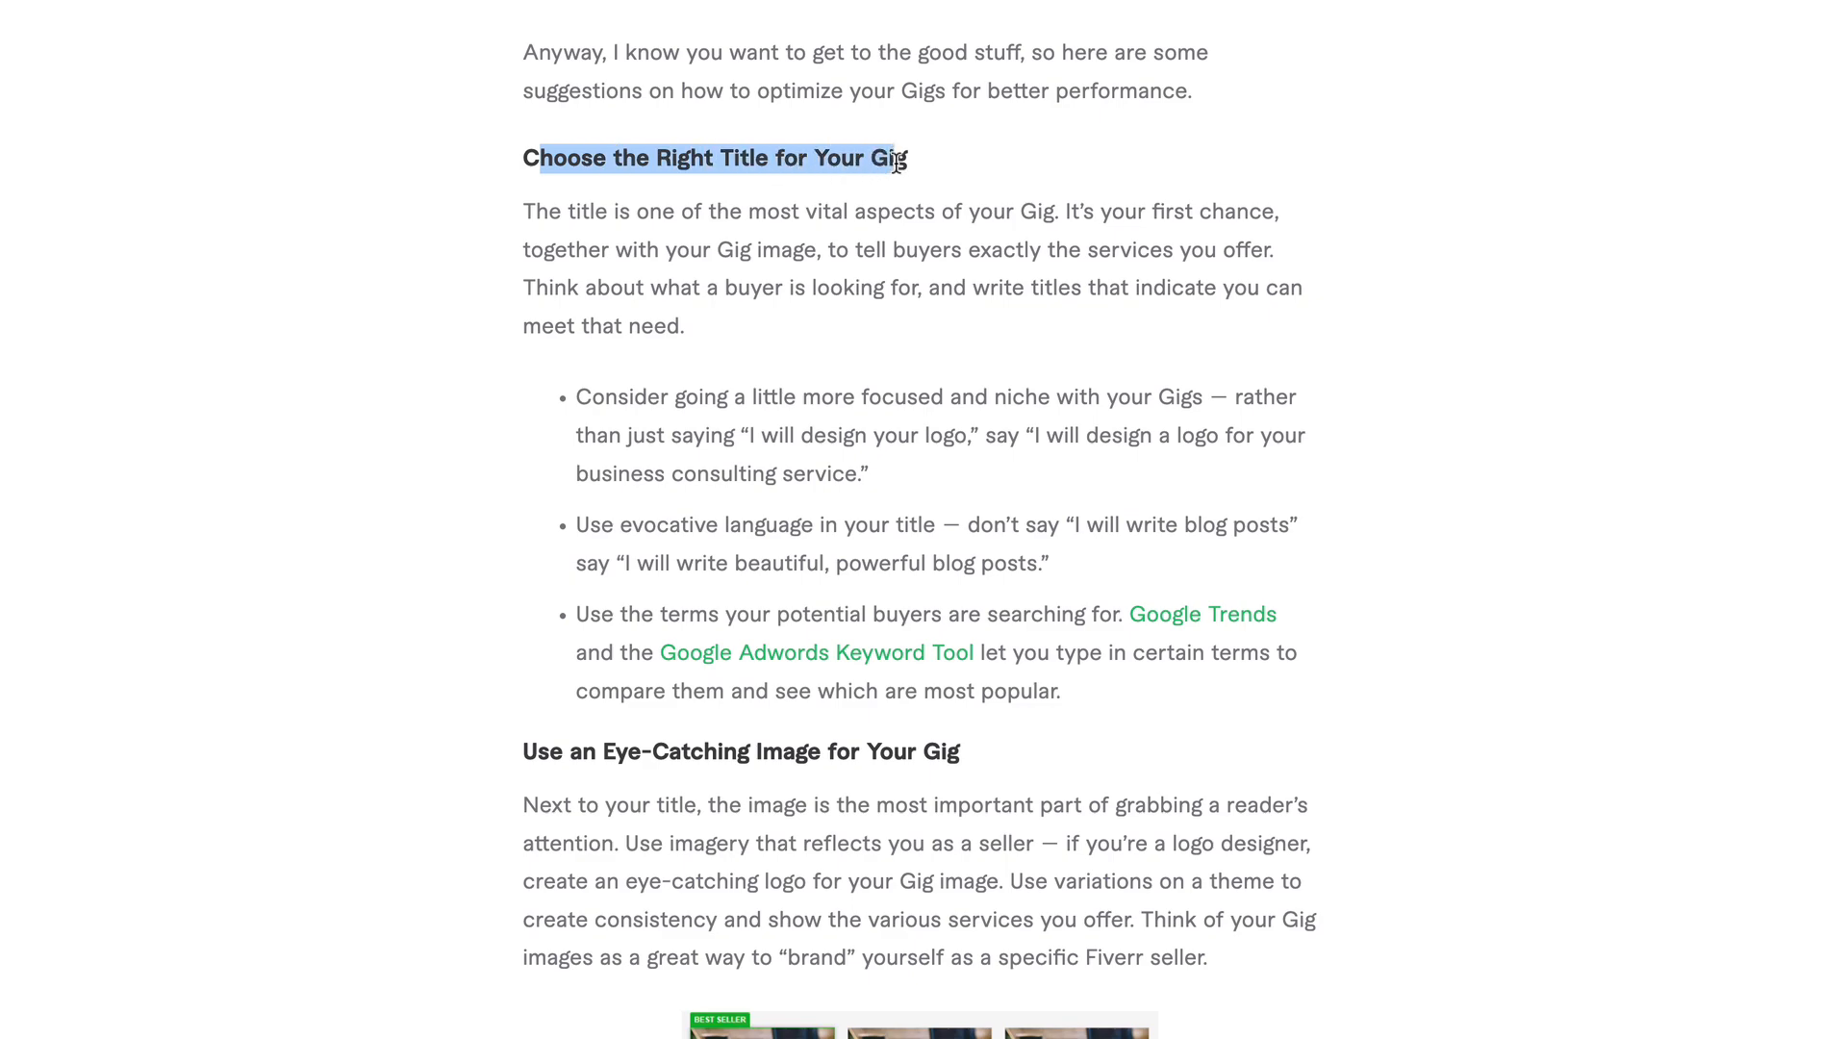
scroll(down, 3)
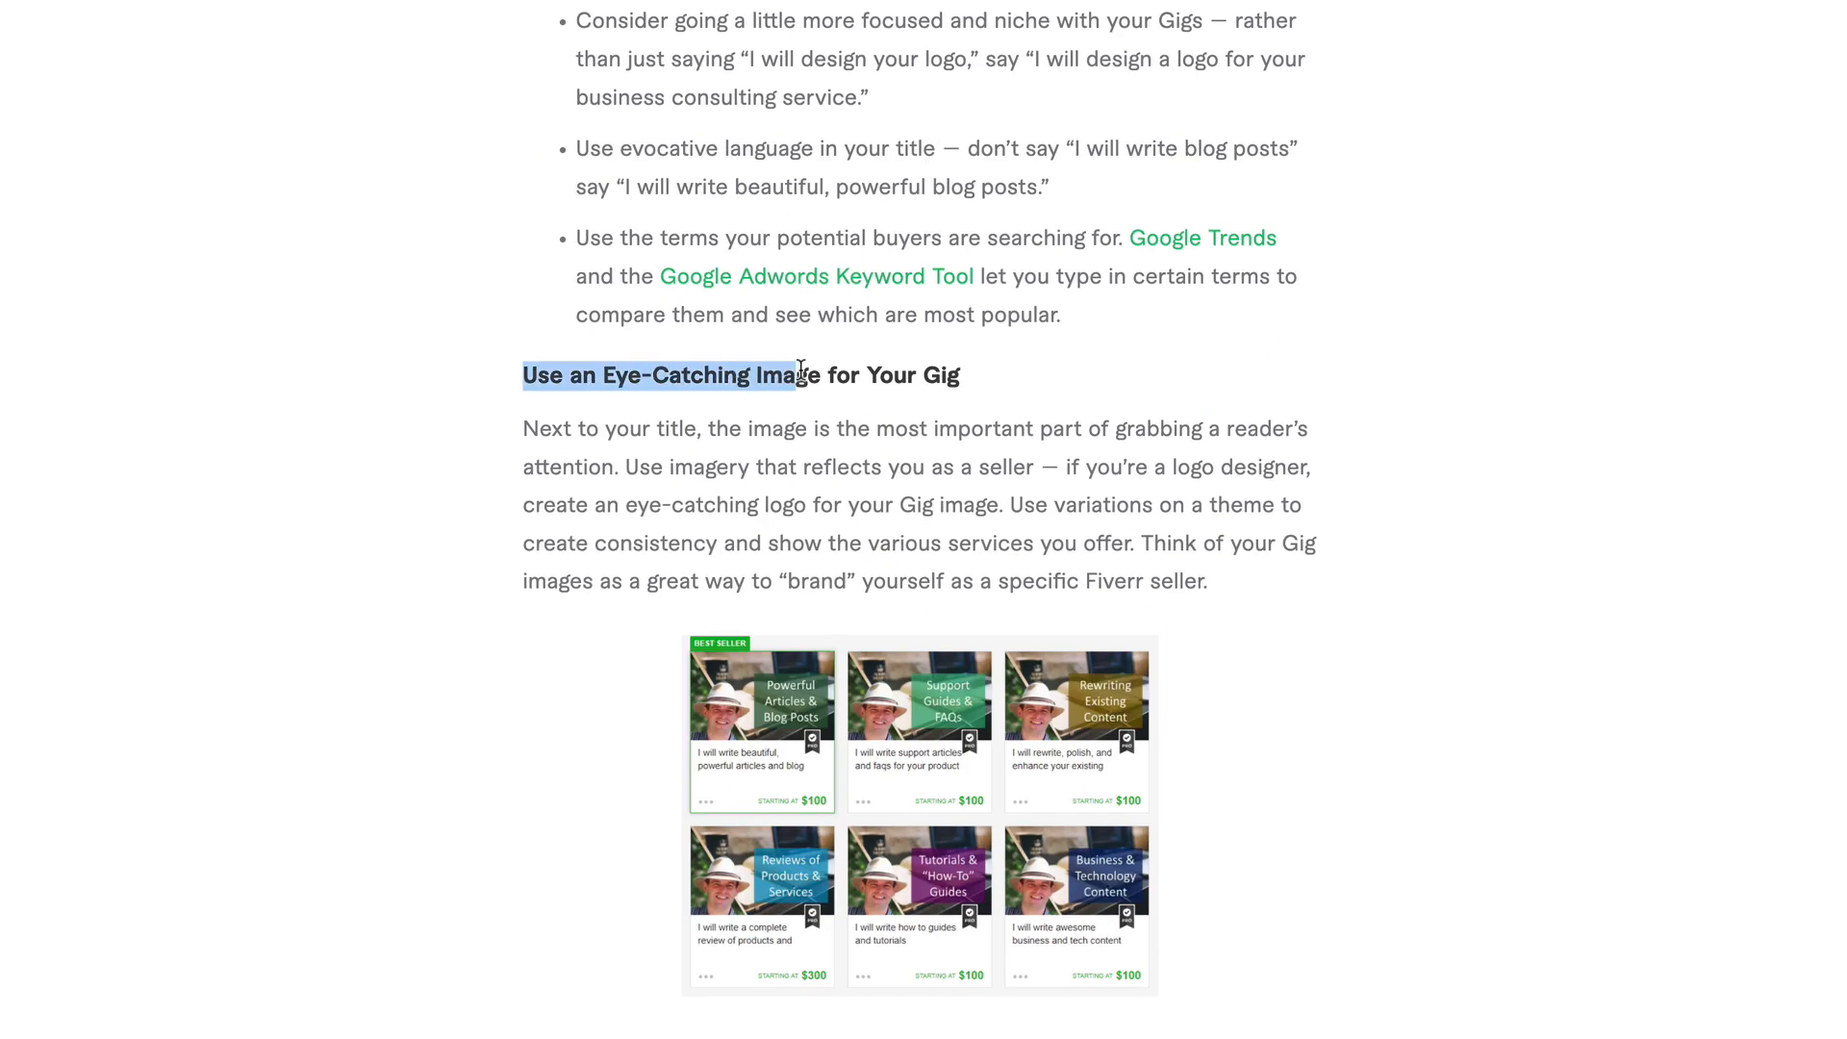
scroll(down, 3)
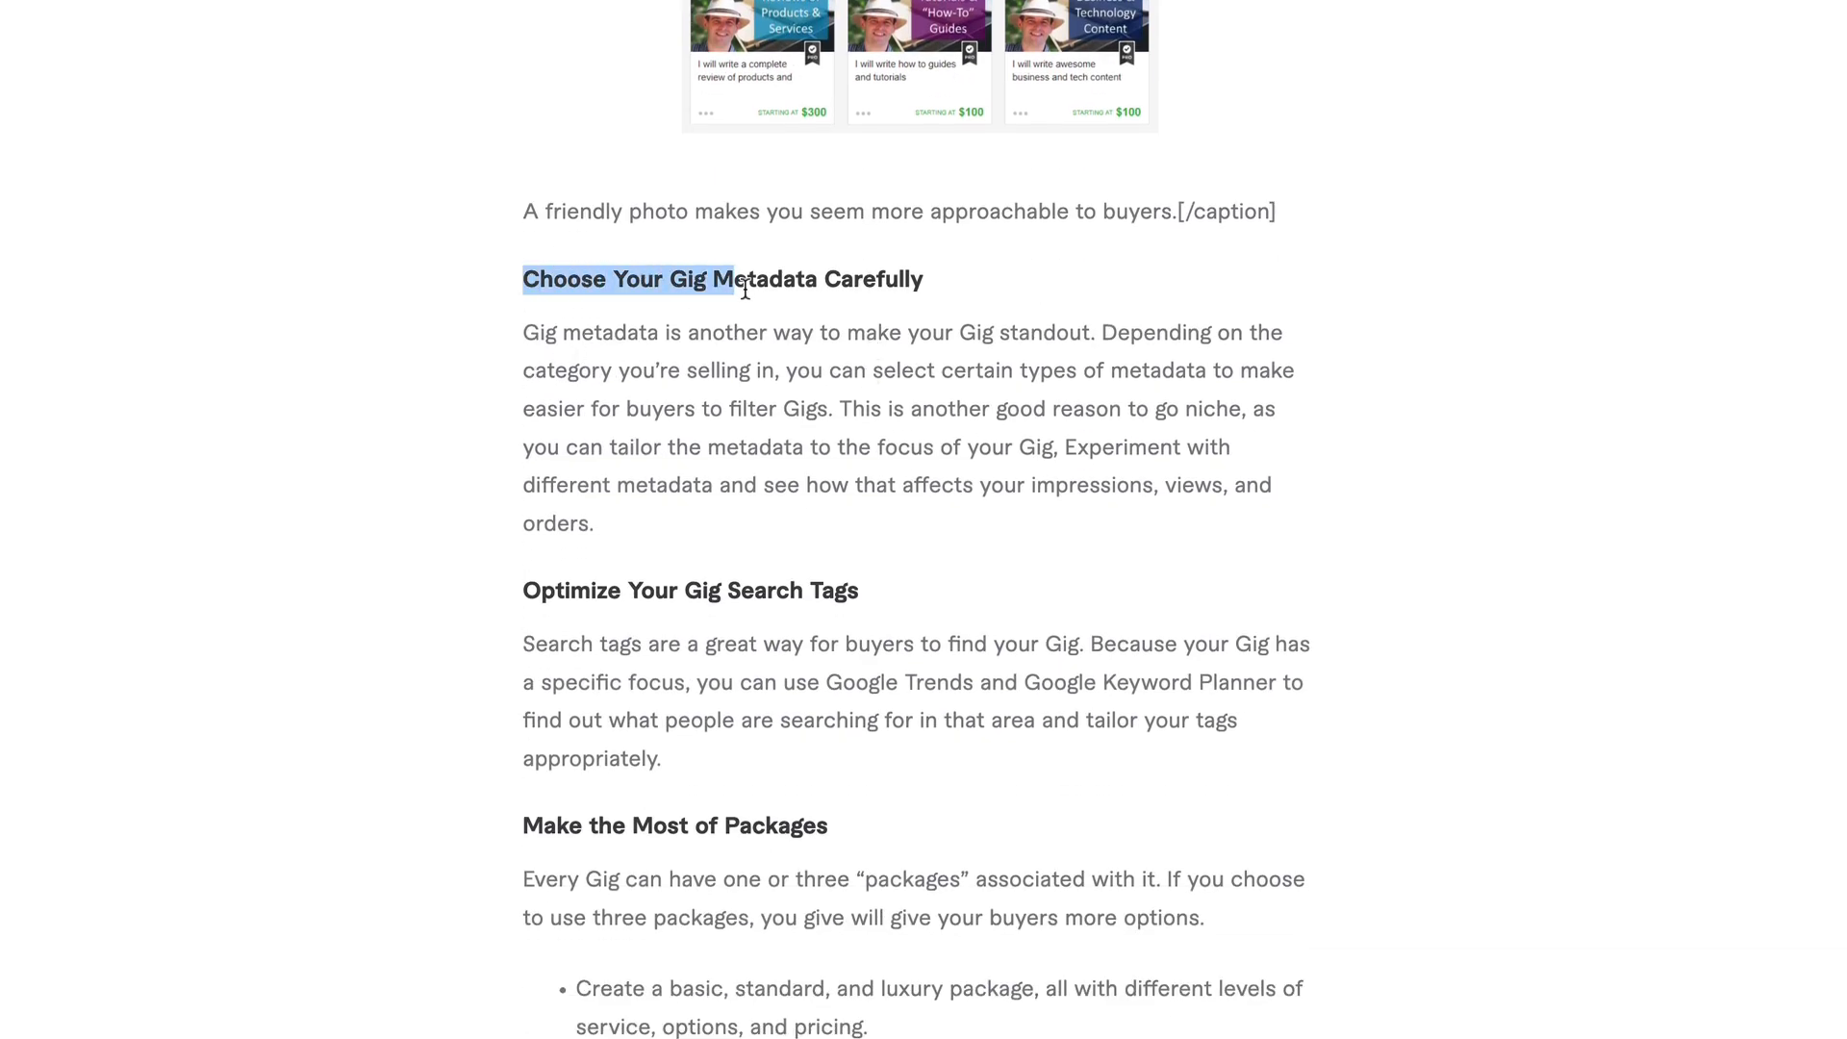
drag(730, 279, 924, 279)
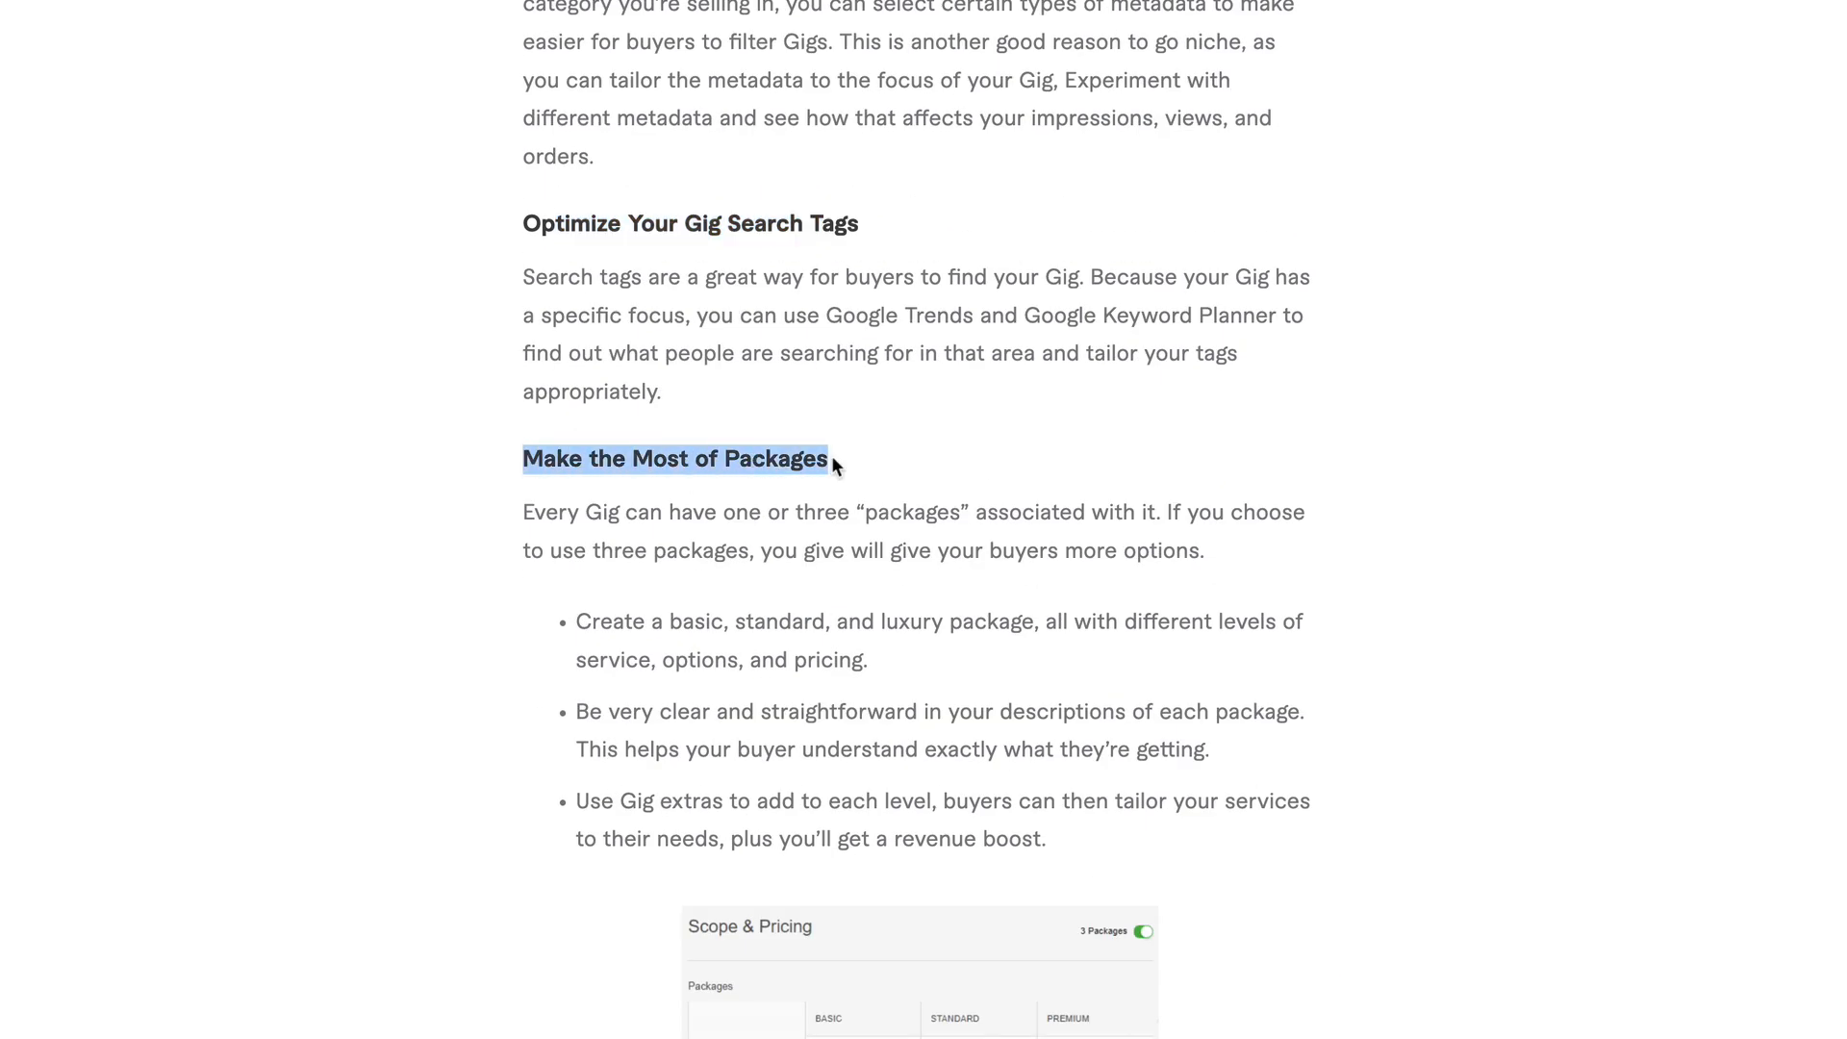
- Continue through the Frequently Asked Questions to the 'Link to an Allowed Portfolio' list
scroll(down, 3)
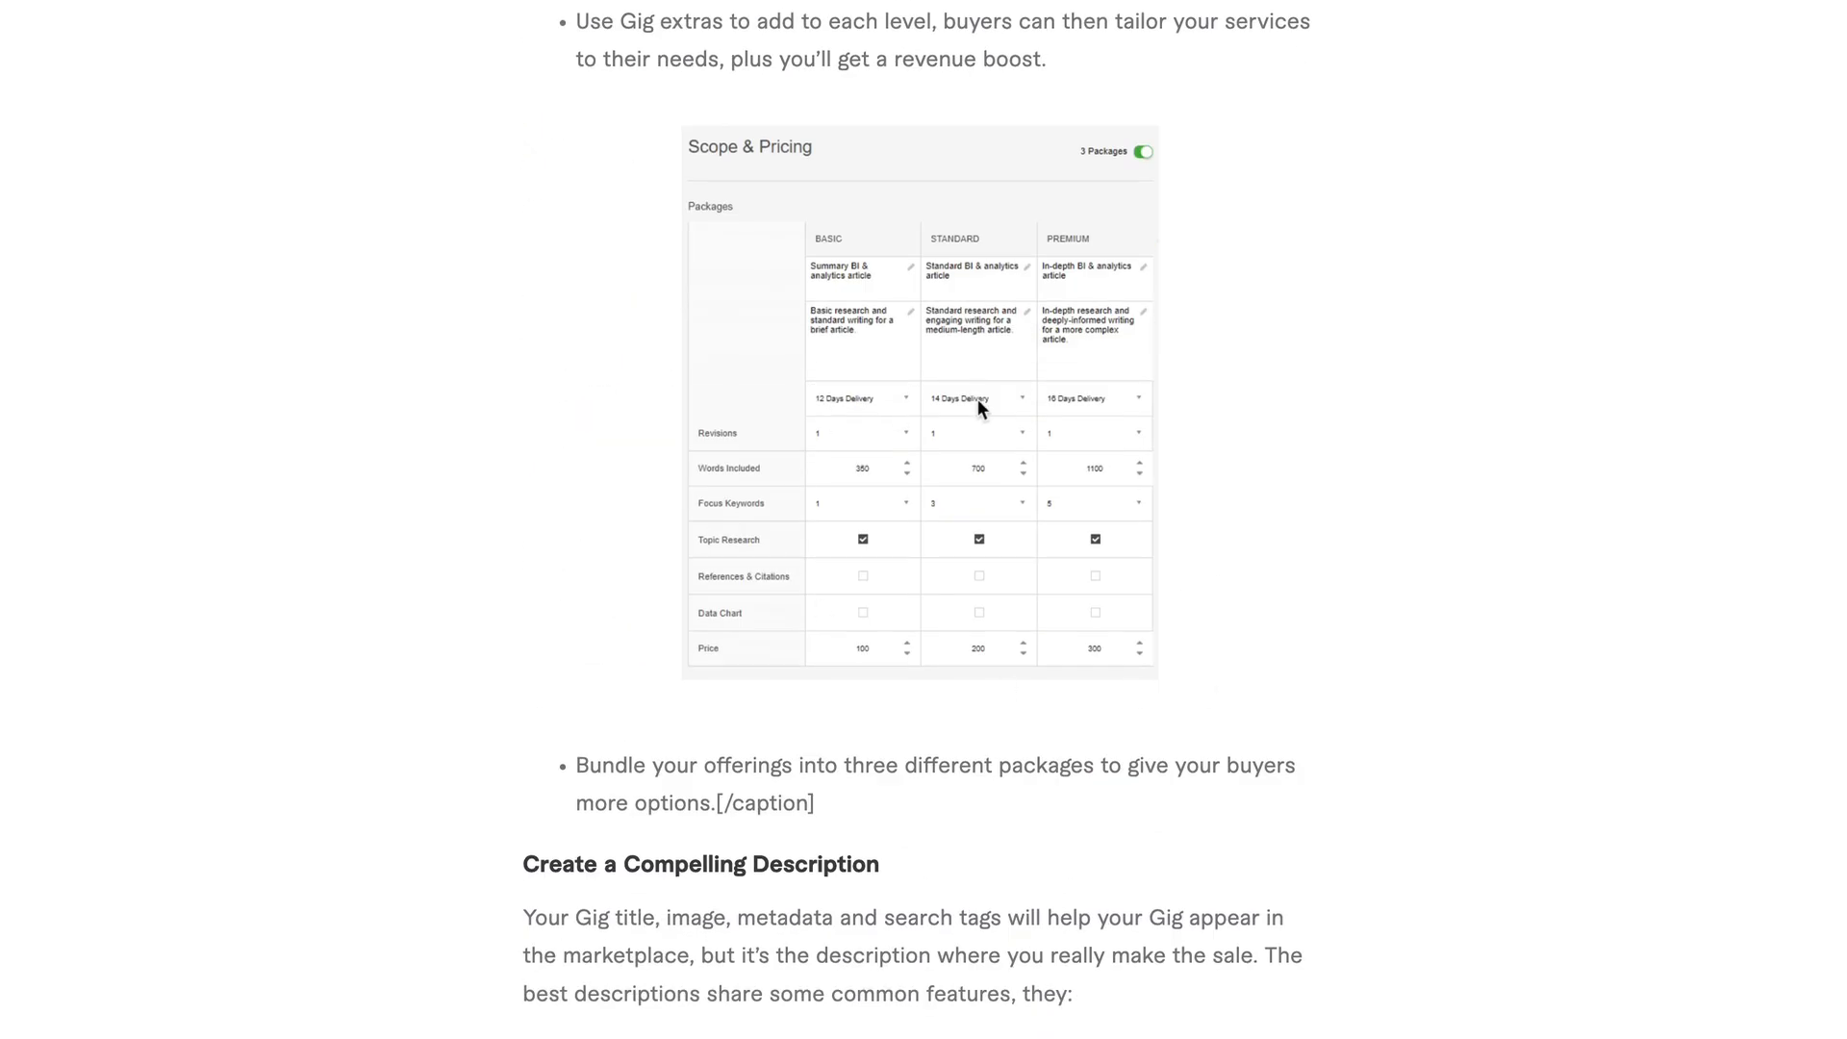
scroll(down, 3)
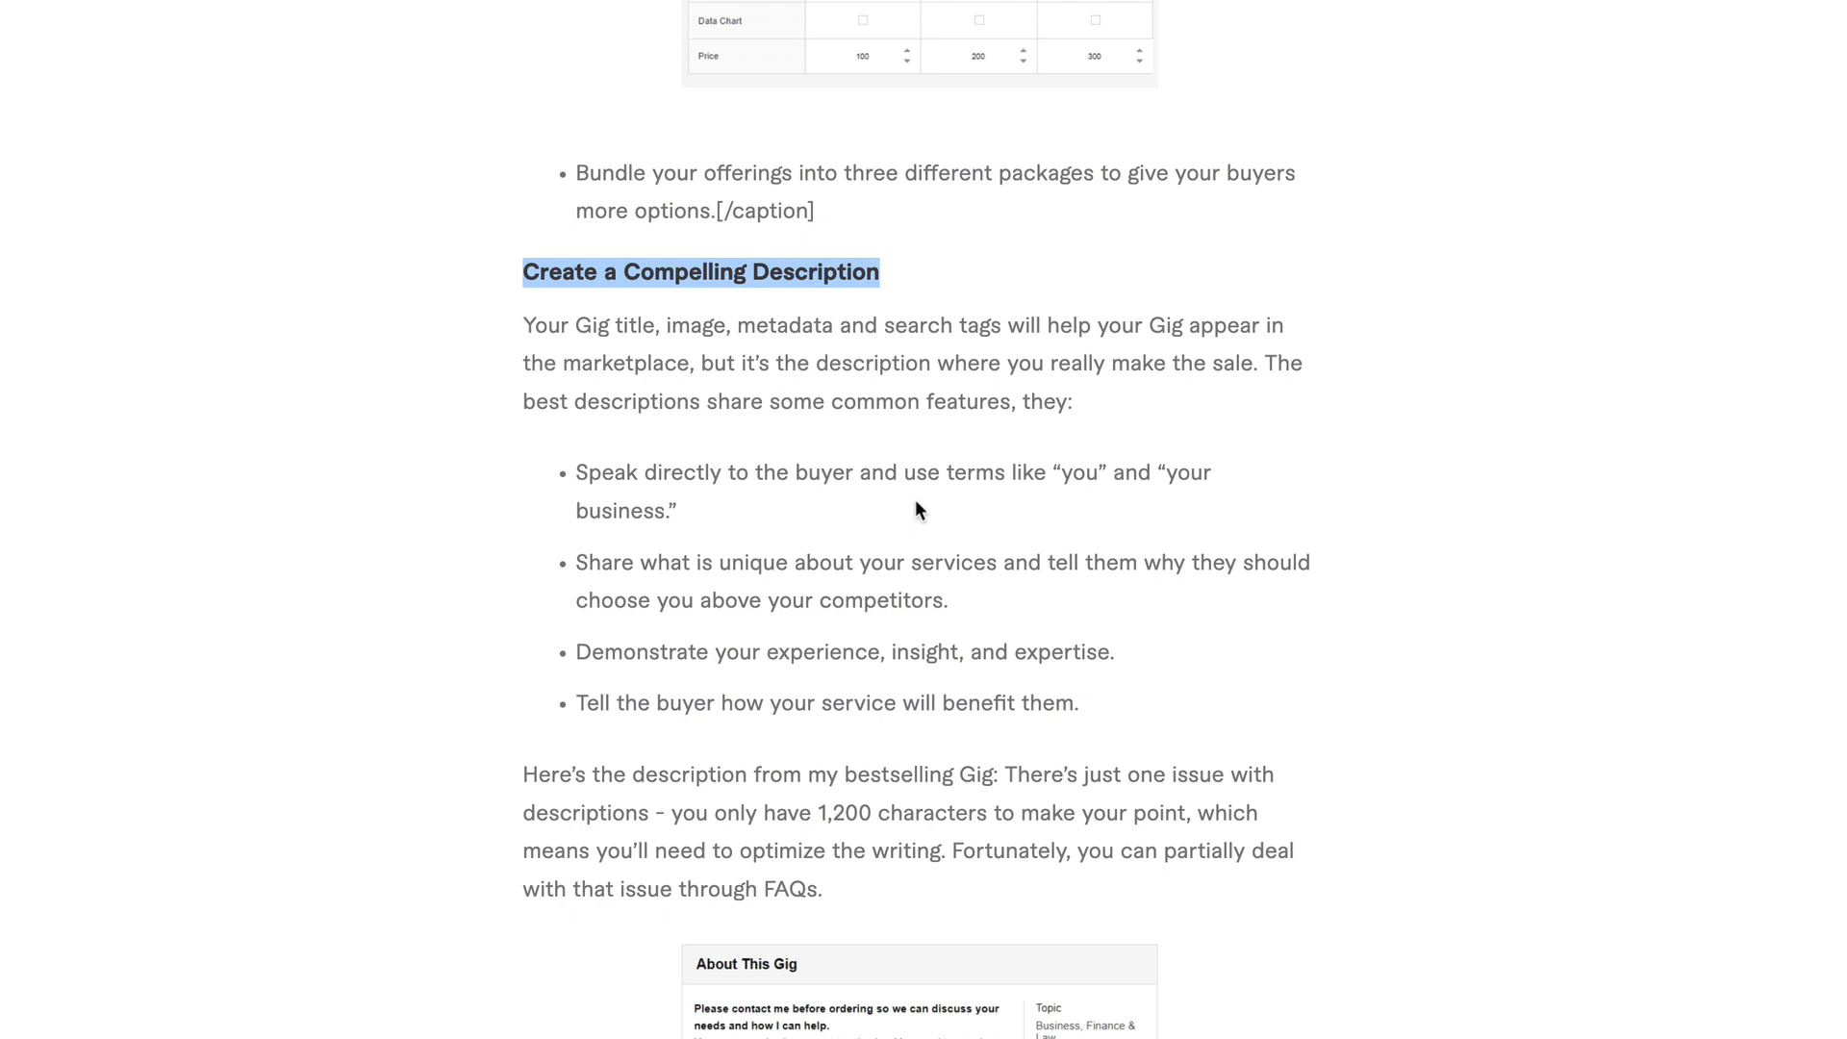
scroll(down, 3)
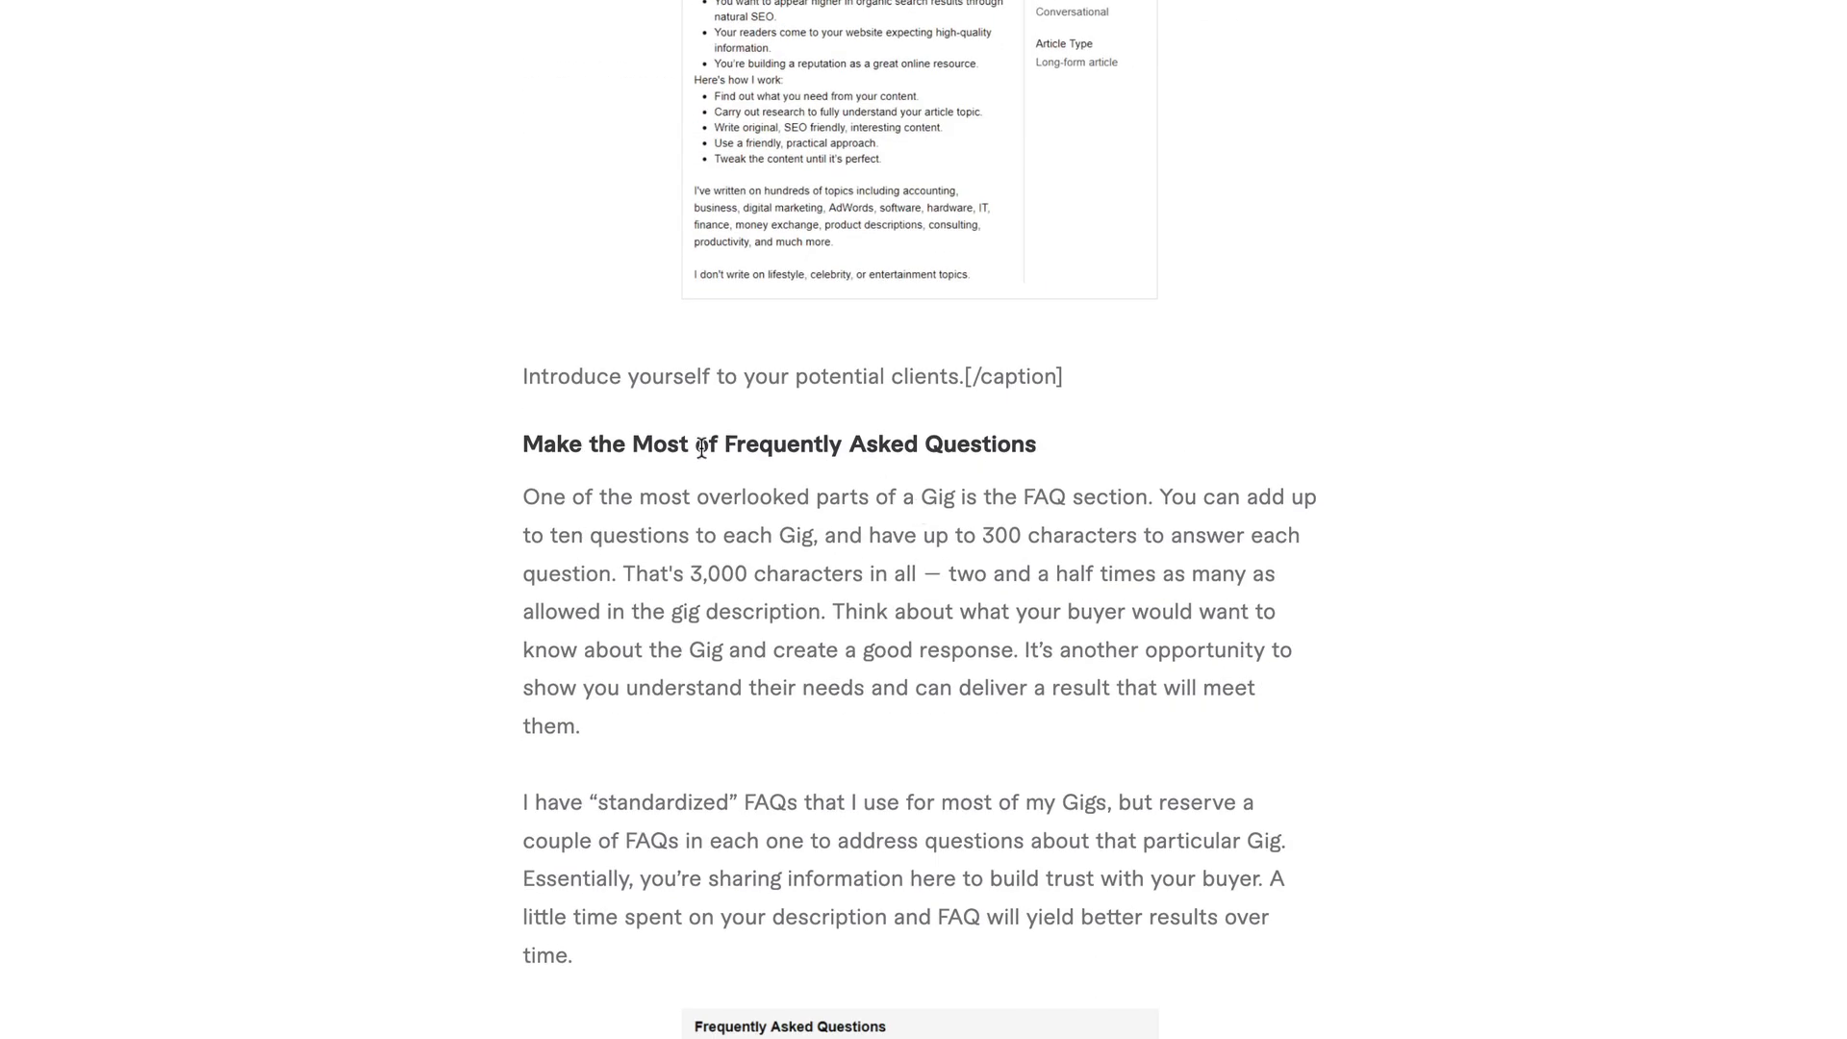
mouse_move(525, 442)
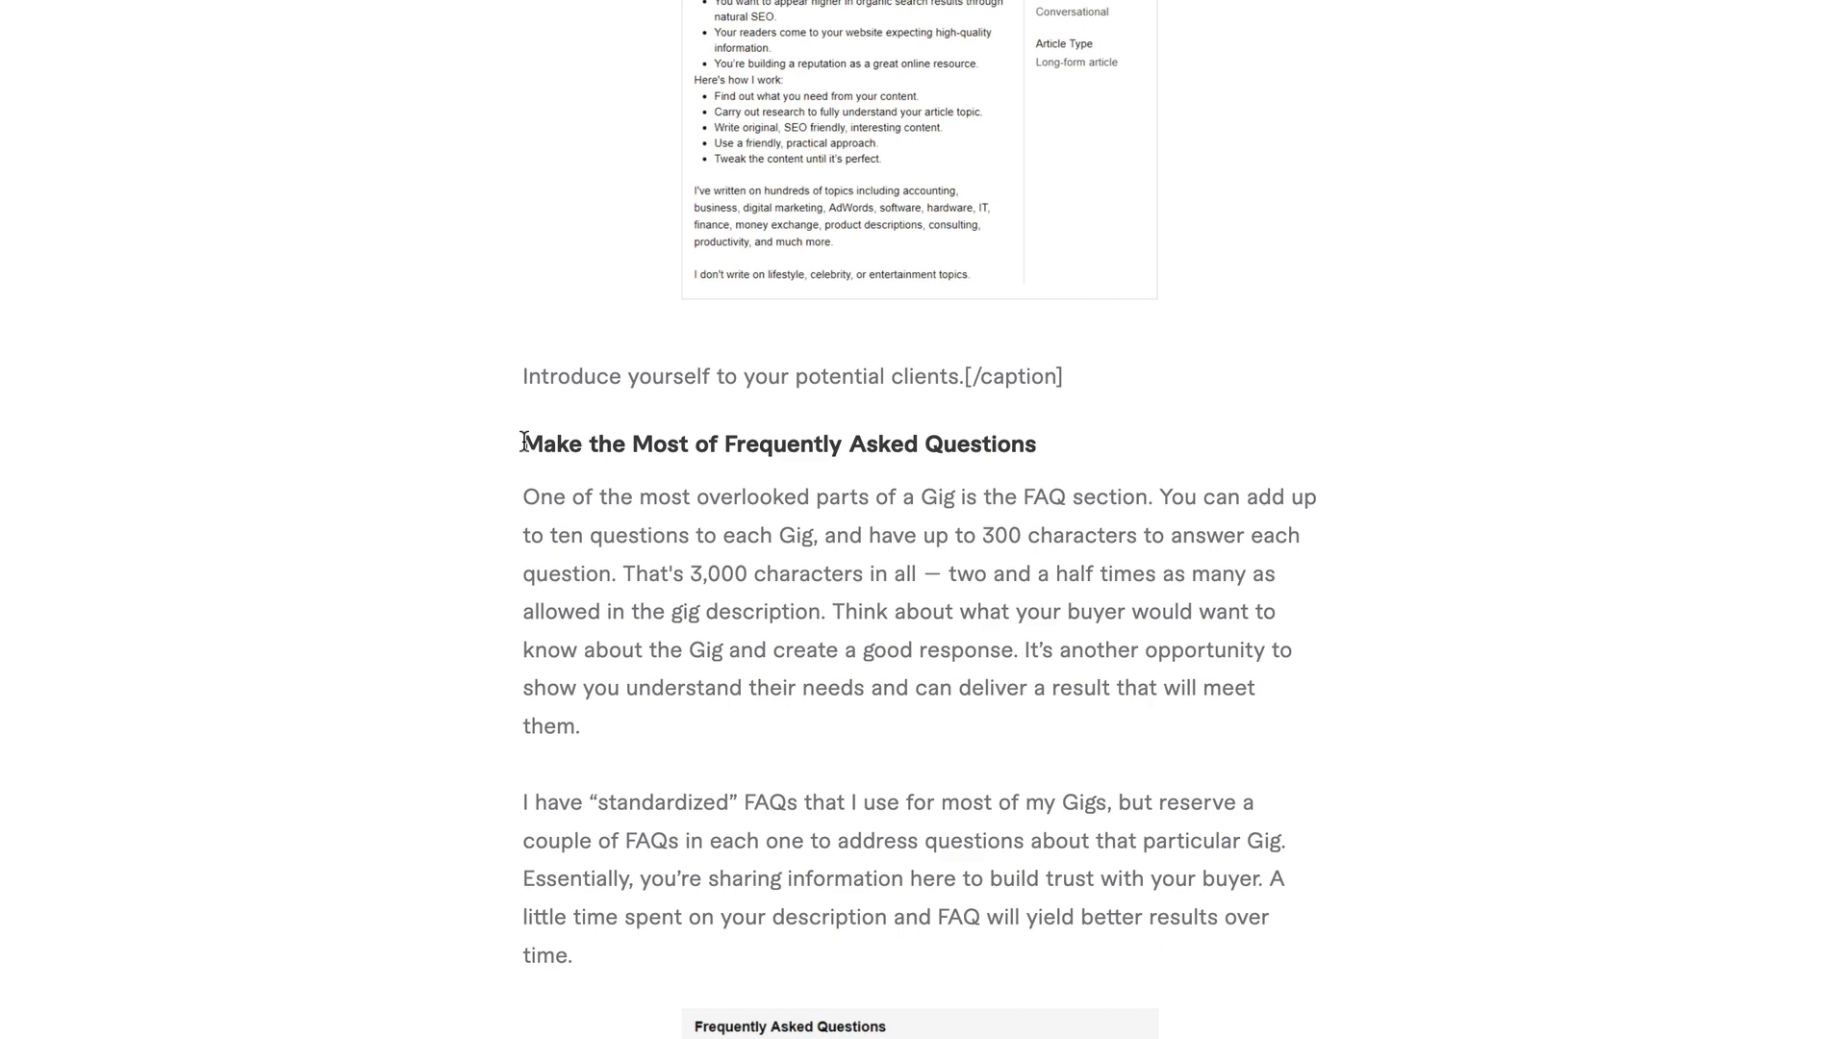
drag(583, 444, 965, 444)
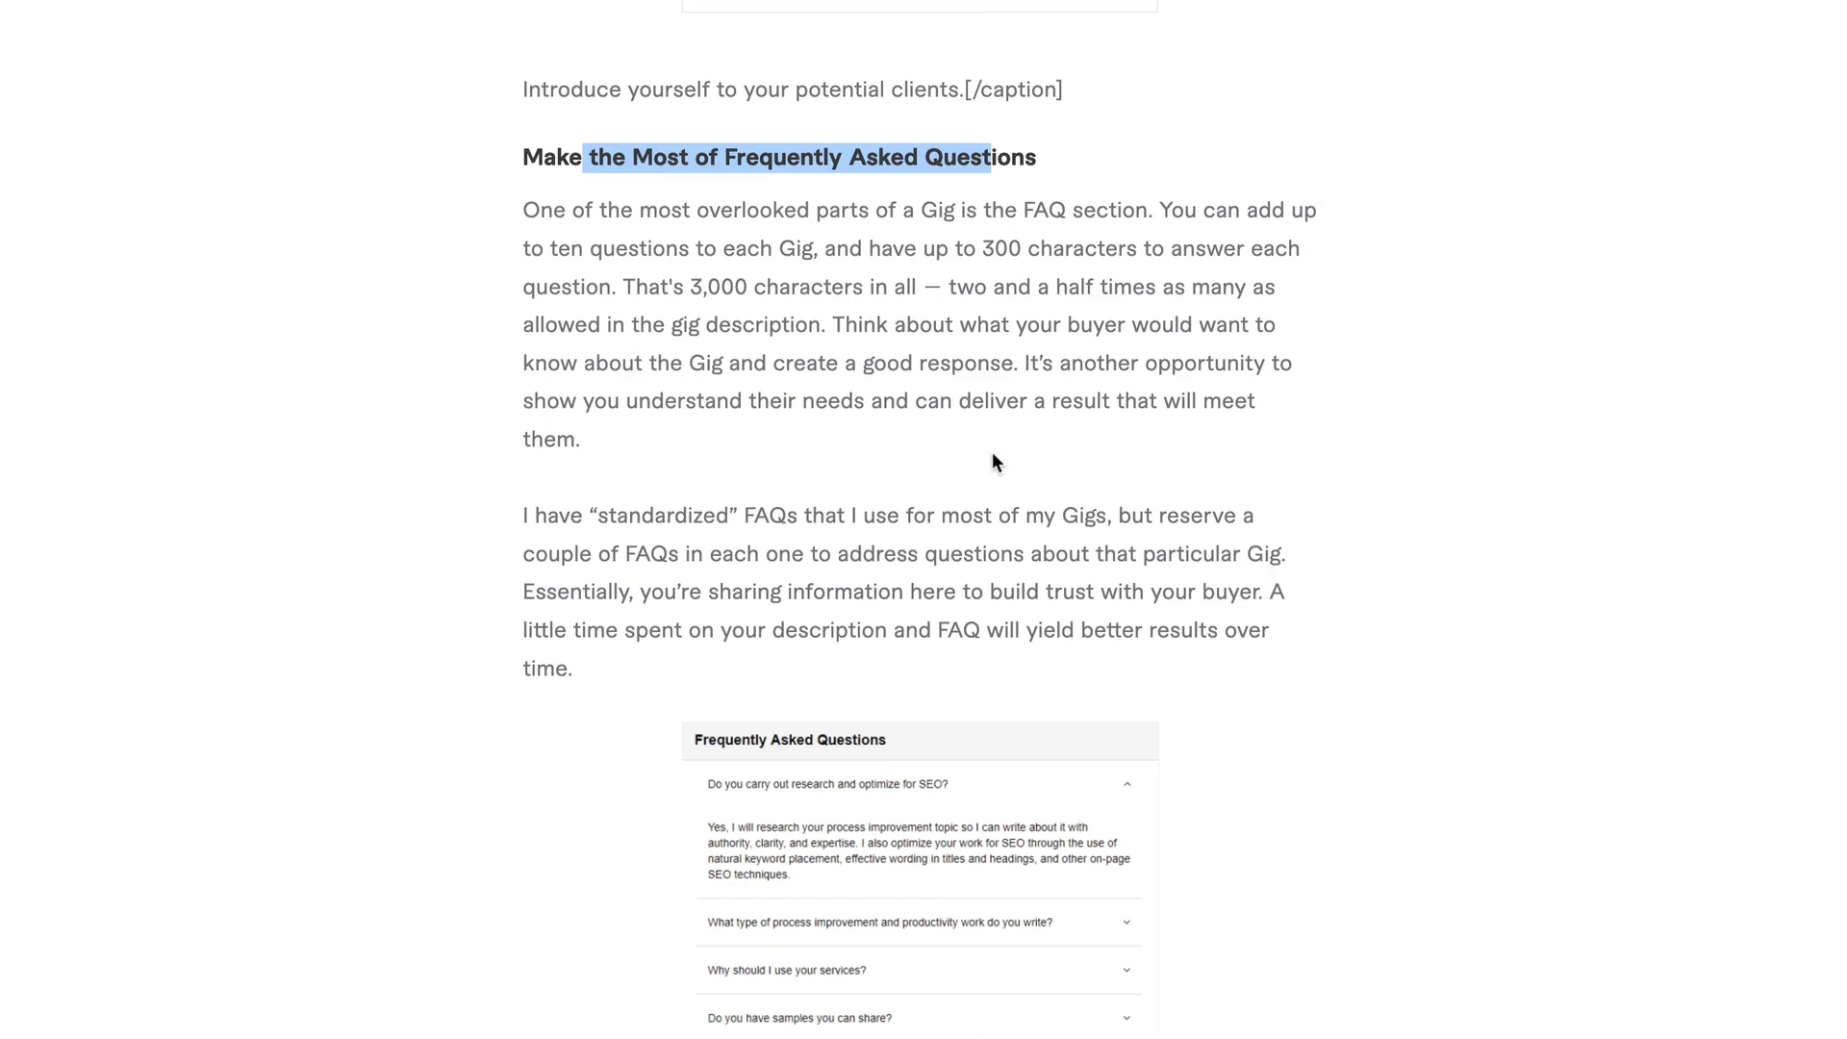
scroll(down, 3)
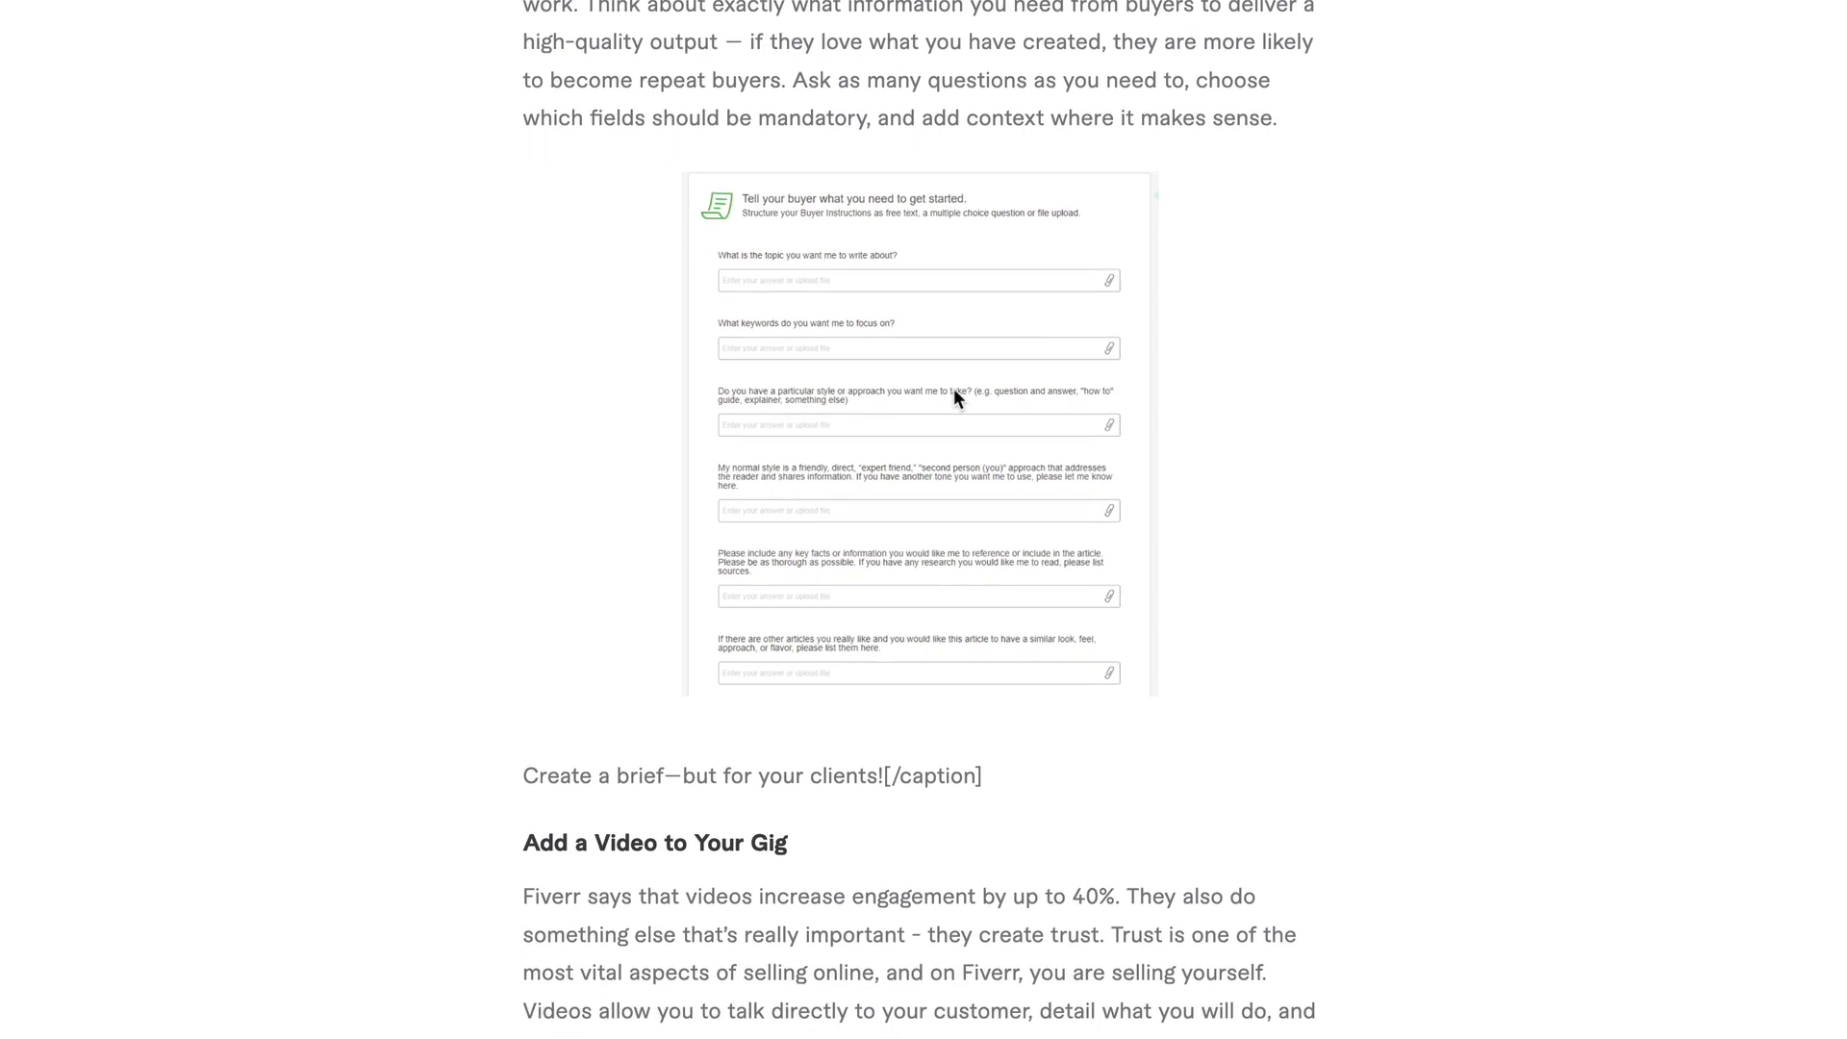
scroll(down, 3)
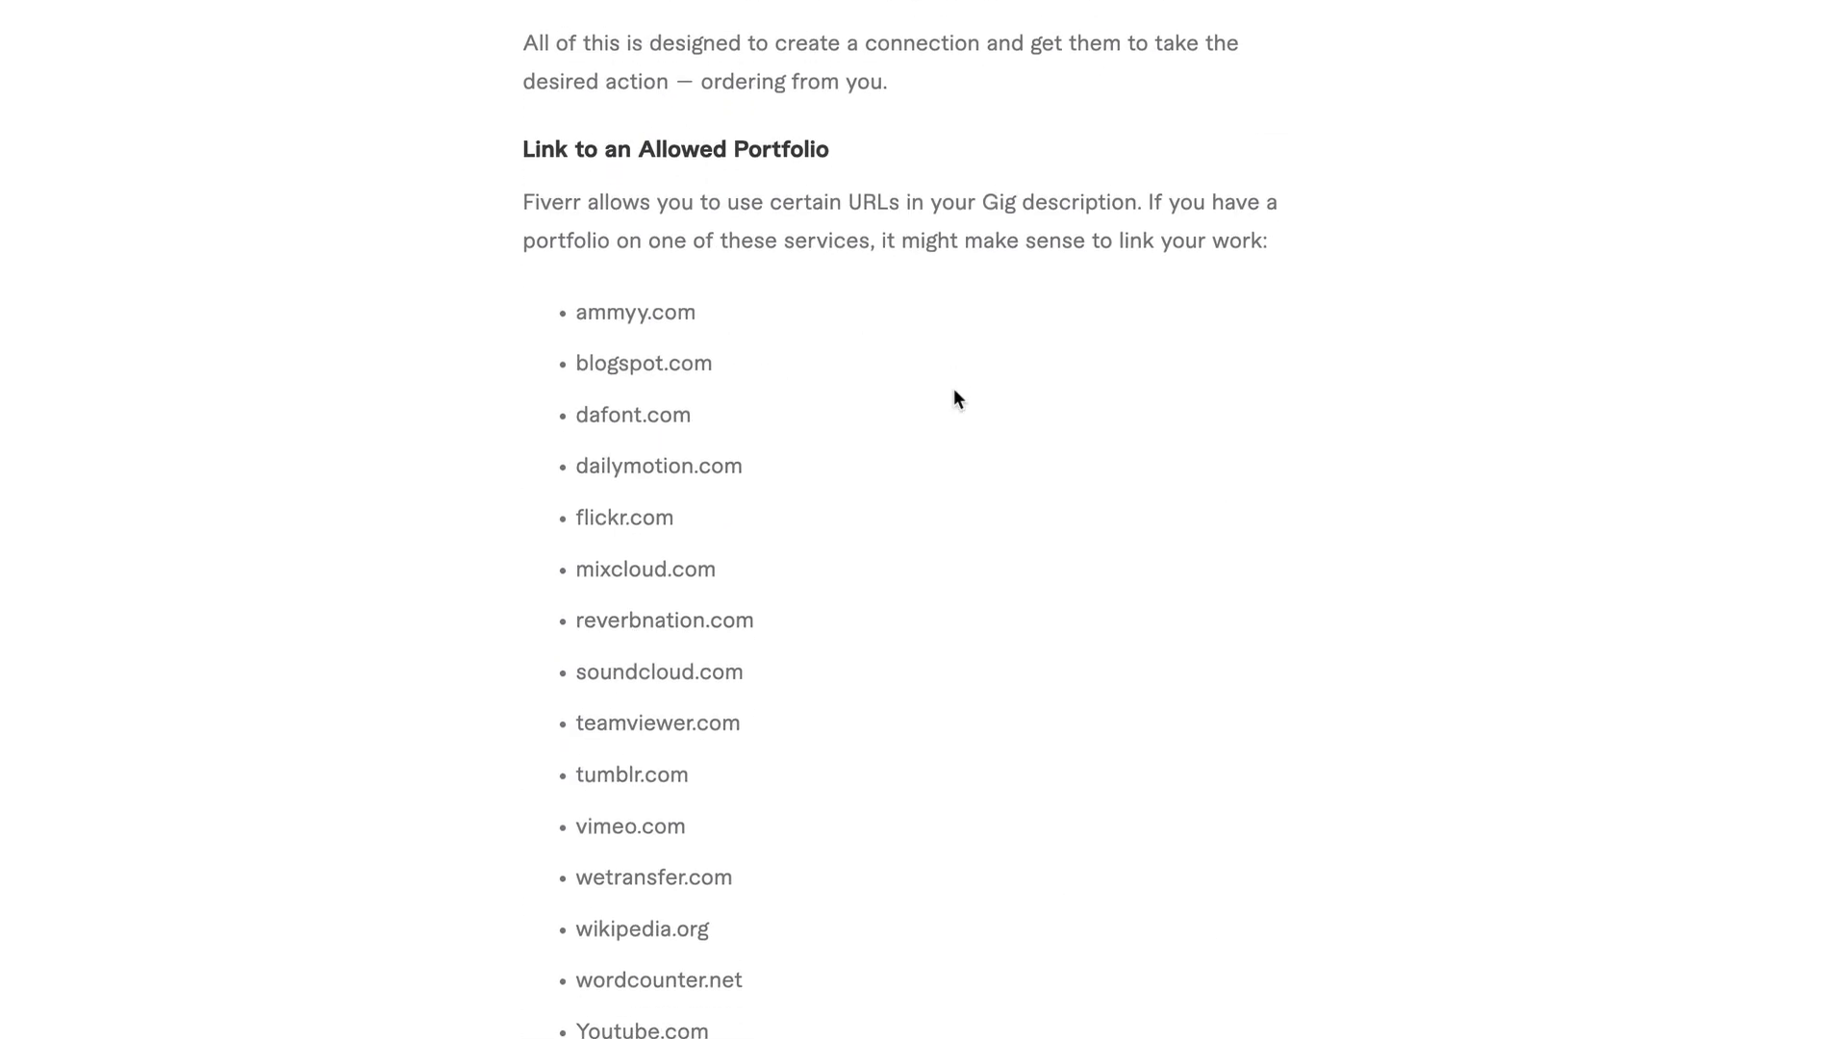
scroll(down, 3)
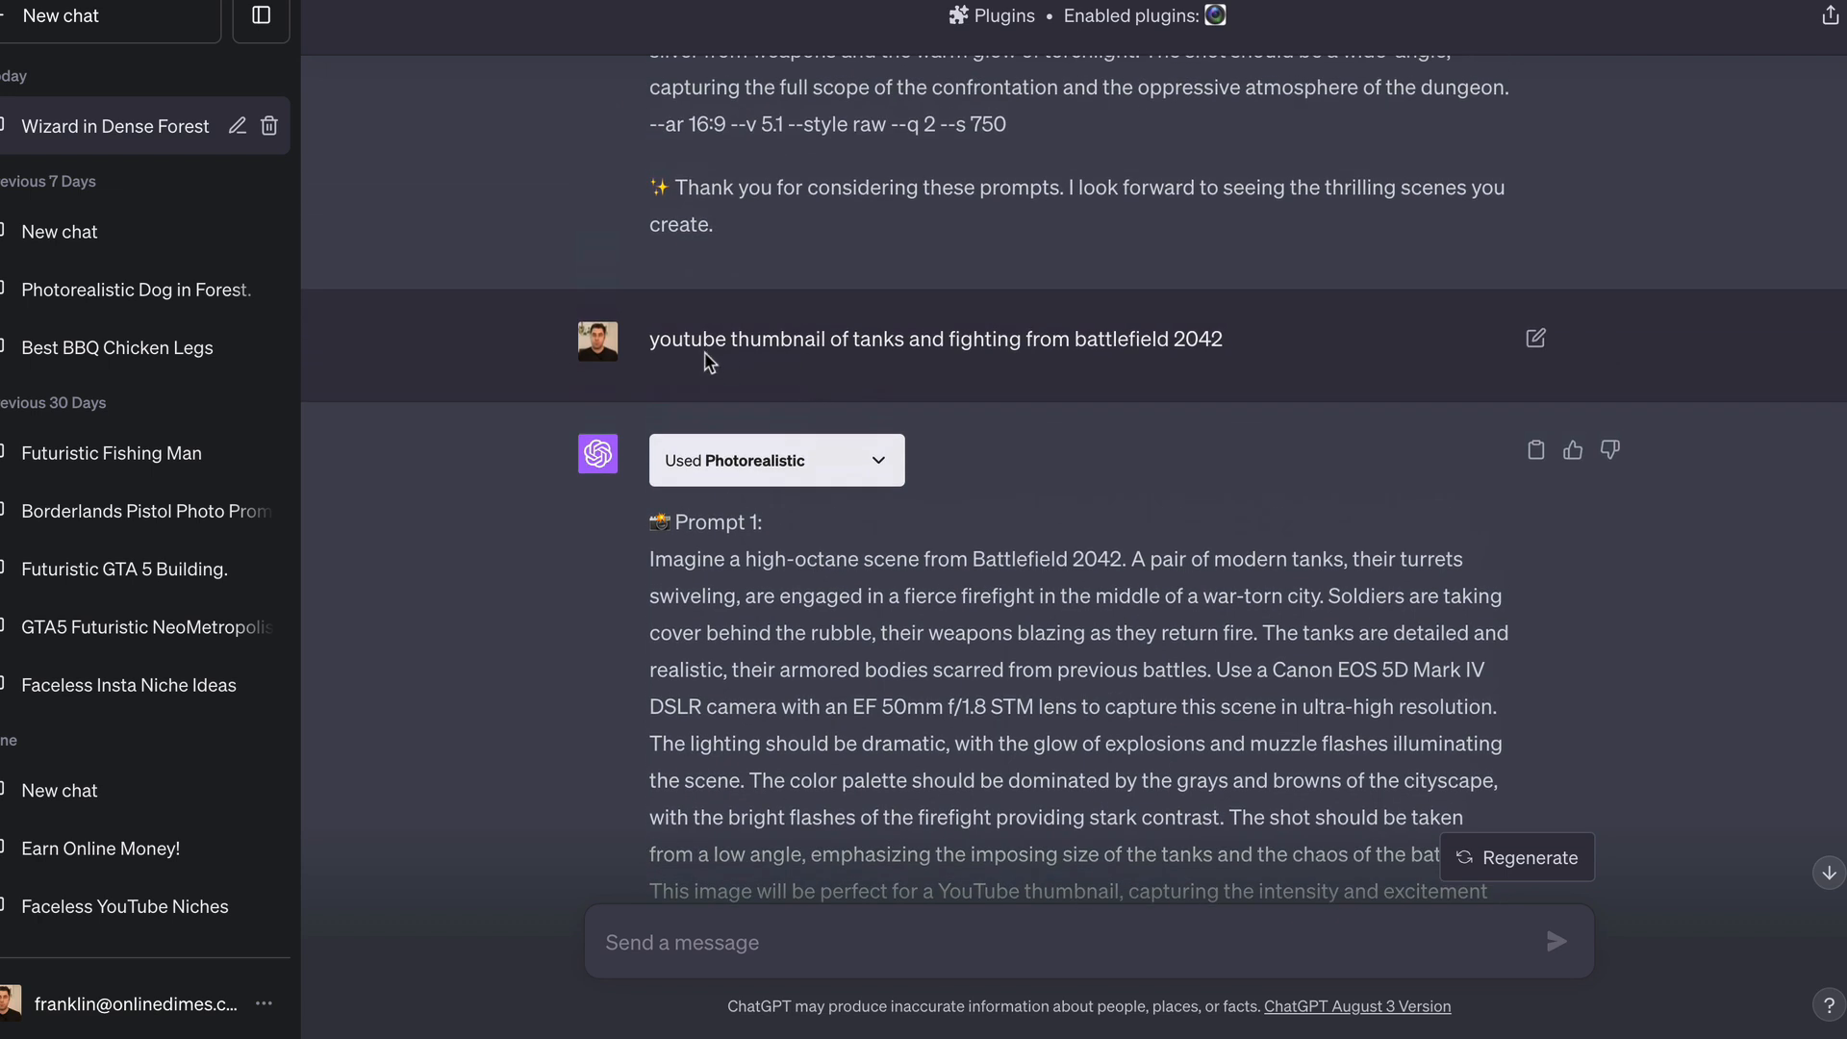
mouse_move(964, 347)
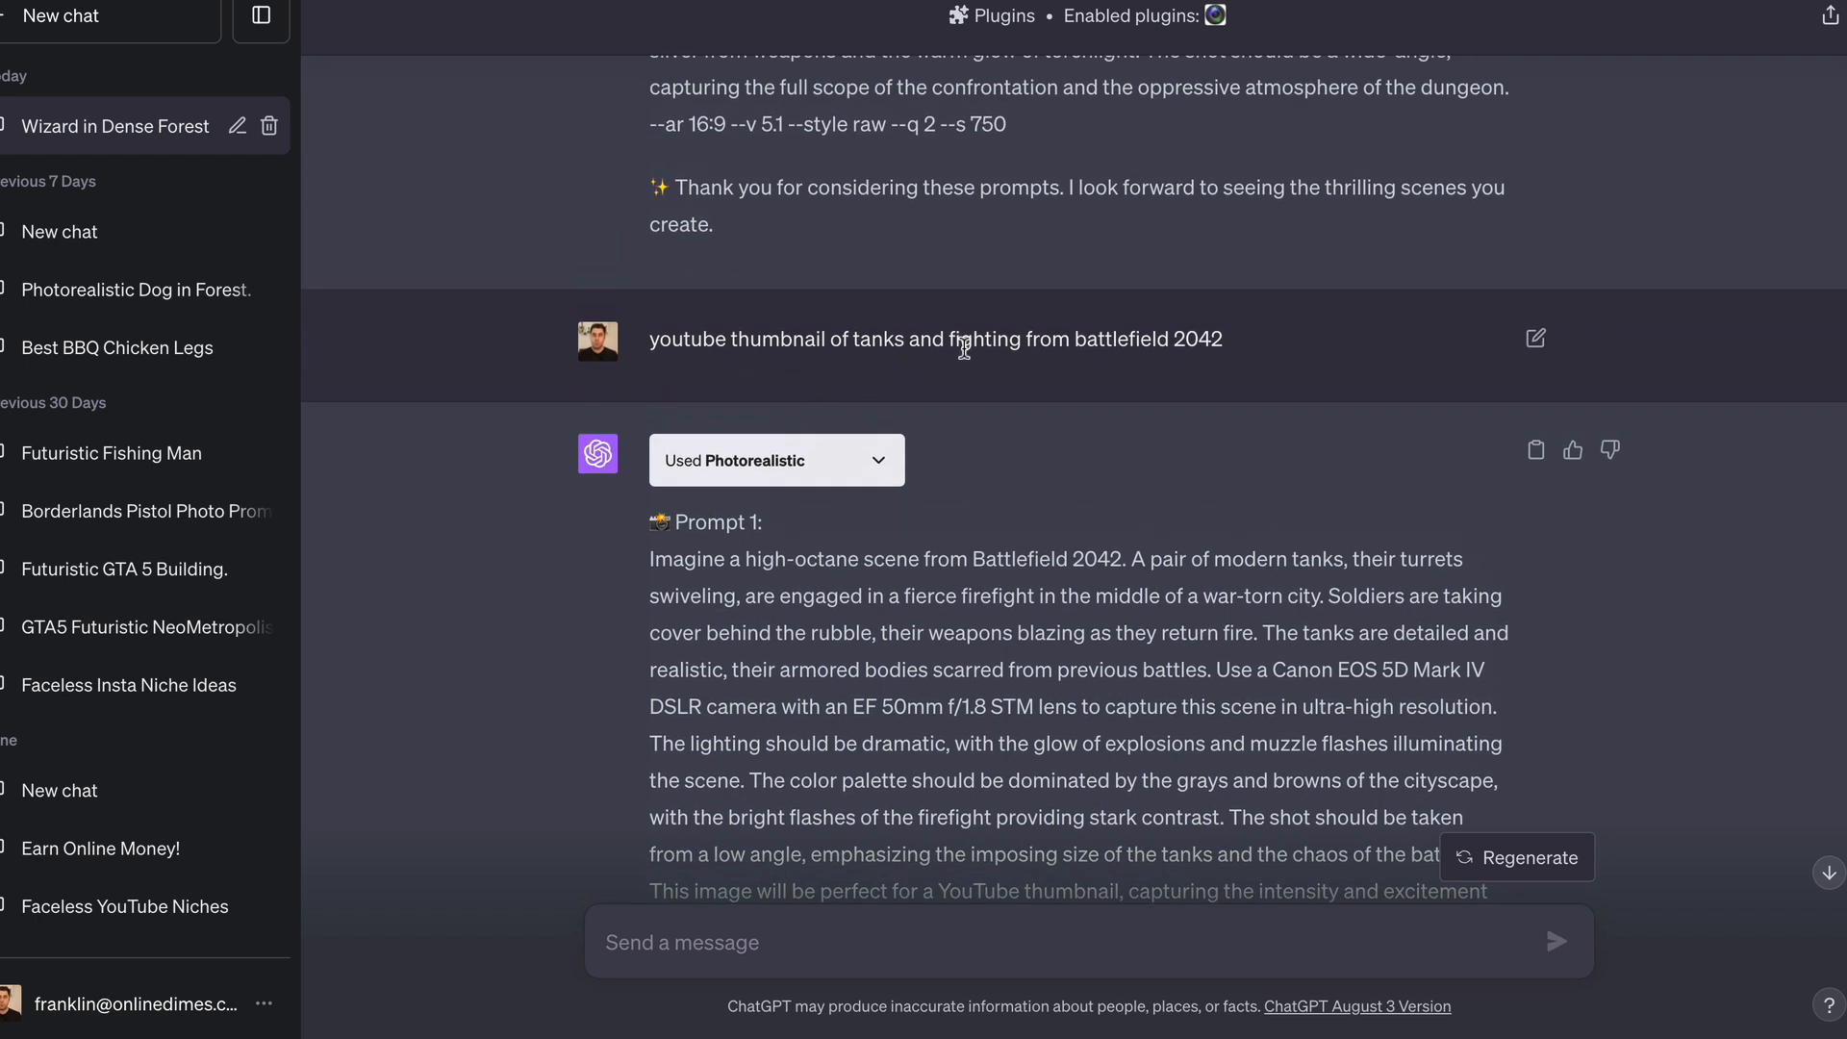
- Scroll the ChatGPT chat to the Battlefield 2042 tank thumbnail prompts
scroll(down, 3)
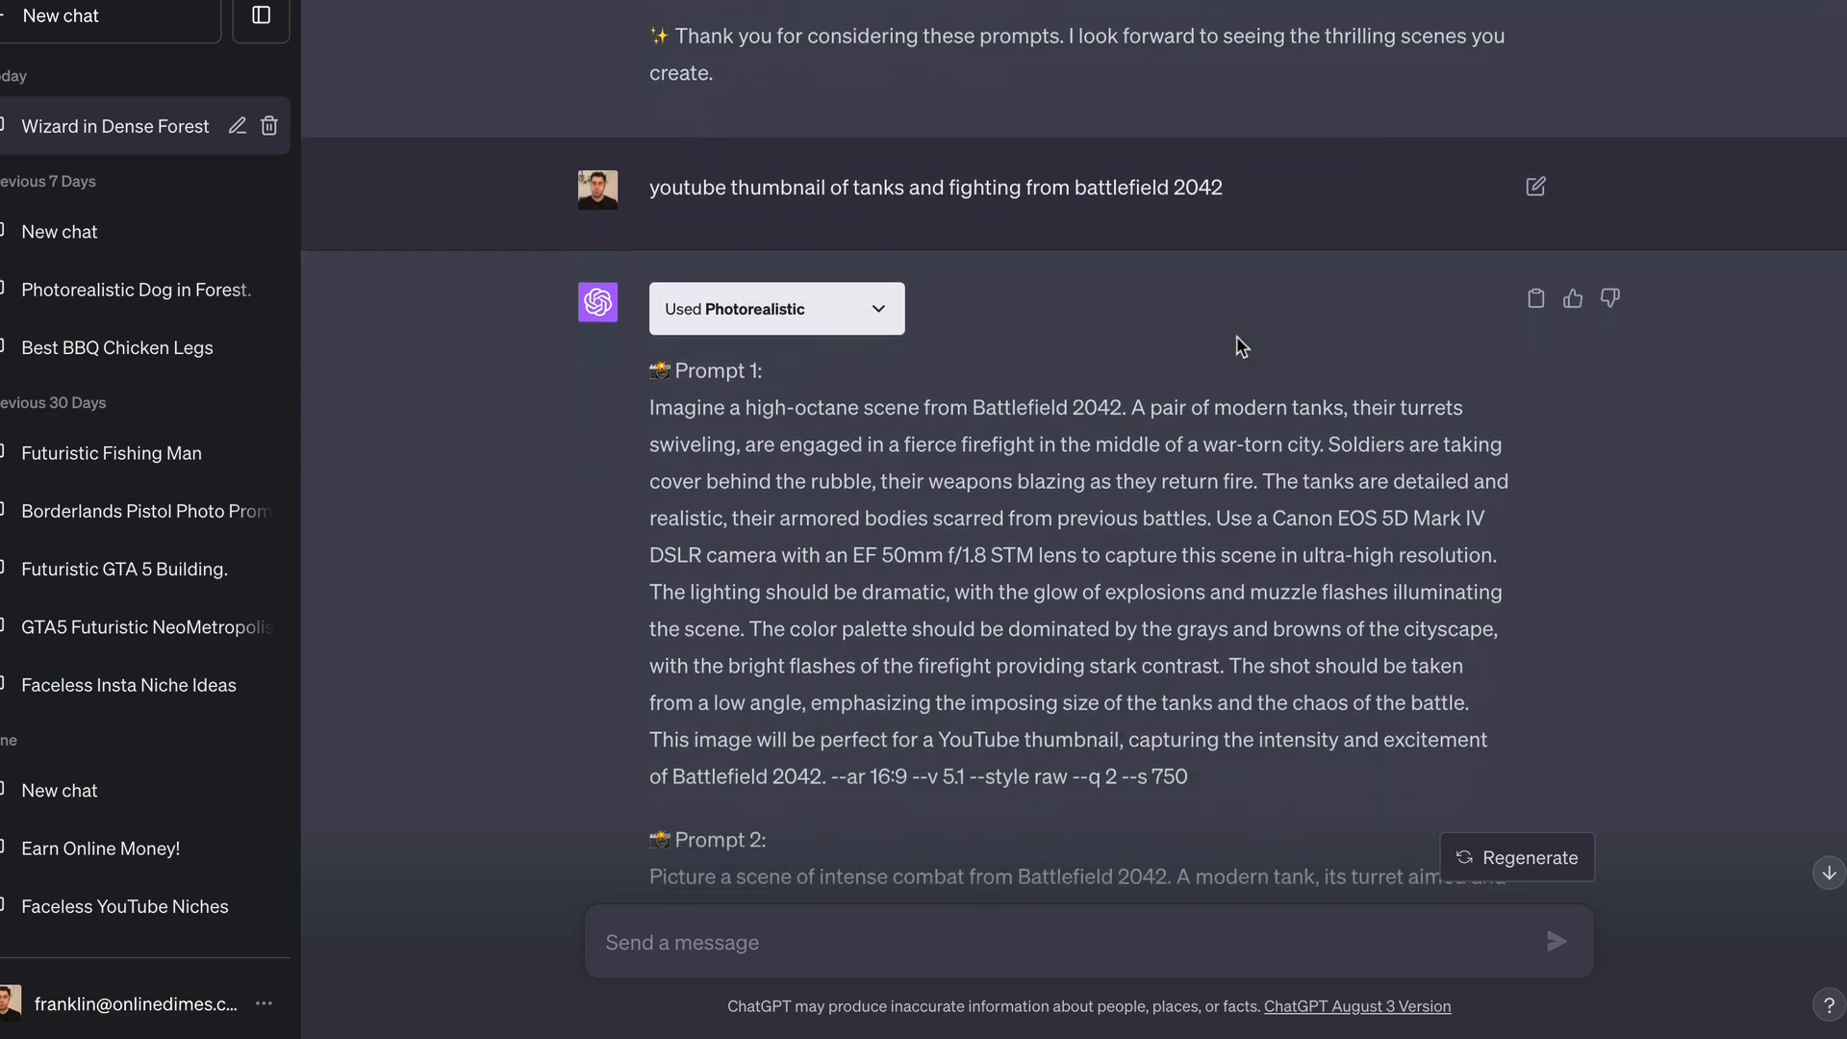
scroll(down, 3)
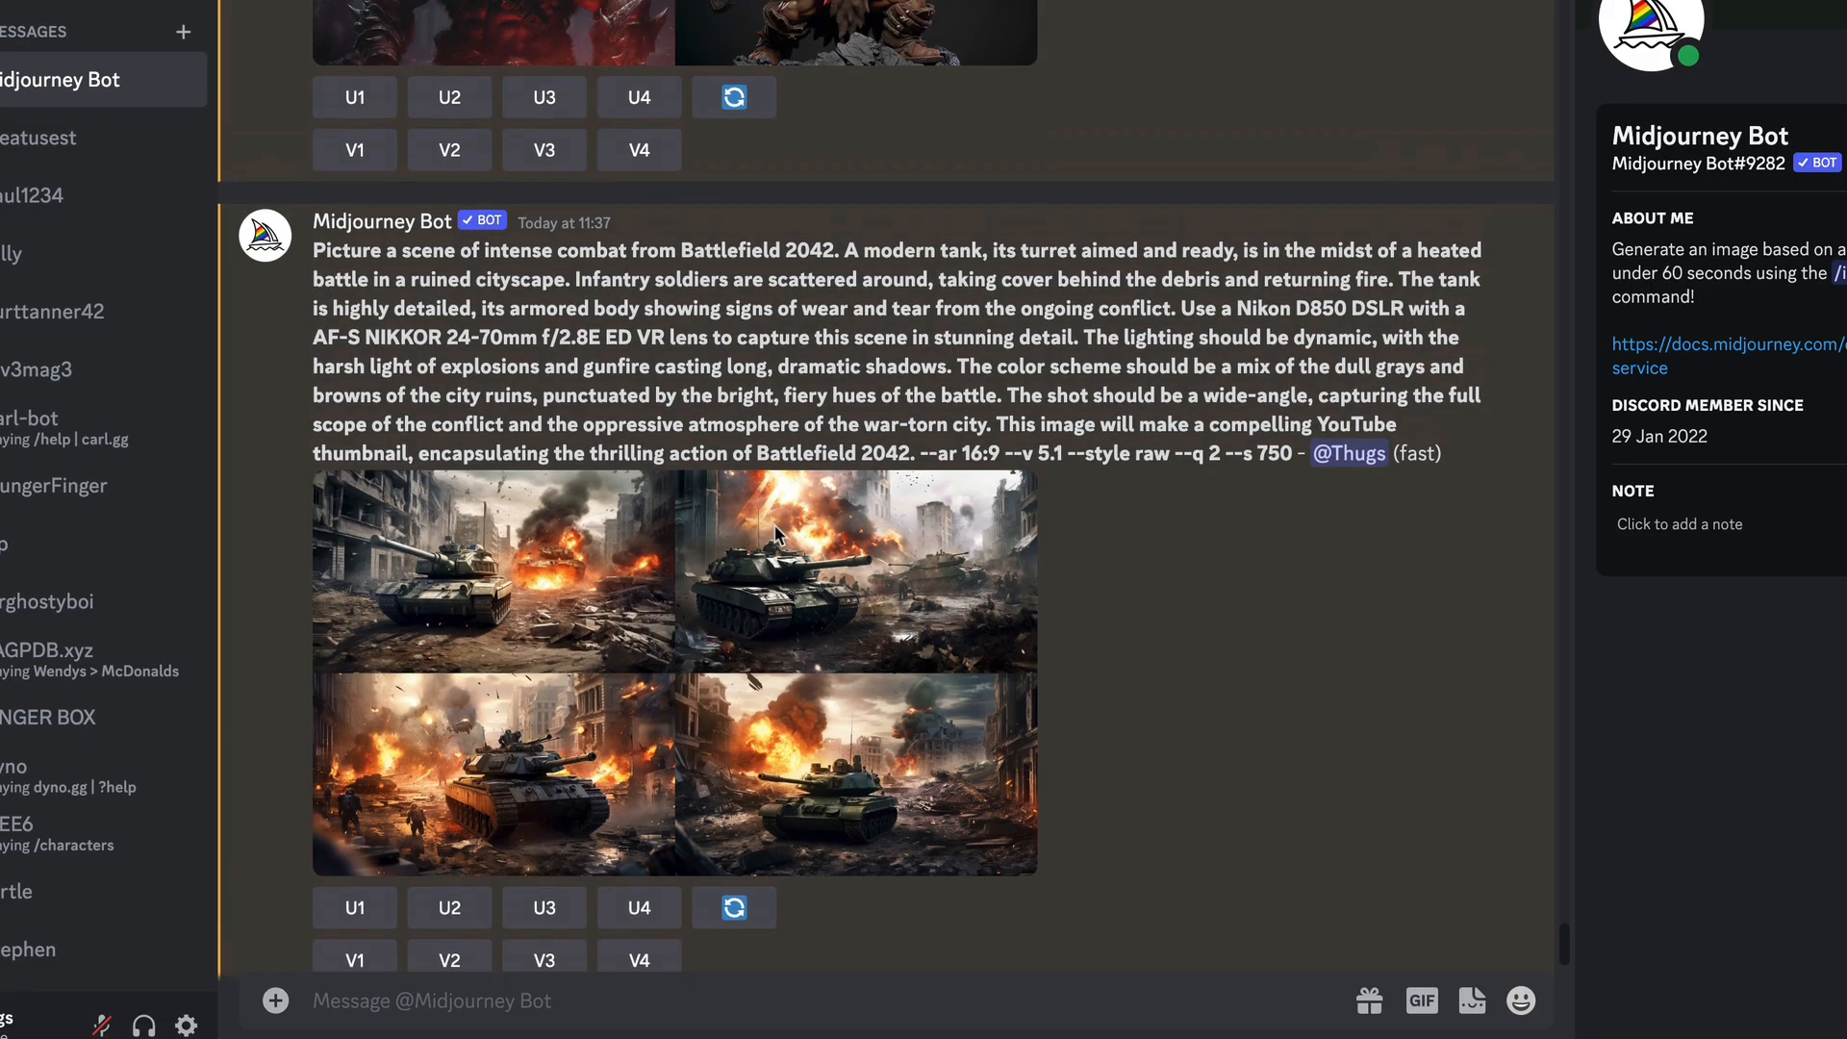
scroll(up, 3)
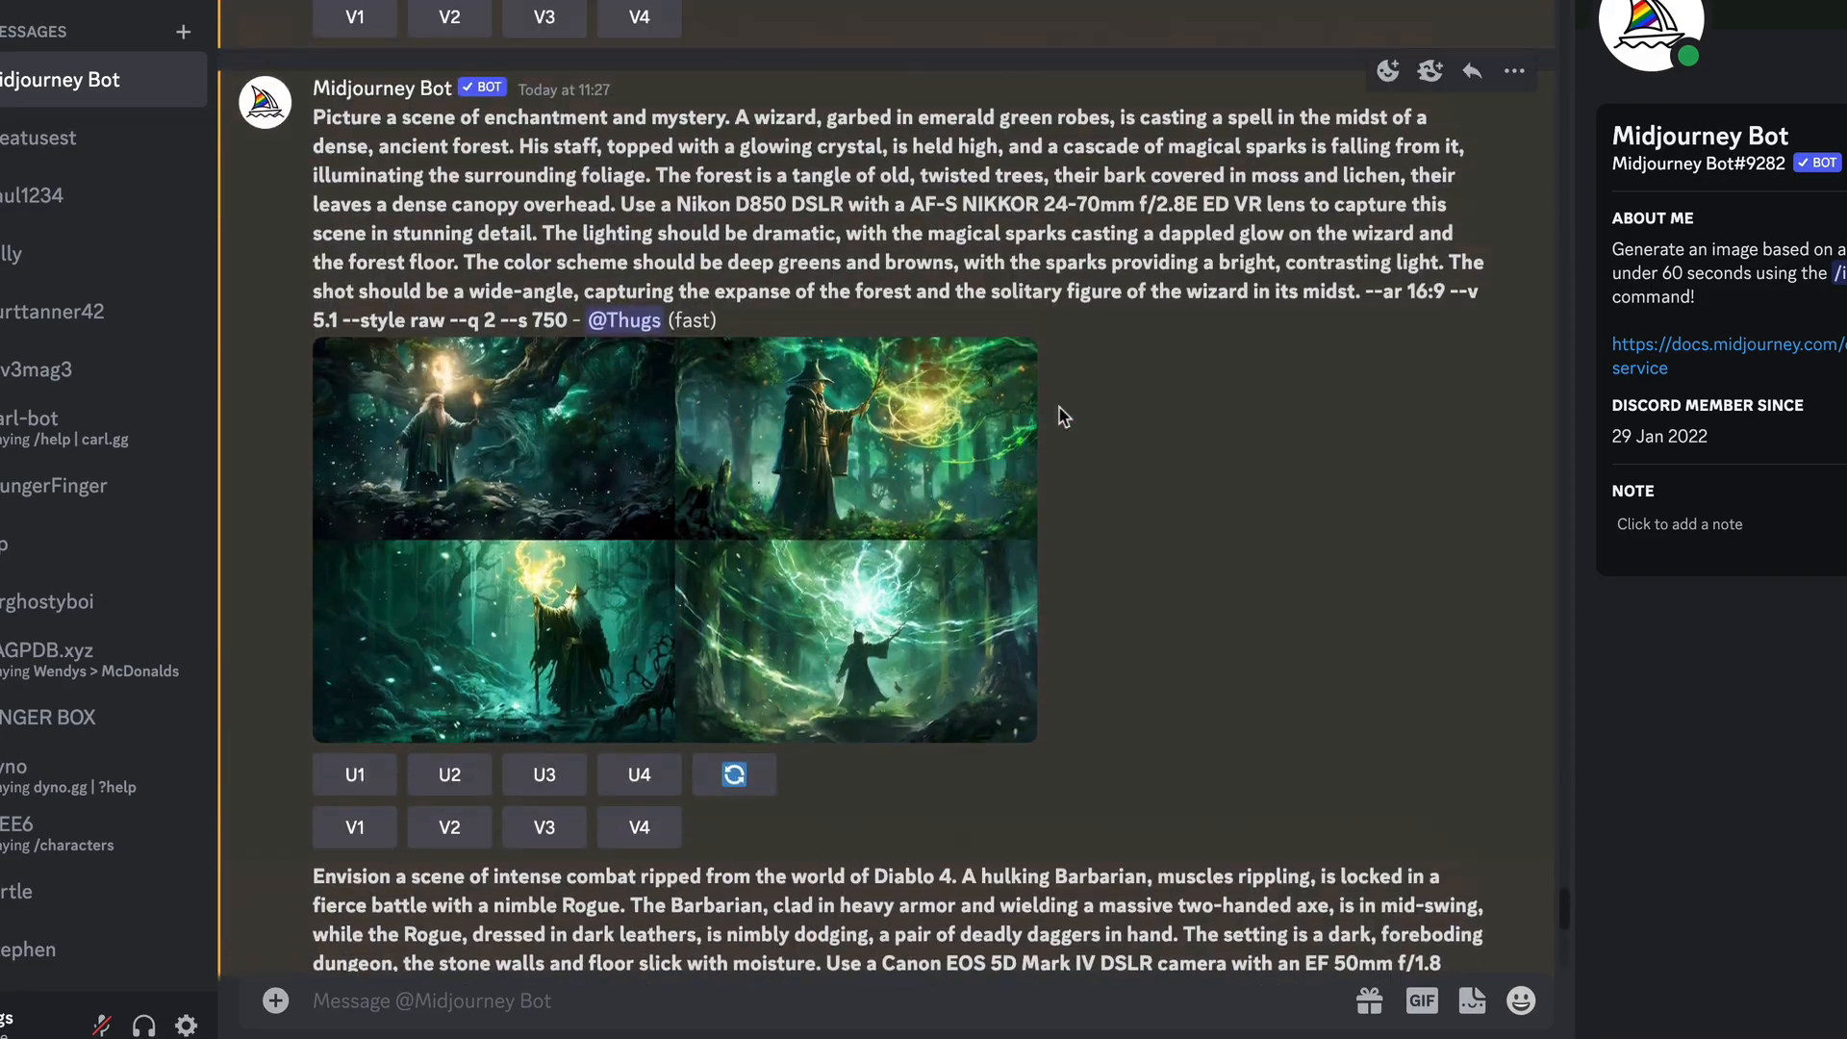
scroll(down, 3)
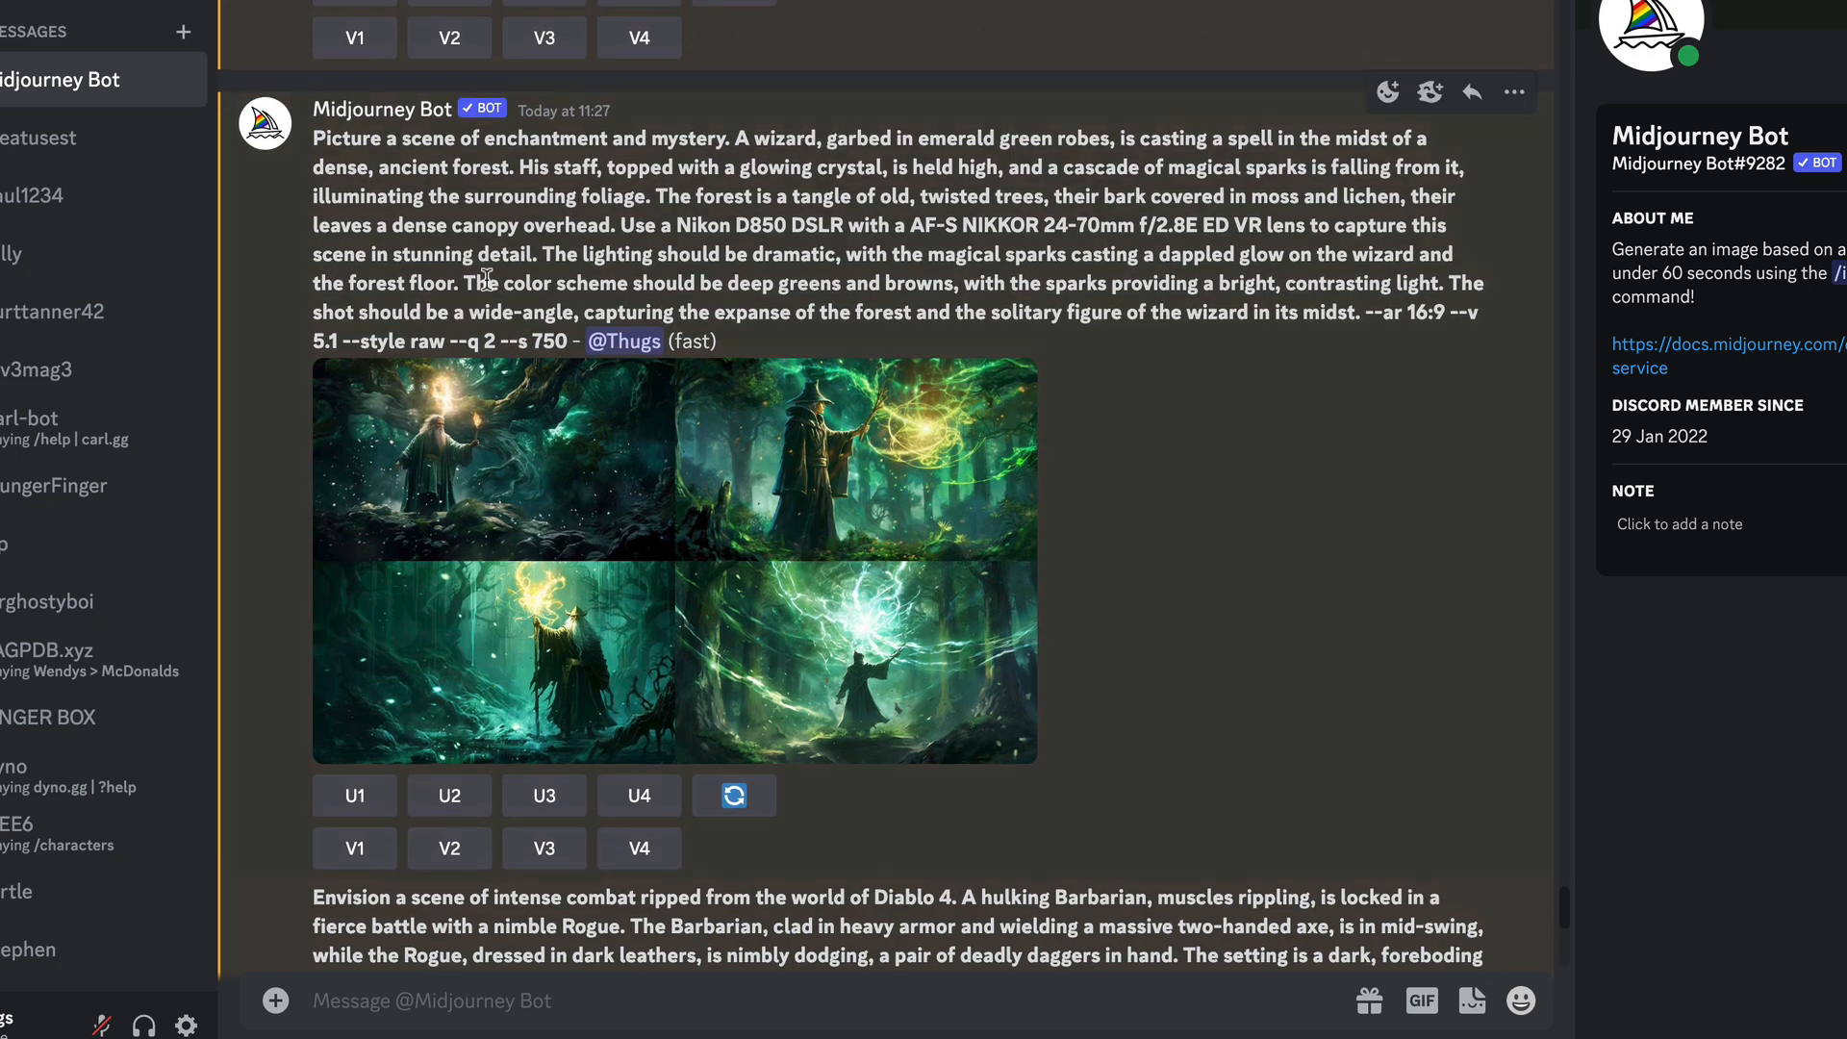
mouse_move(688, 450)
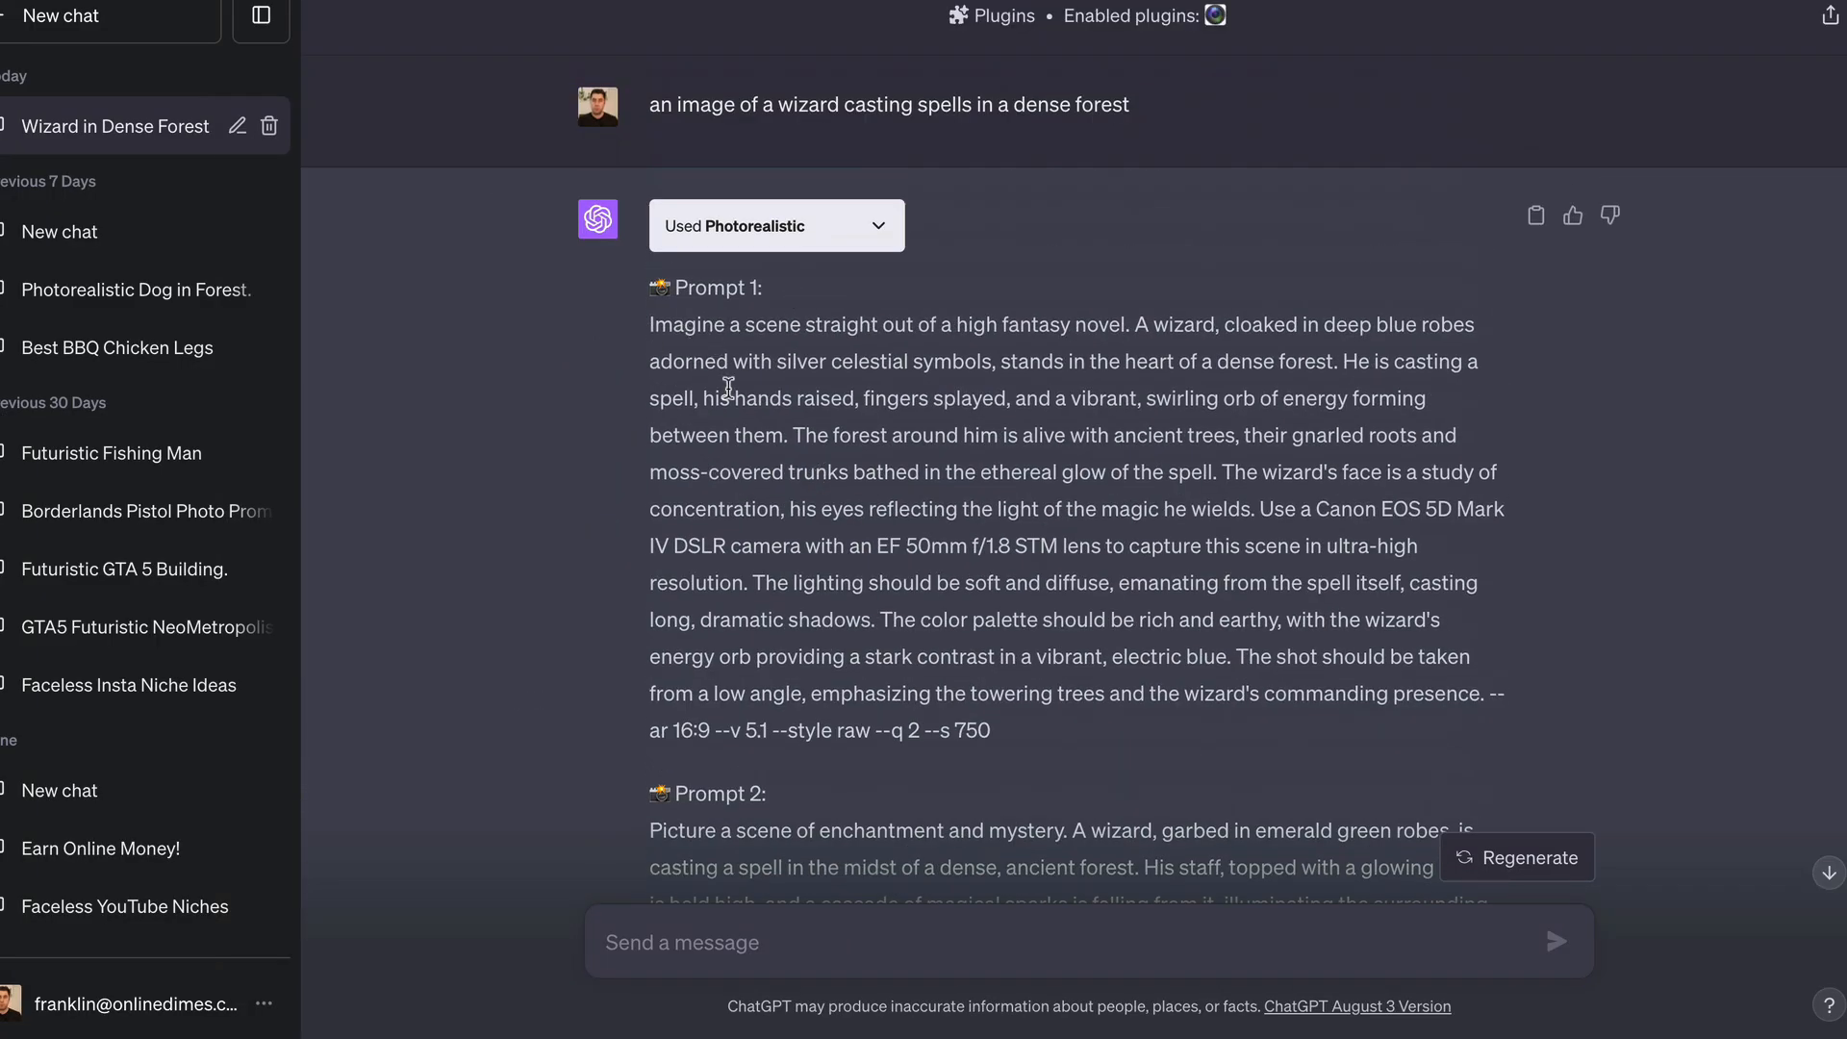
scroll(down, 3)
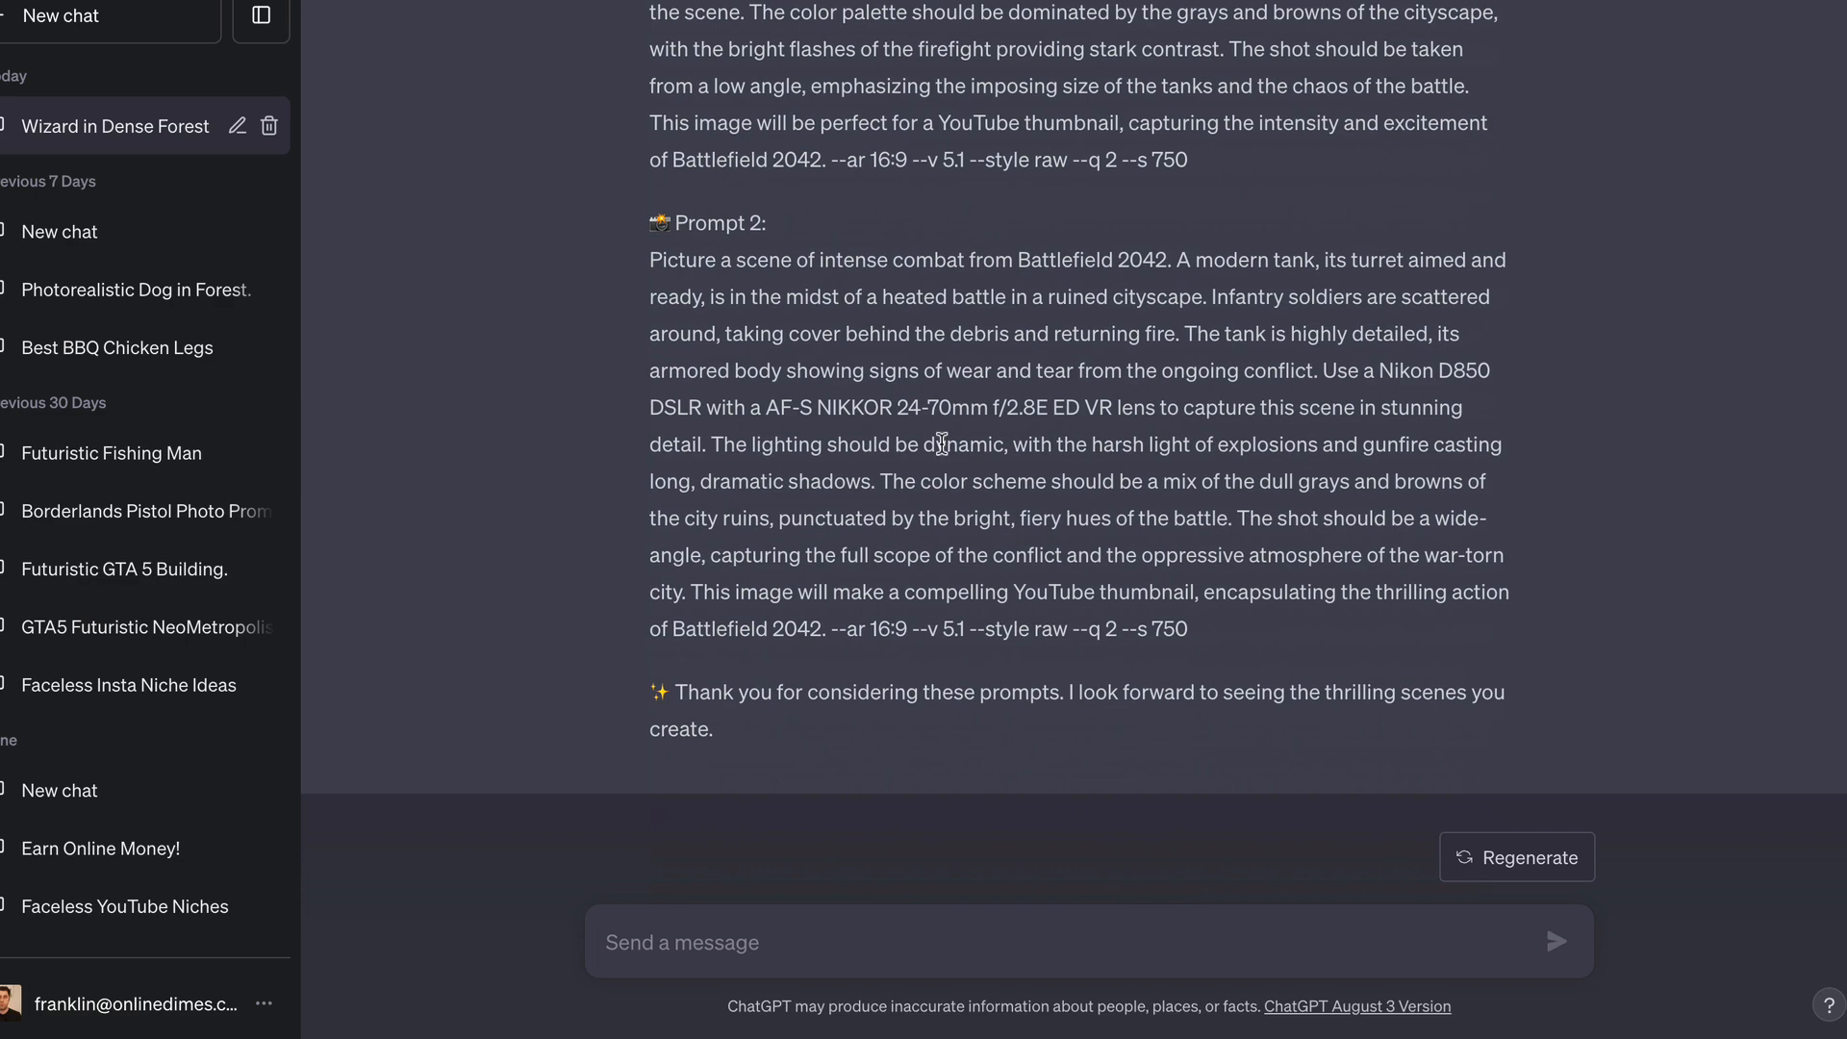
mouse_move(941, 443)
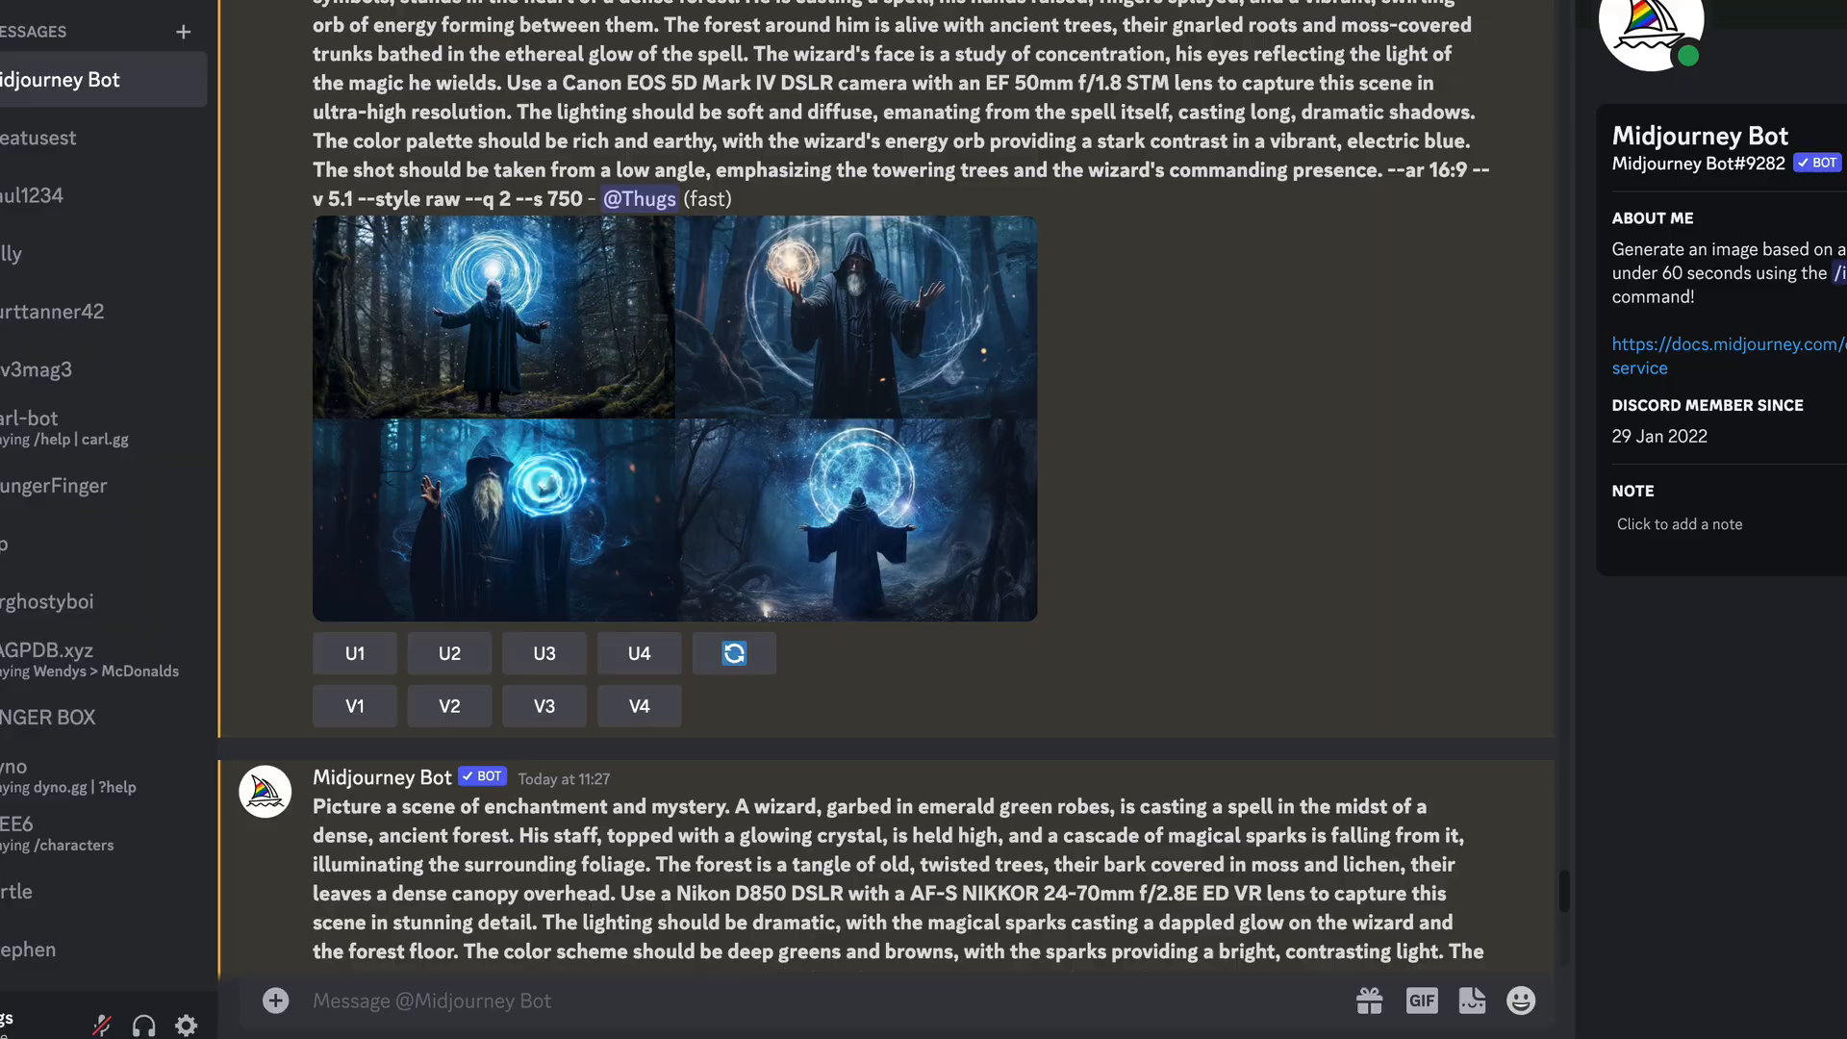
- Preview the Battlefield 2042 tank grid, then upscale image #1 with U1
scroll(down, 3)
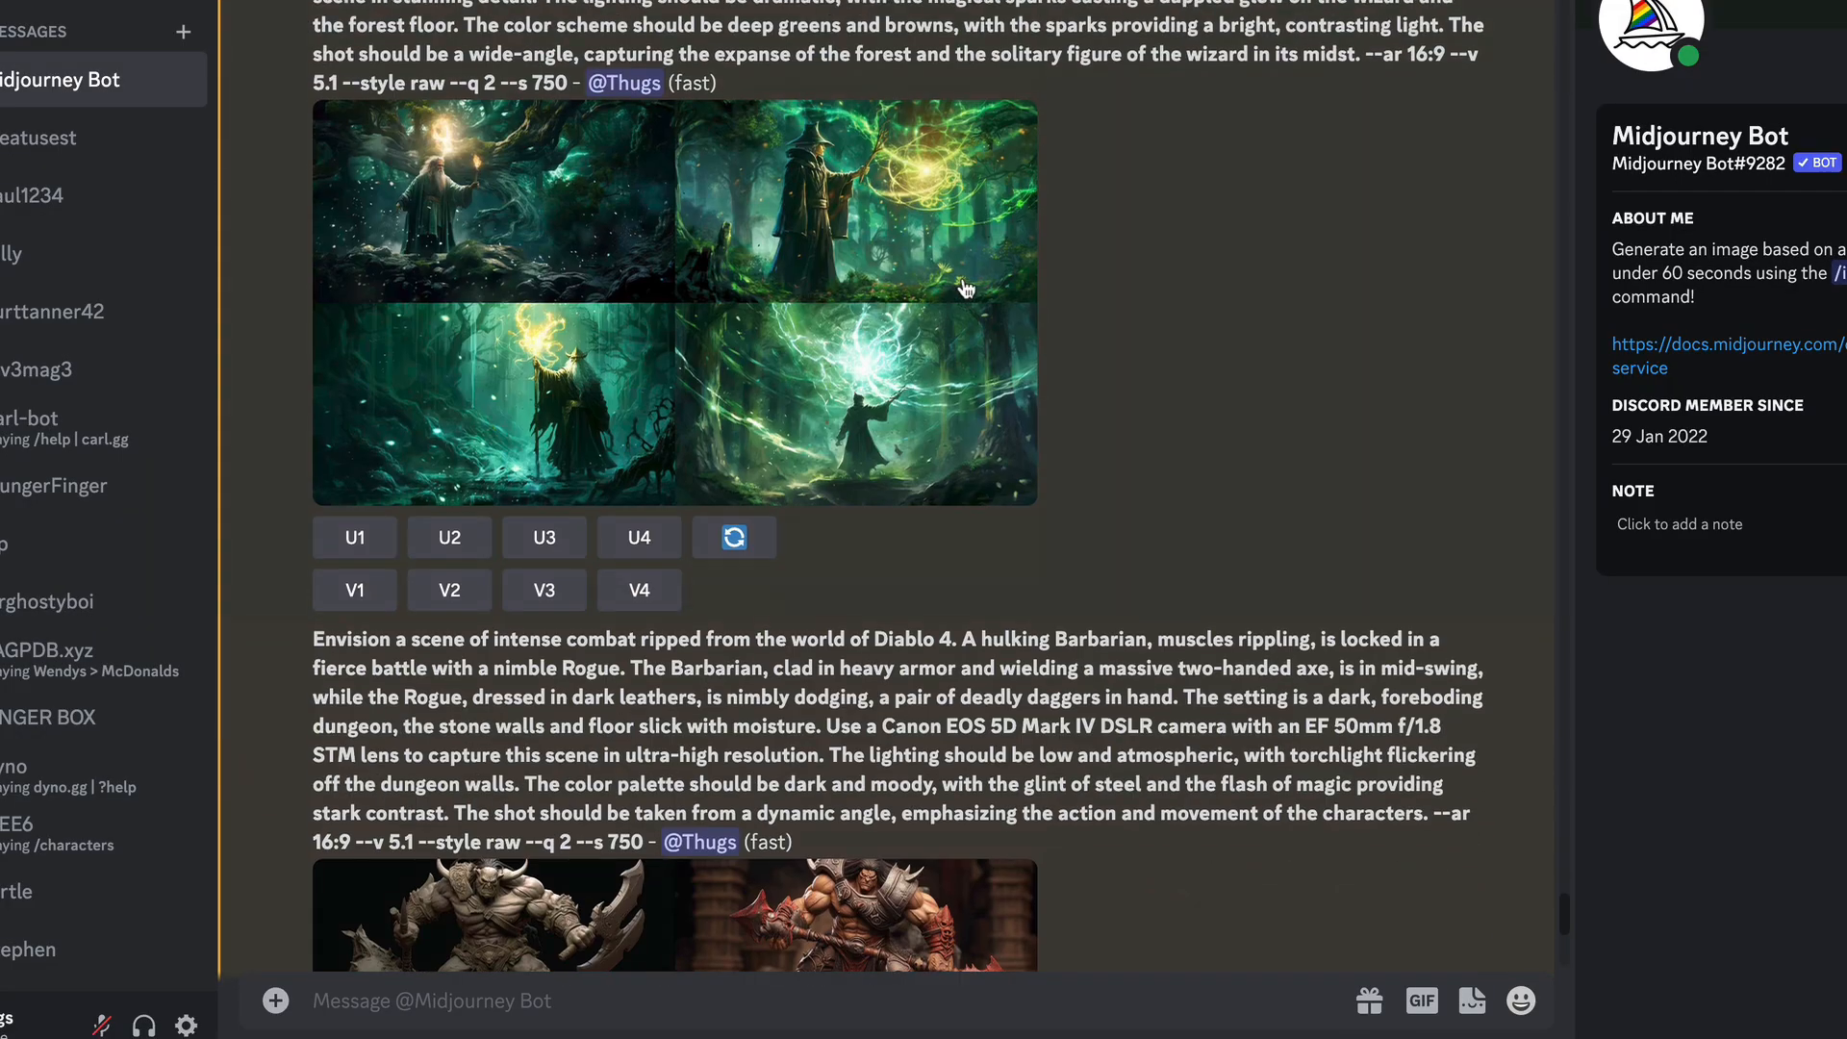
click(672, 304)
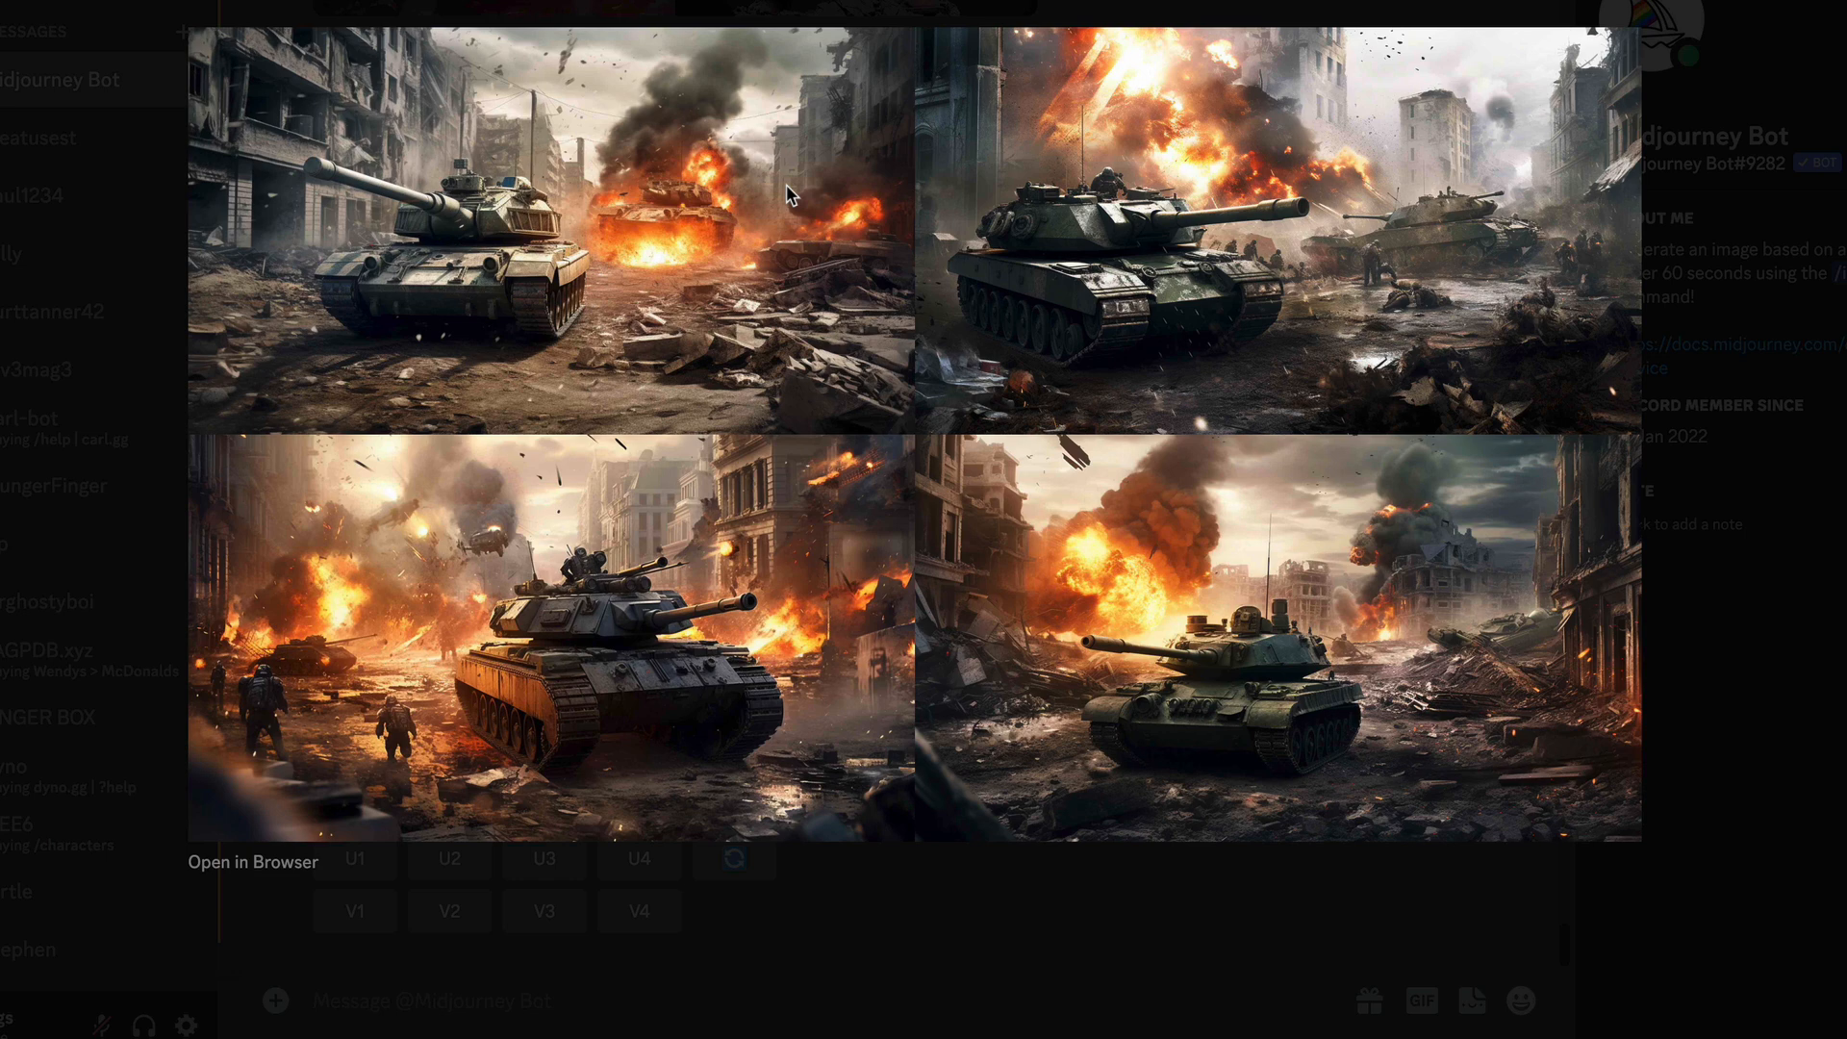
mouse_move(511, 190)
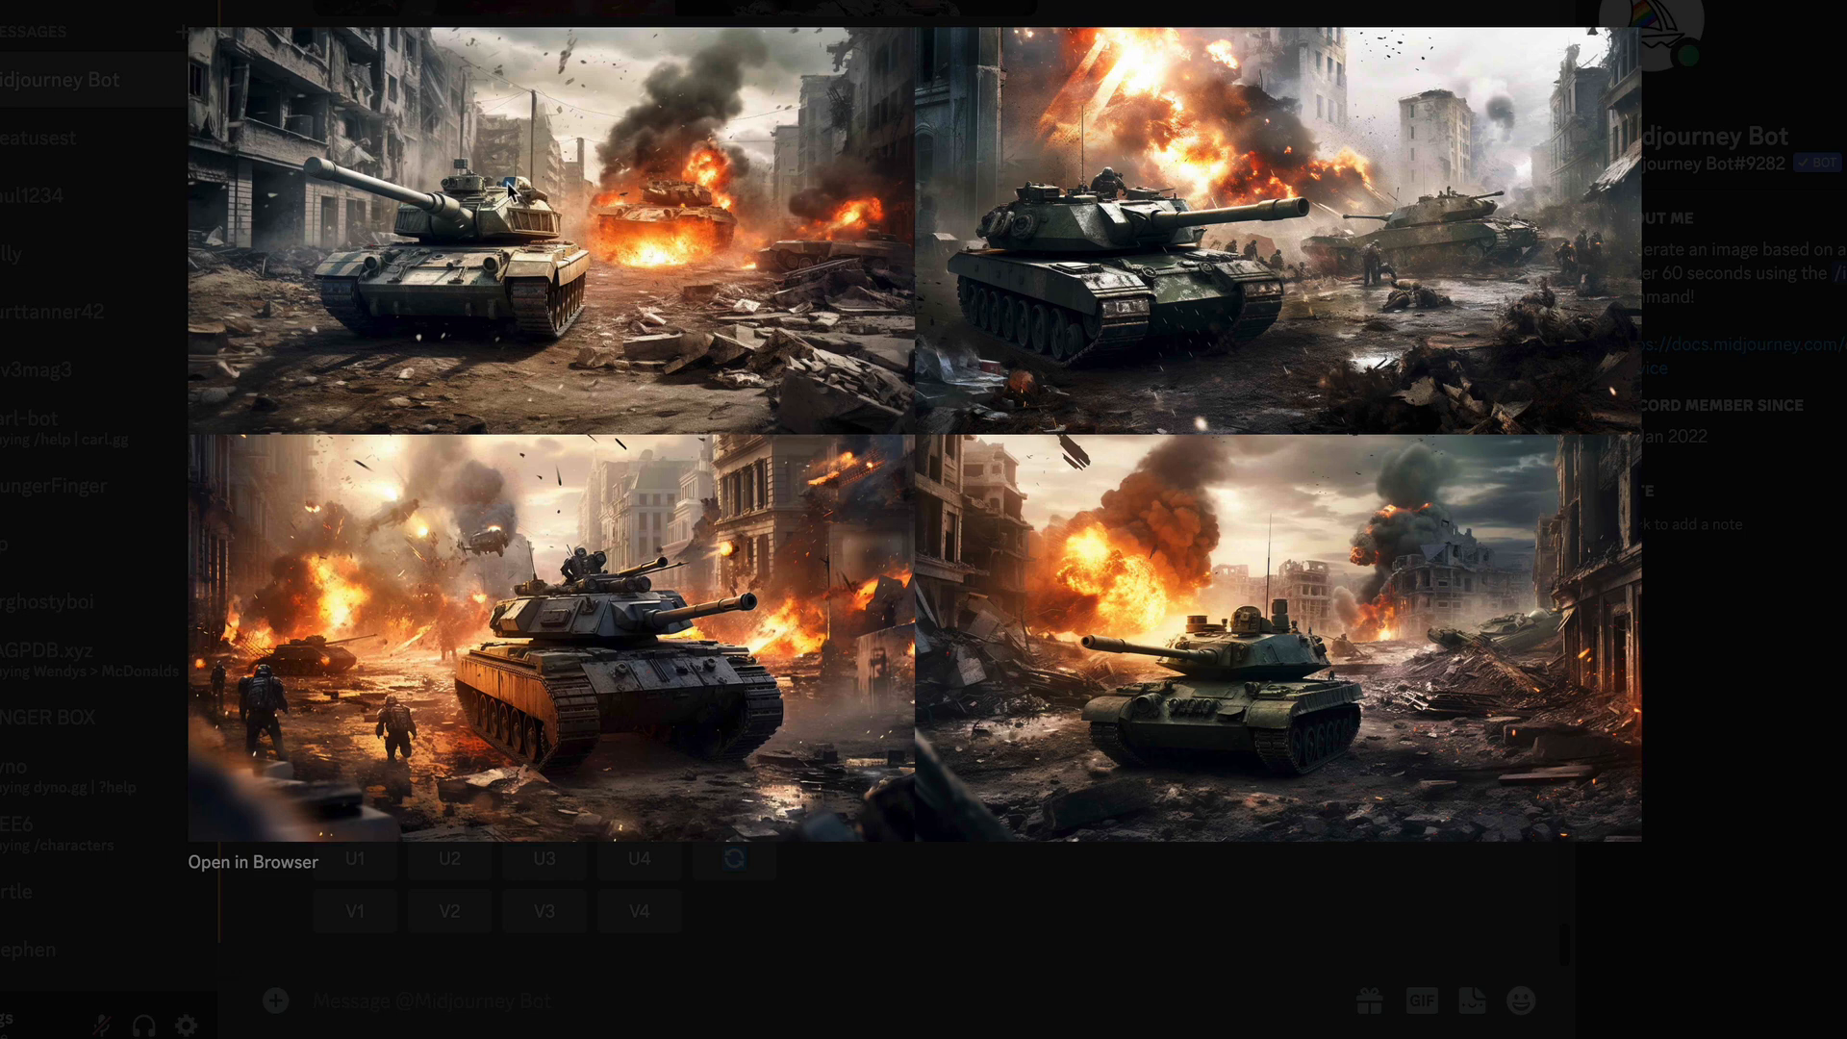
mouse_move(665, 689)
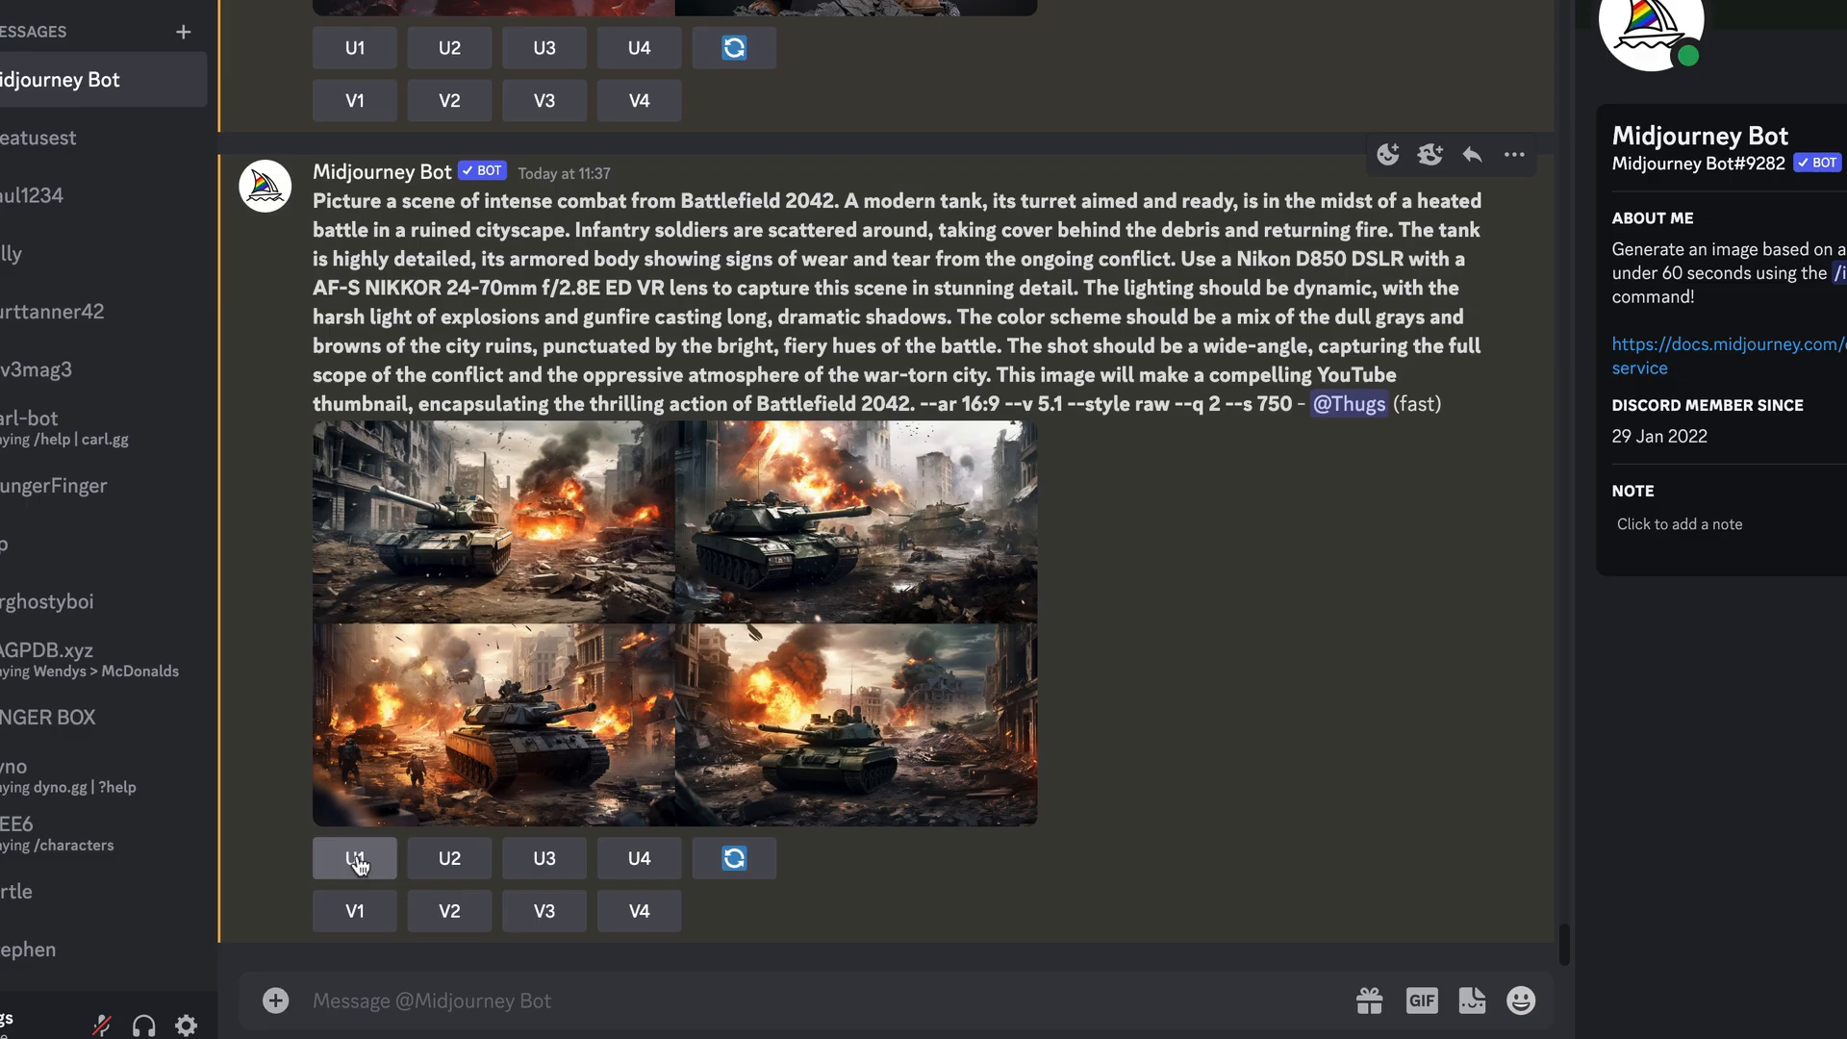
click(353, 856)
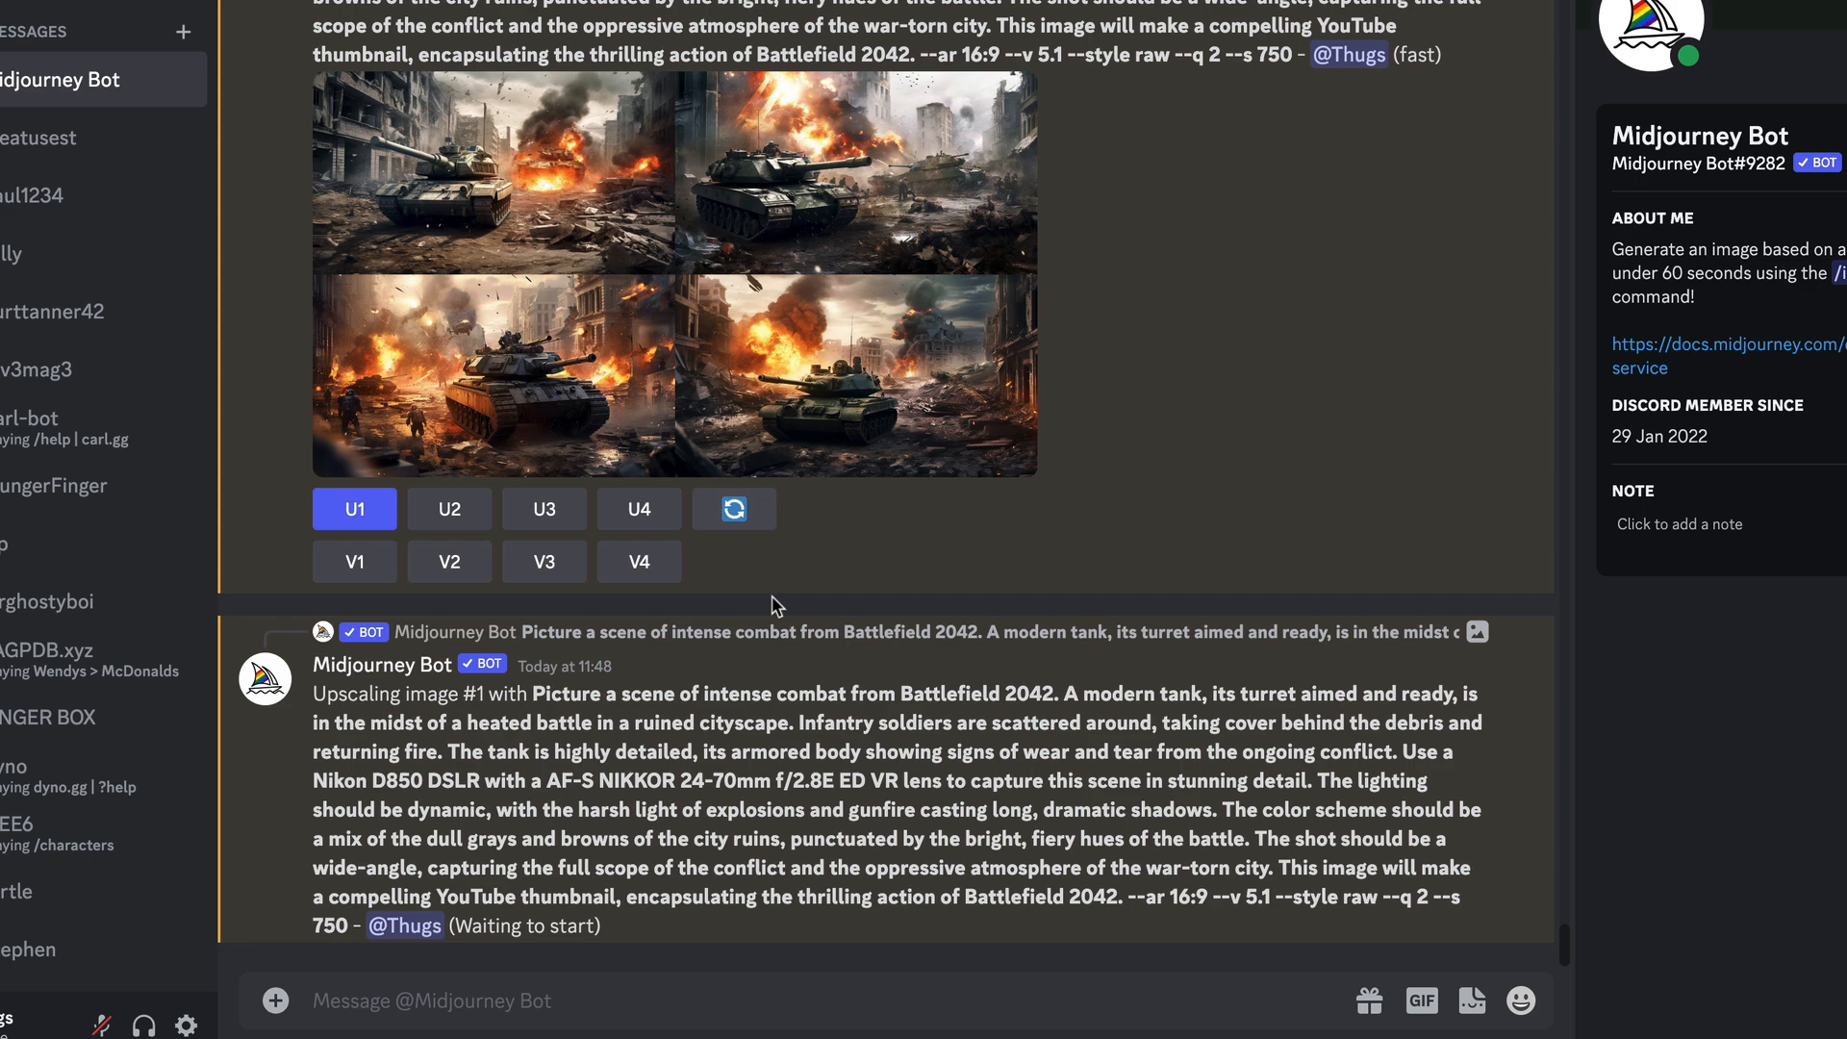
mouse_move(639, 561)
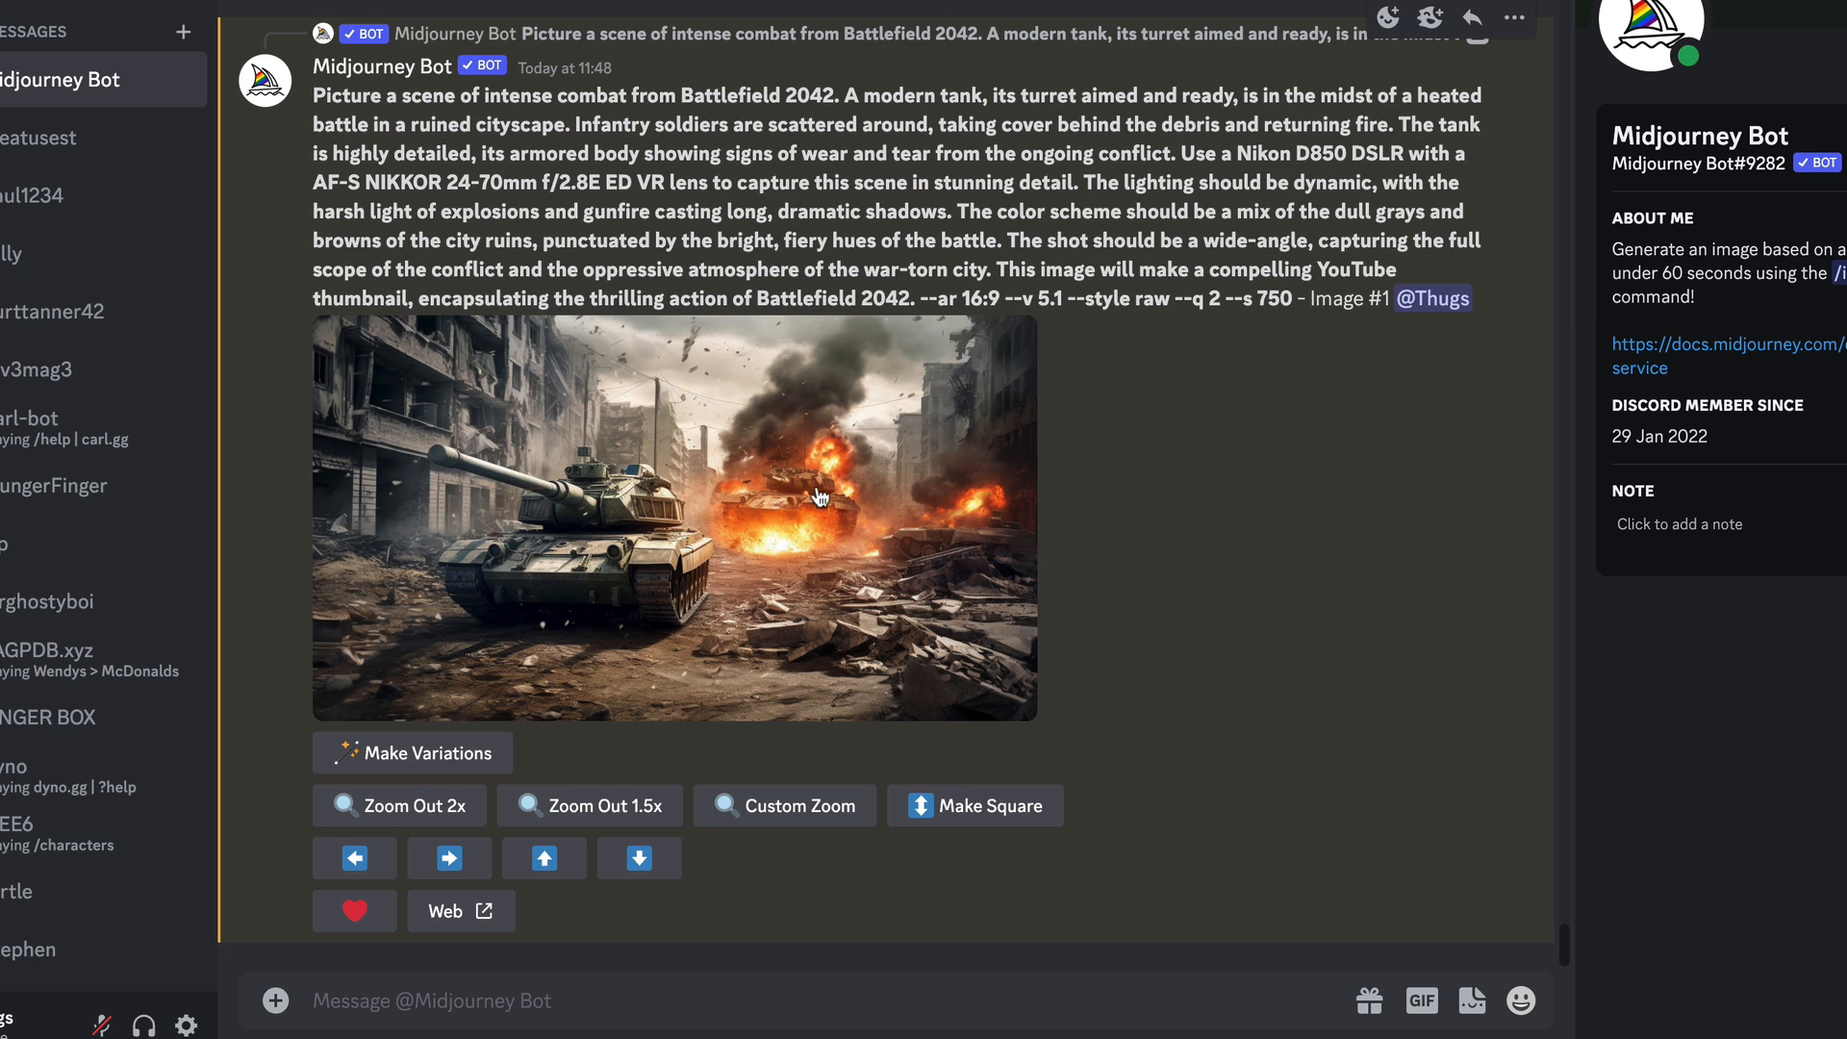
mouse_move(634, 528)
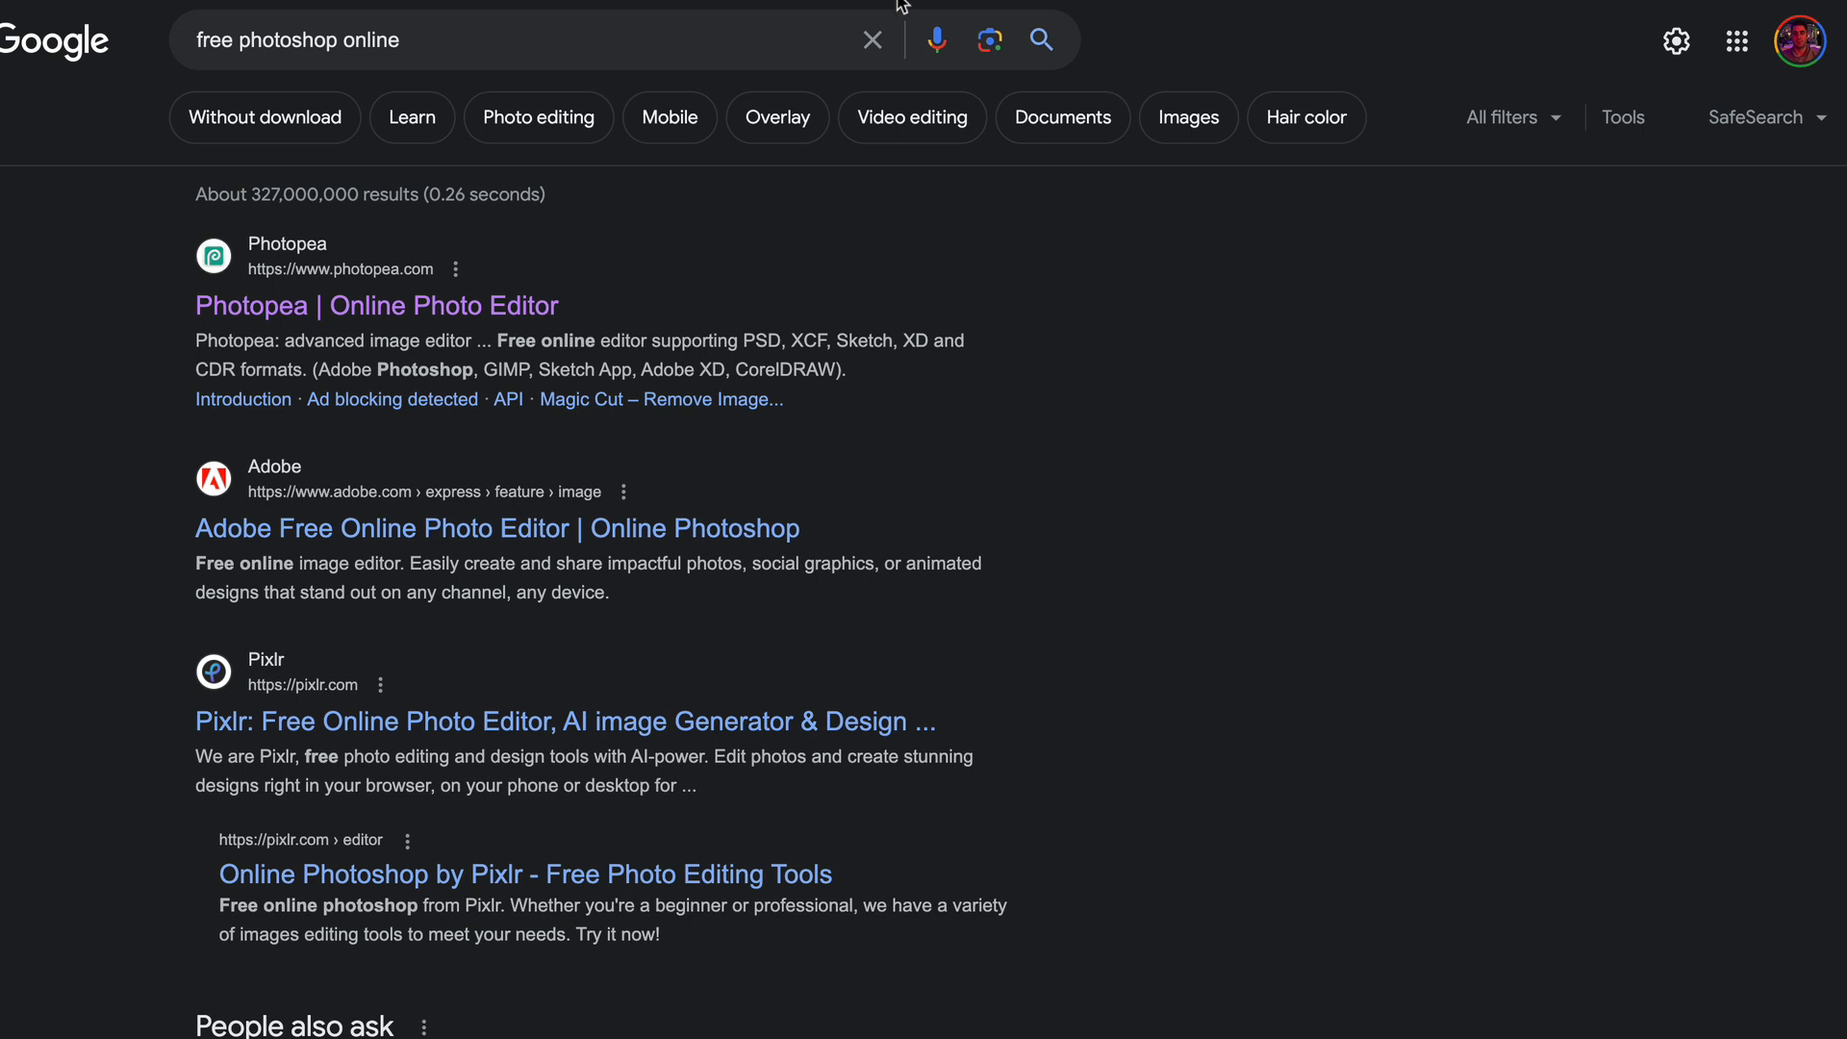
mouse_move(445, 419)
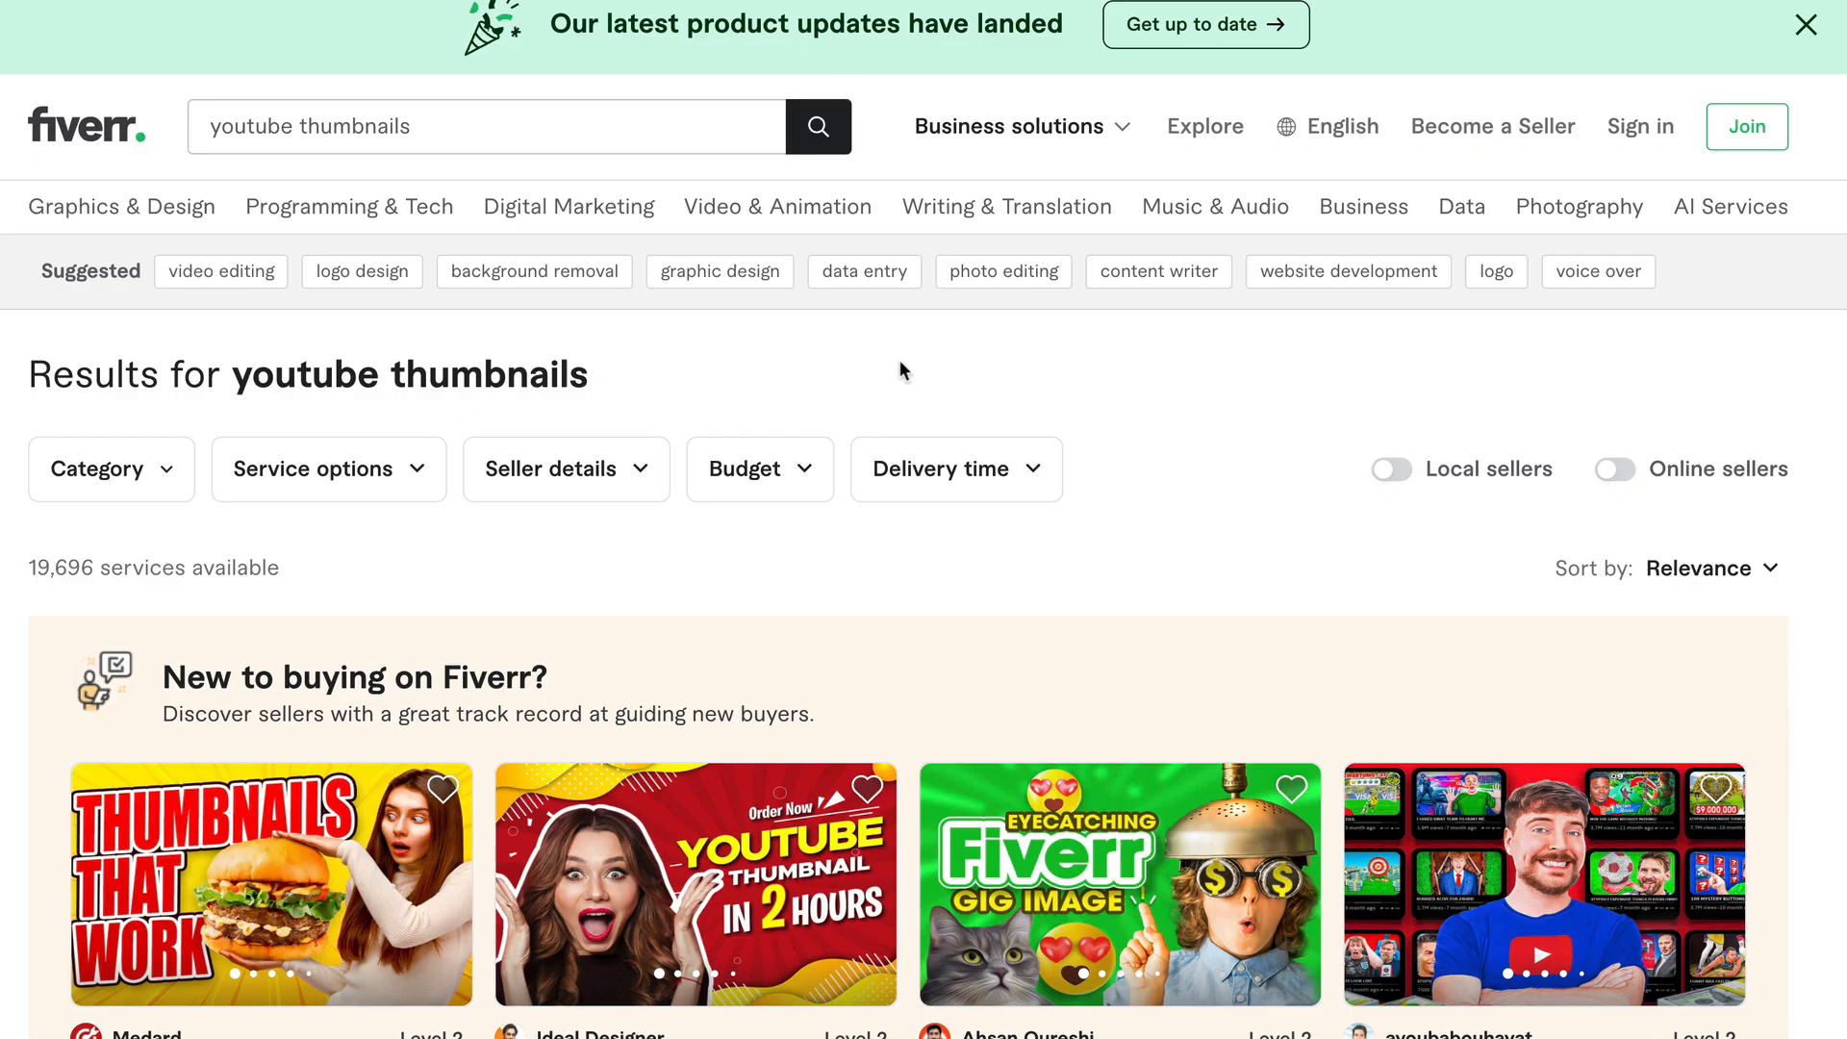
scroll(down, 3)
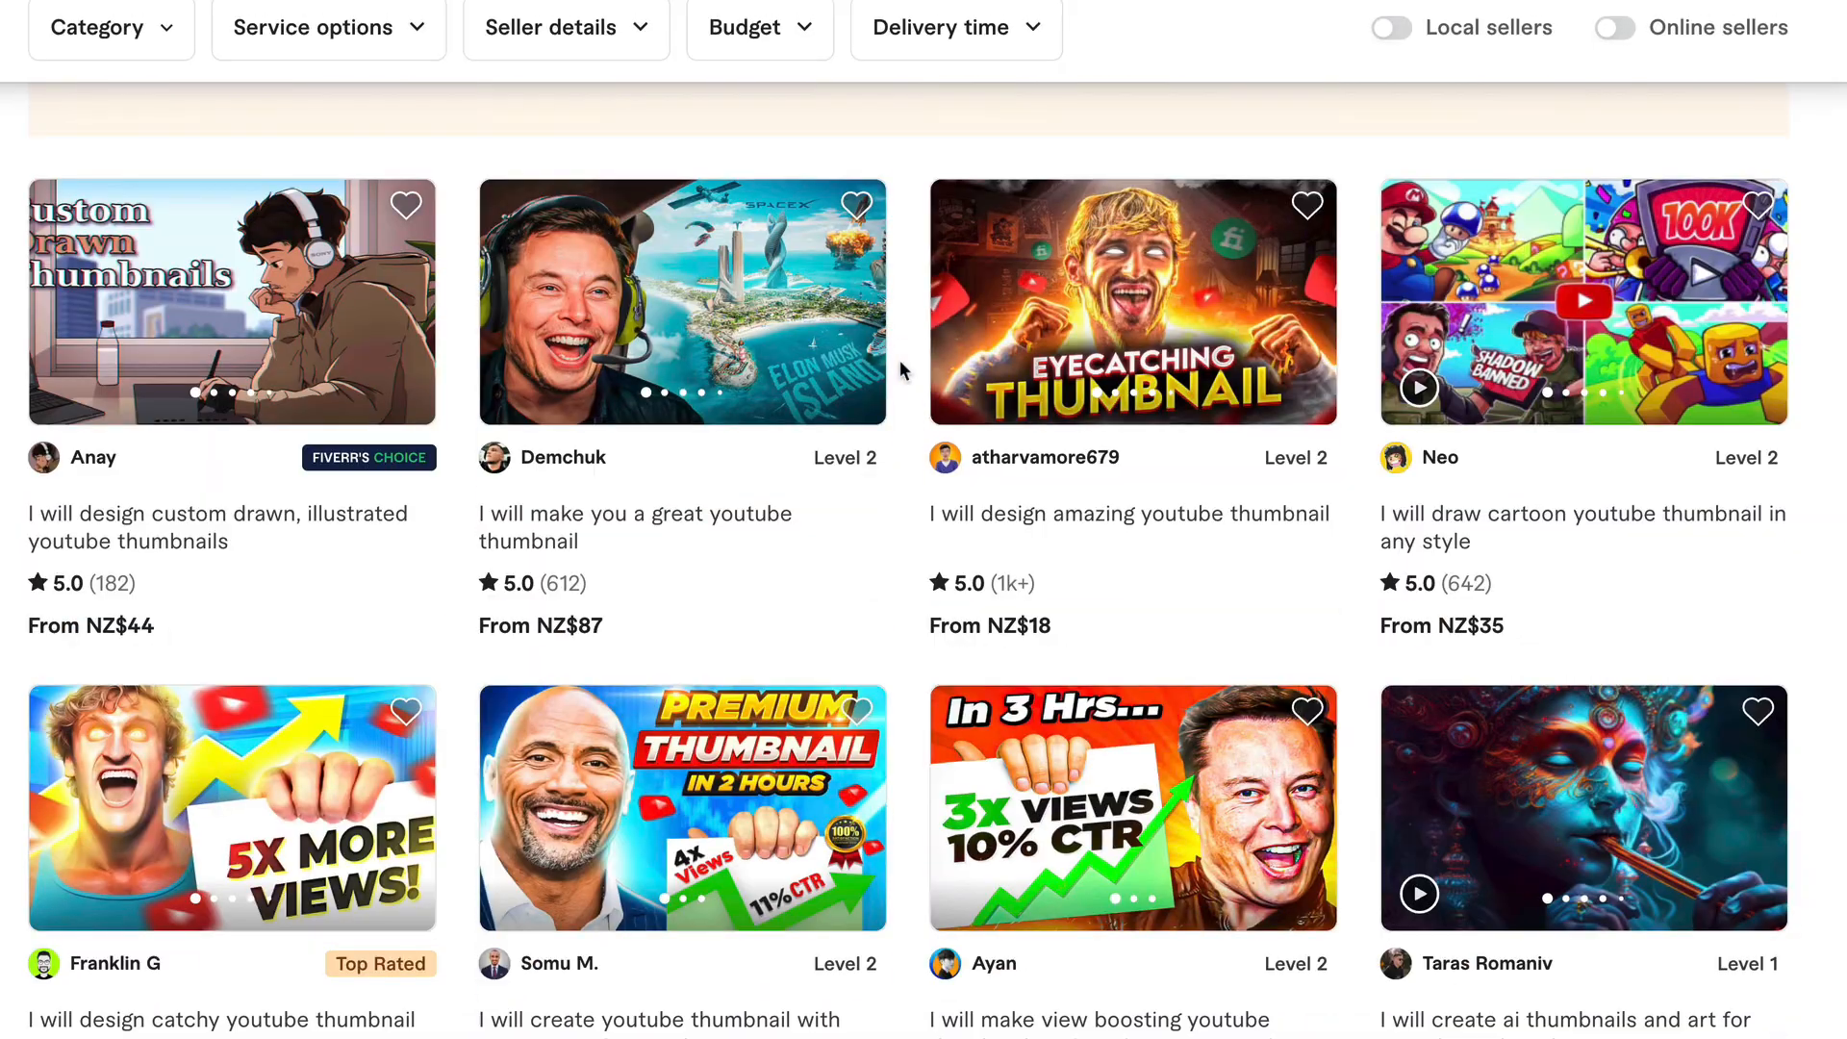
scroll(down, 3)
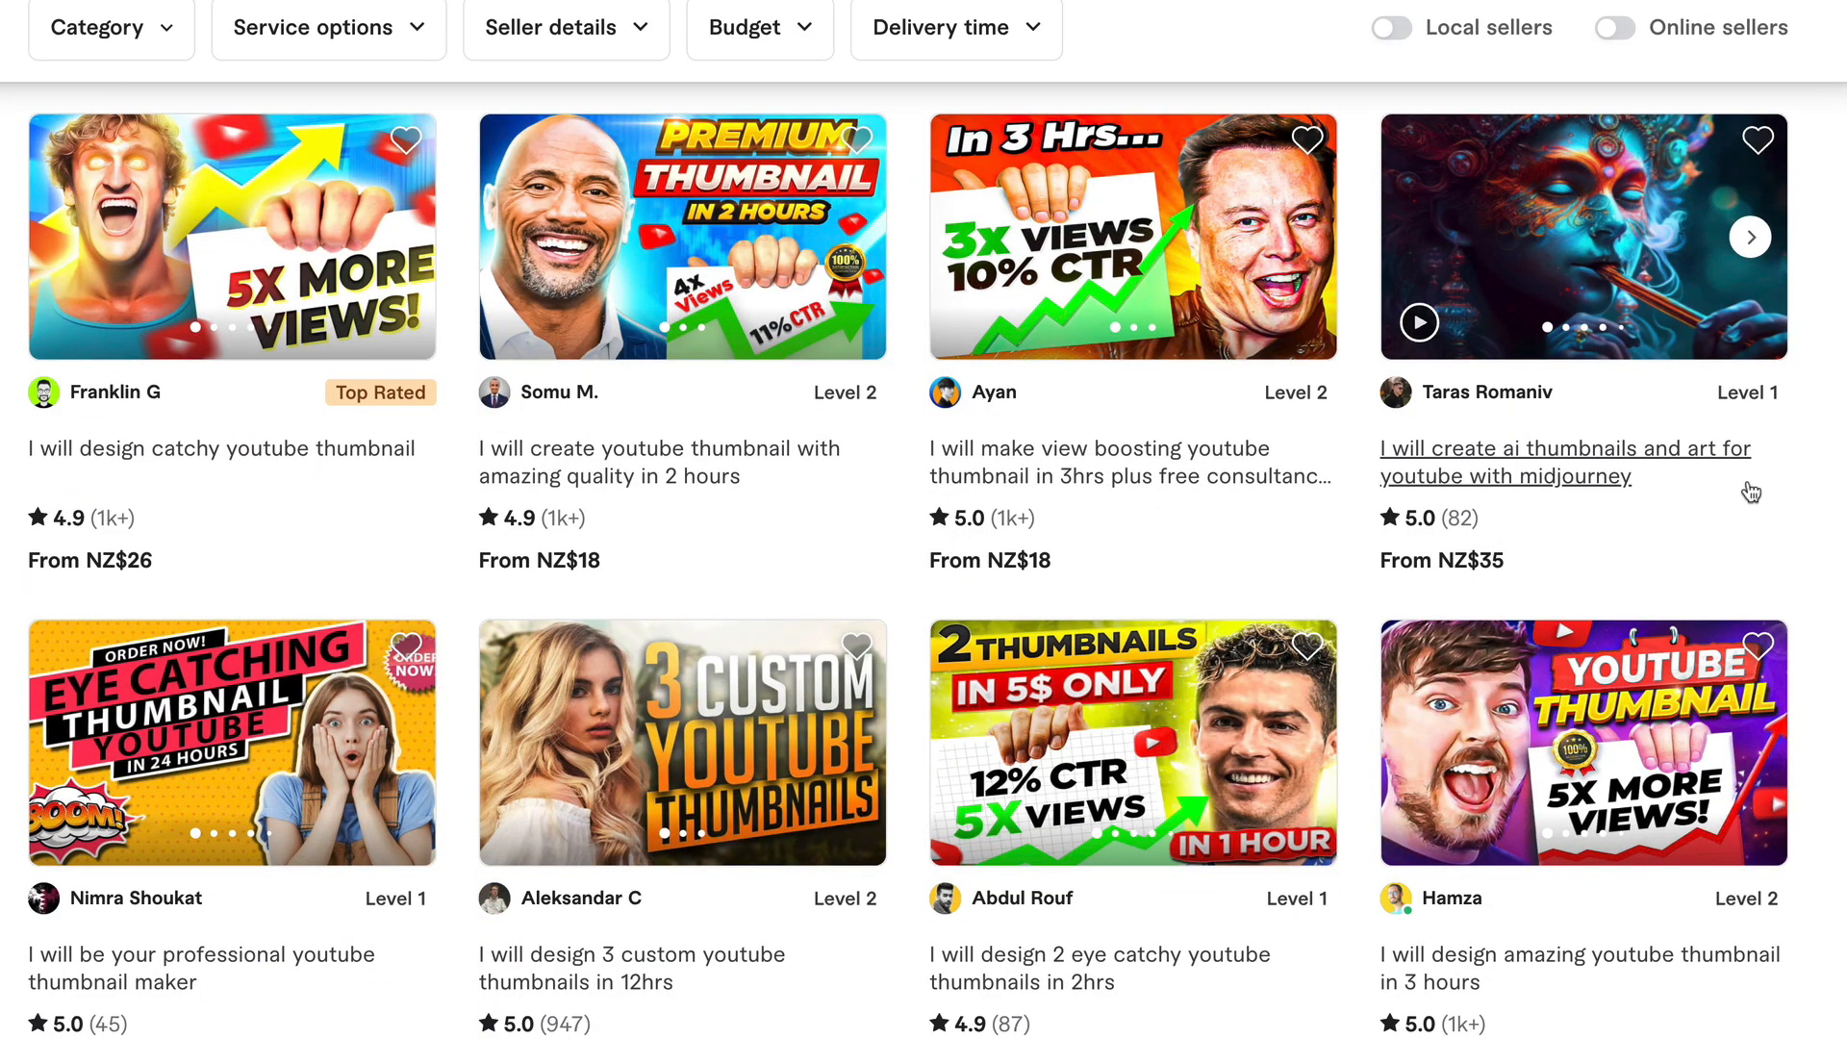
mouse_move(1477, 359)
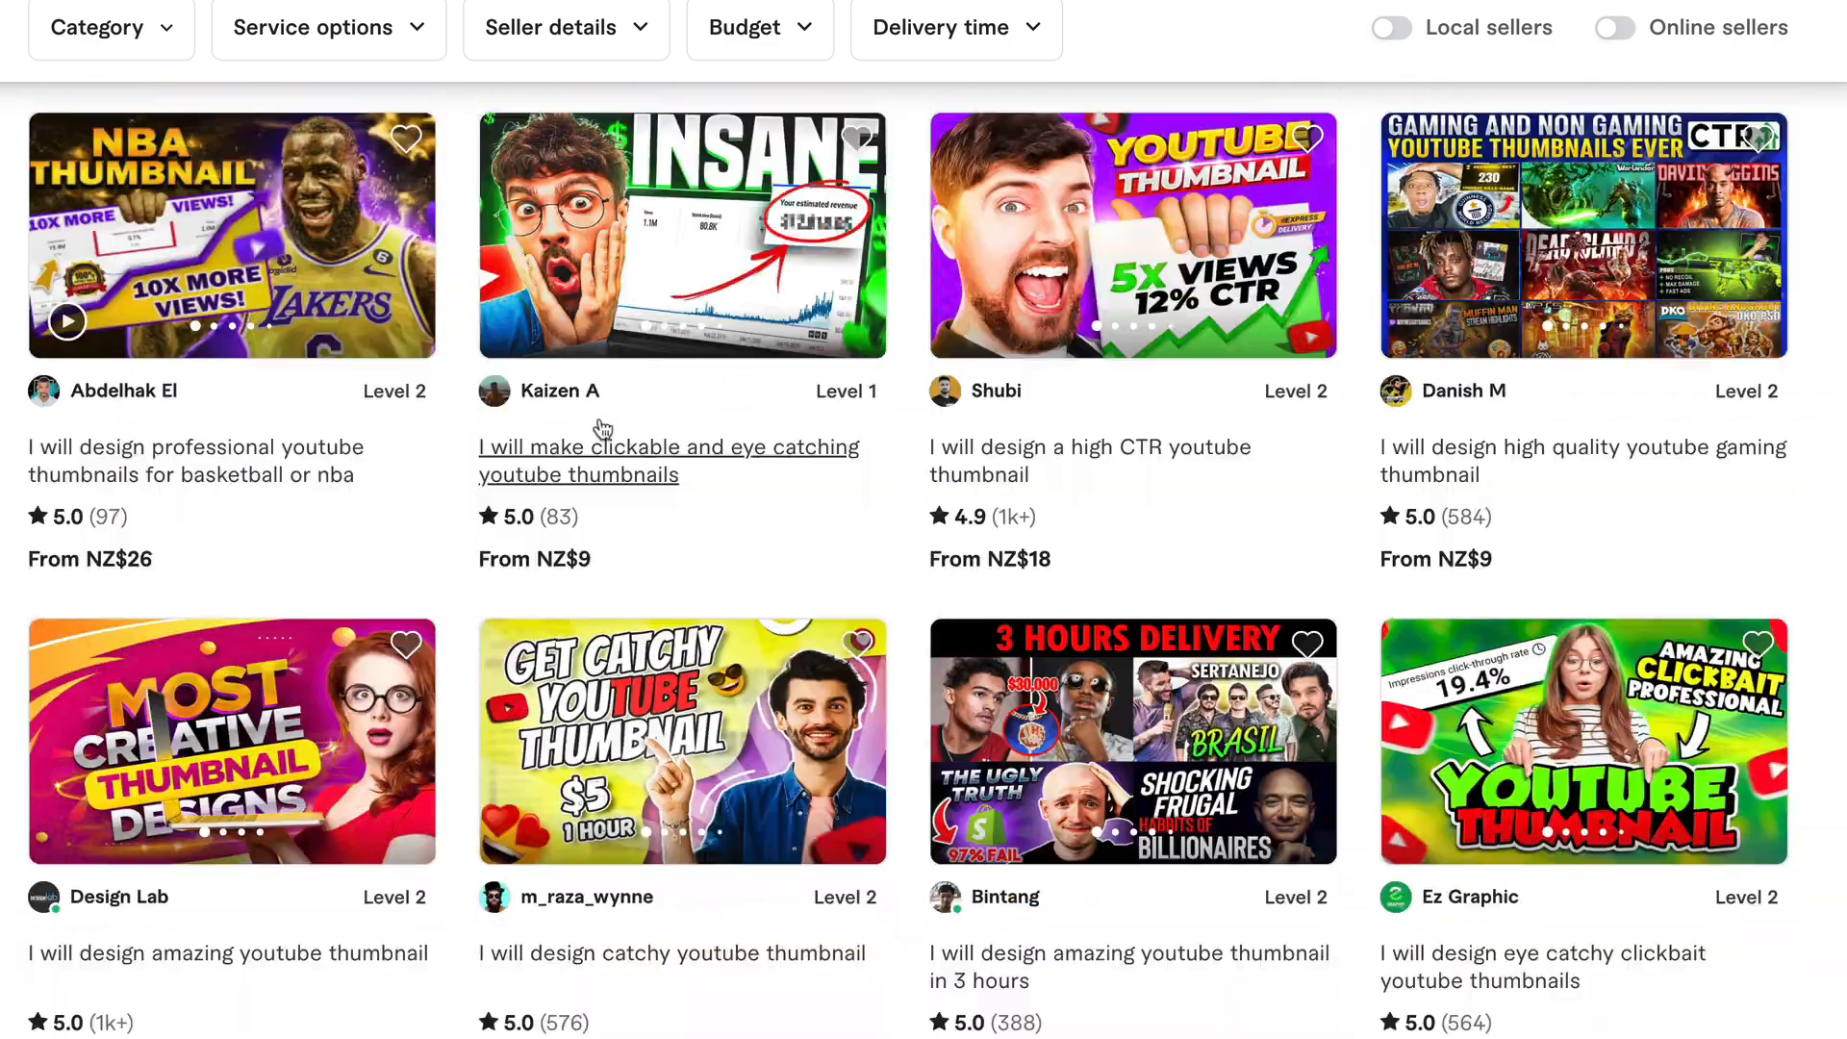
scroll(down, 3)
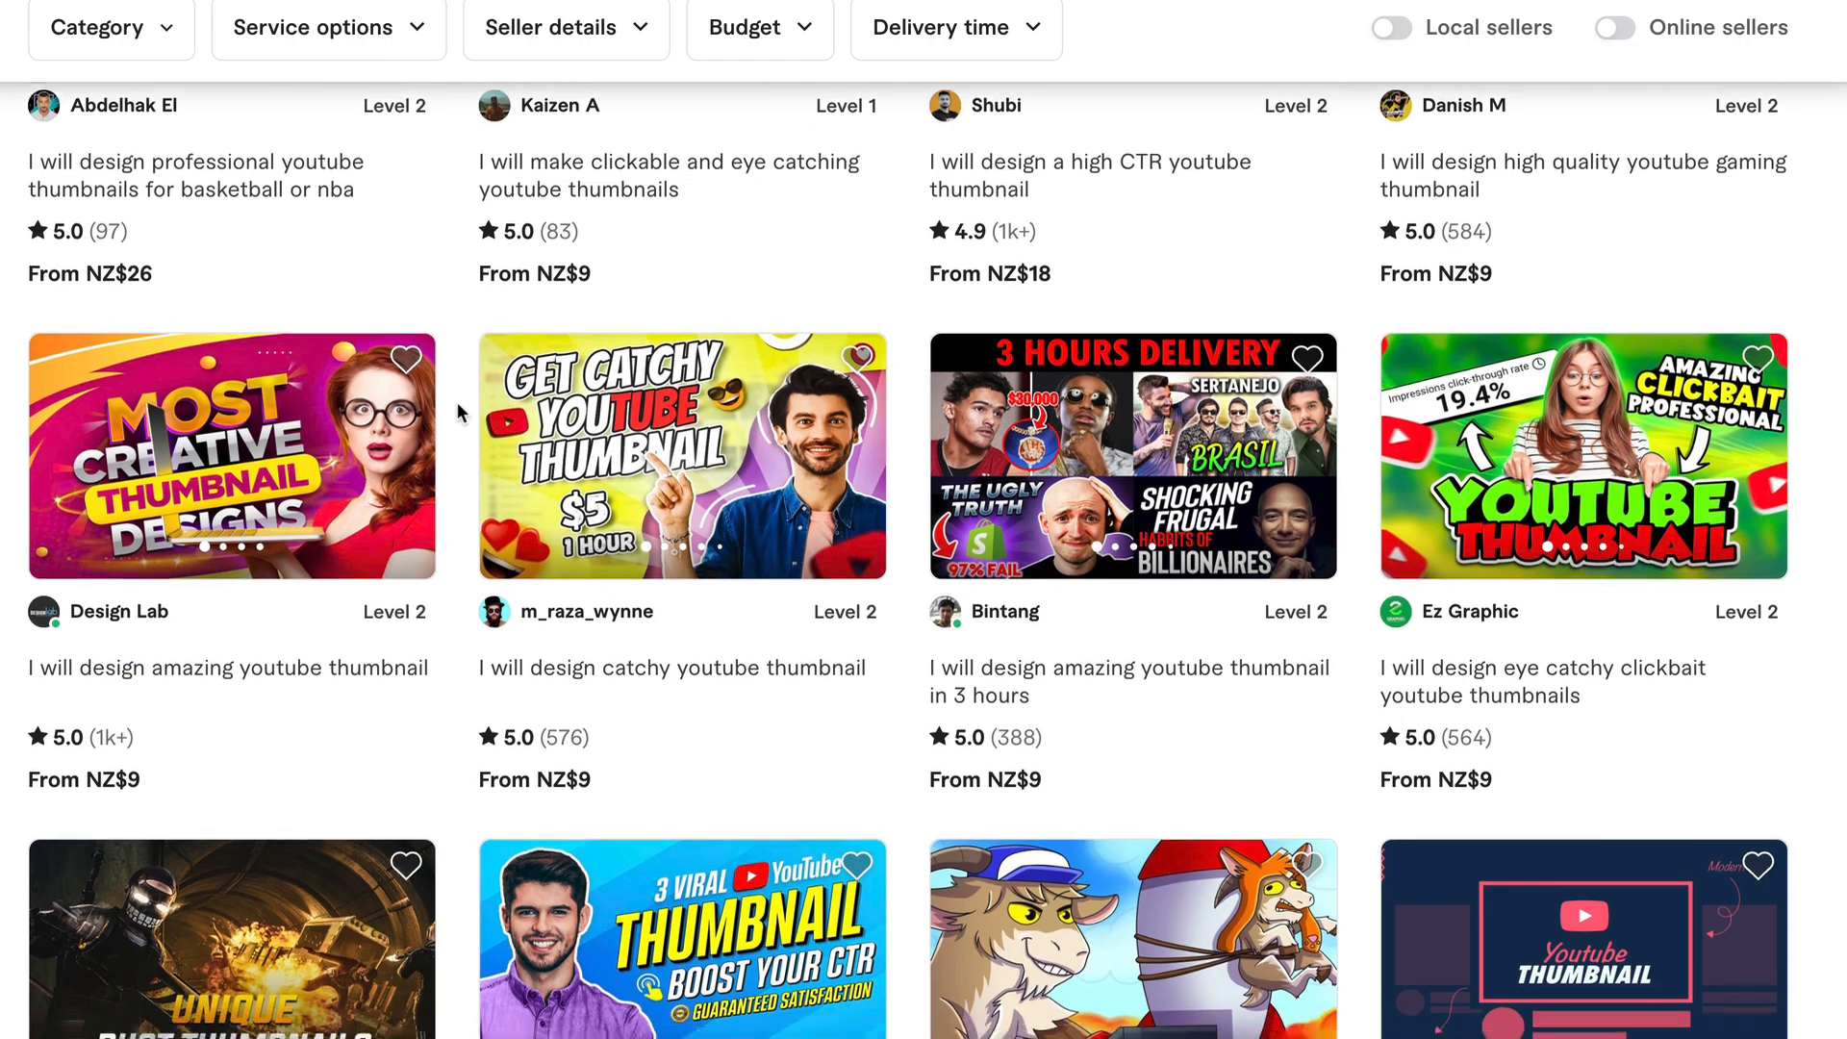
scroll(down, 3)
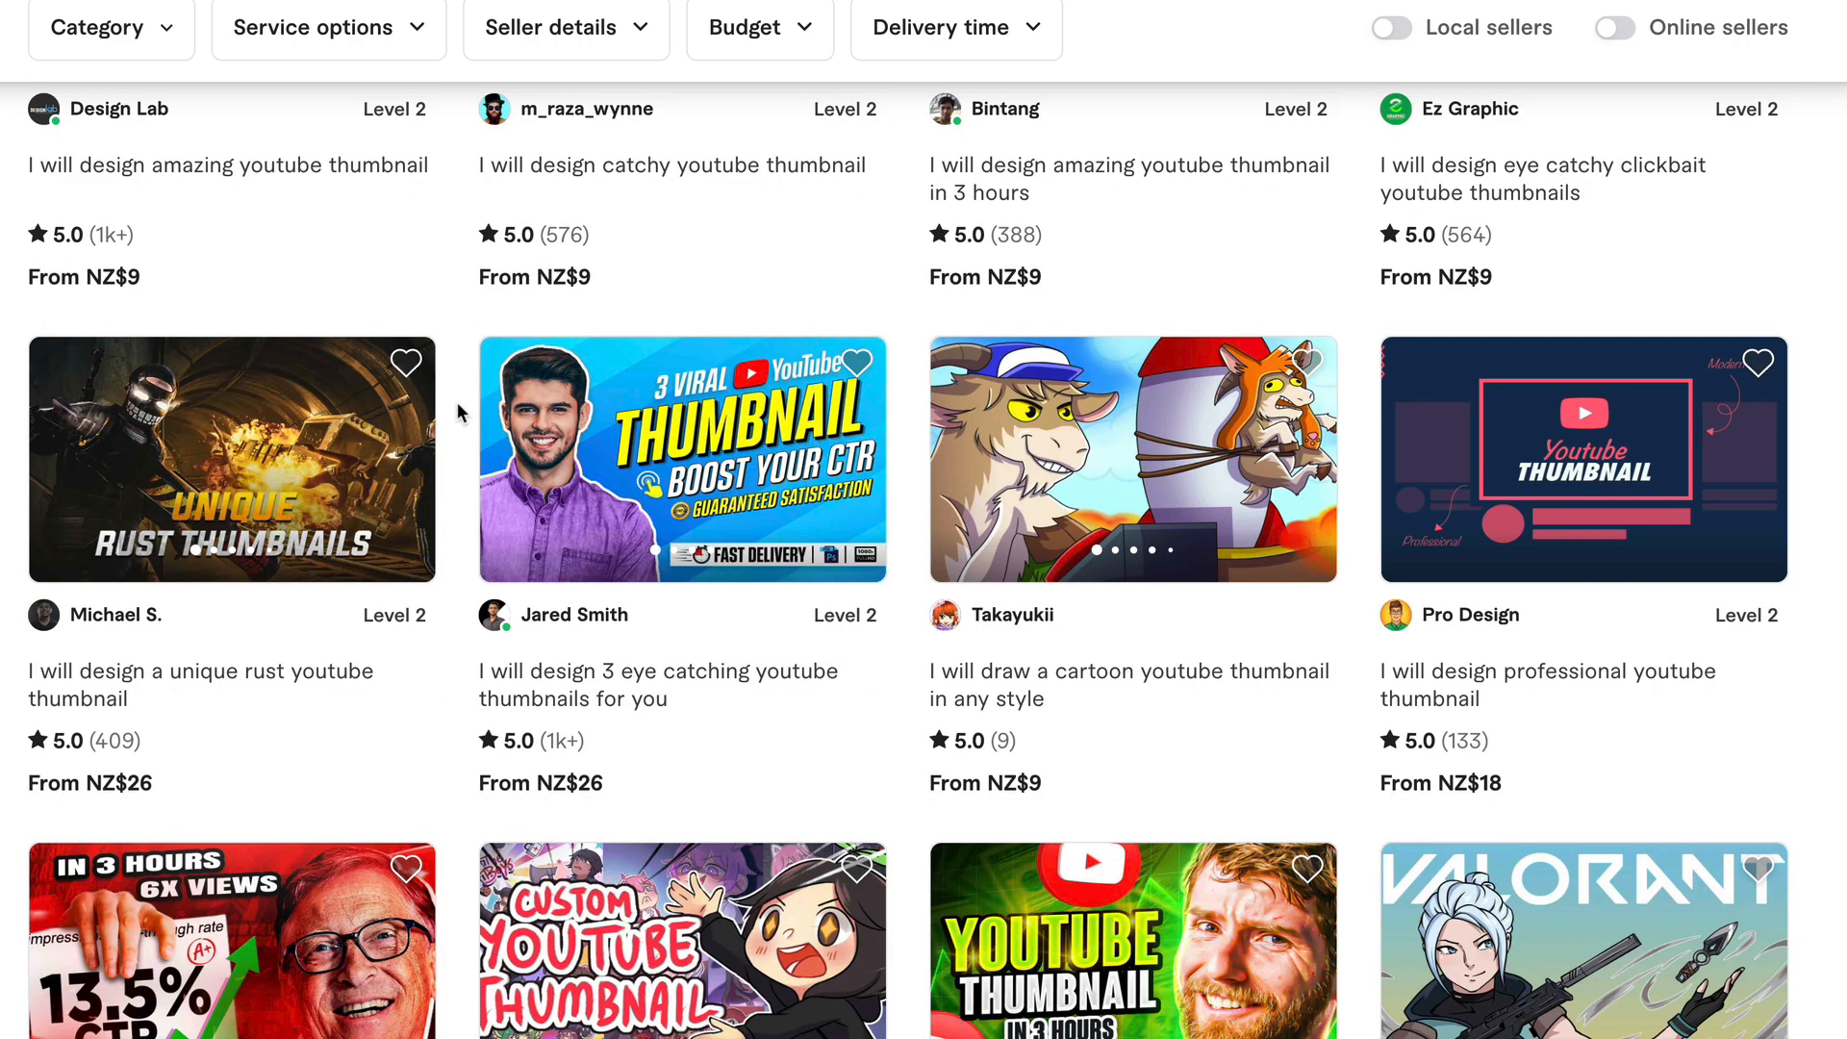
scroll(down, 3)
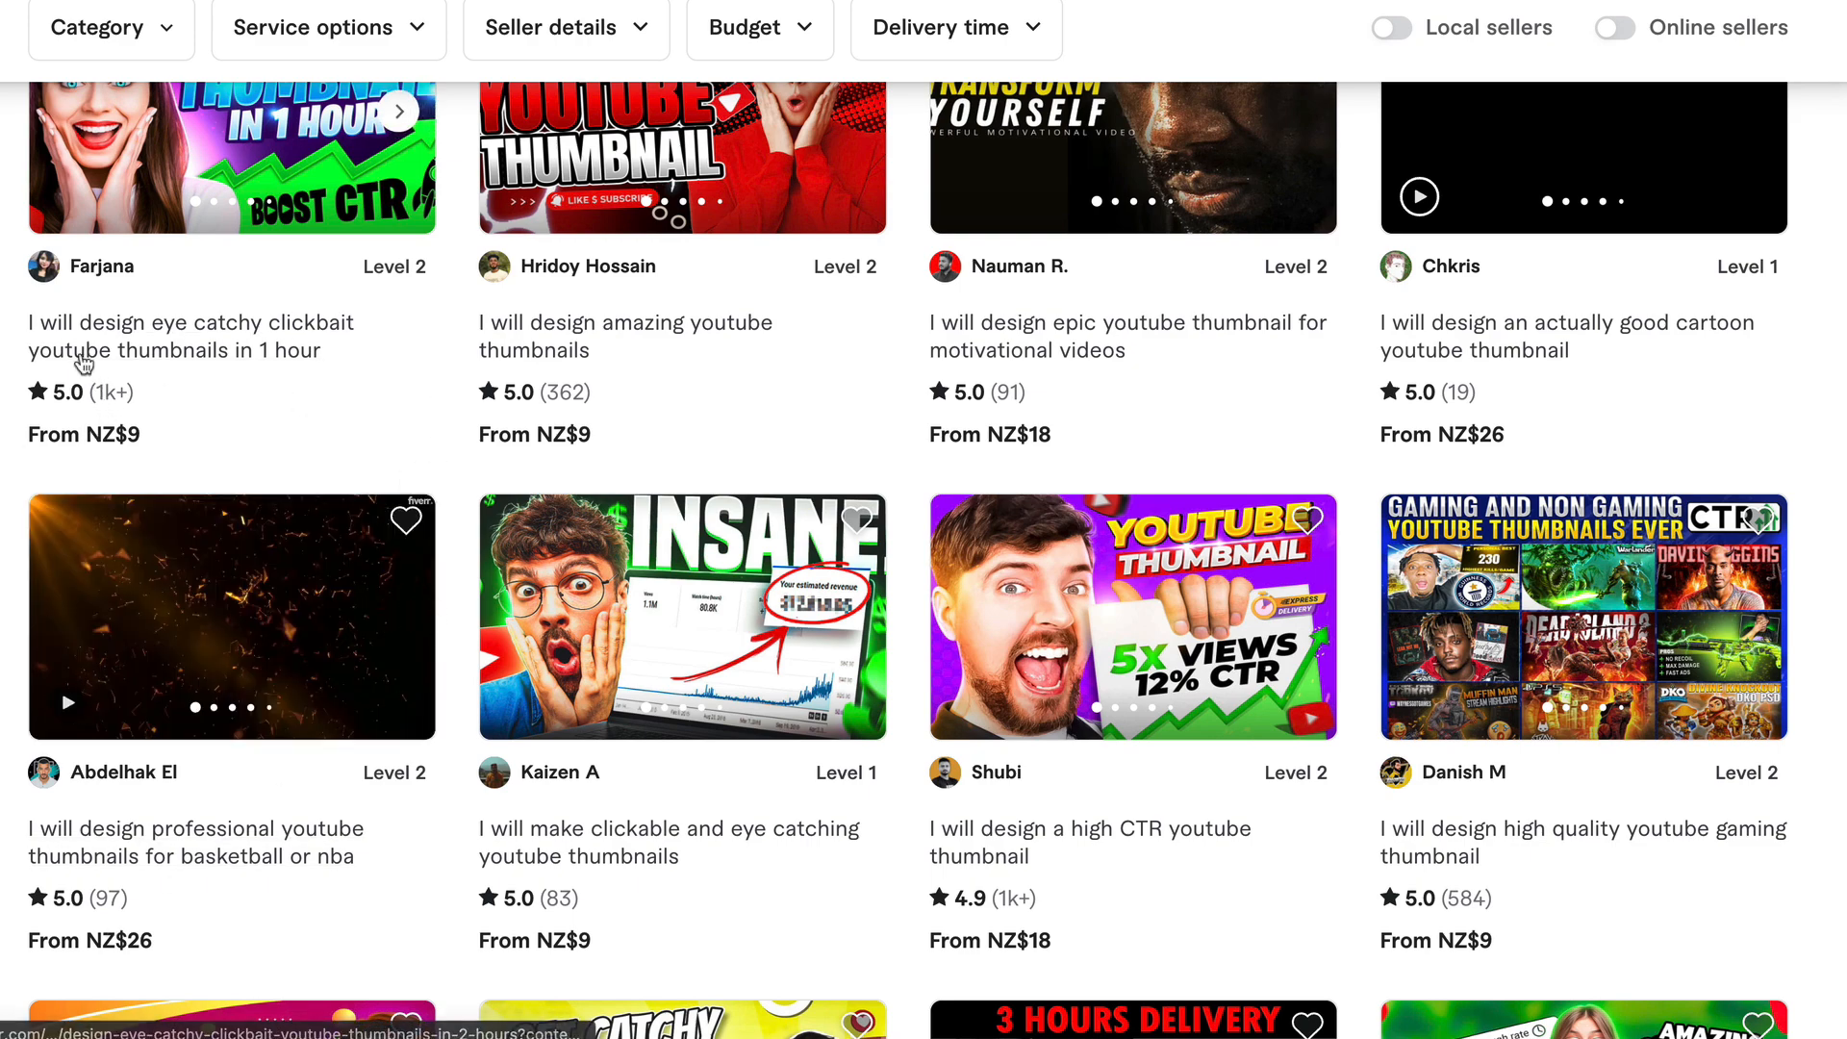
scroll(down, 3)
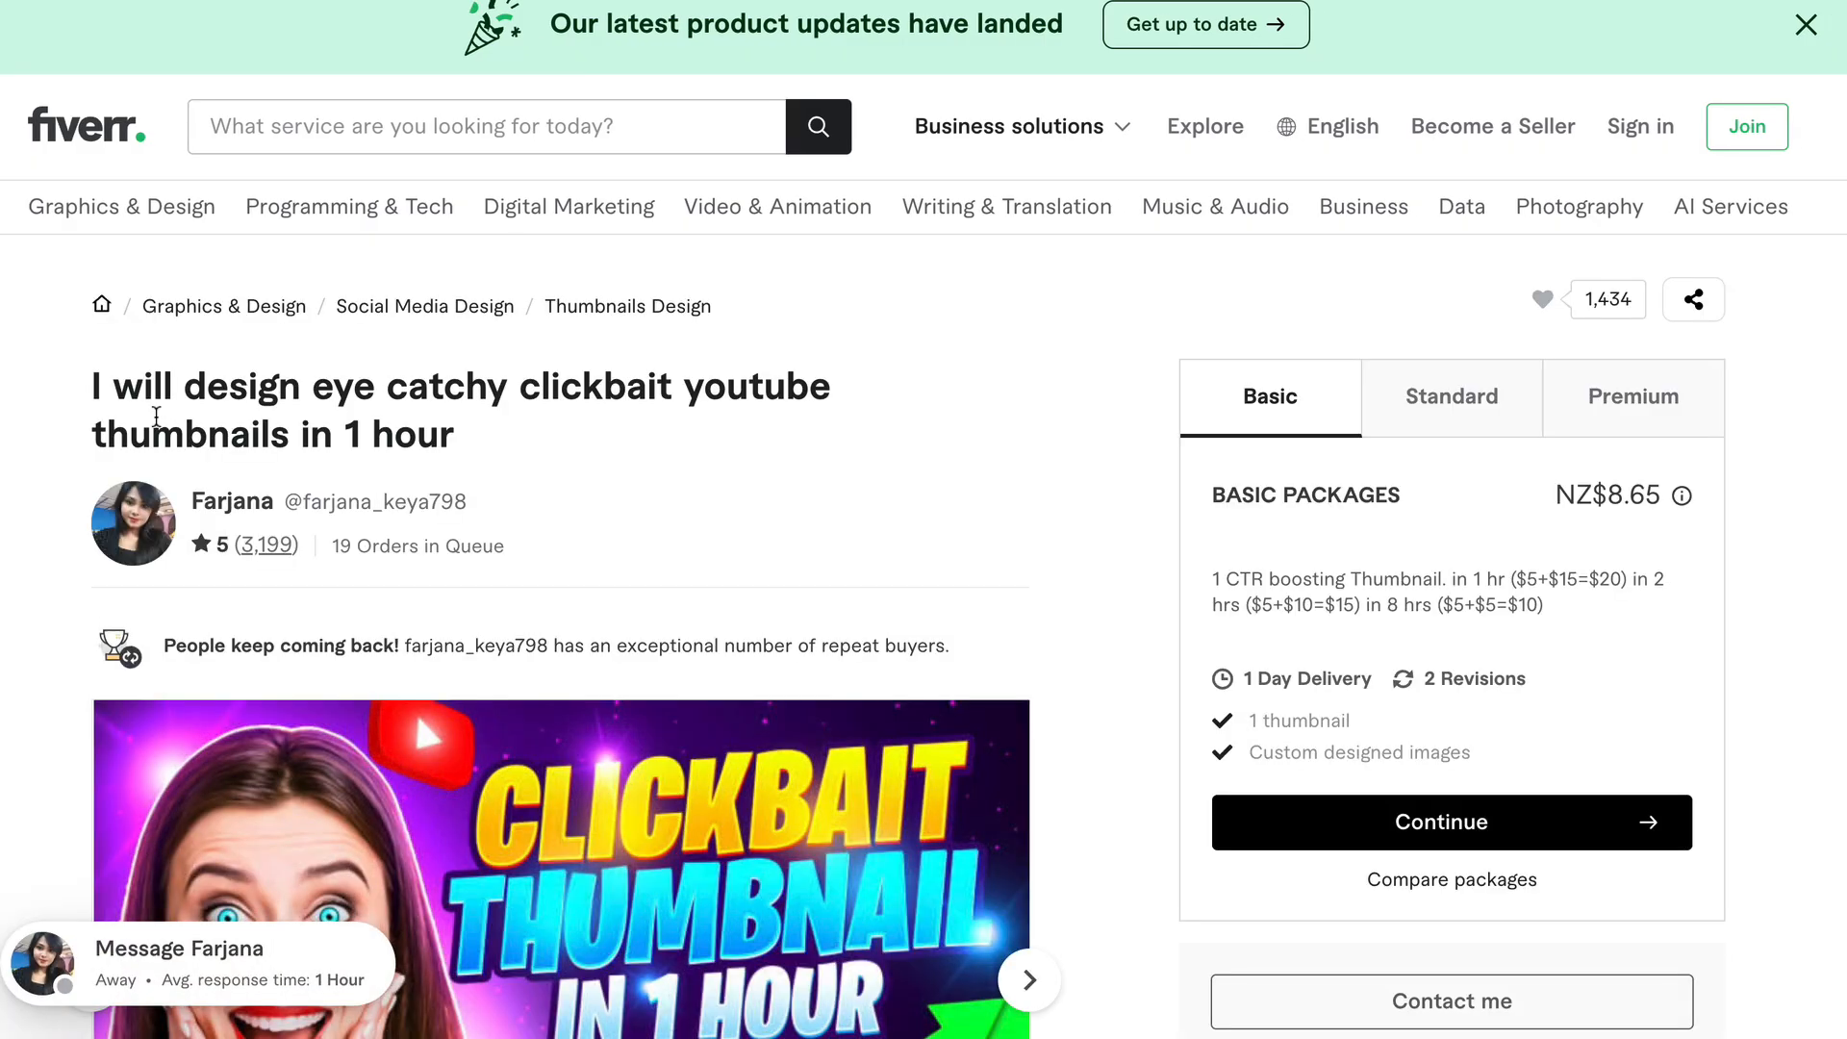
mouse_move(262, 558)
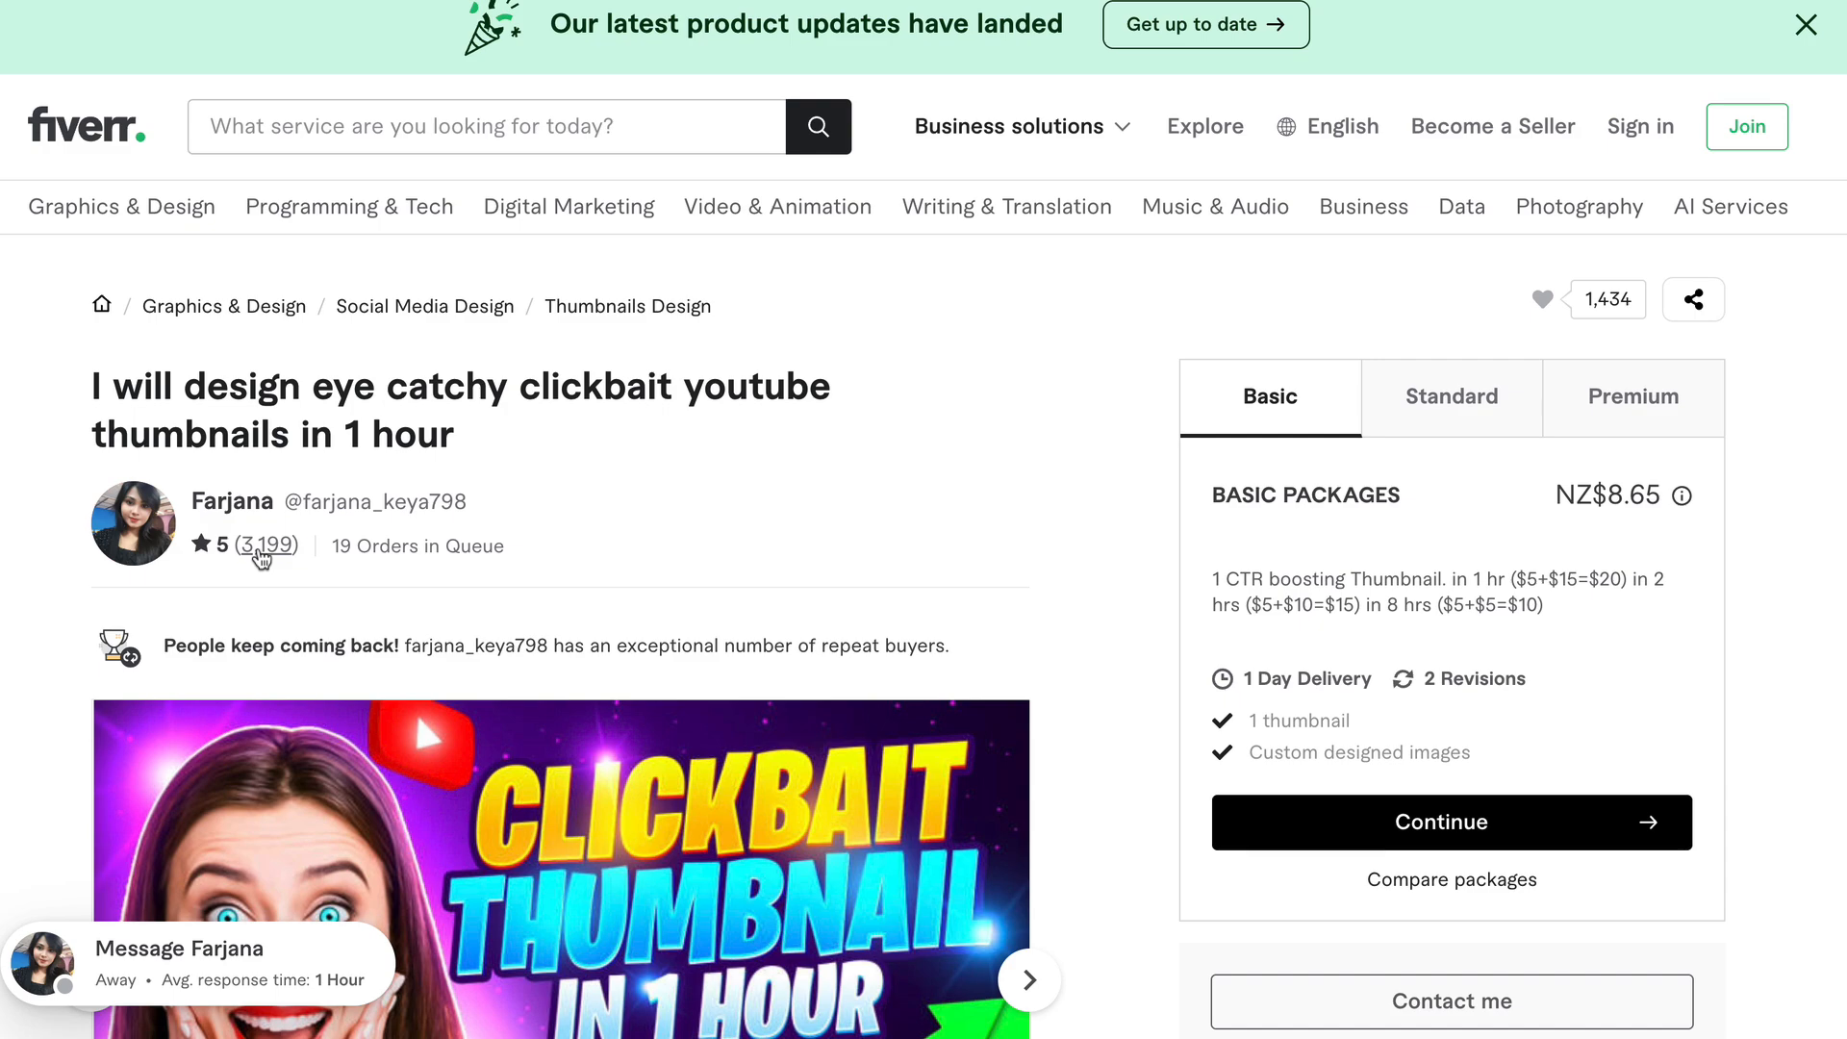
scroll(down, 3)
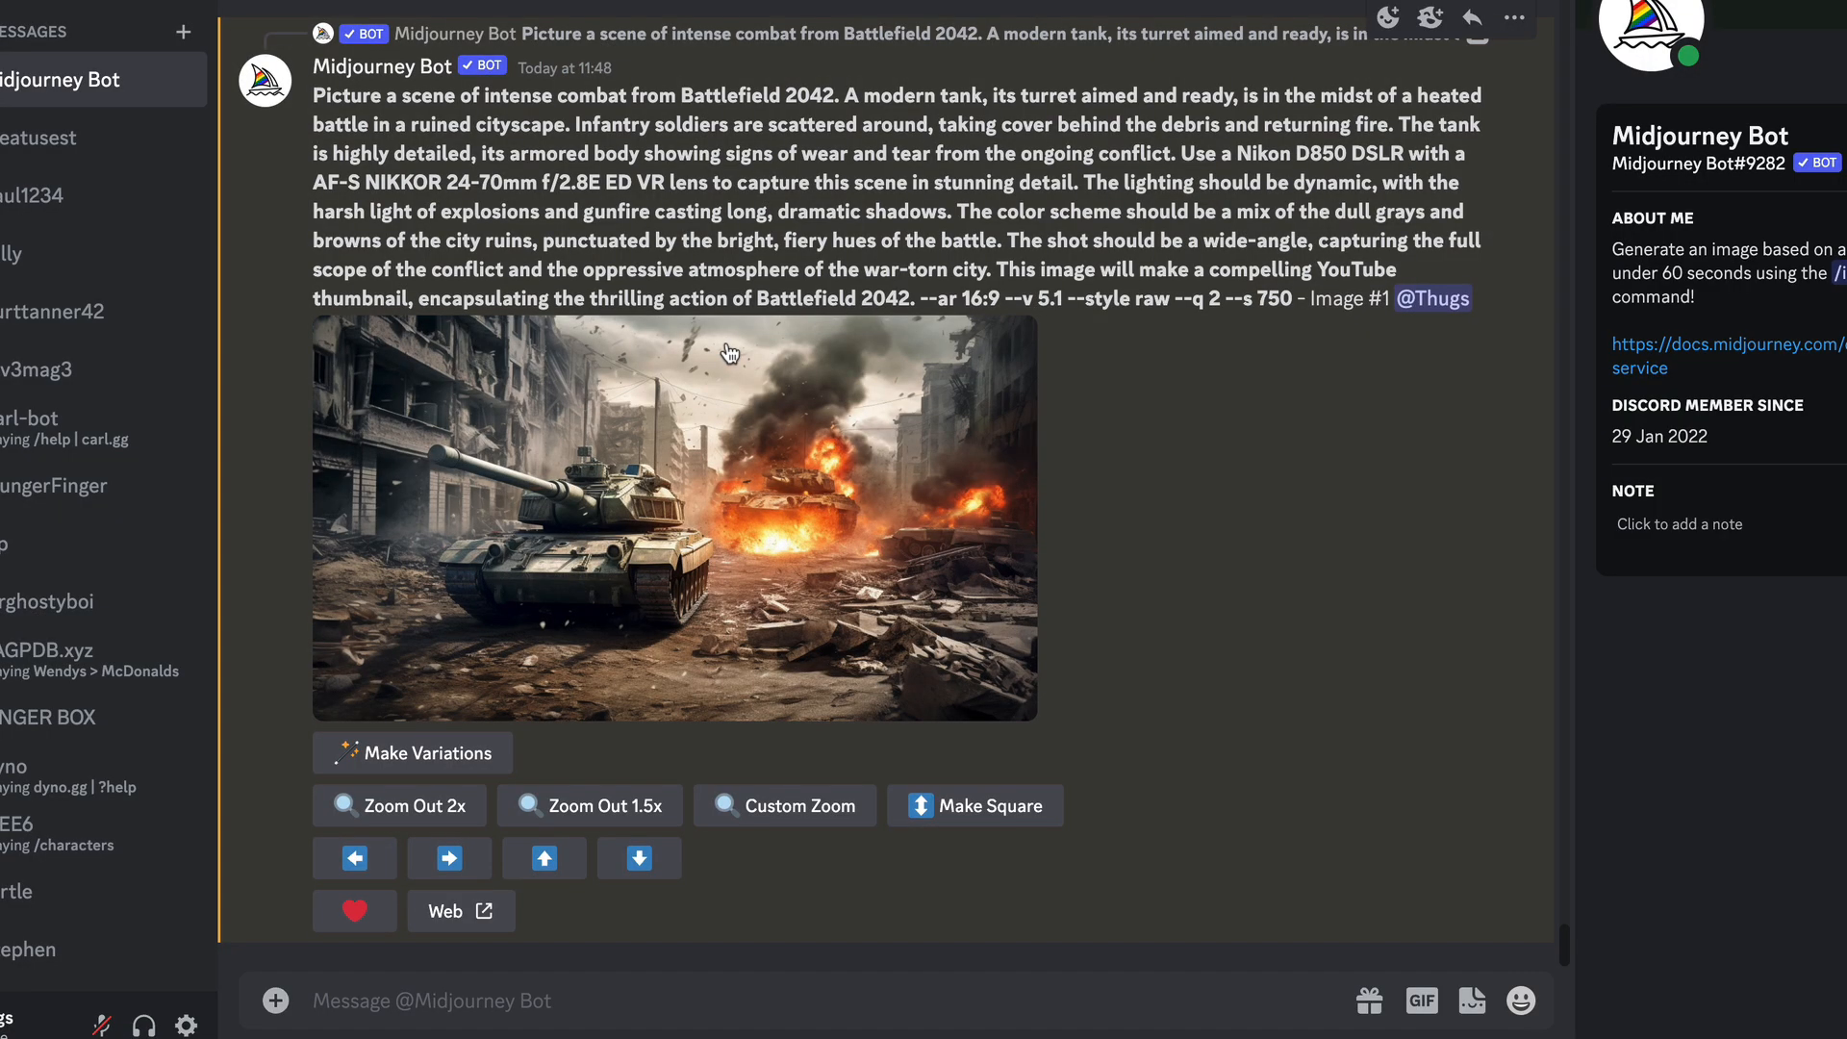
mouse_move(1204, 383)
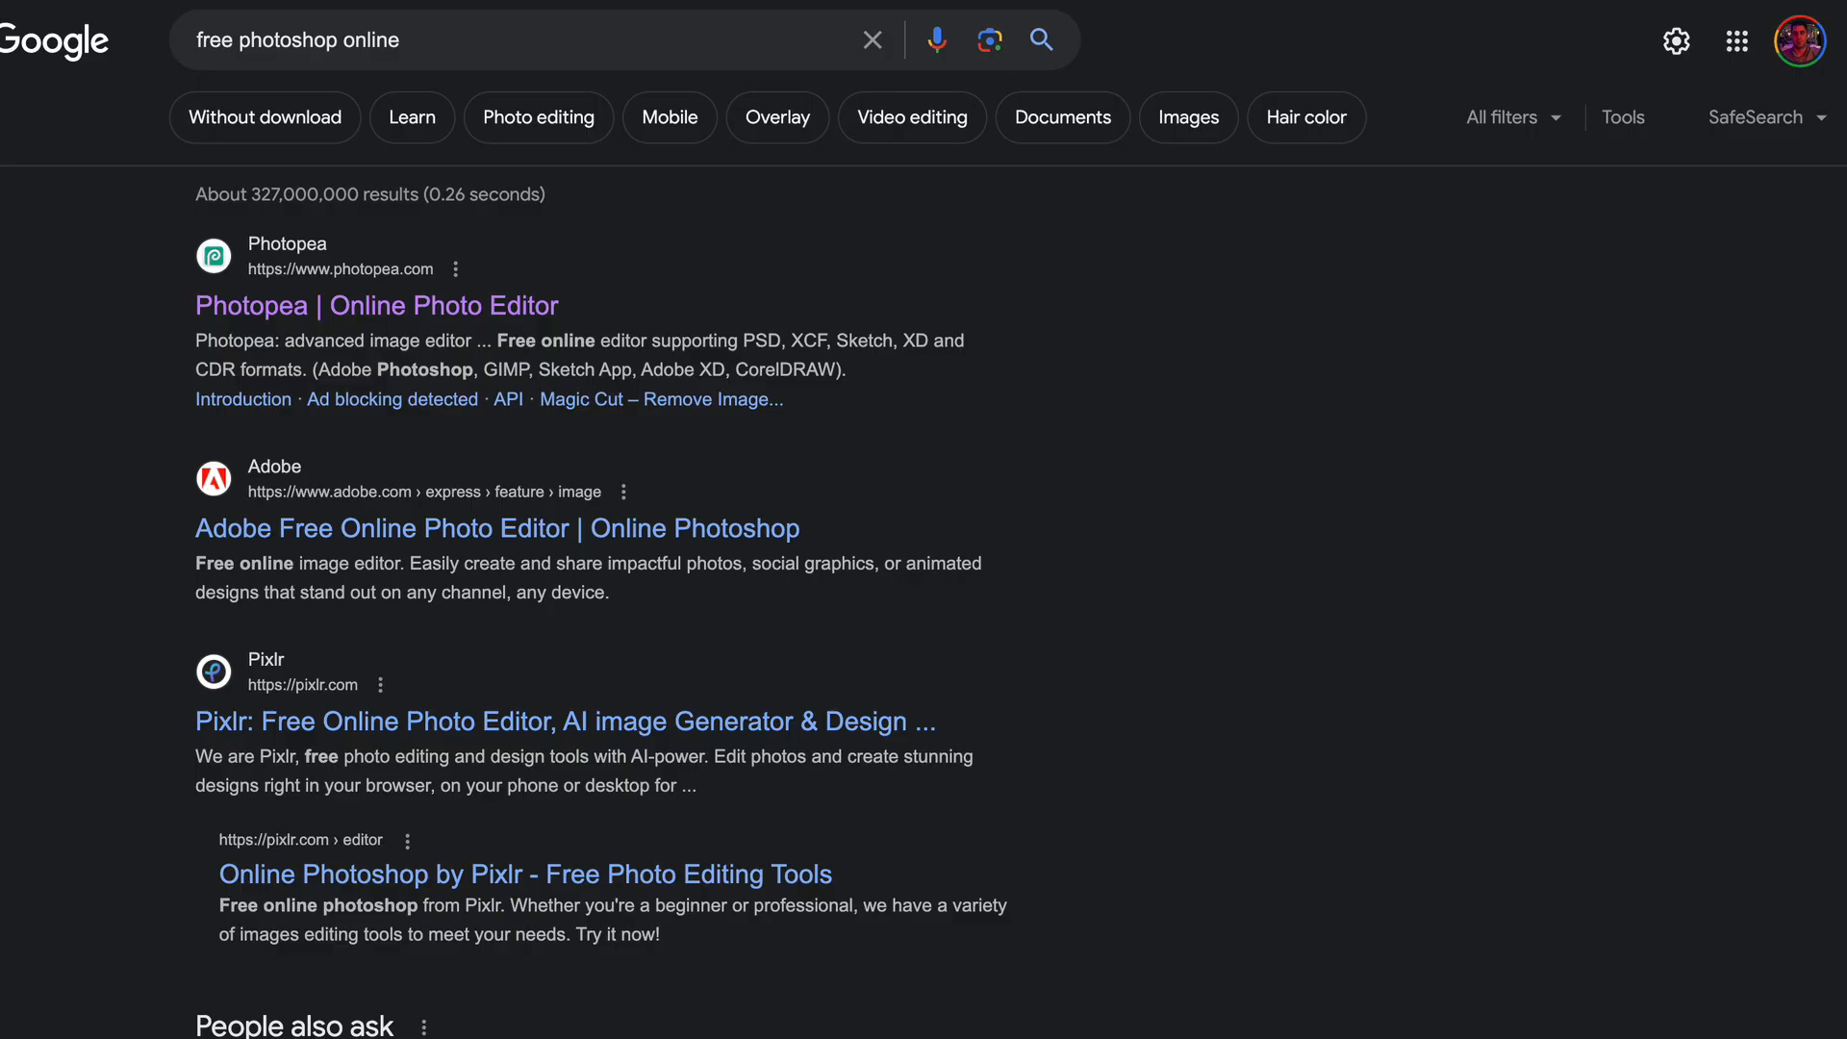
mouse_move(661, 399)
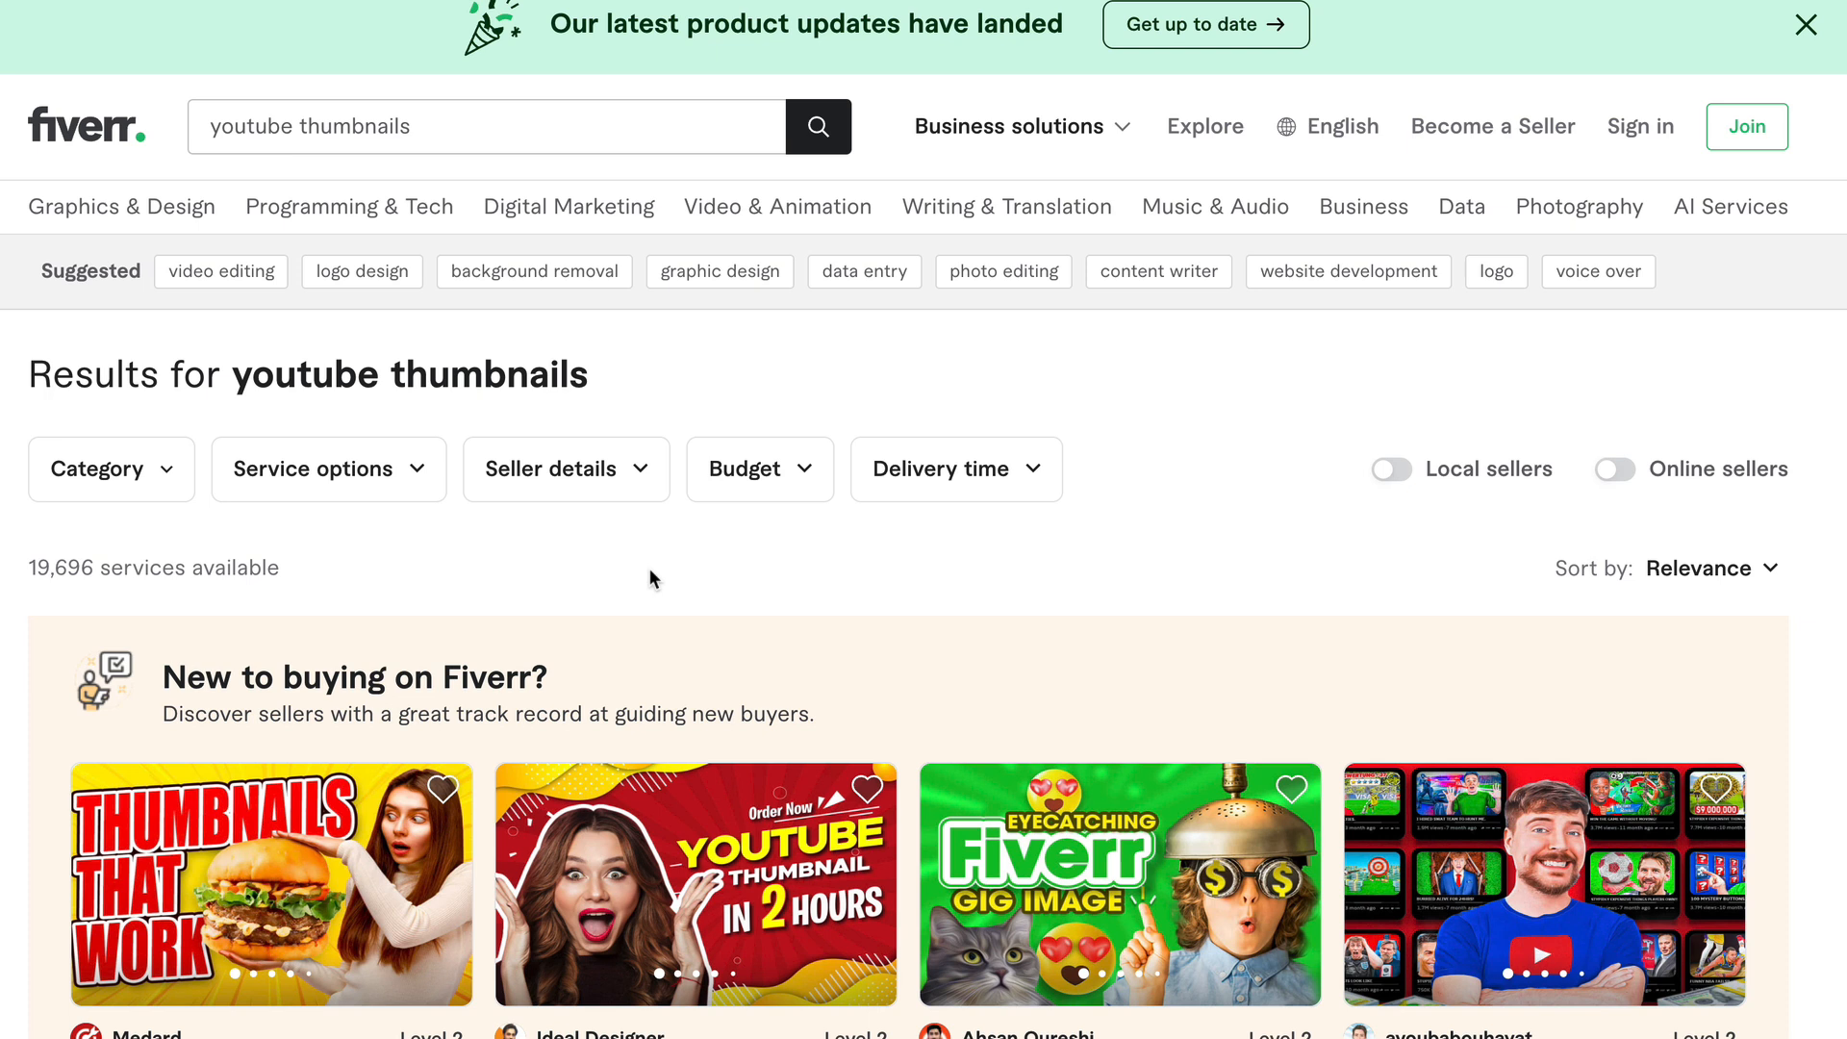
scroll(down, 3)
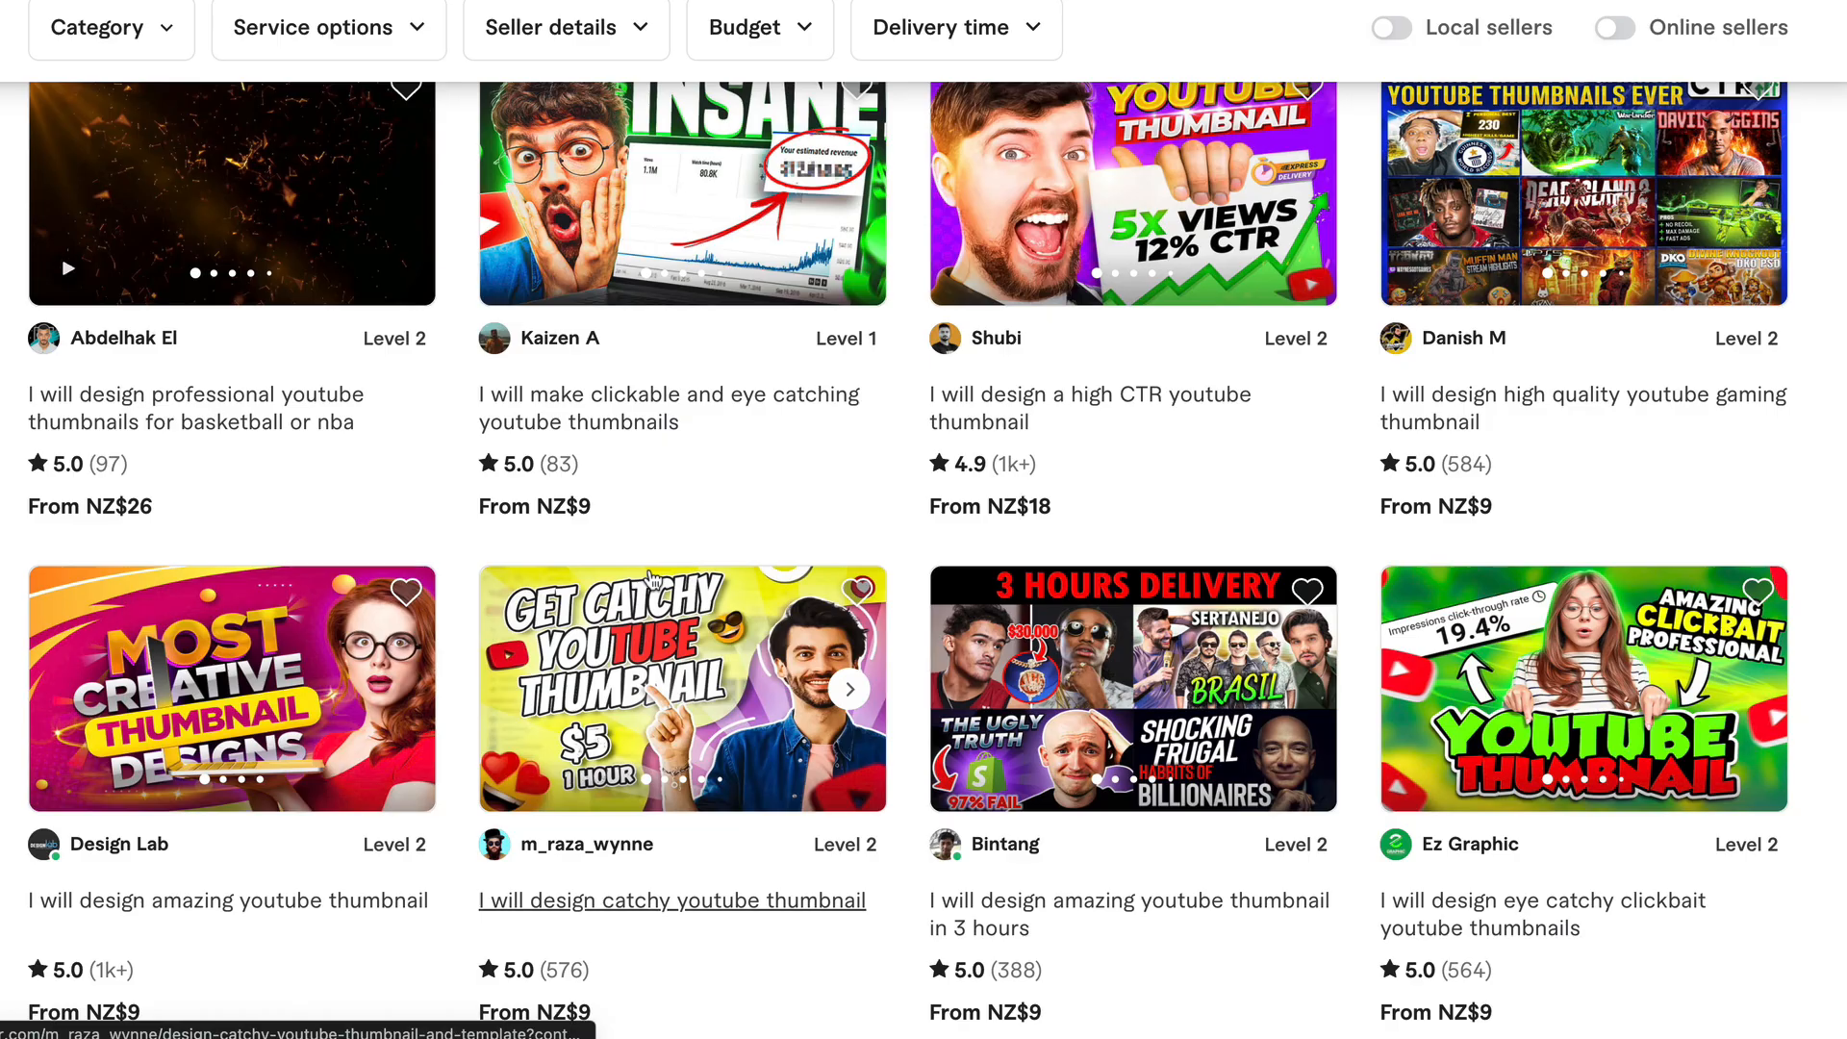
scroll(down, 3)
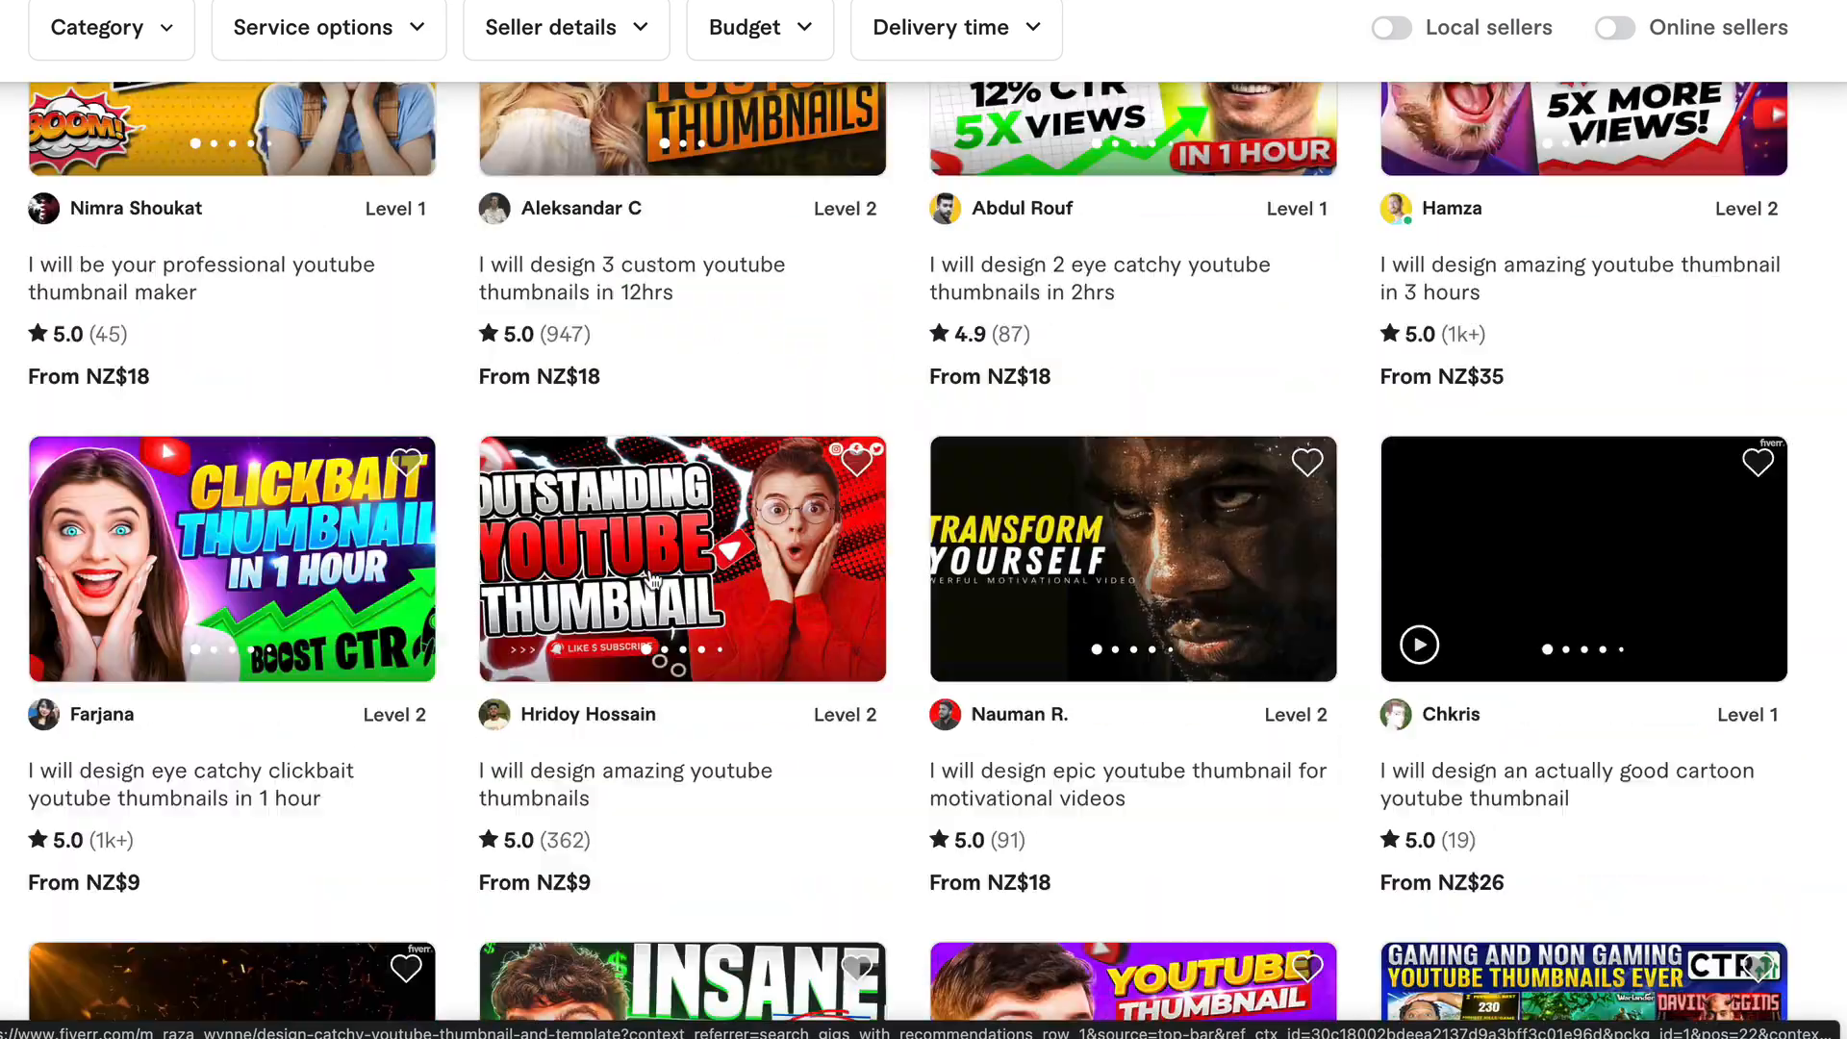